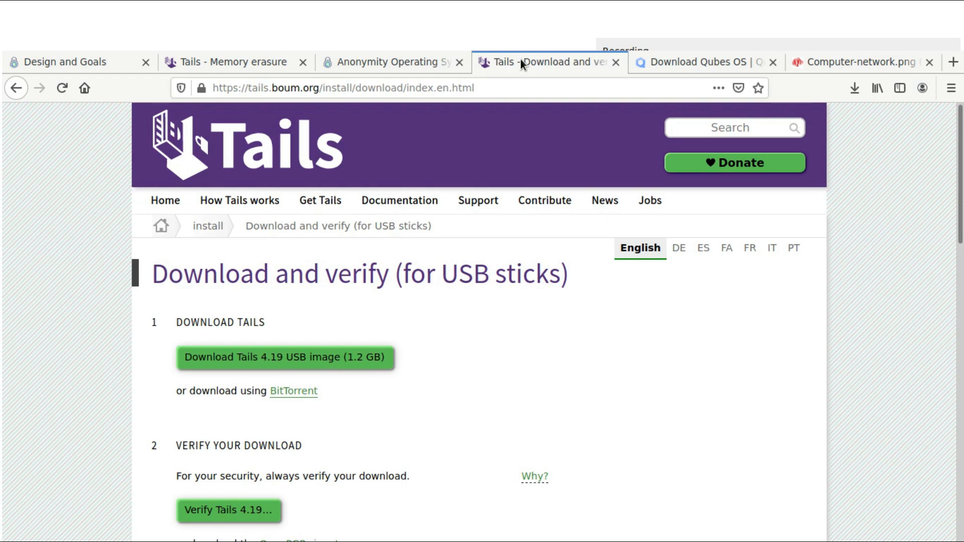
mouse_move(236, 146)
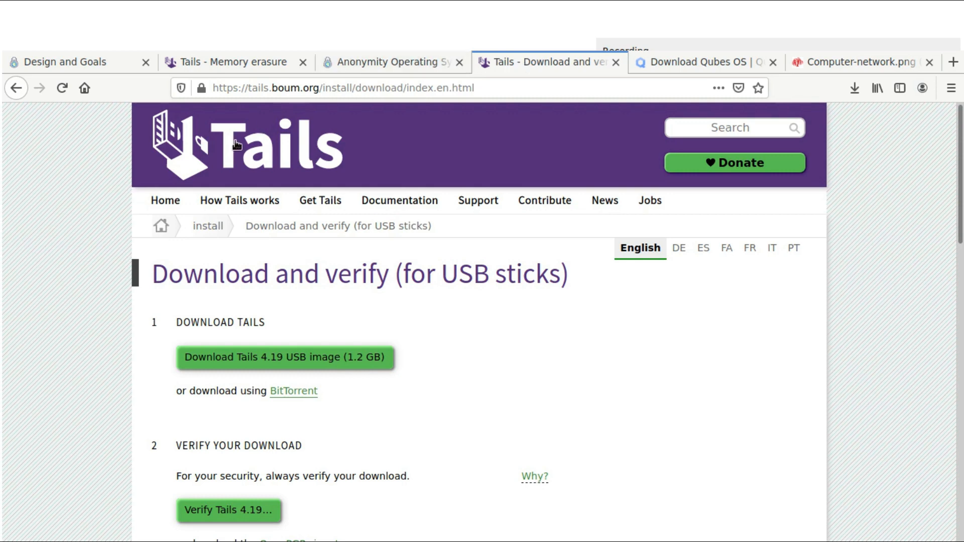
mouse_move(226, 87)
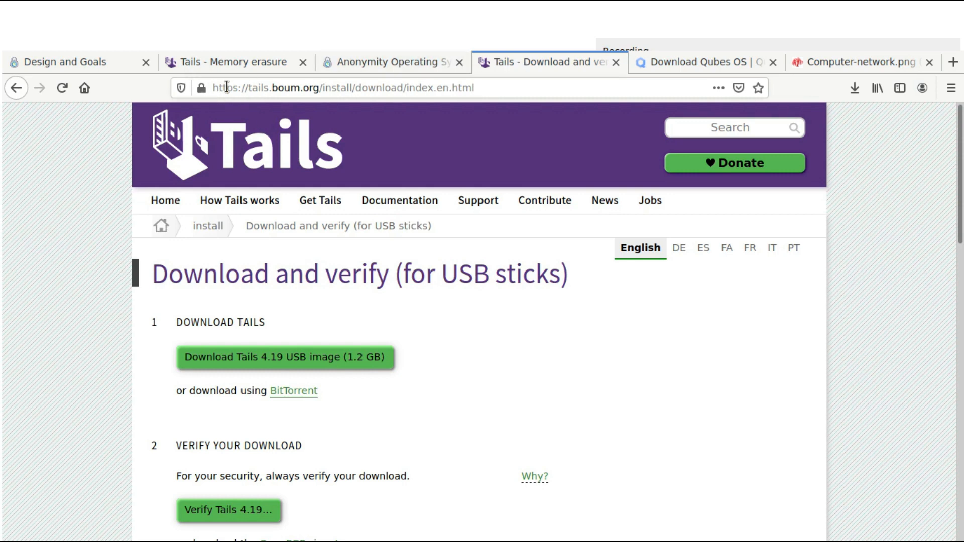
mouse_move(132, 296)
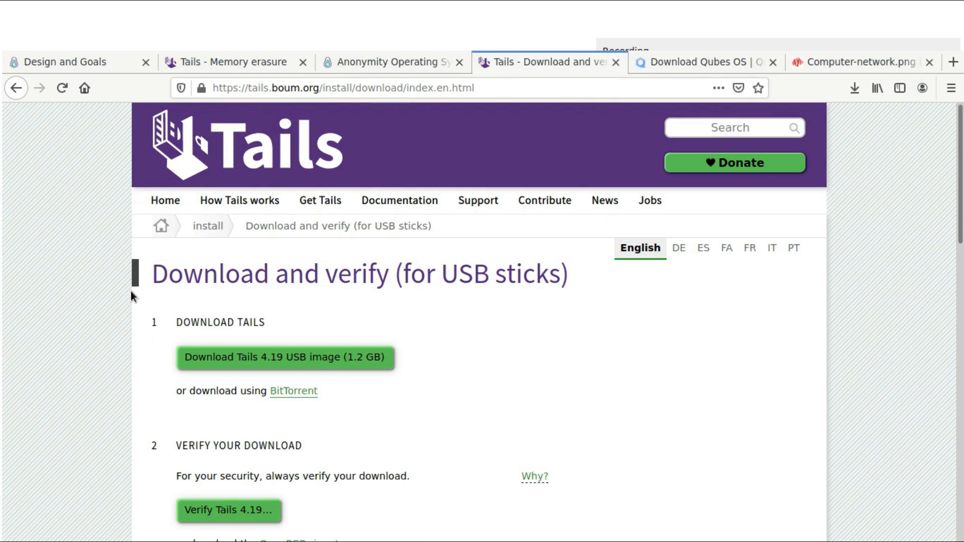
mouse_move(148, 365)
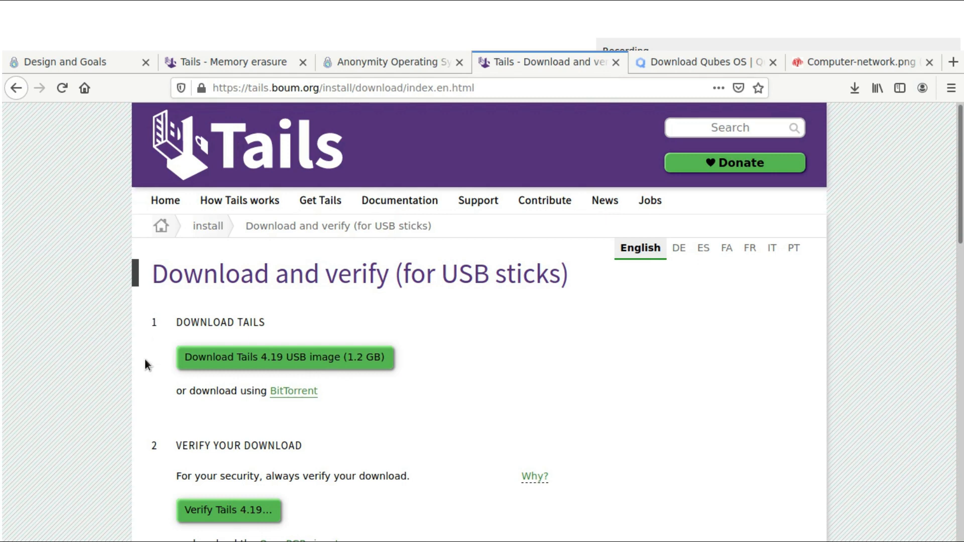
mouse_move(295, 369)
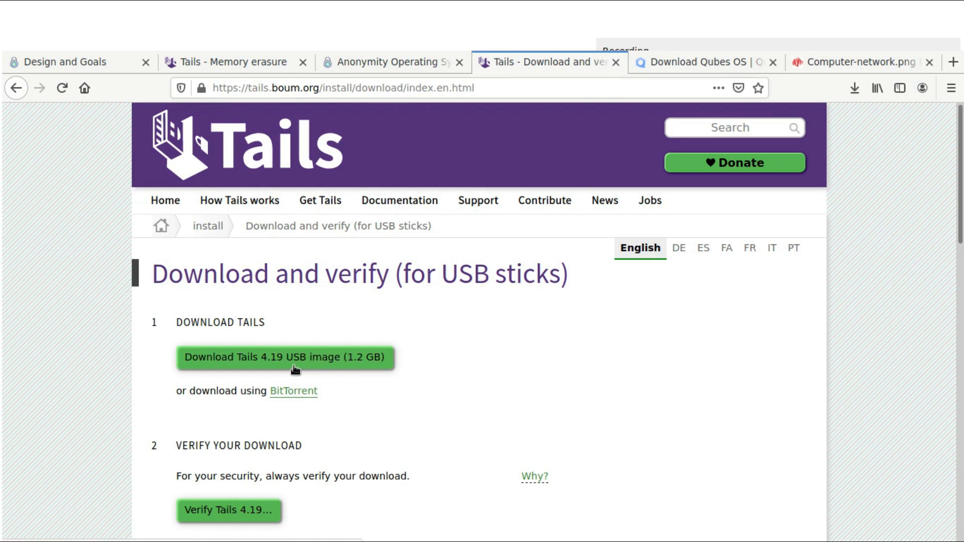
mouse_move(252, 363)
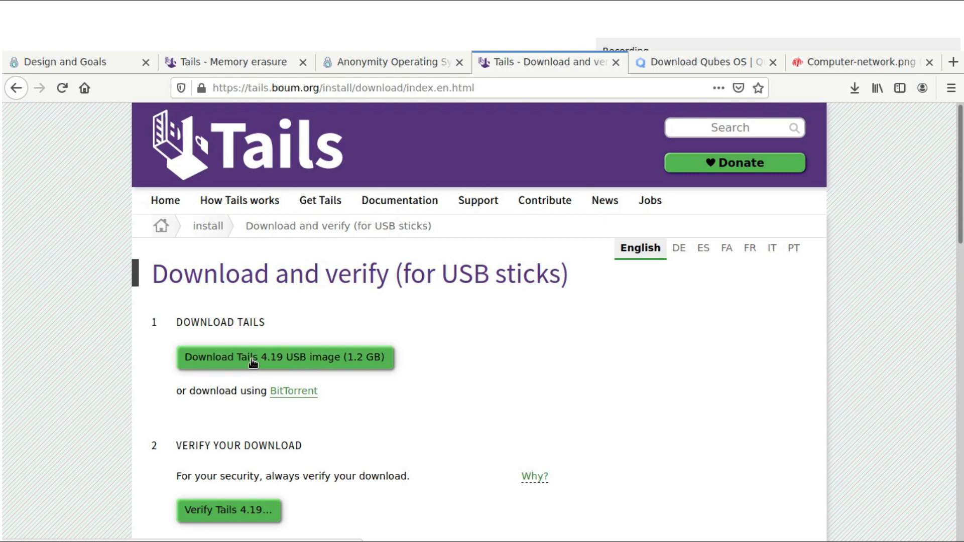
mouse_move(208, 364)
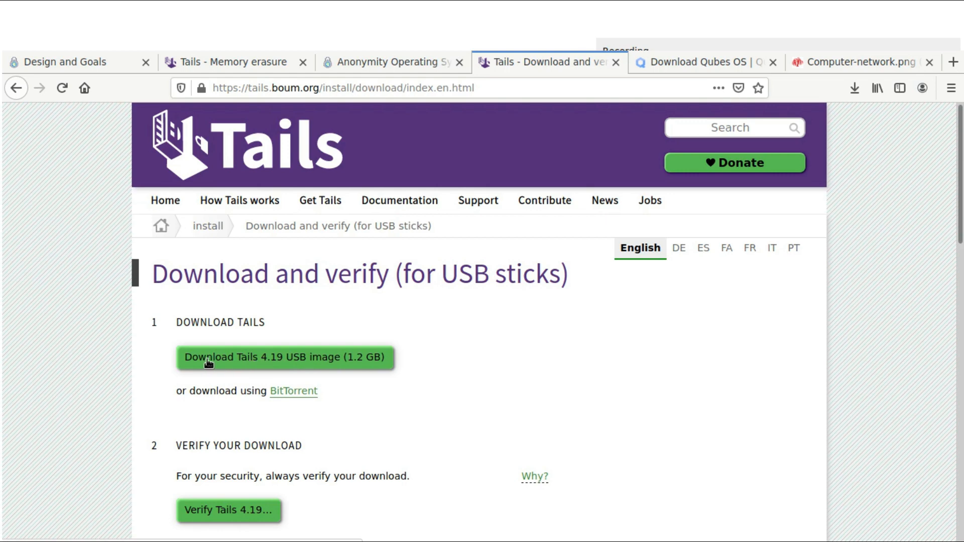
mouse_move(74, 333)
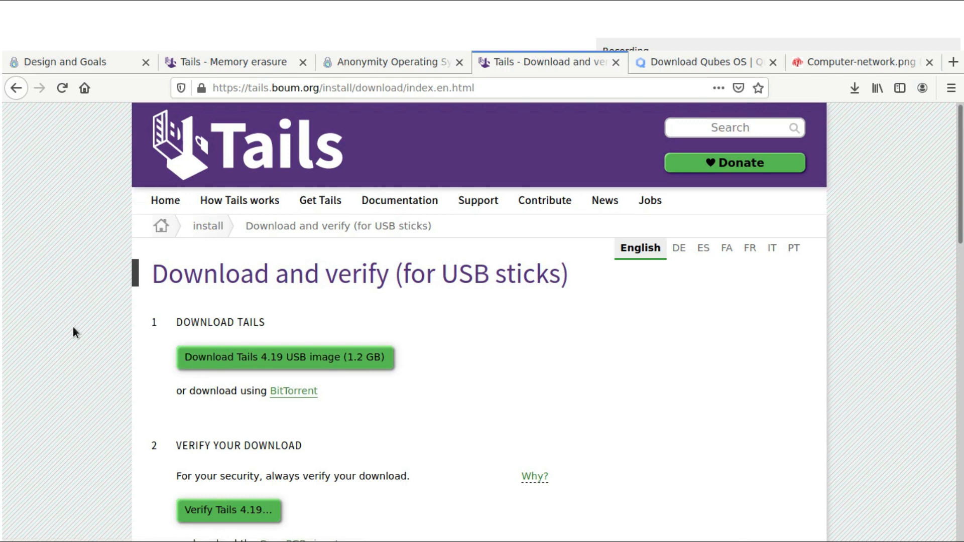
mouse_move(79, 363)
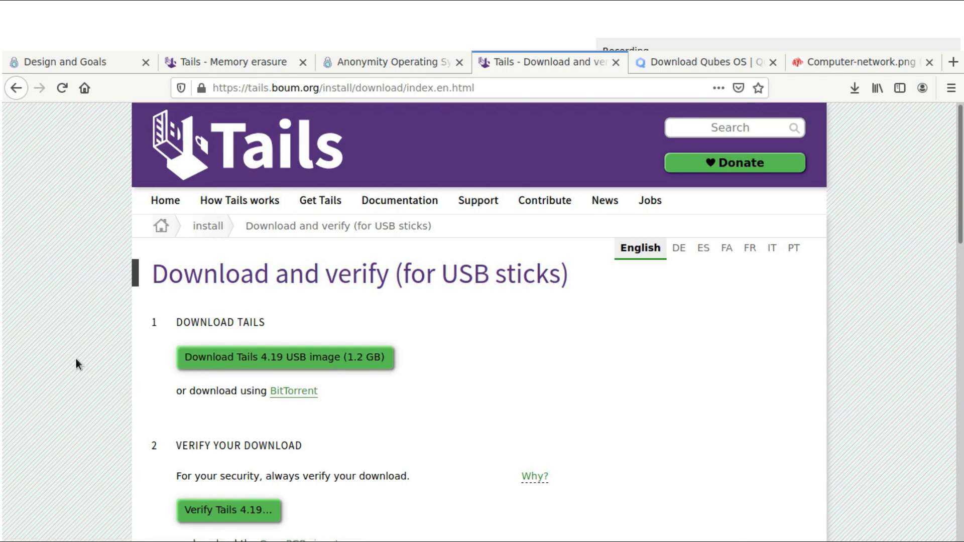
mouse_move(142, 126)
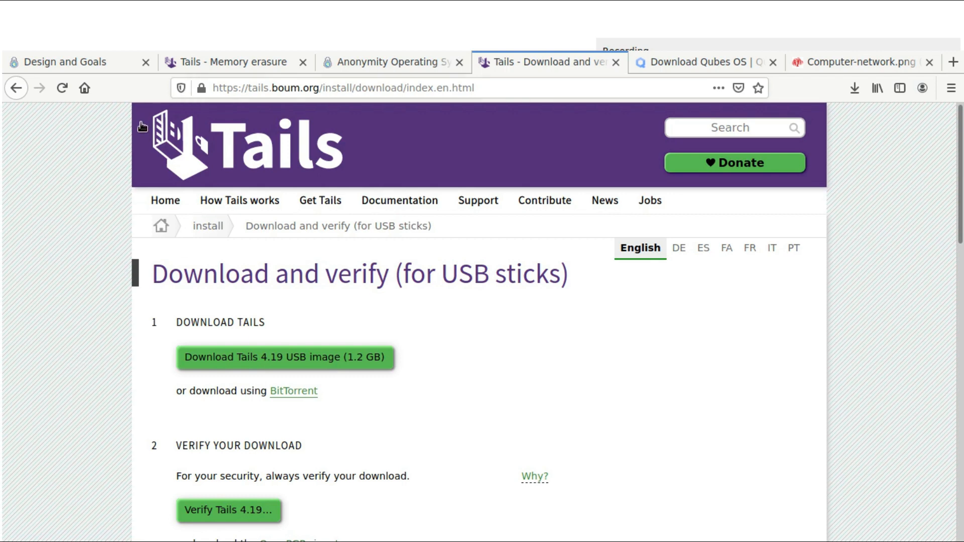
mouse_move(289, 160)
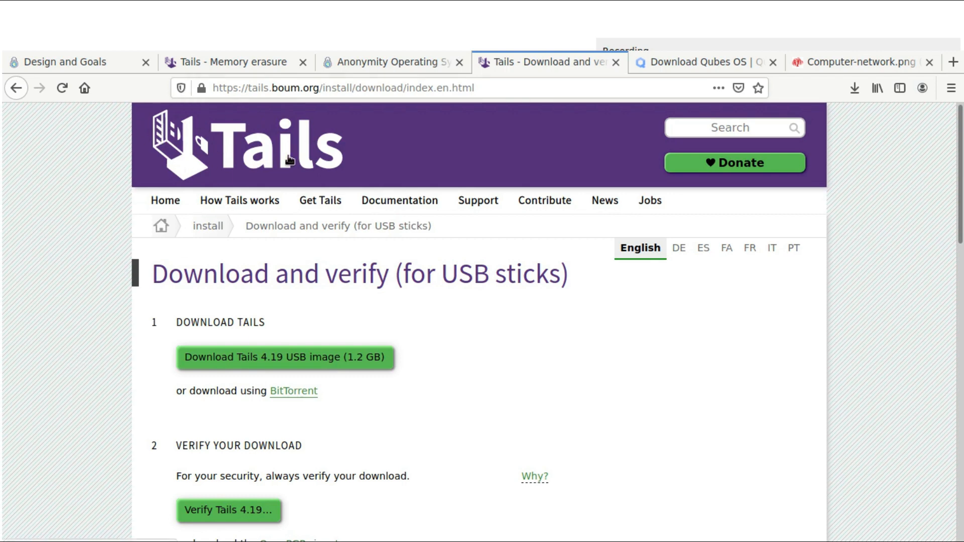
mouse_move(189, 147)
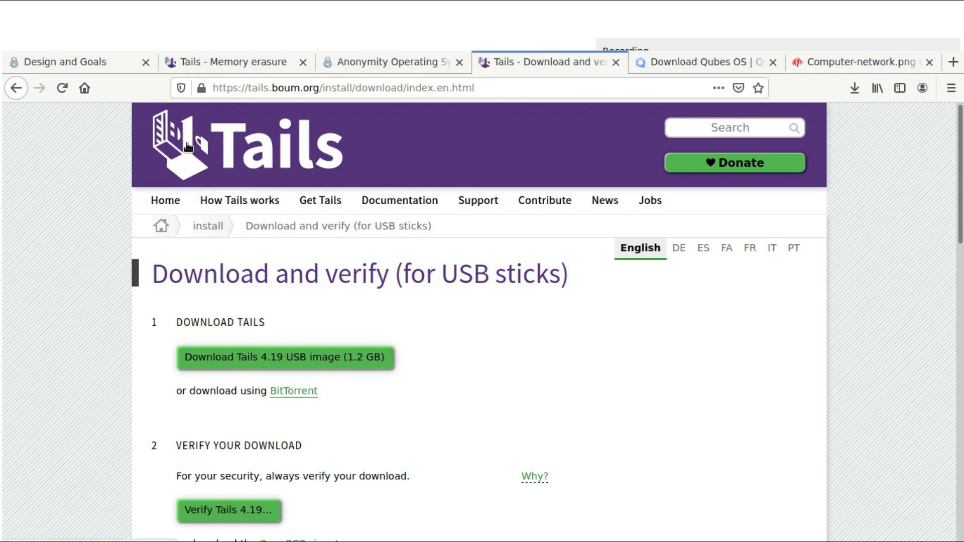
mouse_move(276, 181)
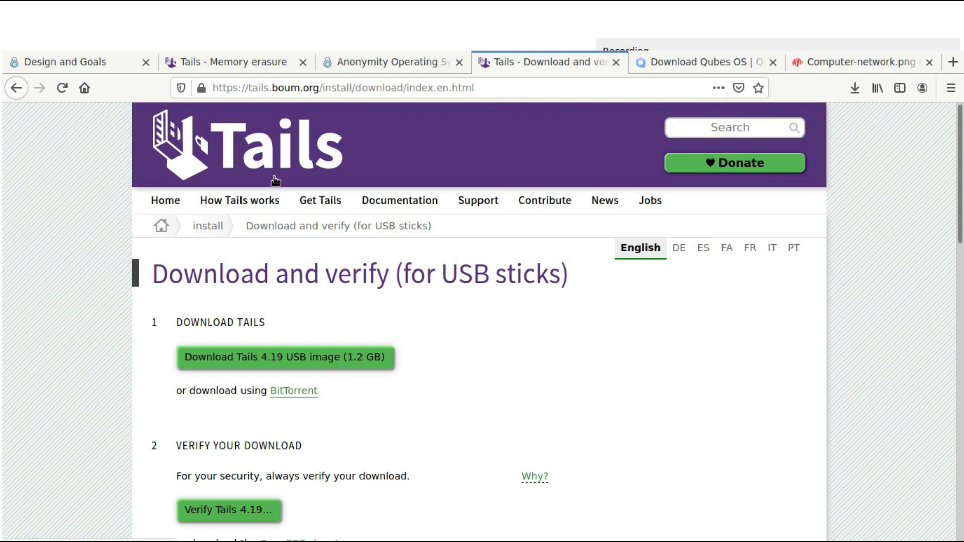
mouse_move(189, 368)
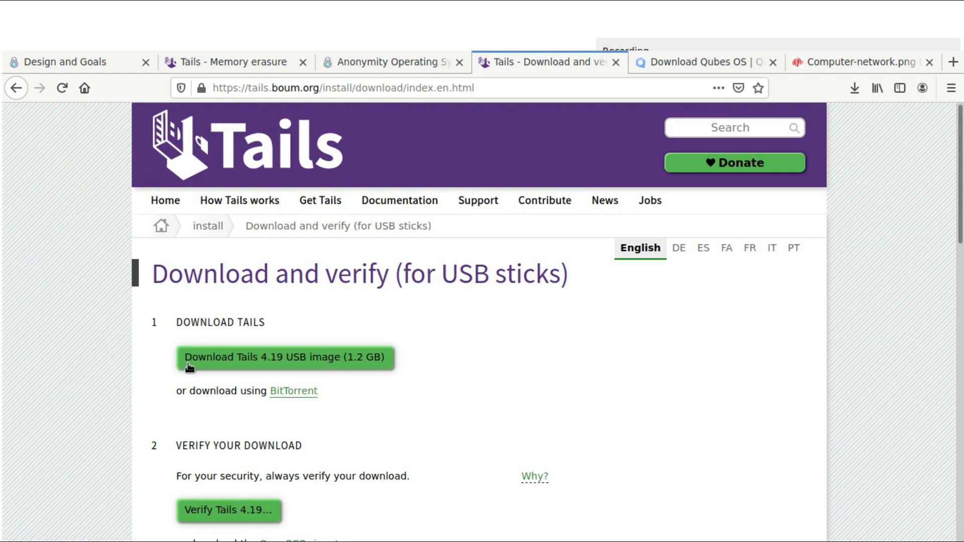
mouse_move(437, 360)
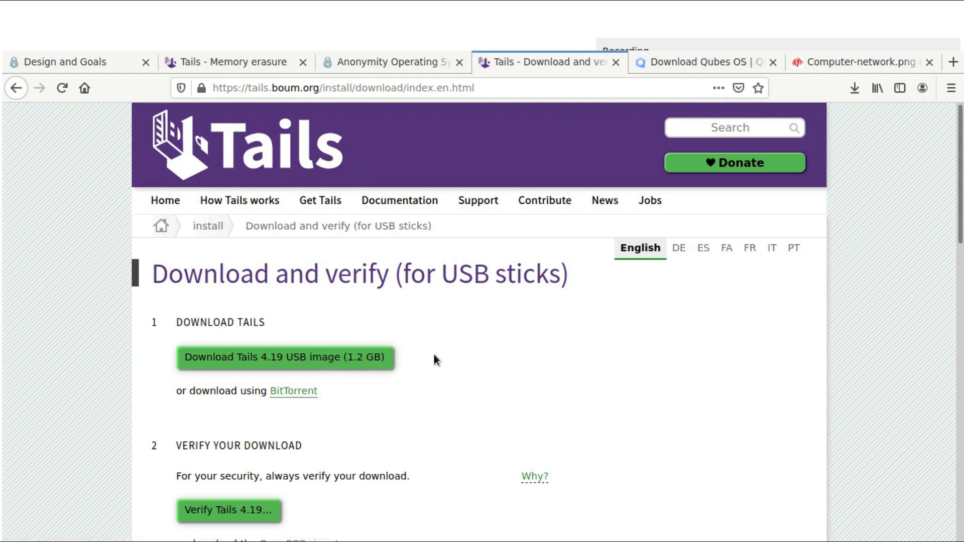
mouse_move(345, 314)
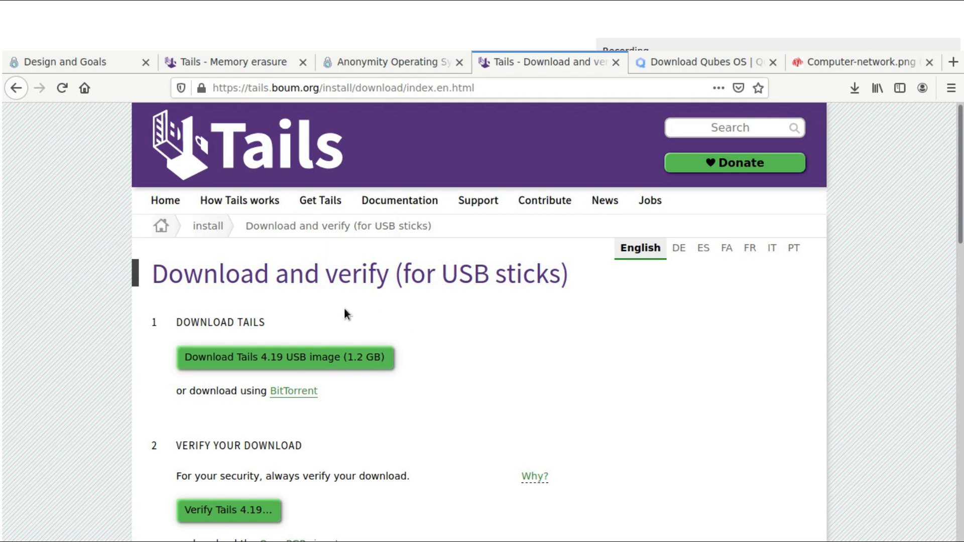
mouse_move(178, 309)
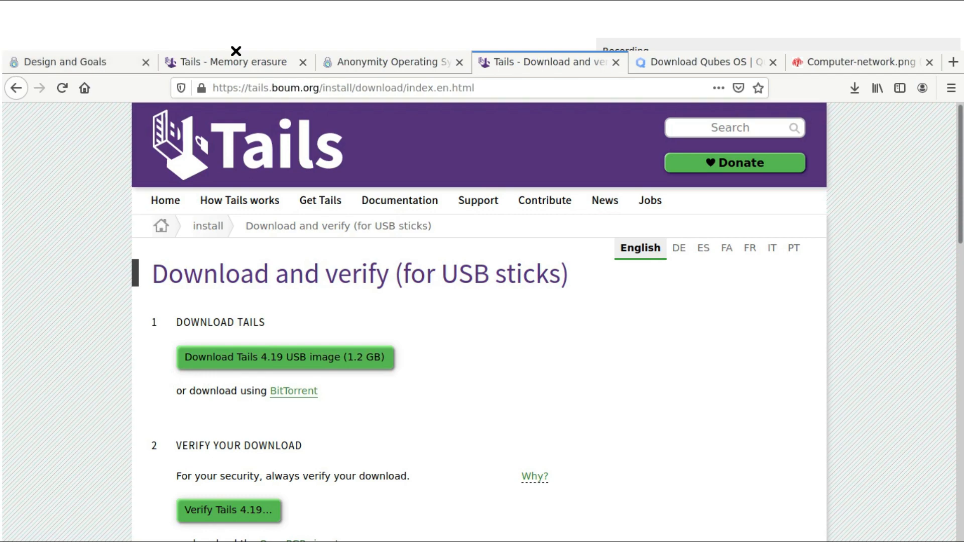
Close the 'Anonymity Operating Systems' tab and switch to the Whonix 'Design and Goals' page.
click(458, 61)
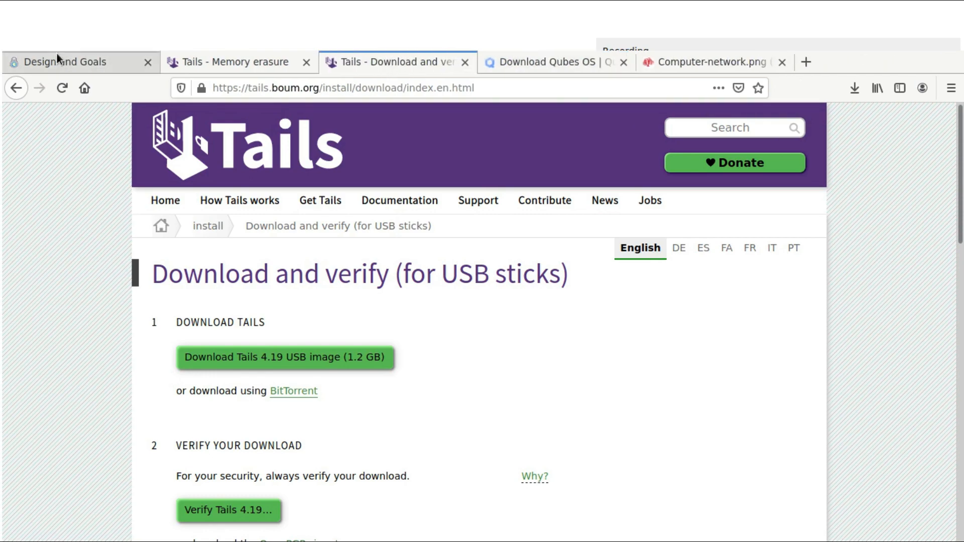
click(67, 61)
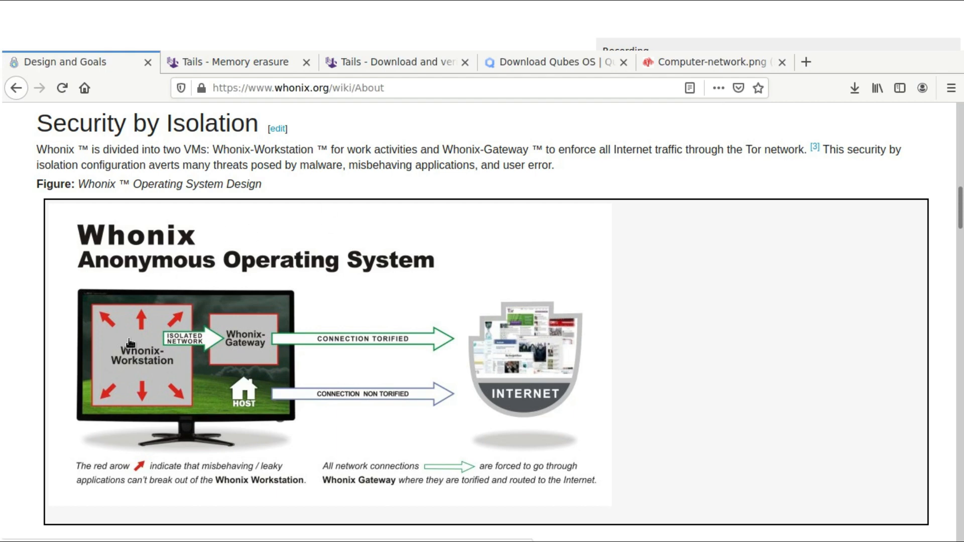
mouse_move(212, 306)
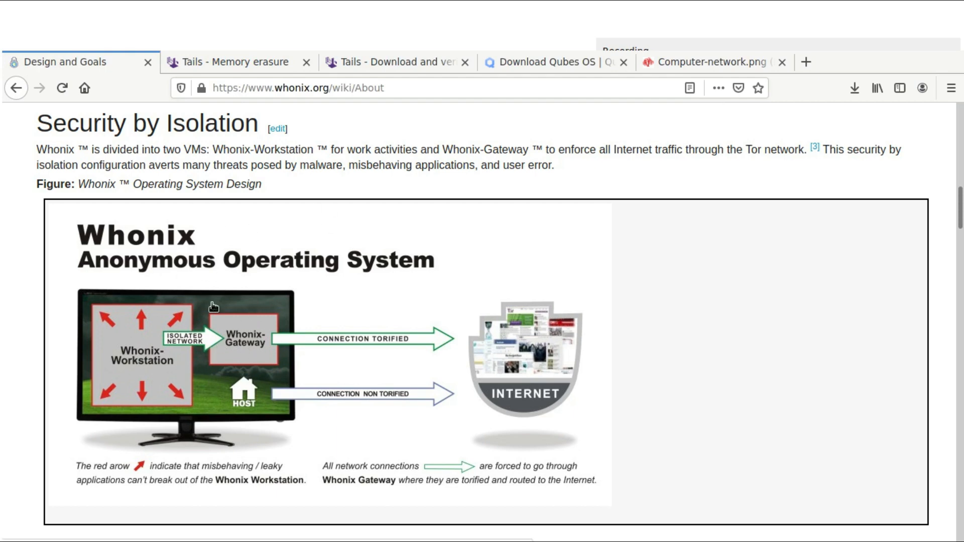
mouse_move(255, 327)
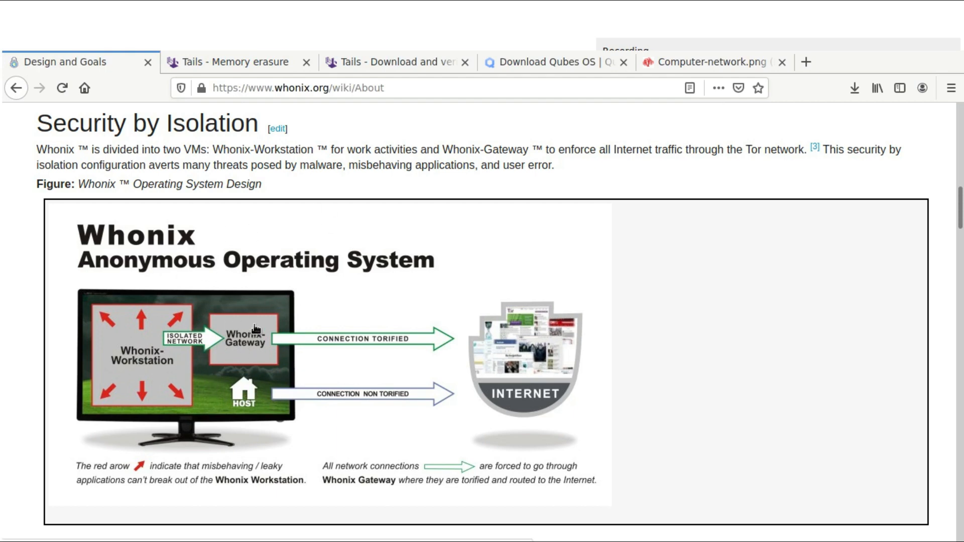
click(707, 61)
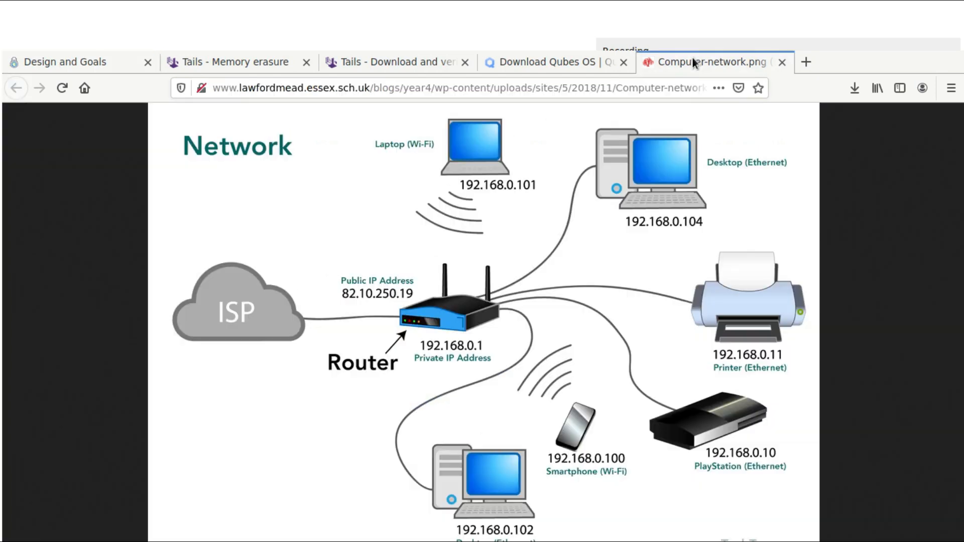
mouse_move(339, 261)
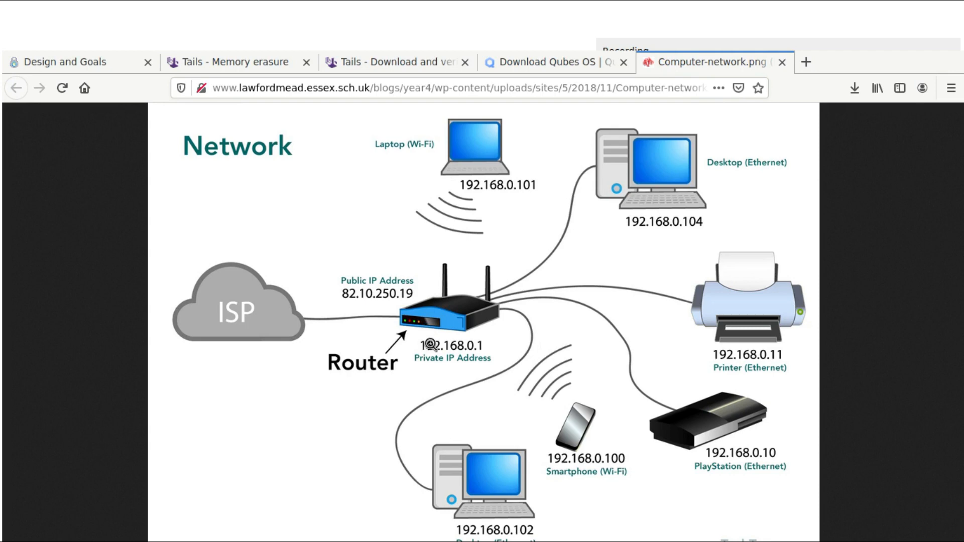
mouse_move(454, 306)
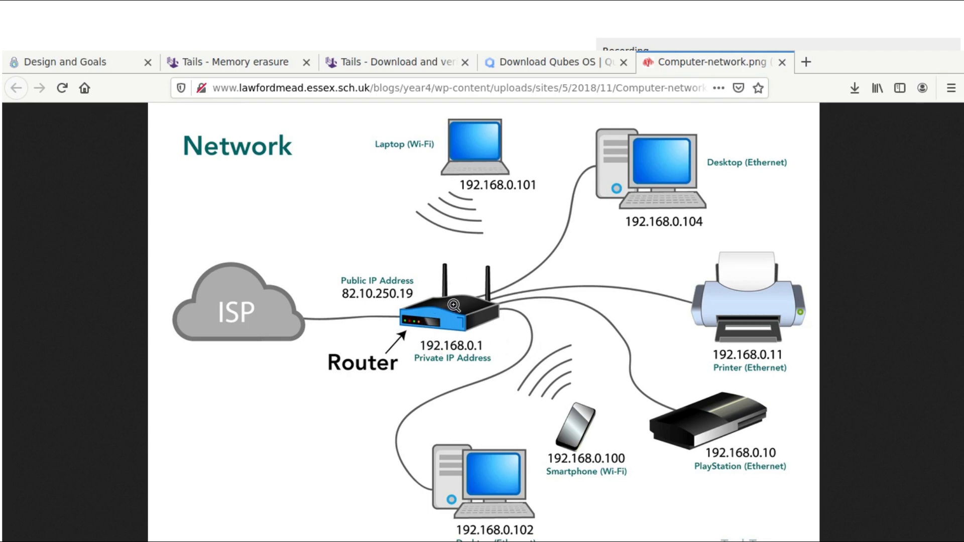
click(67, 61)
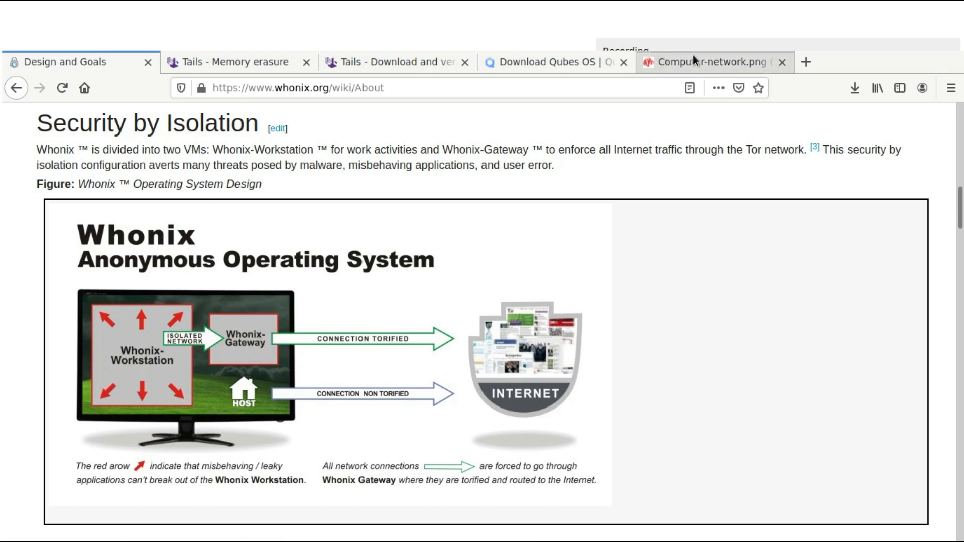
click(707, 61)
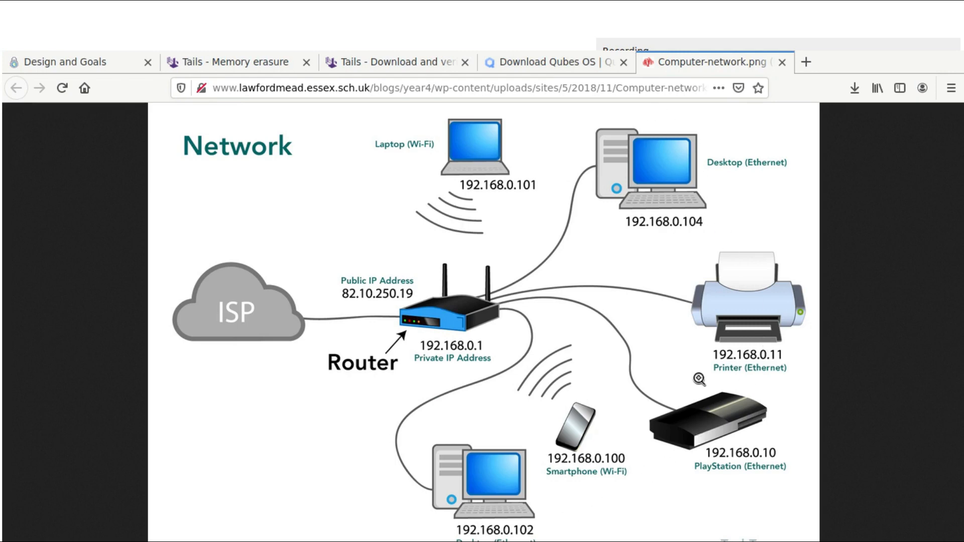
mouse_move(276, 291)
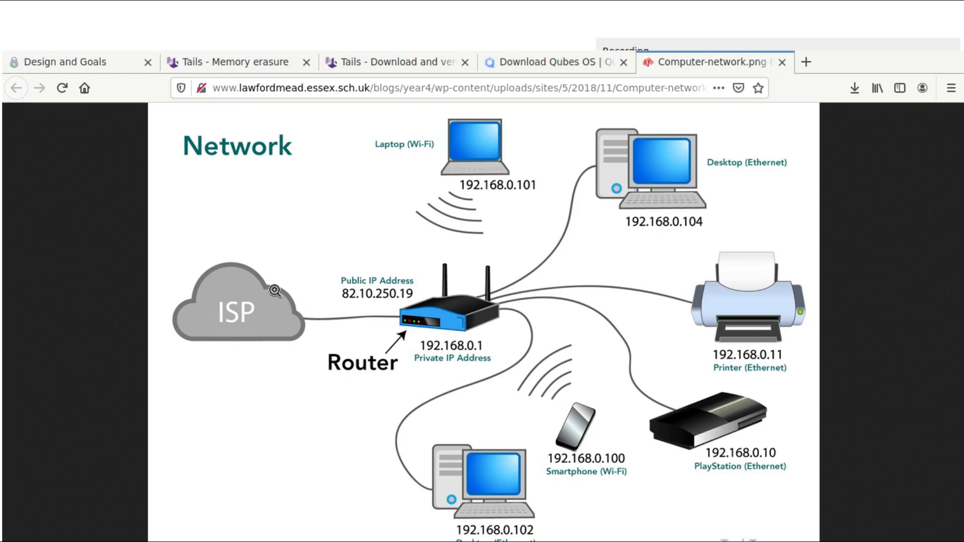
mouse_move(604, 437)
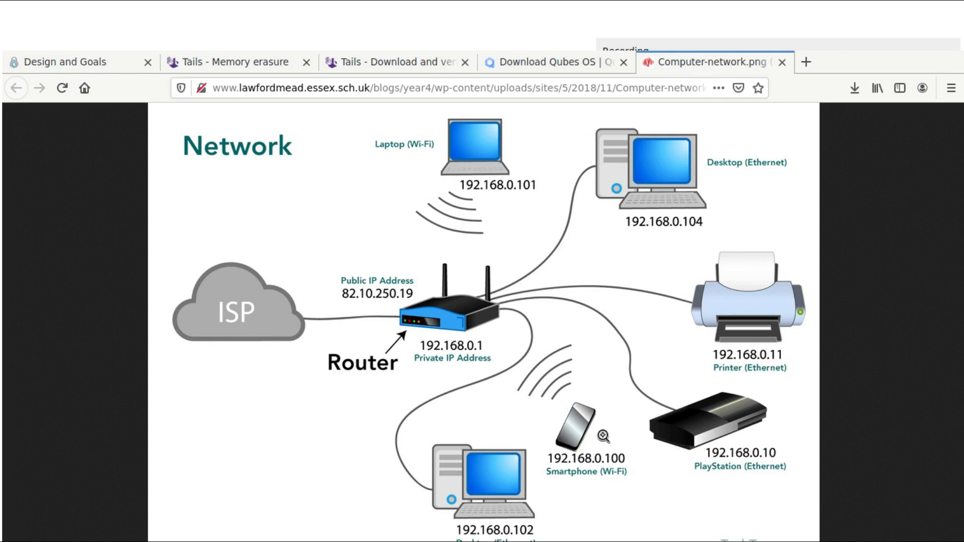
mouse_move(704, 304)
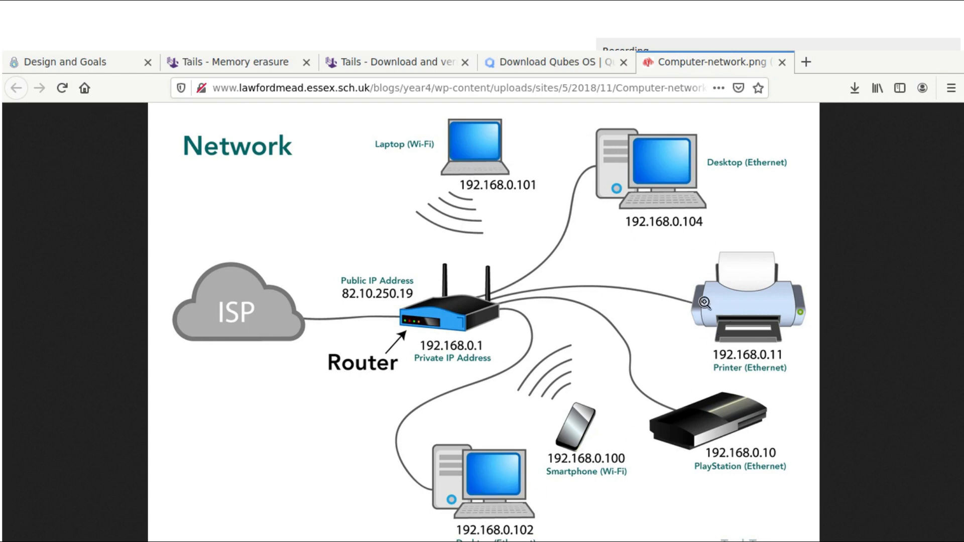
mouse_move(544, 311)
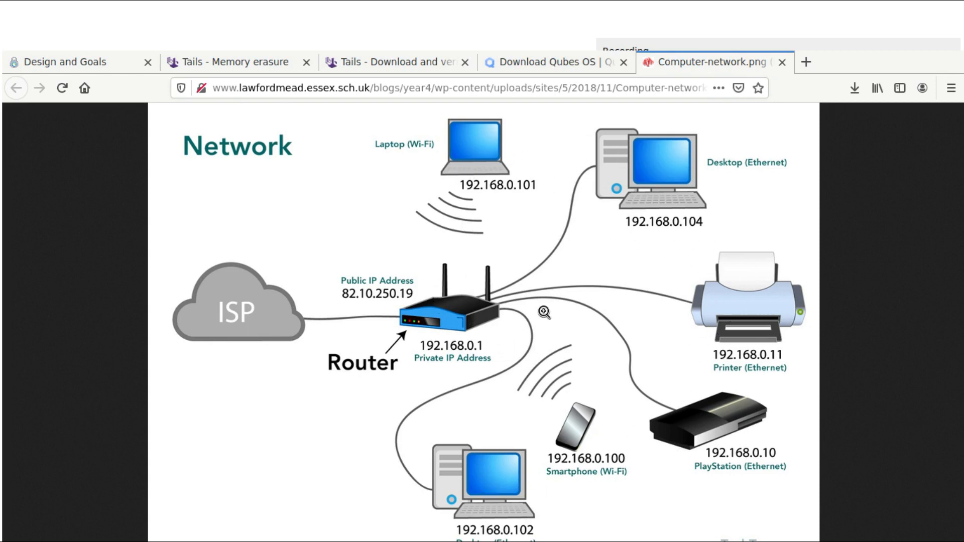
mouse_move(447, 338)
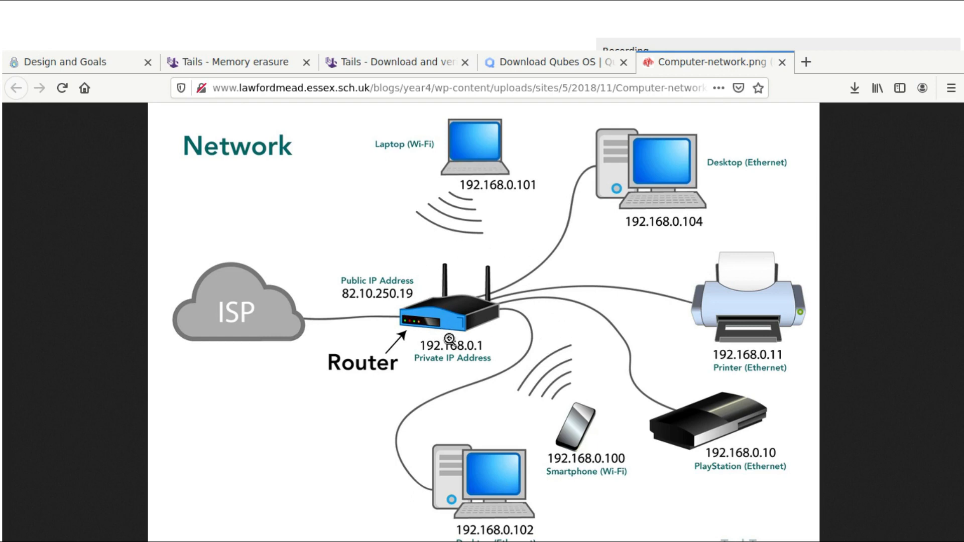
mouse_move(523, 288)
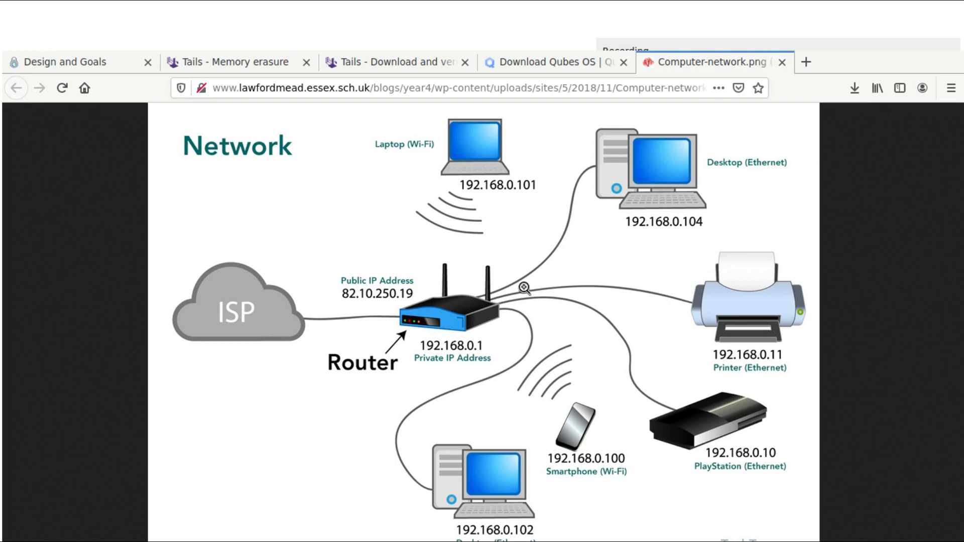
mouse_move(492, 285)
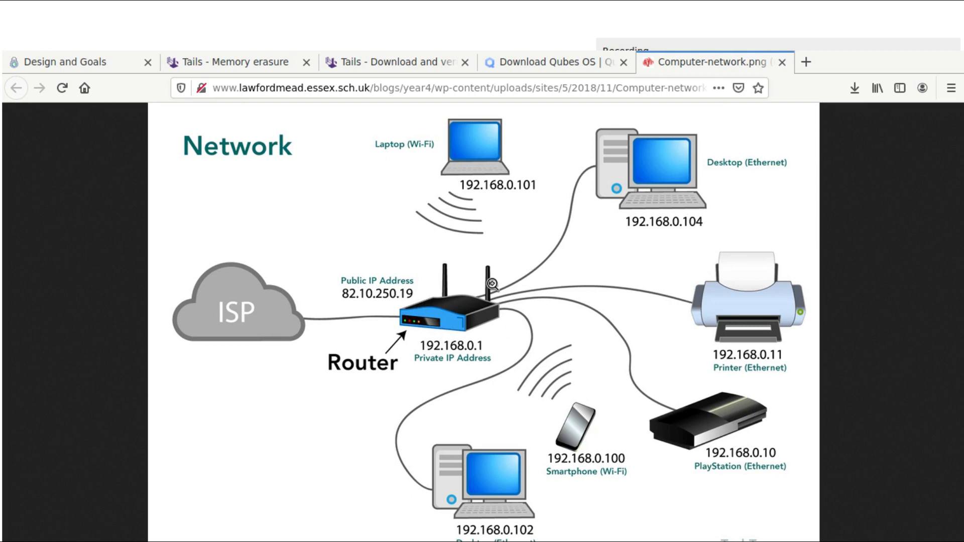
mouse_move(408, 364)
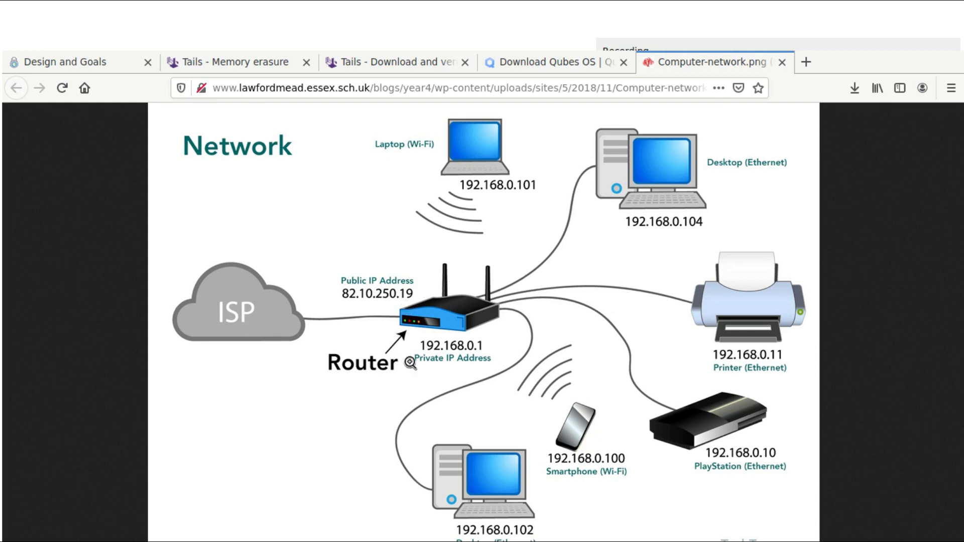
mouse_move(602, 269)
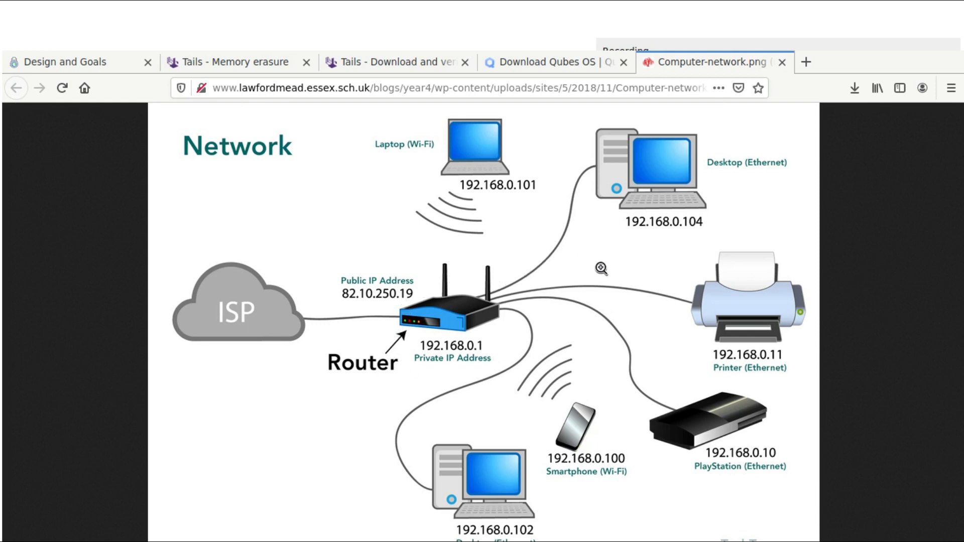
mouse_move(490, 341)
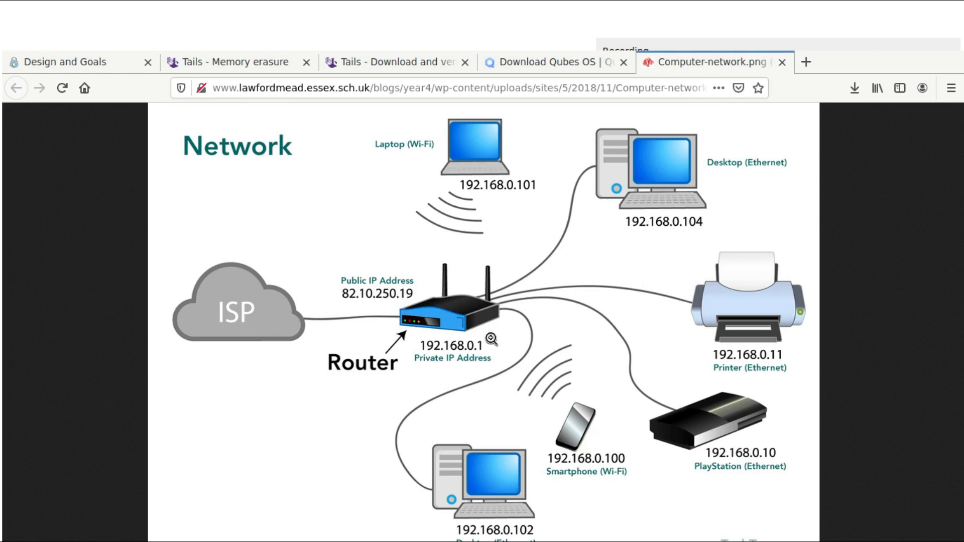
mouse_move(641, 265)
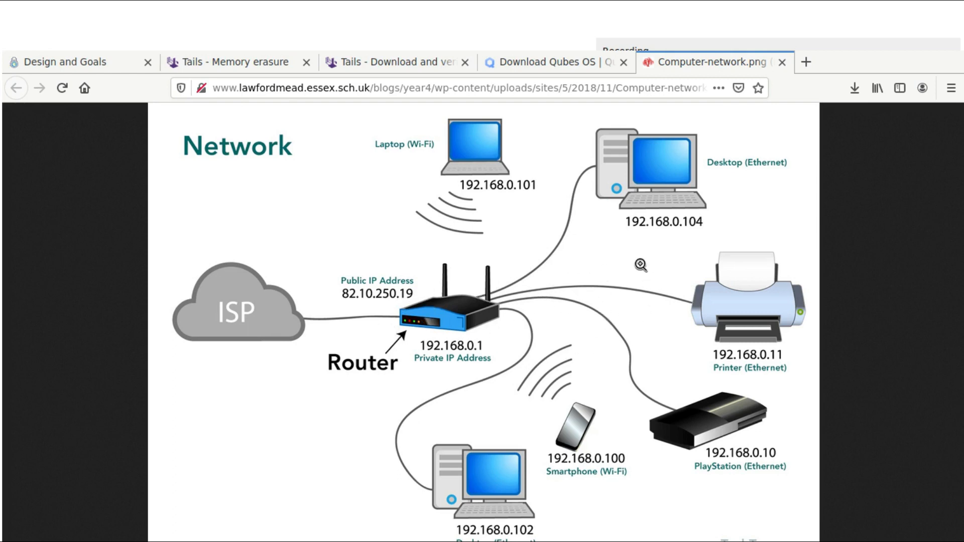
mouse_move(696, 194)
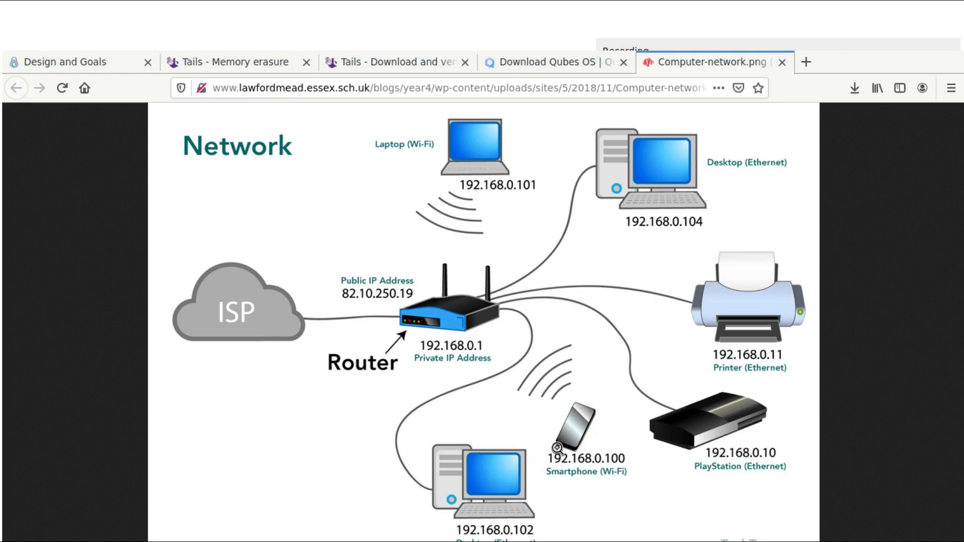
mouse_move(554, 313)
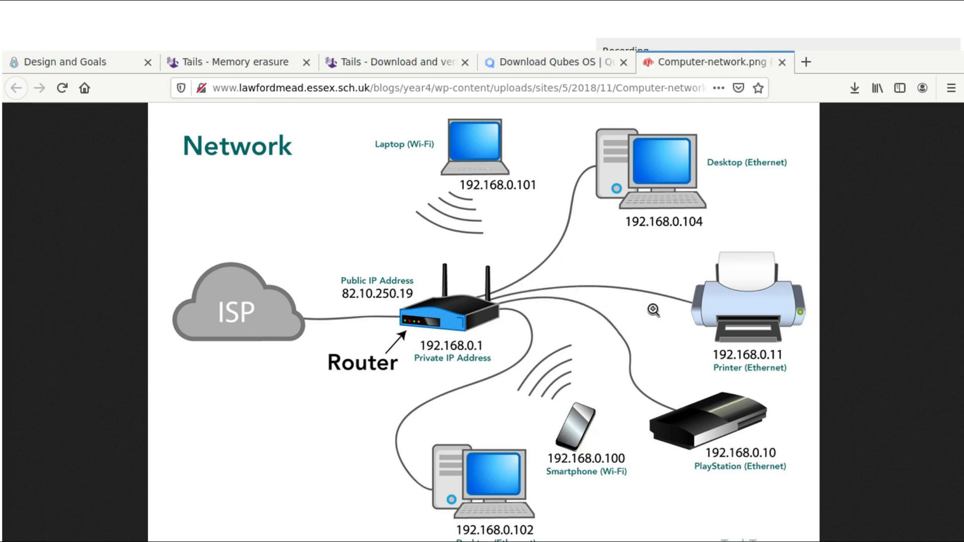
mouse_move(621, 326)
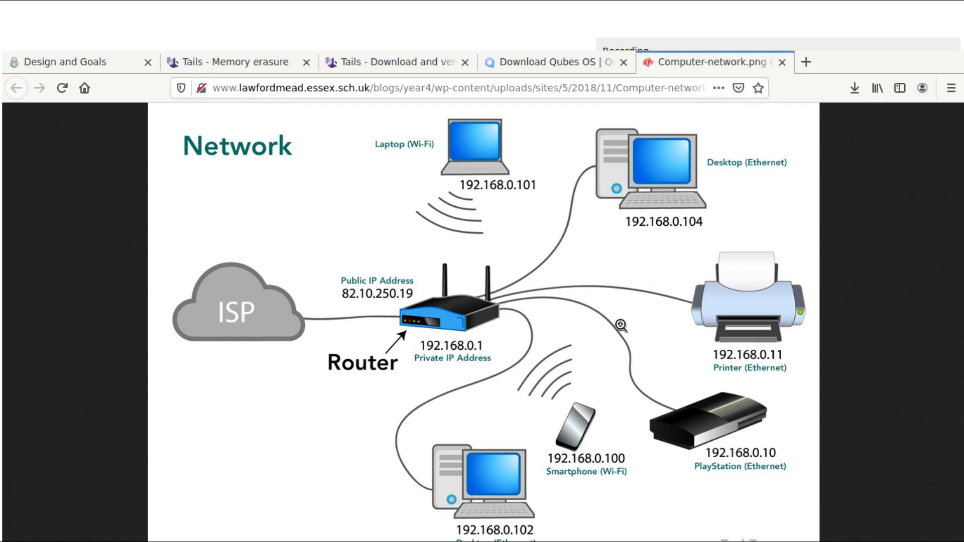
mouse_move(591, 323)
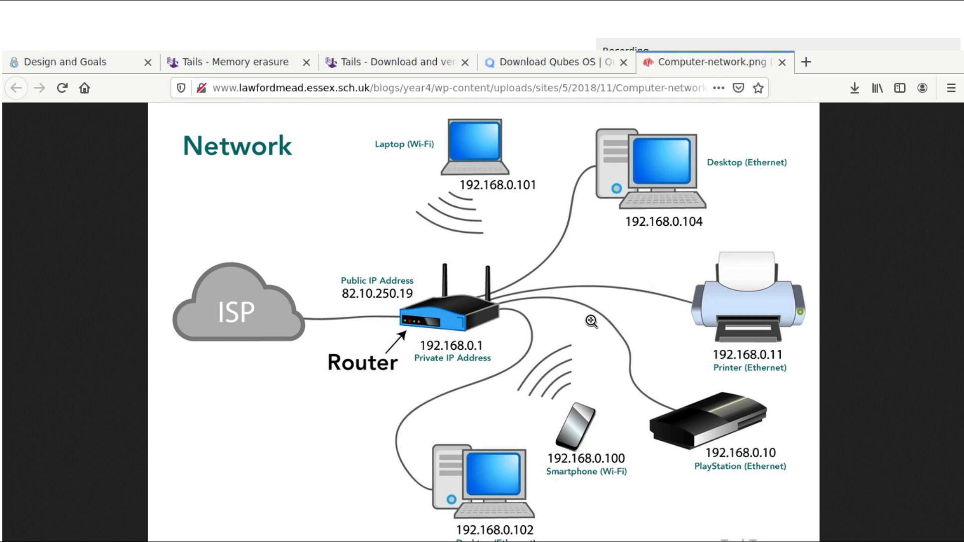
mouse_move(672, 274)
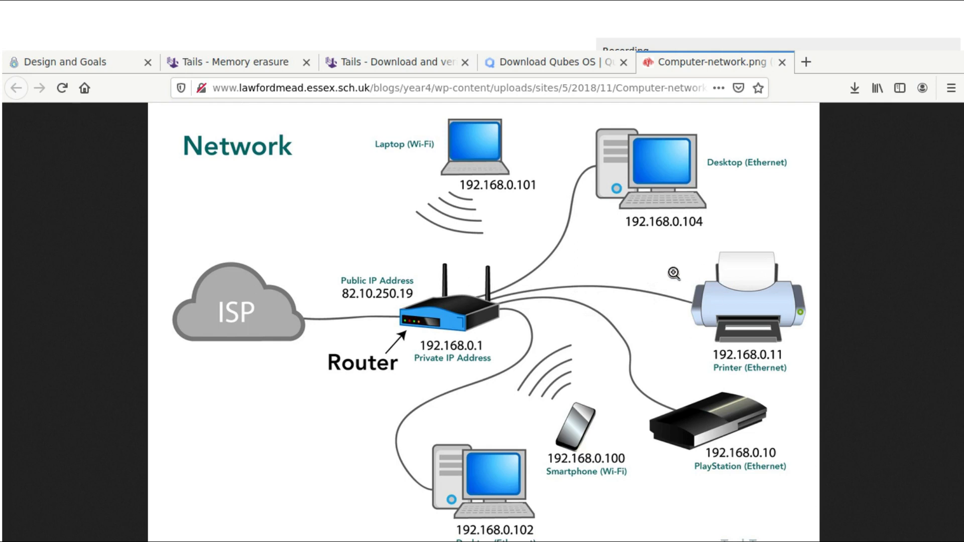
mouse_move(601, 325)
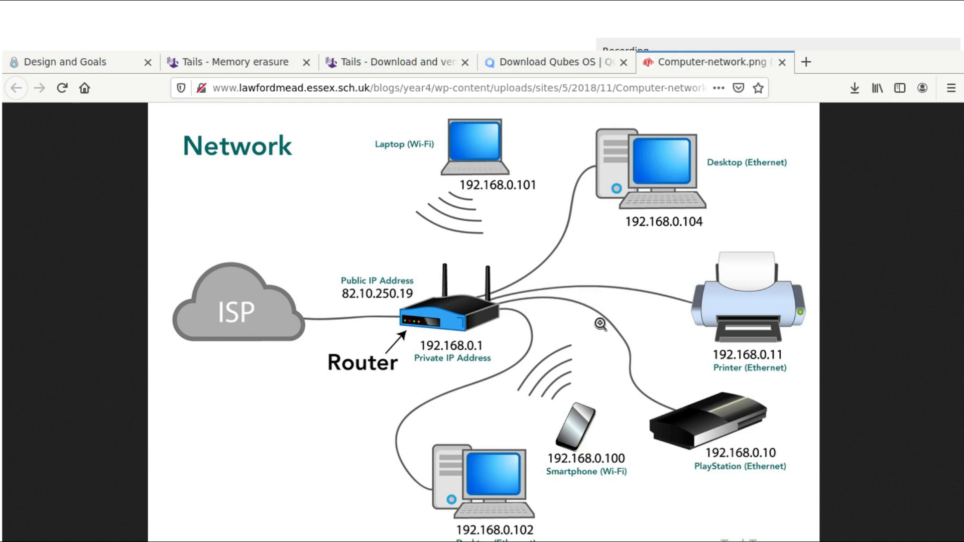
mouse_move(591, 323)
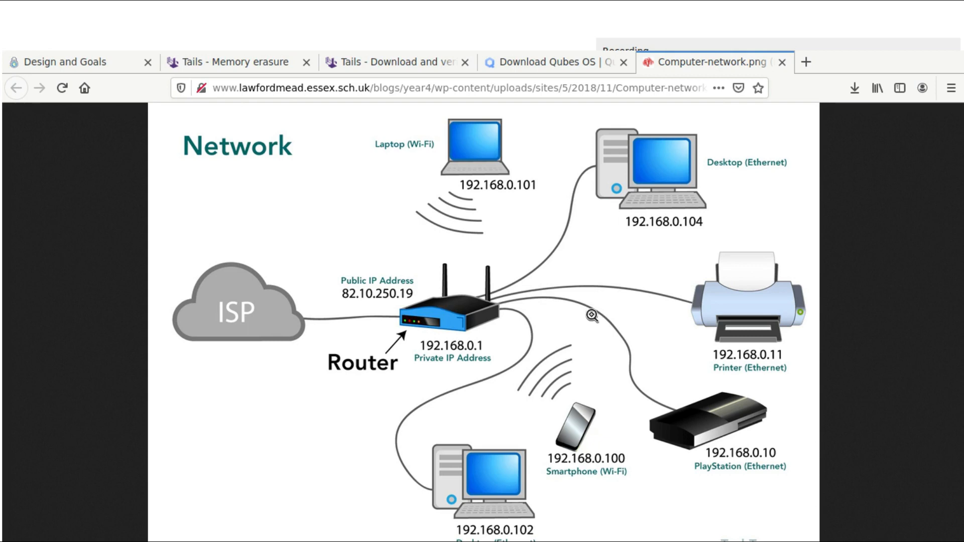
mouse_move(622, 339)
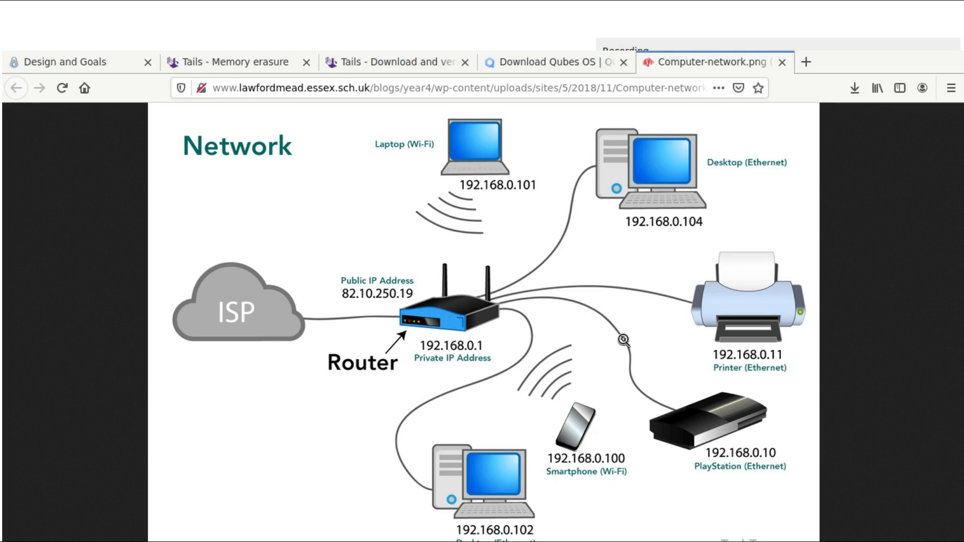
mouse_move(457, 340)
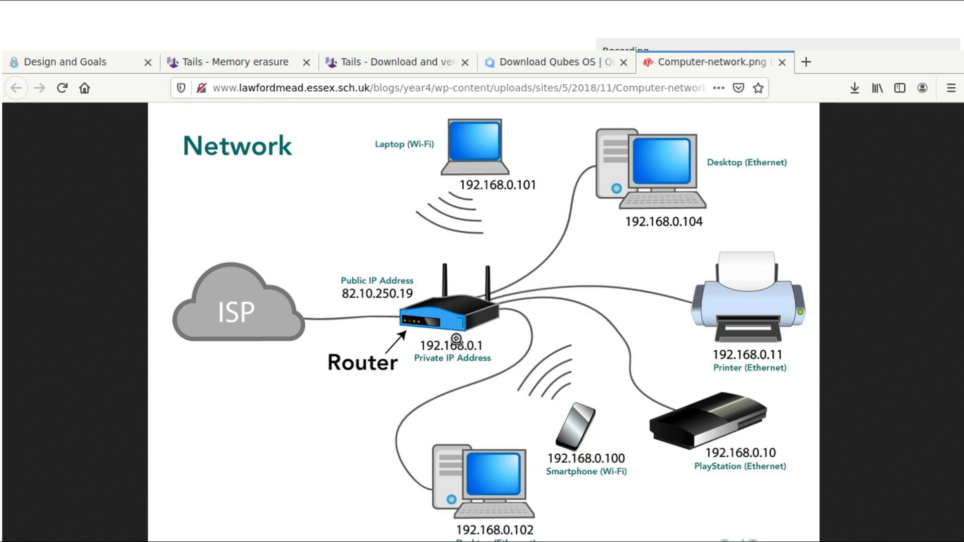
mouse_move(399, 285)
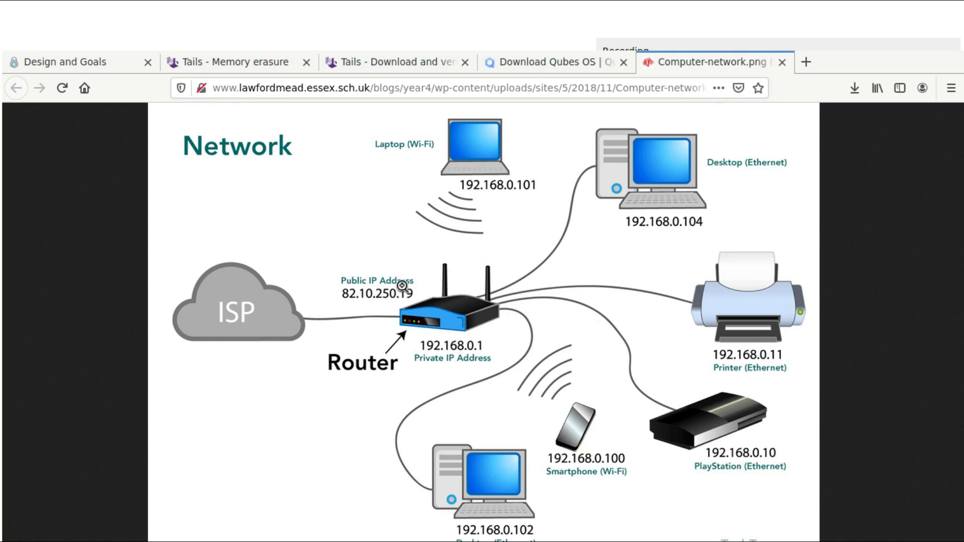
mouse_move(496, 257)
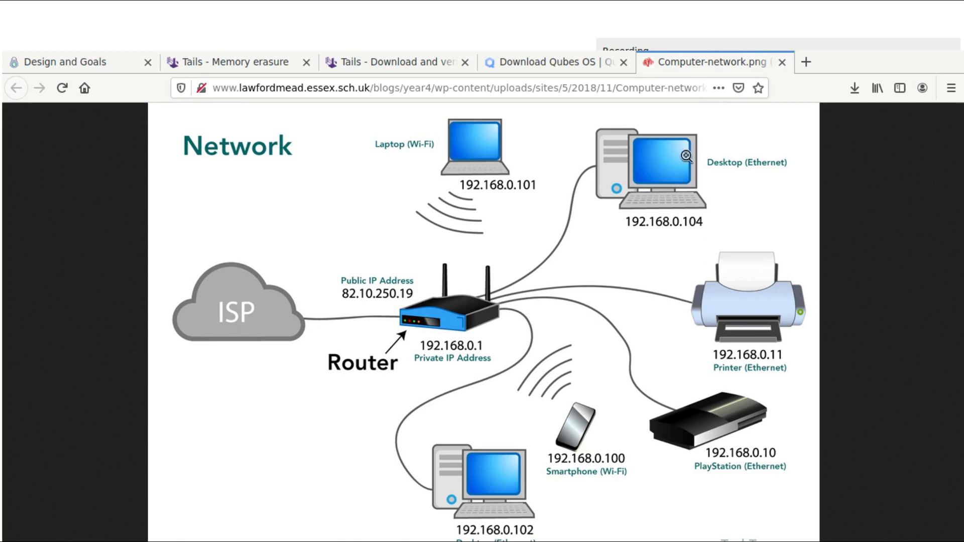
mouse_move(639, 131)
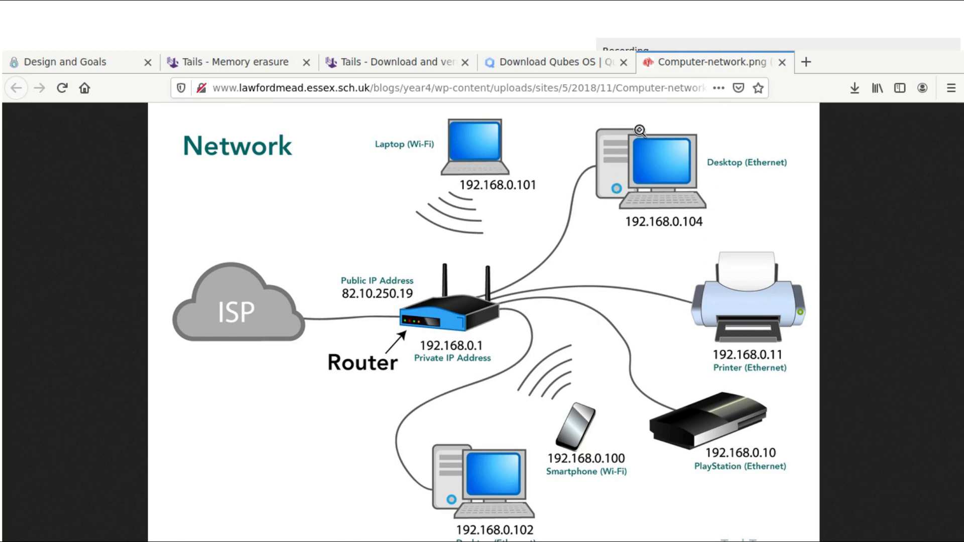
click(68, 61)
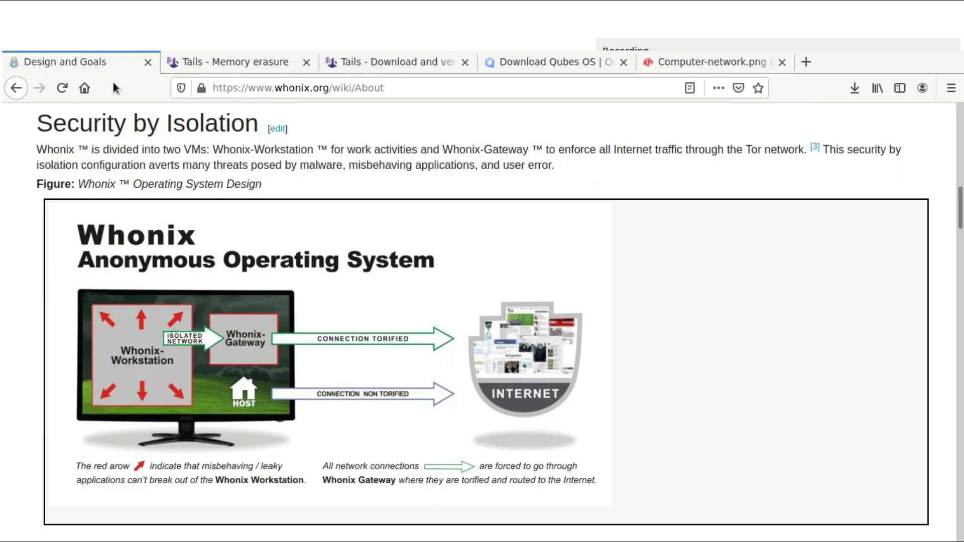
mouse_move(152, 373)
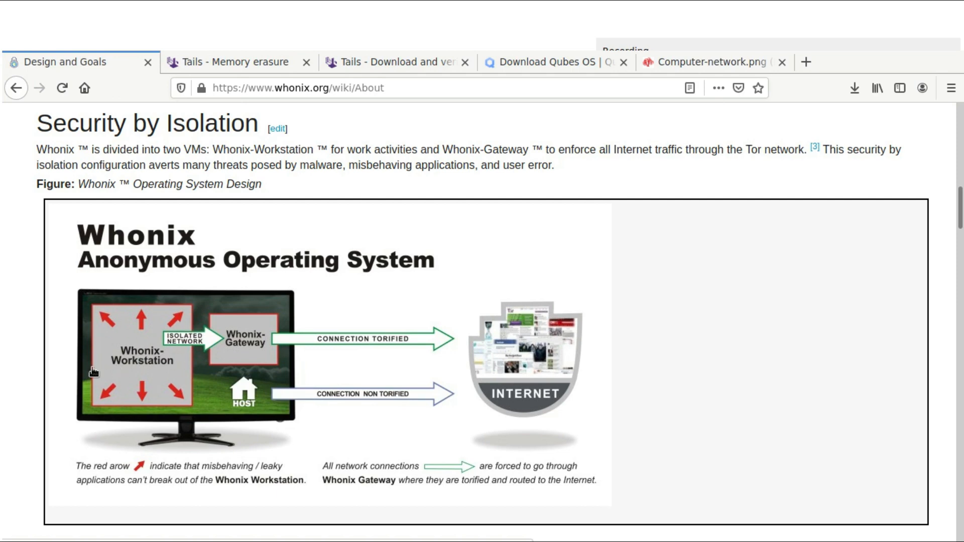
mouse_move(239, 326)
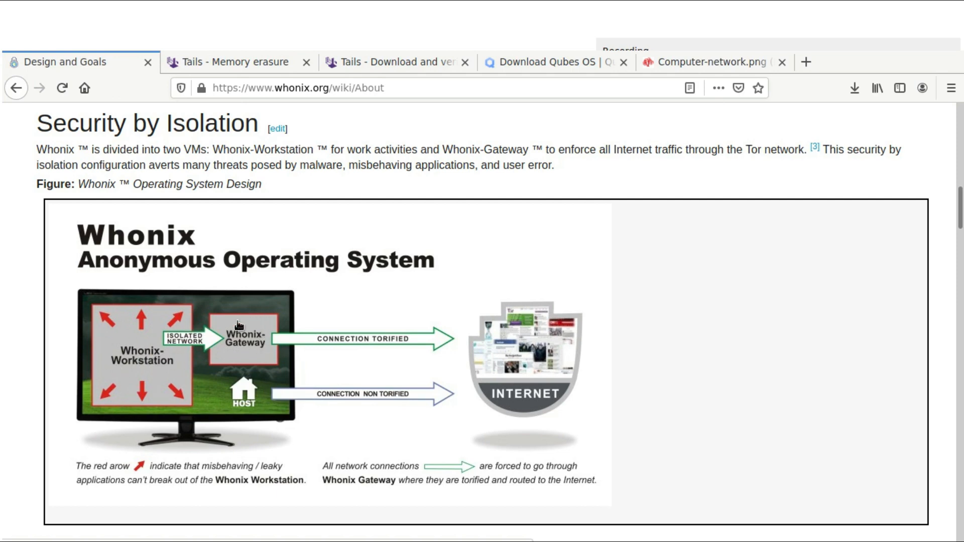
mouse_move(311, 328)
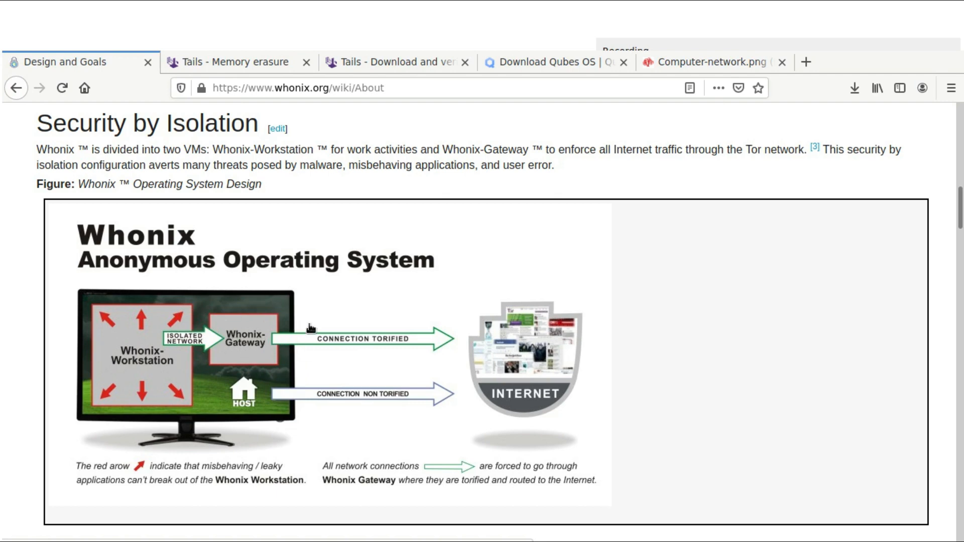
mouse_move(271, 332)
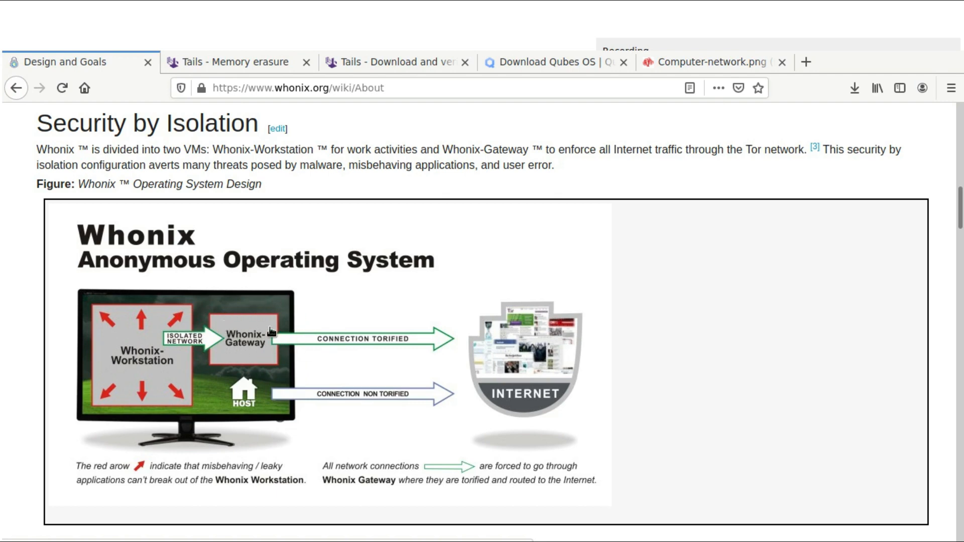
mouse_move(236, 345)
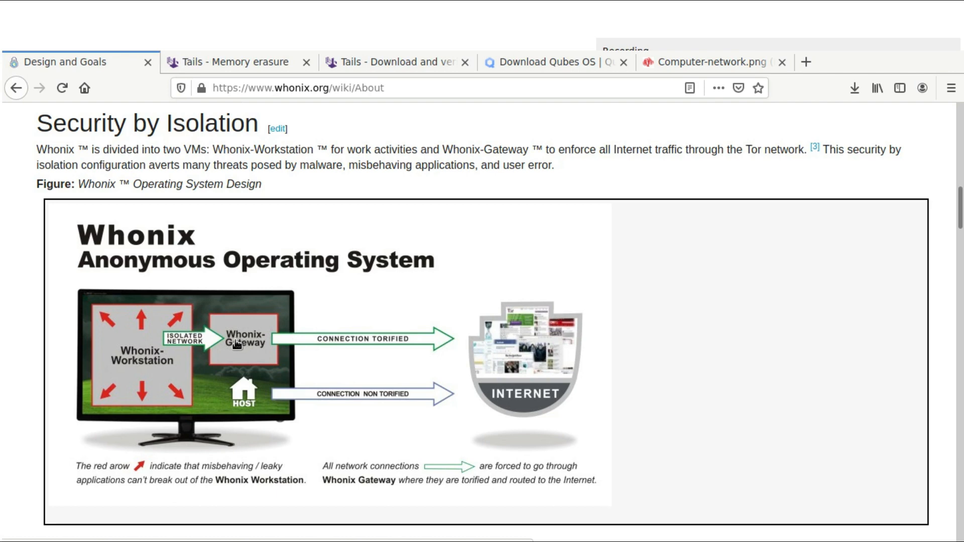
mouse_move(136, 368)
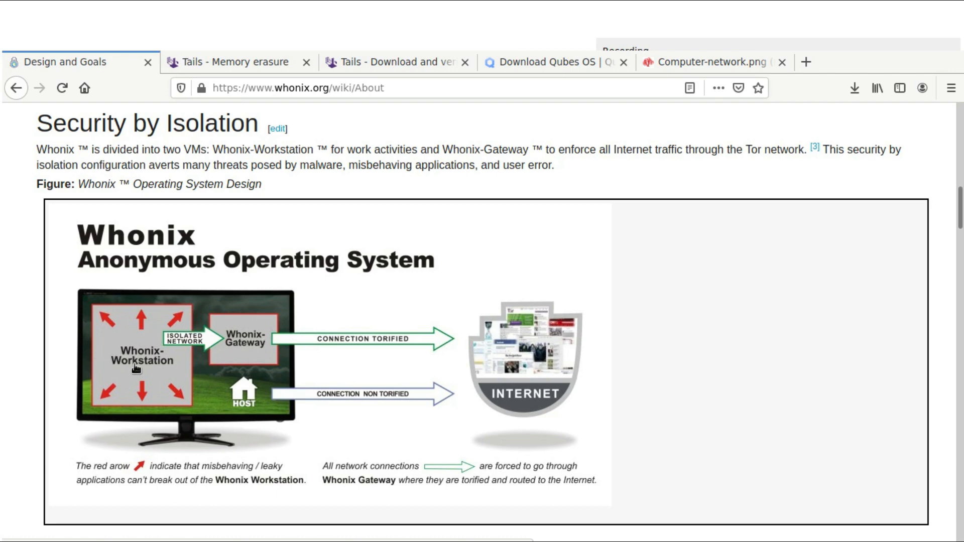
mouse_move(131, 366)
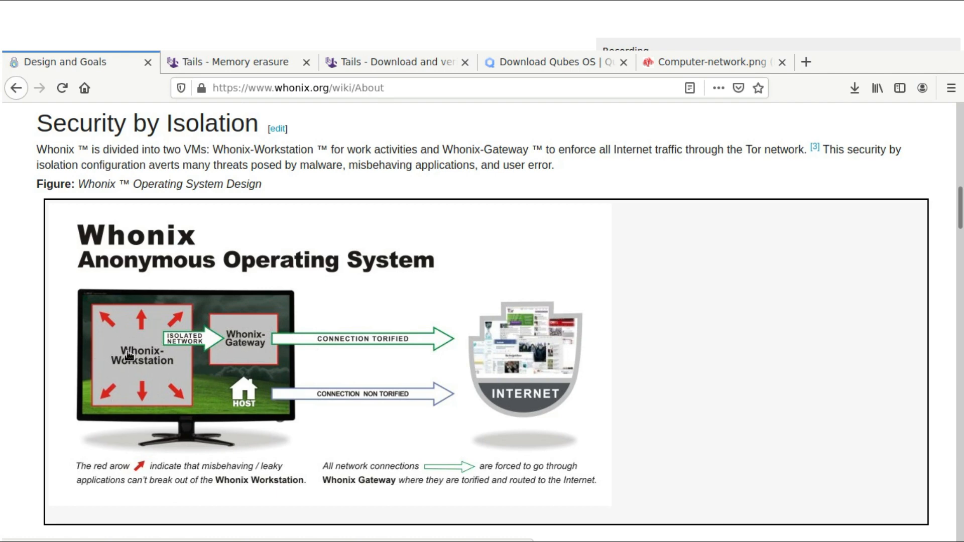
mouse_move(143, 368)
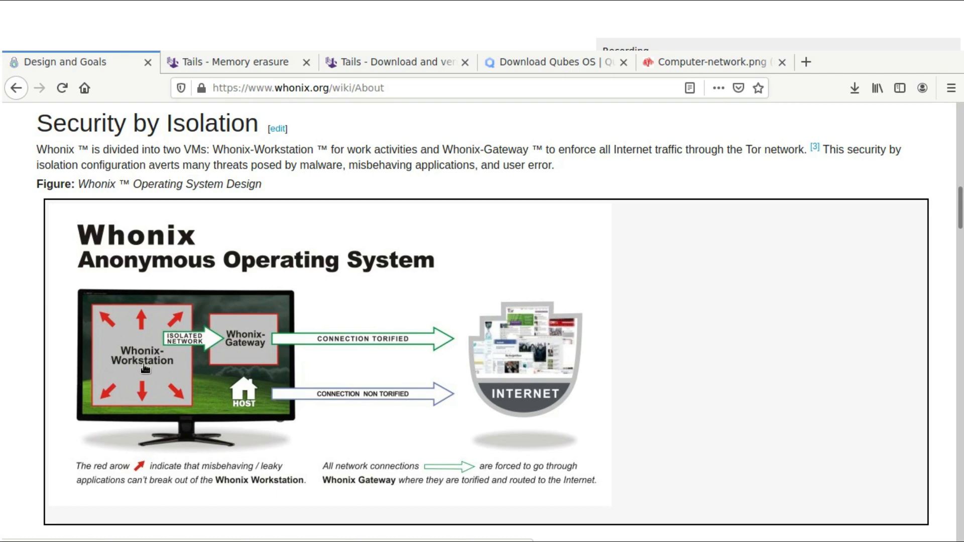
mouse_move(185, 369)
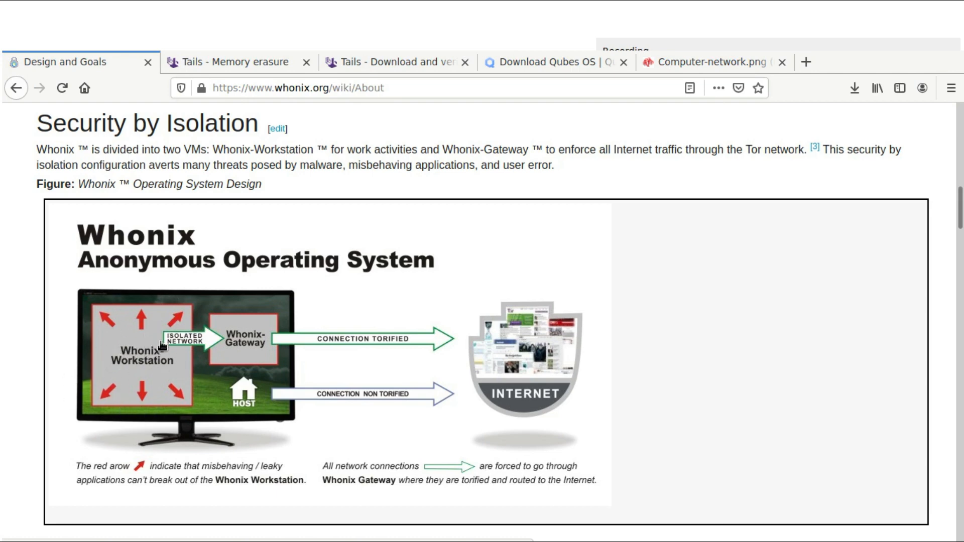
mouse_move(120, 342)
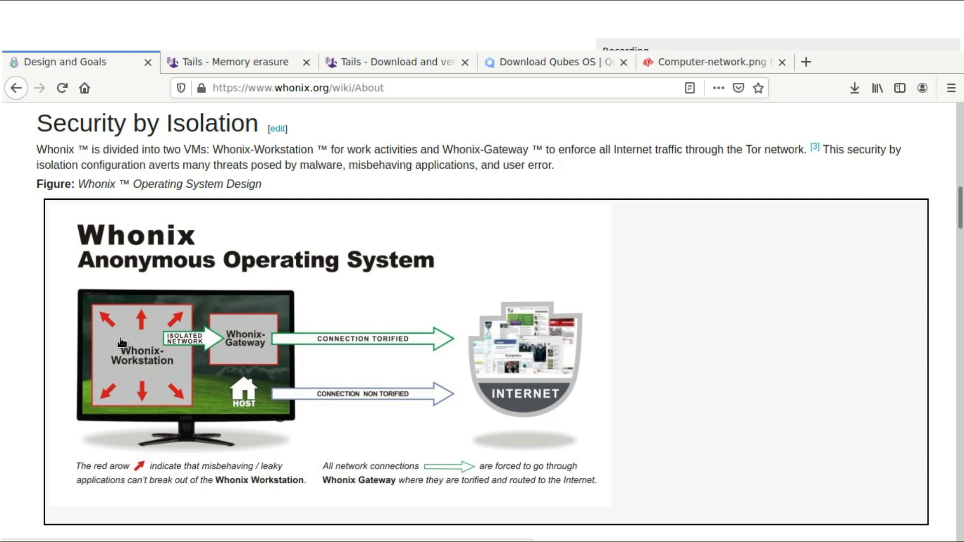
mouse_move(222, 359)
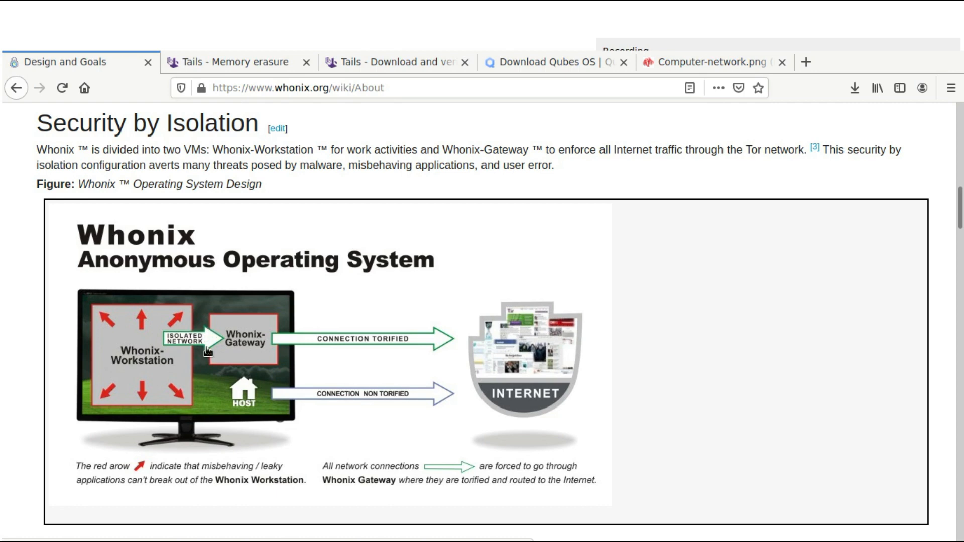
mouse_move(234, 323)
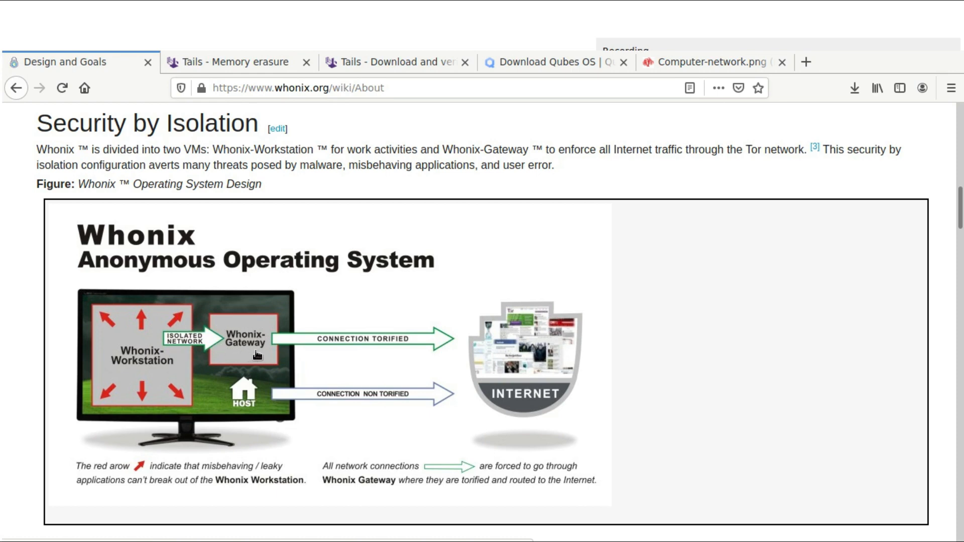
mouse_move(148, 305)
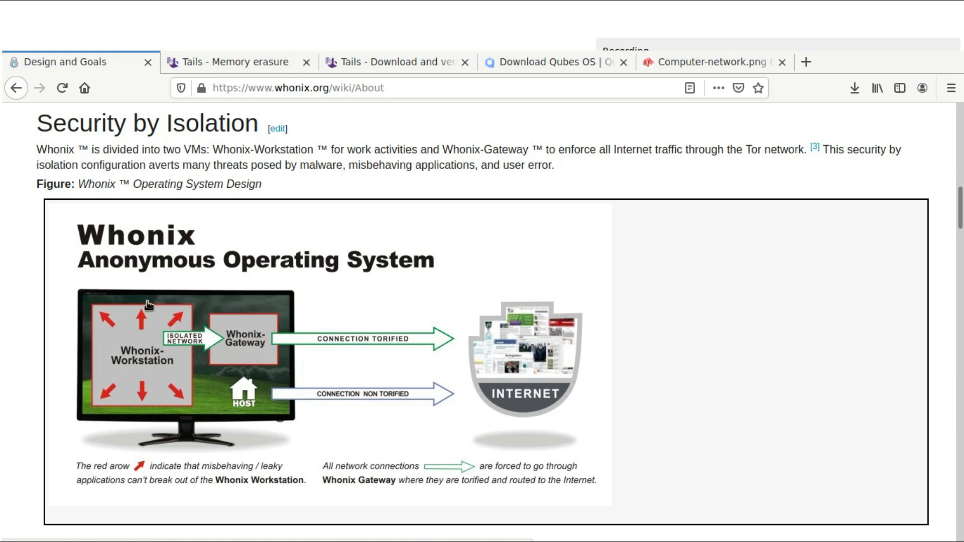
mouse_move(159, 310)
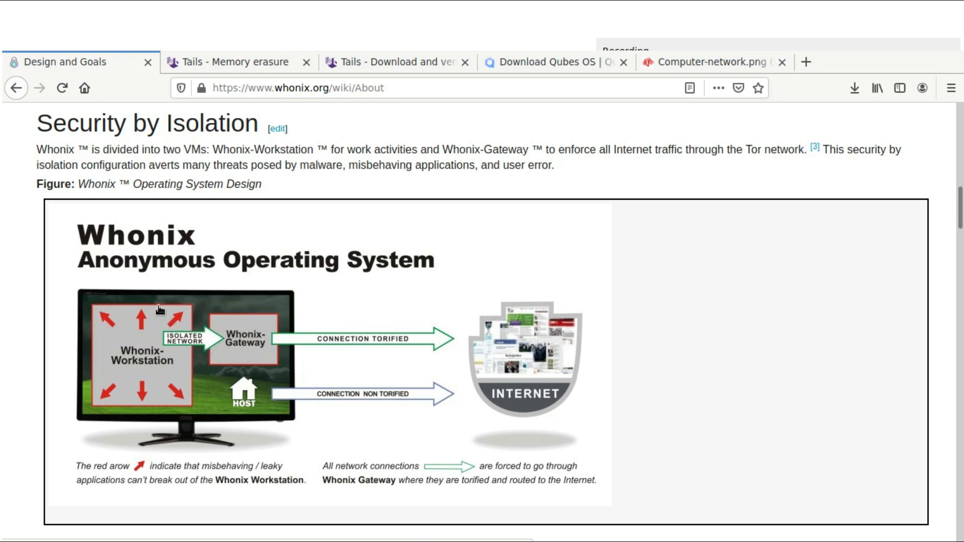
mouse_move(245, 360)
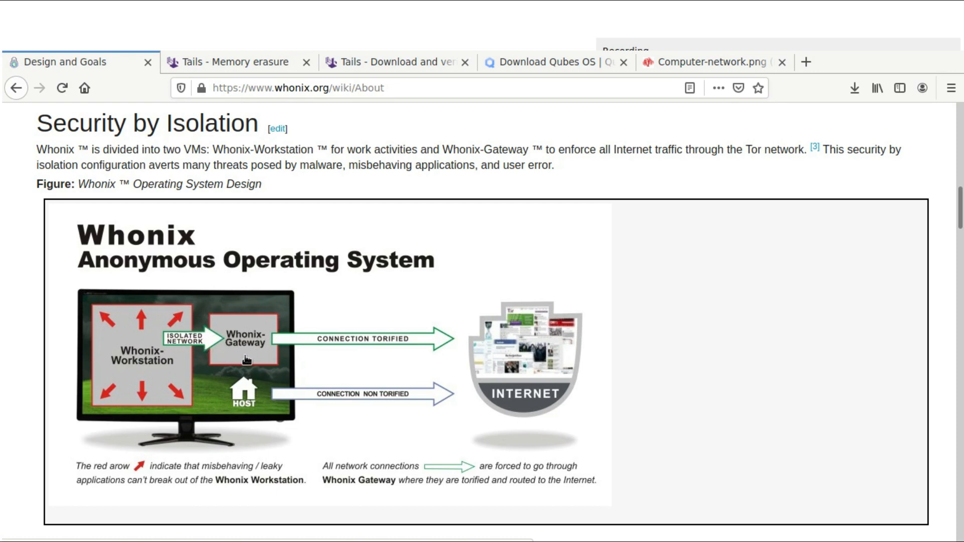
mouse_move(187, 304)
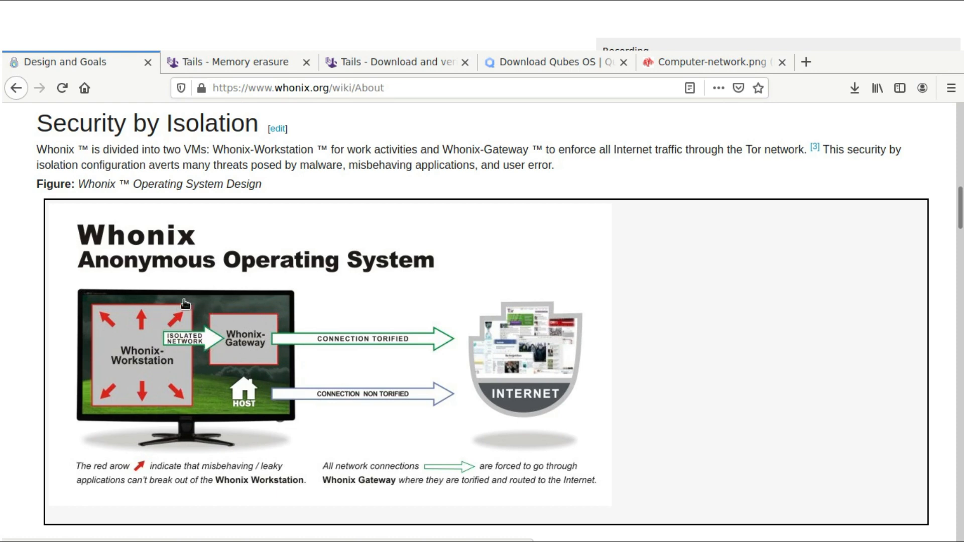
mouse_move(520, 236)
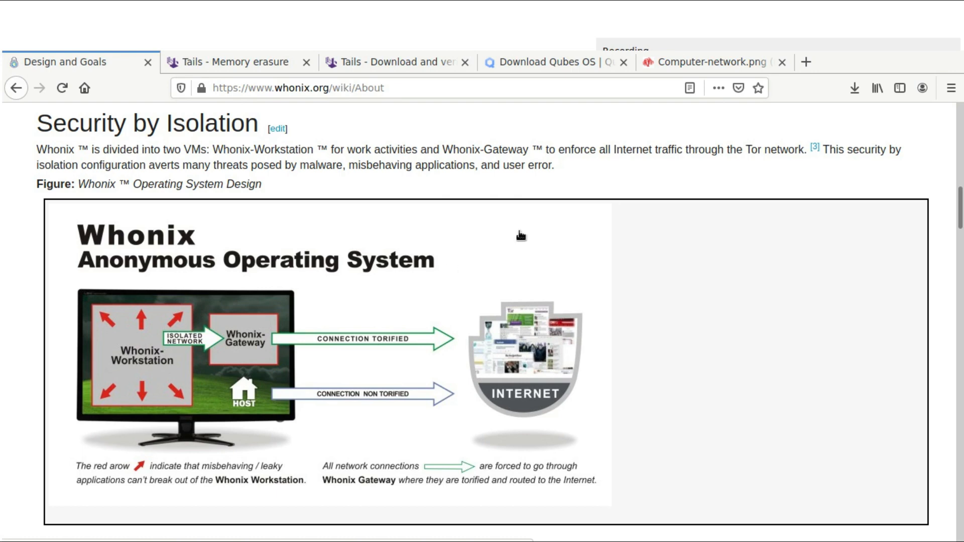
Switch to the Computer-network.png tab showing the ISP, router and device IP addresses.
click(707, 62)
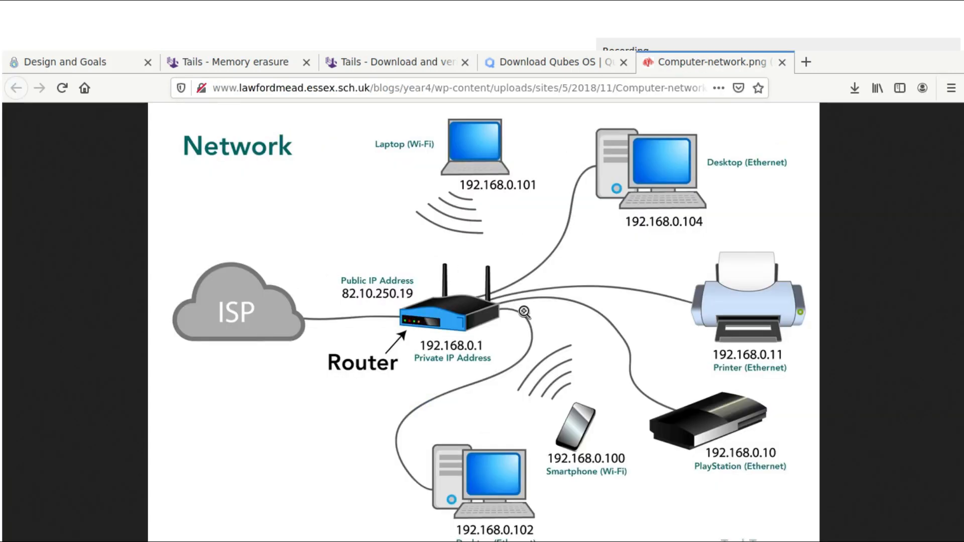
mouse_move(619, 135)
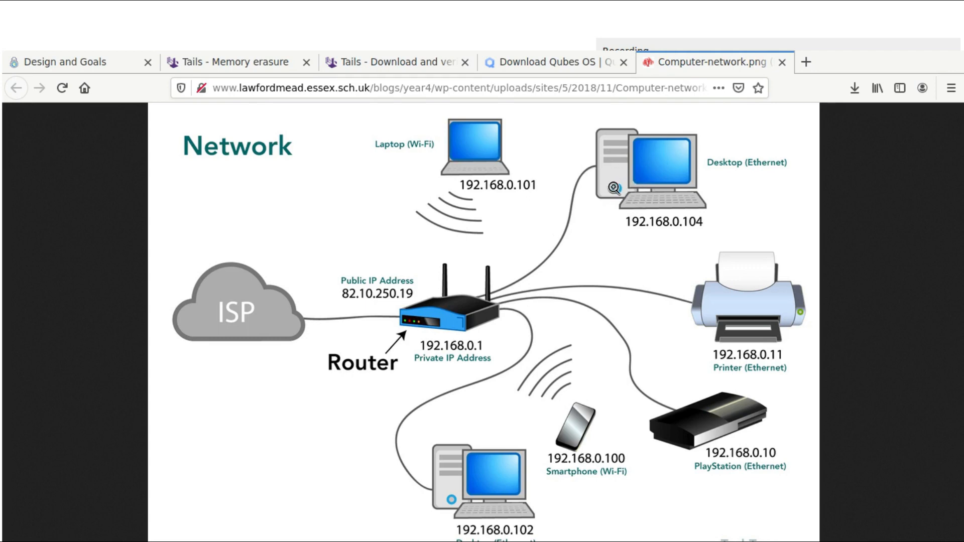
mouse_move(643, 165)
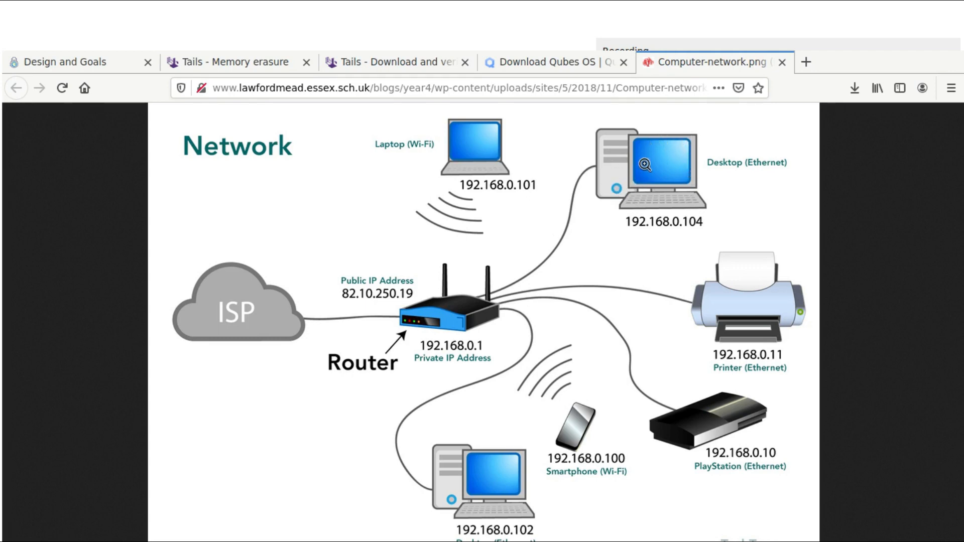
mouse_move(663, 134)
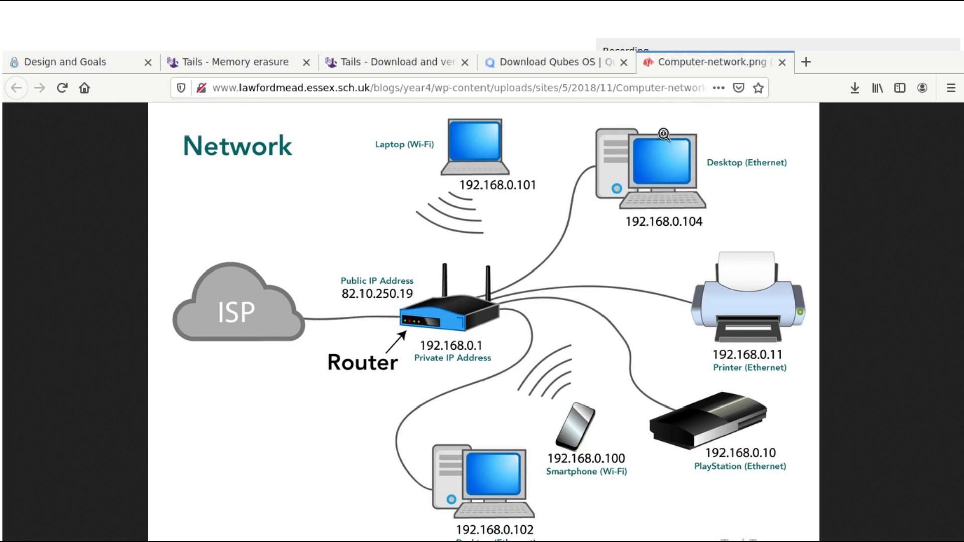
mouse_move(636, 174)
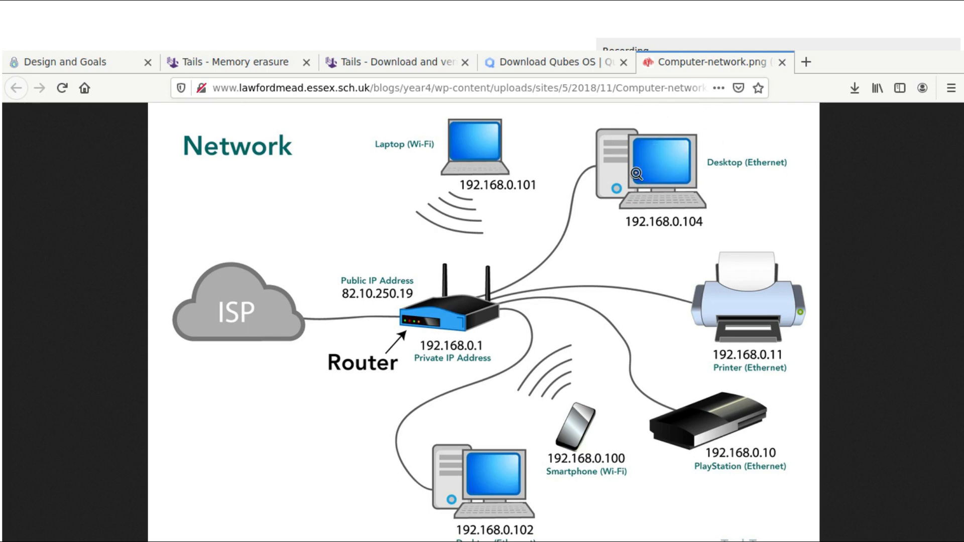
mouse_move(546, 230)
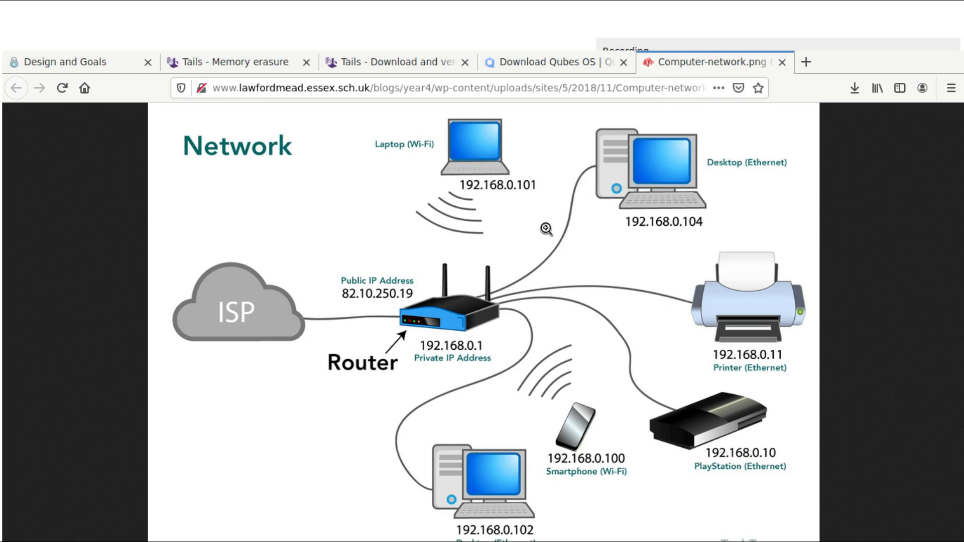
mouse_move(548, 243)
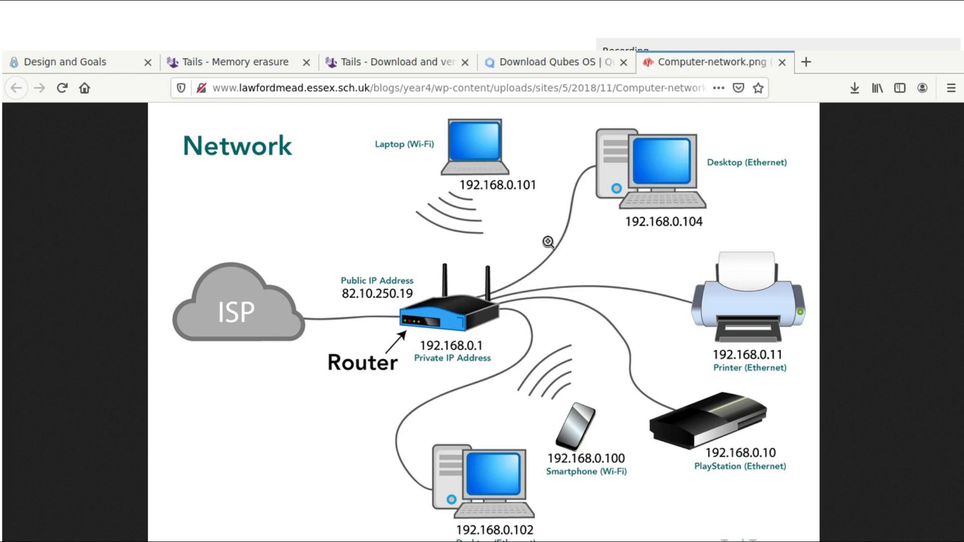
mouse_move(603, 243)
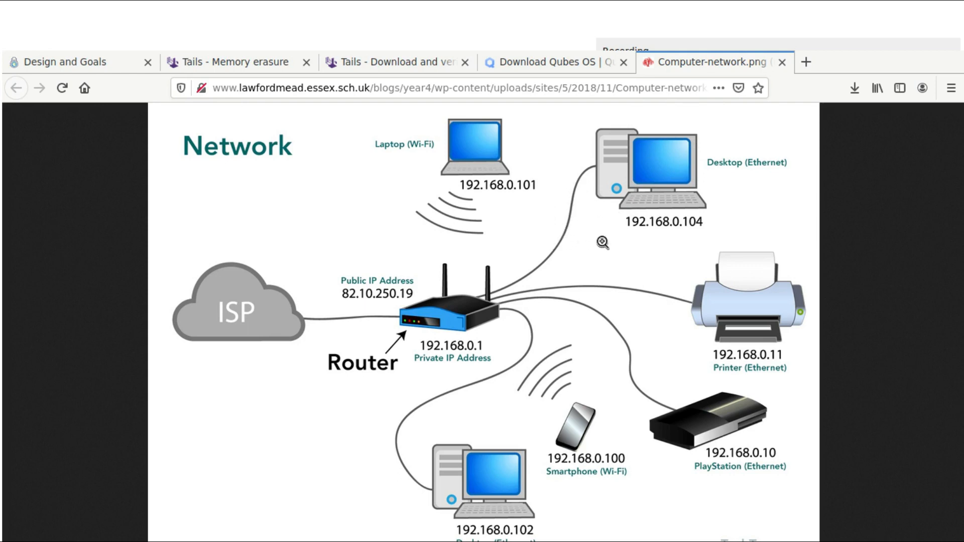
mouse_move(556, 277)
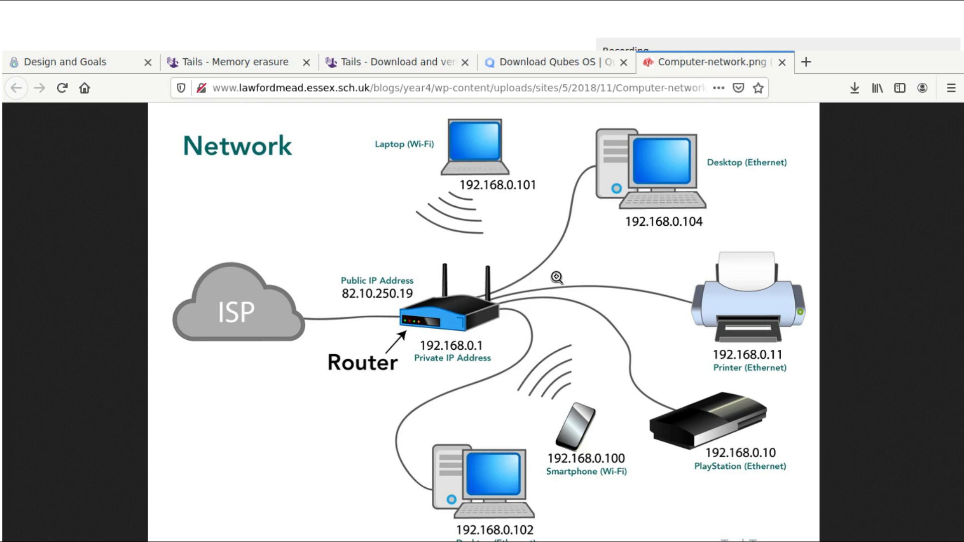
mouse_move(553, 255)
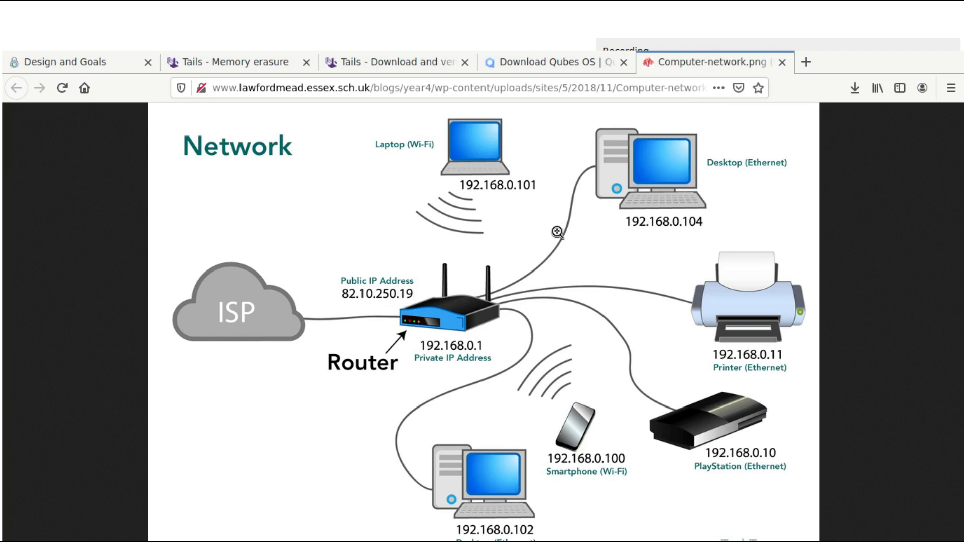
mouse_move(550, 246)
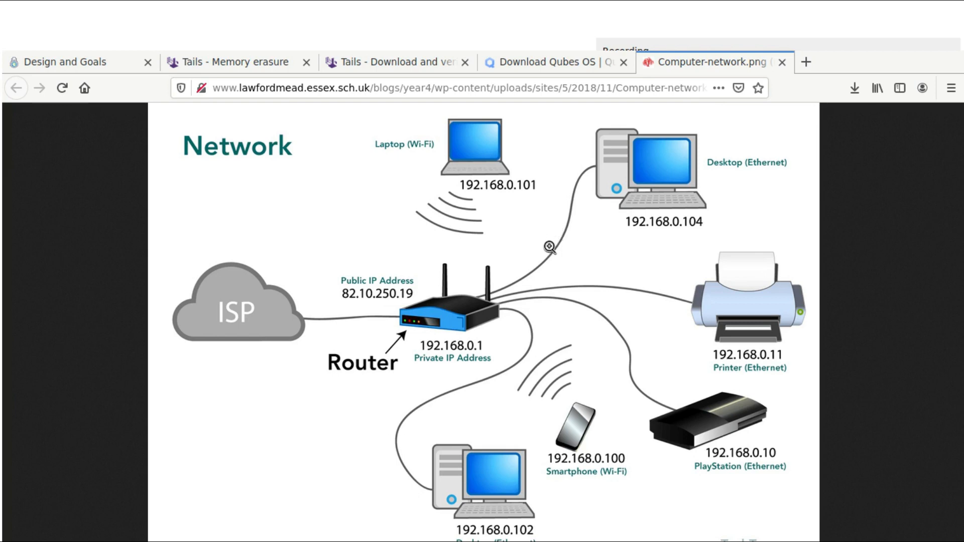
mouse_move(547, 259)
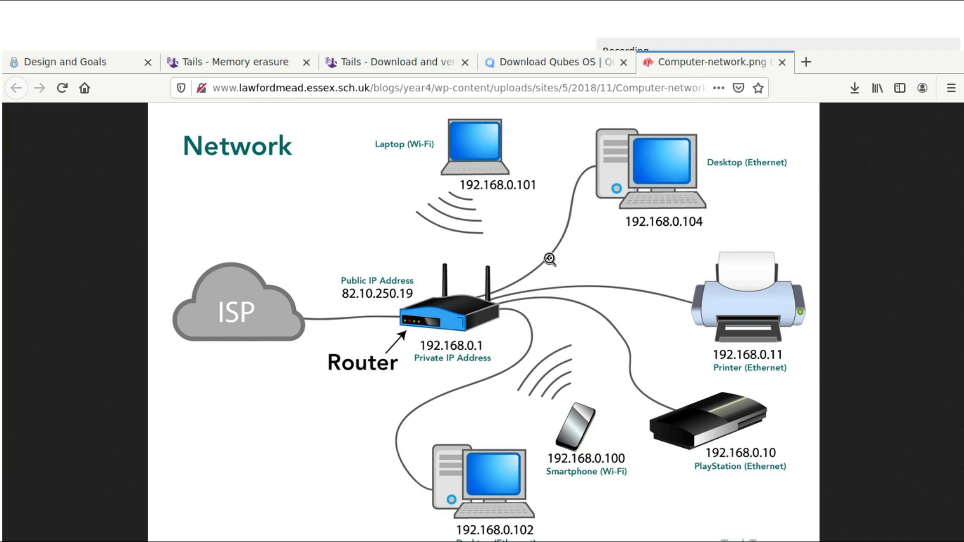
mouse_move(495, 214)
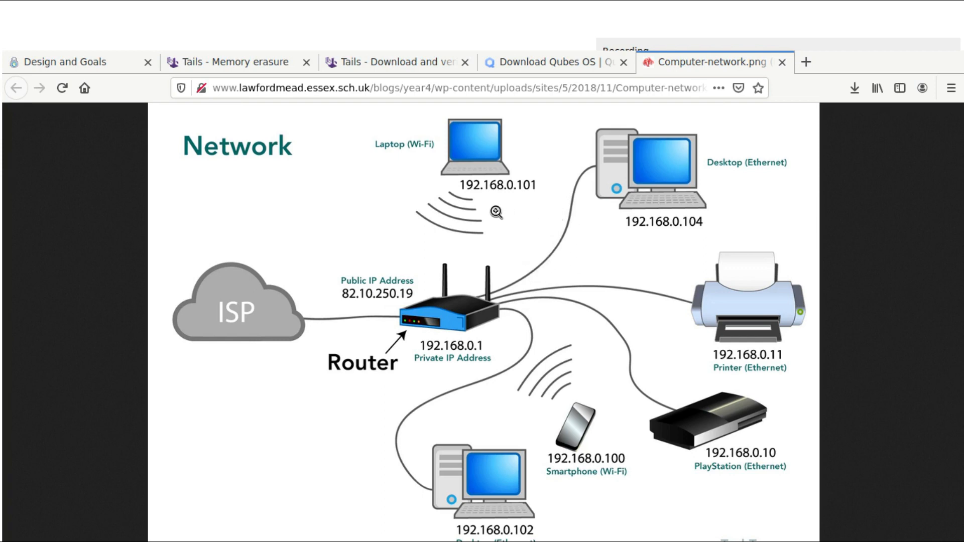
mouse_move(553, 273)
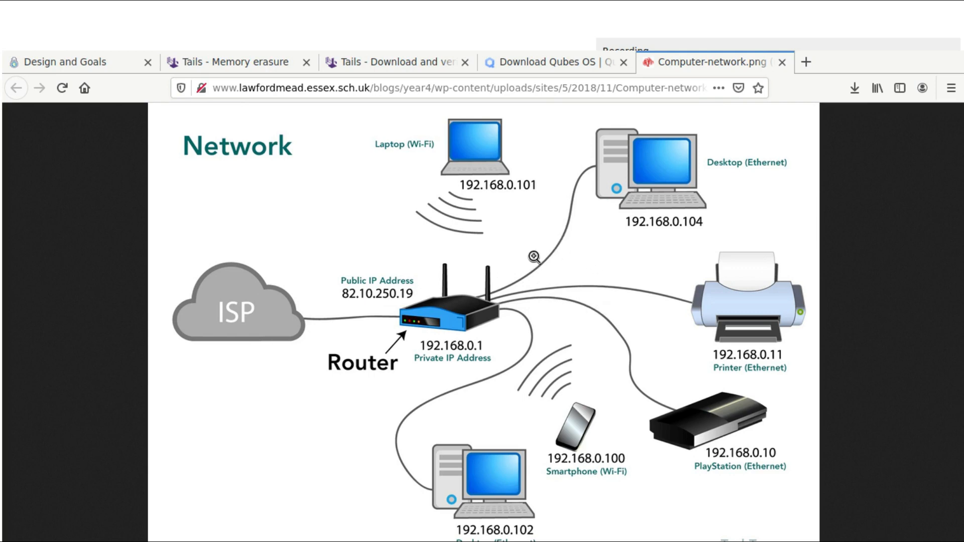
mouse_move(562, 274)
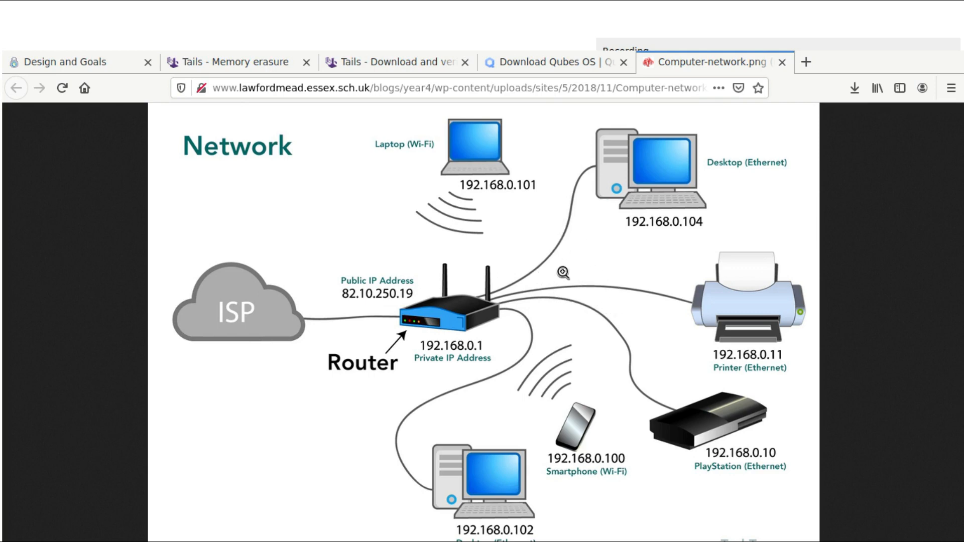
mouse_move(615, 277)
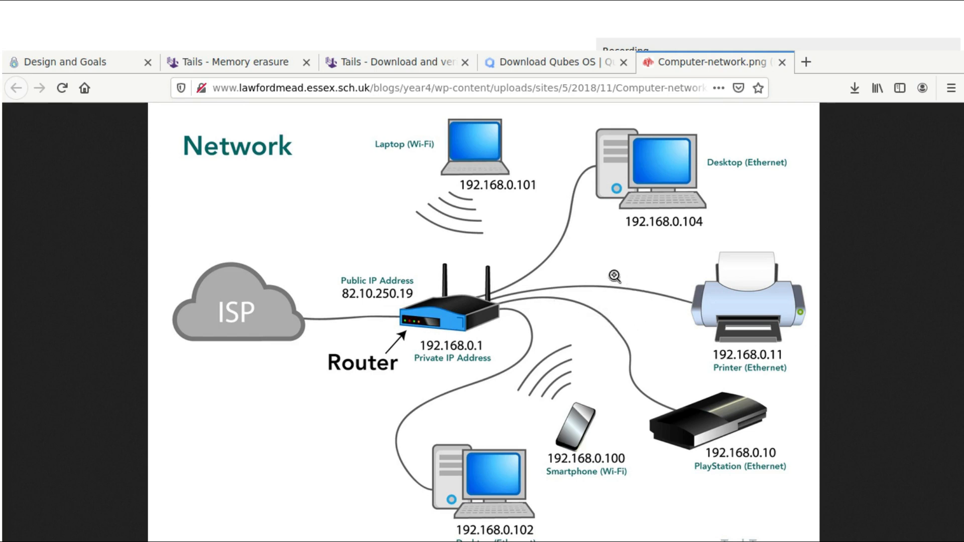
mouse_move(526, 265)
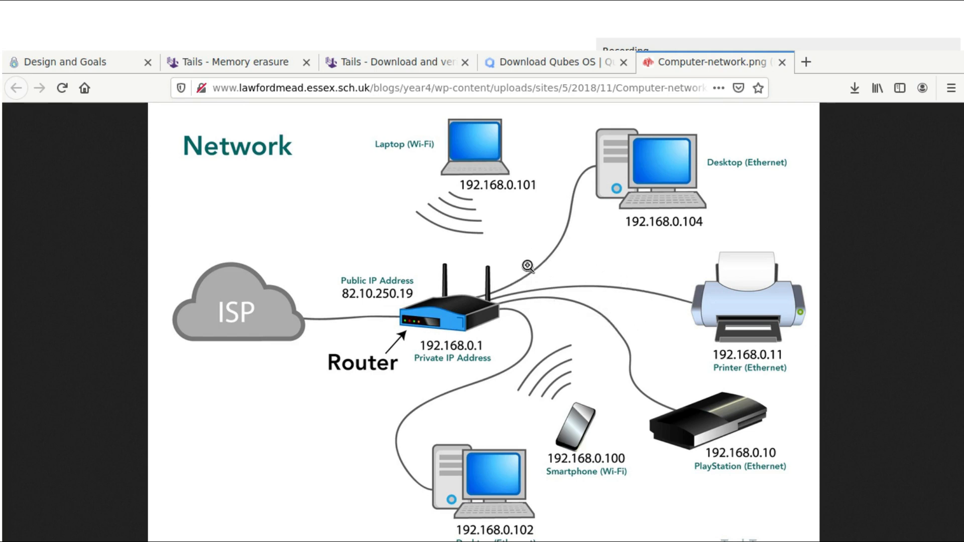
mouse_move(521, 251)
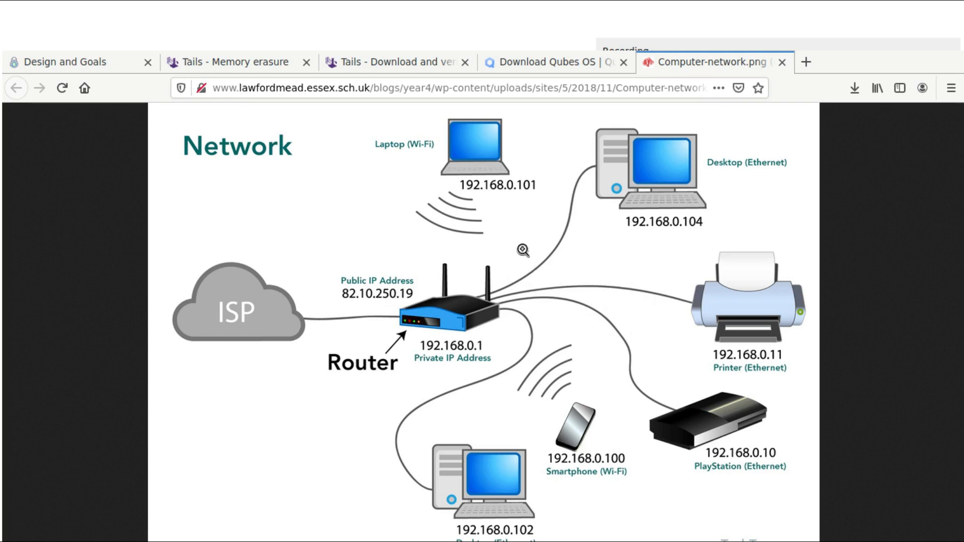
mouse_move(583, 206)
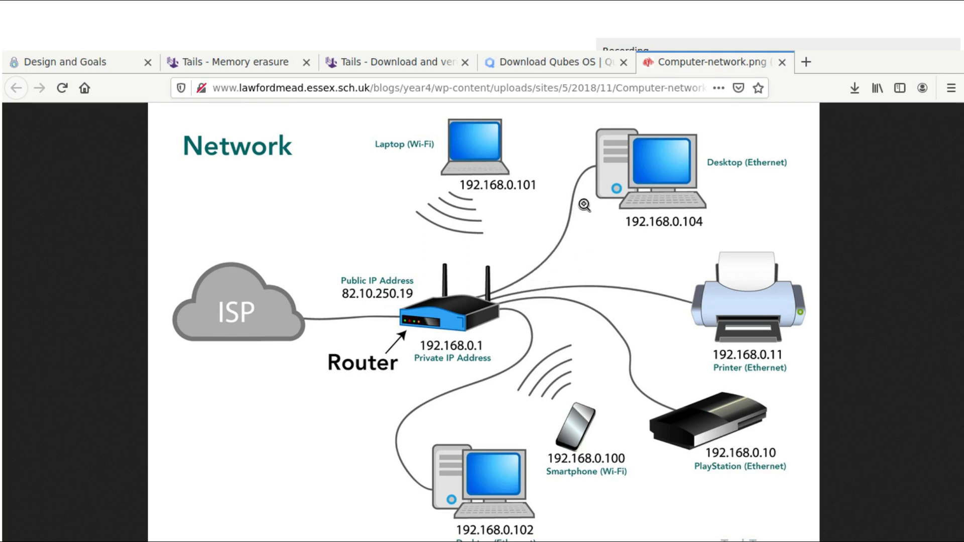
mouse_move(561, 224)
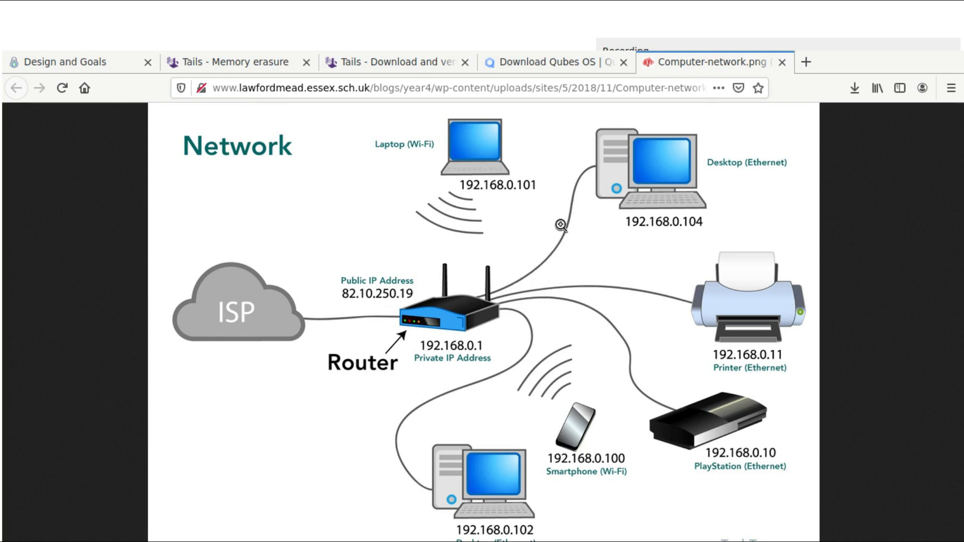
mouse_move(577, 234)
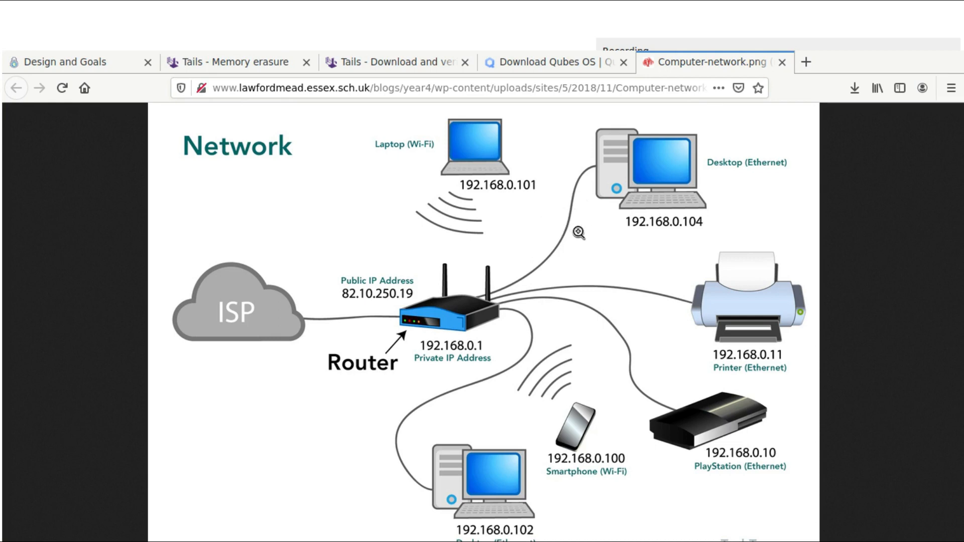
mouse_move(578, 232)
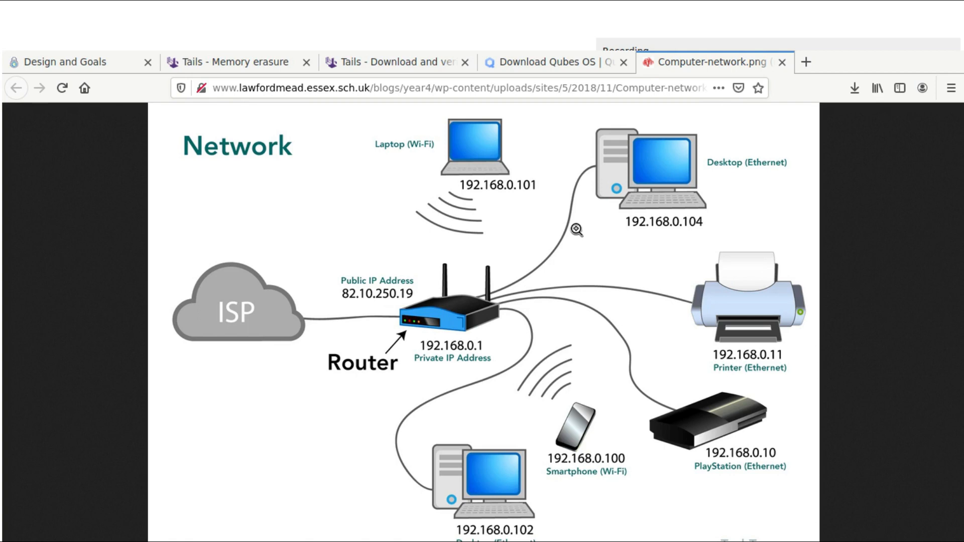
mouse_move(532, 251)
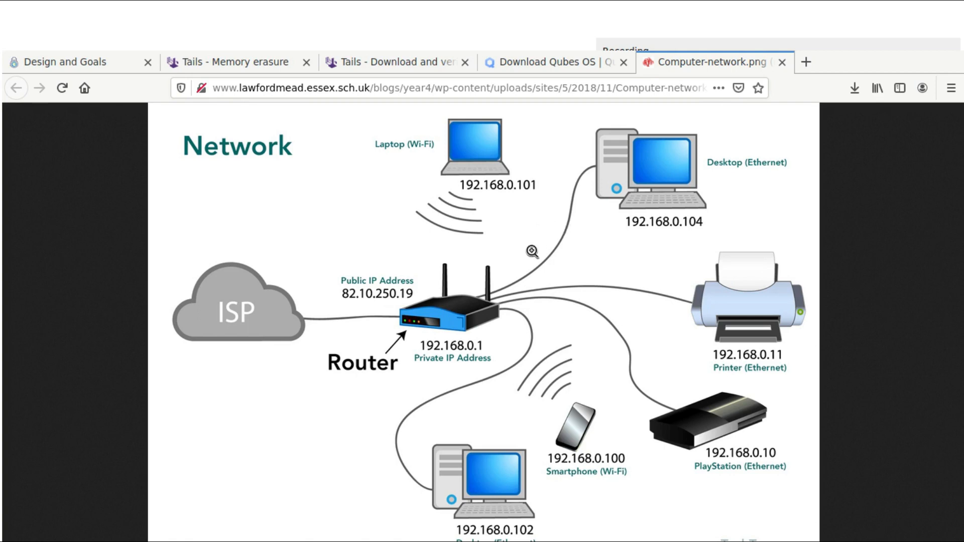
mouse_move(585, 257)
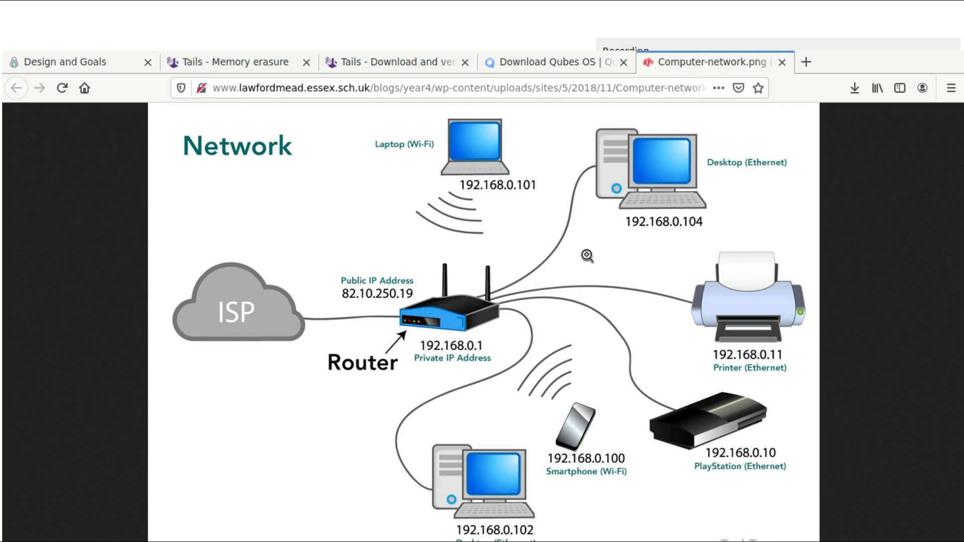
mouse_move(528, 262)
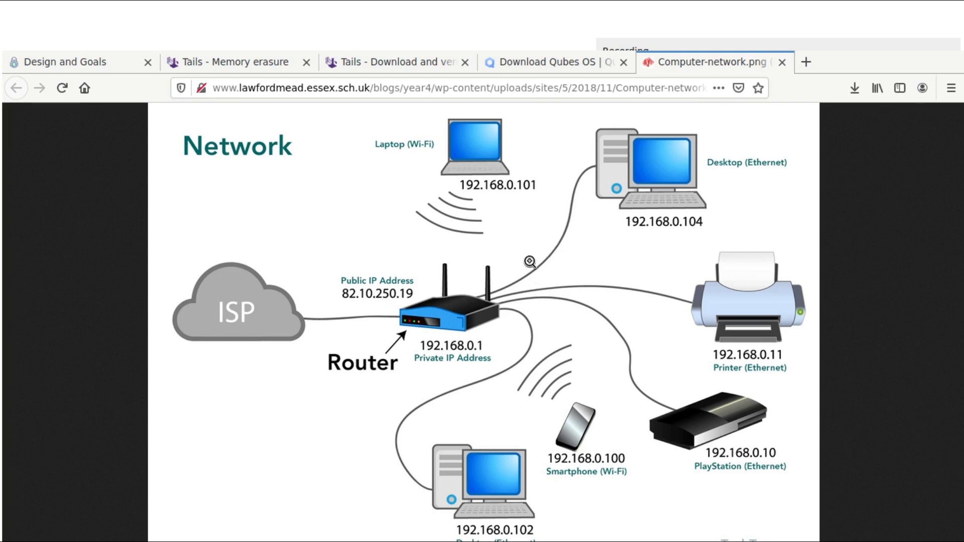
mouse_move(712, 175)
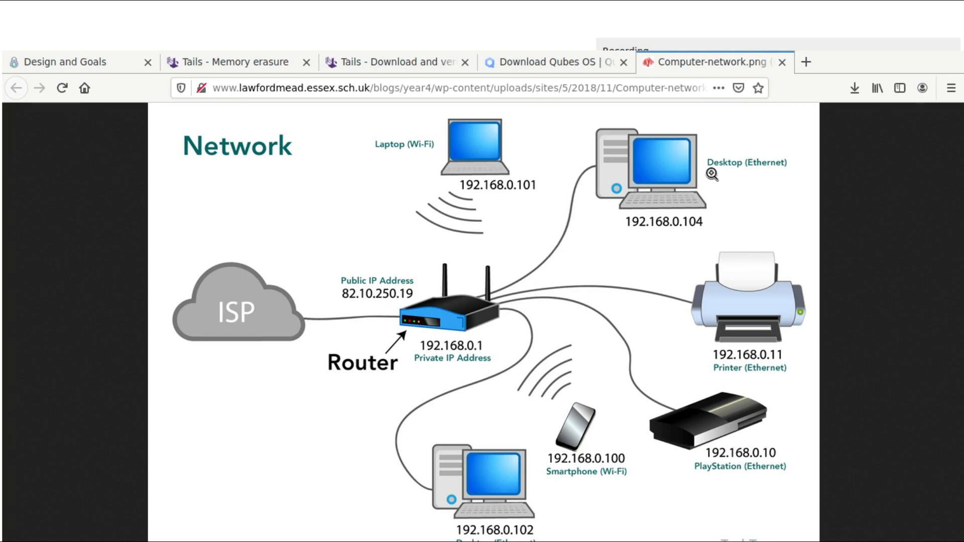
mouse_move(590, 222)
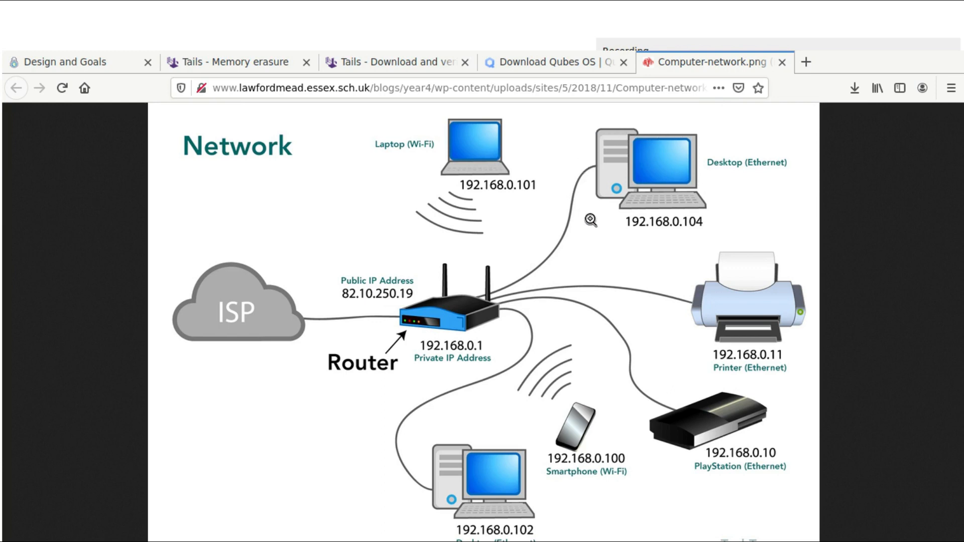
mouse_move(694, 159)
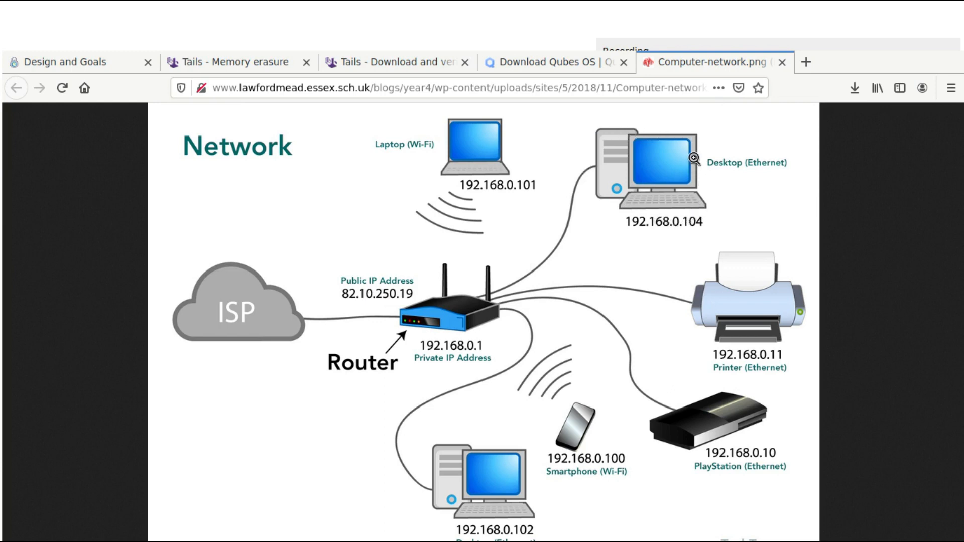
mouse_move(731, 161)
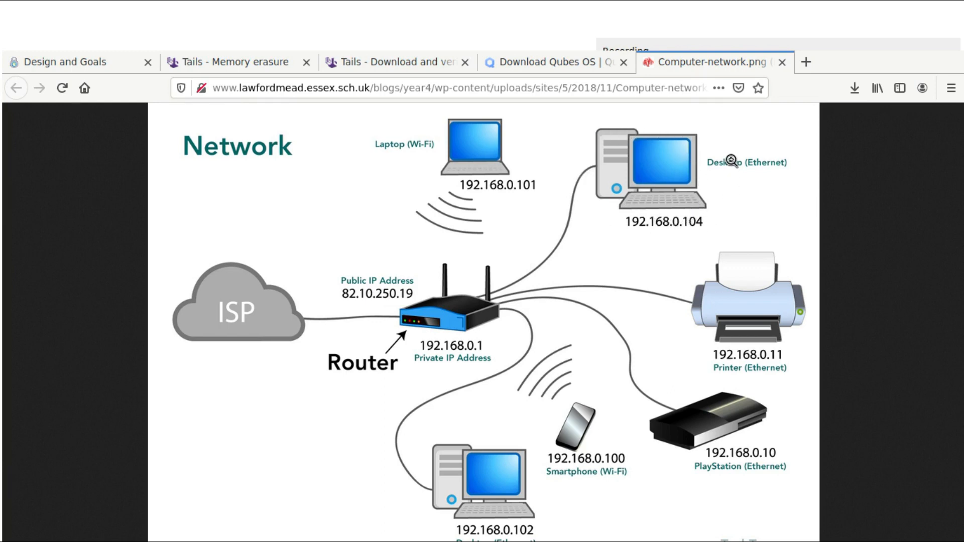
mouse_move(587, 171)
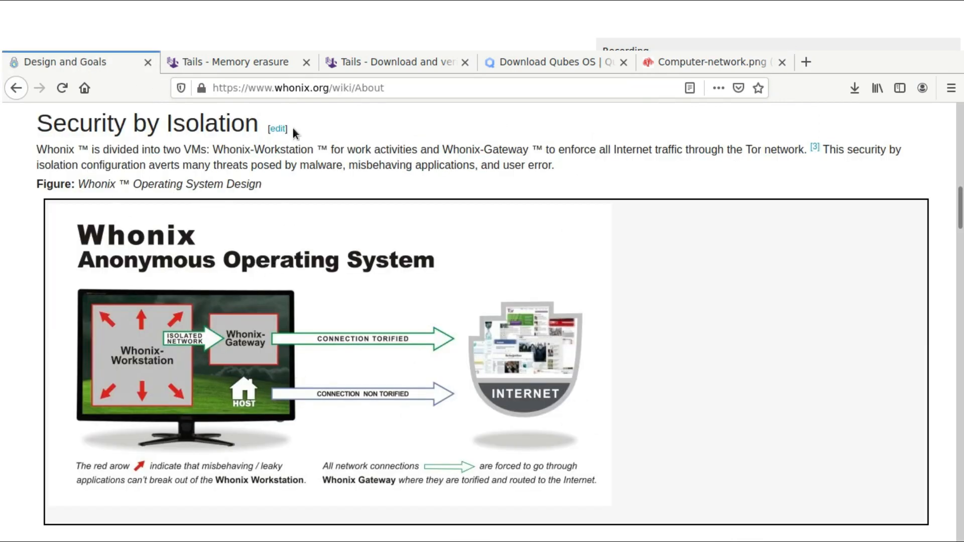
mouse_move(188, 345)
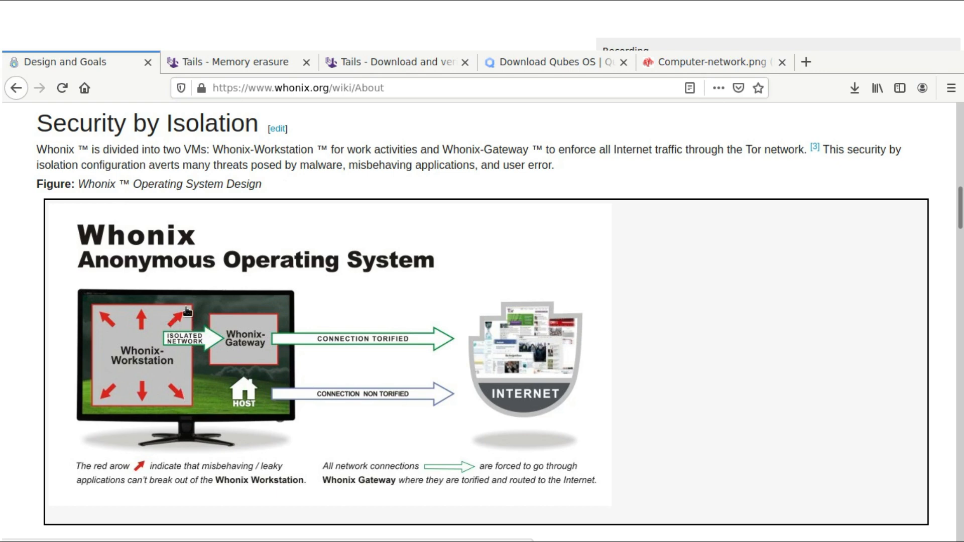
mouse_move(190, 343)
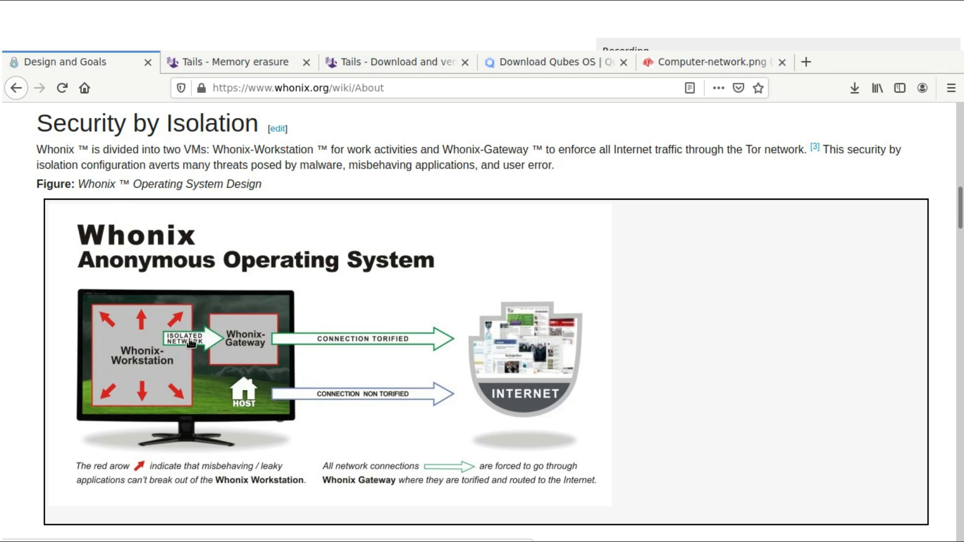
mouse_move(281, 327)
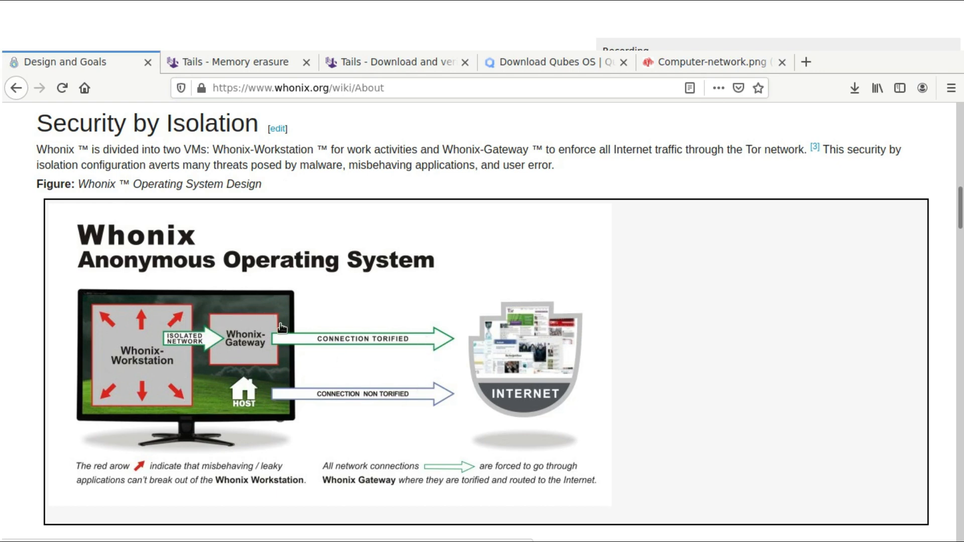
mouse_move(288, 315)
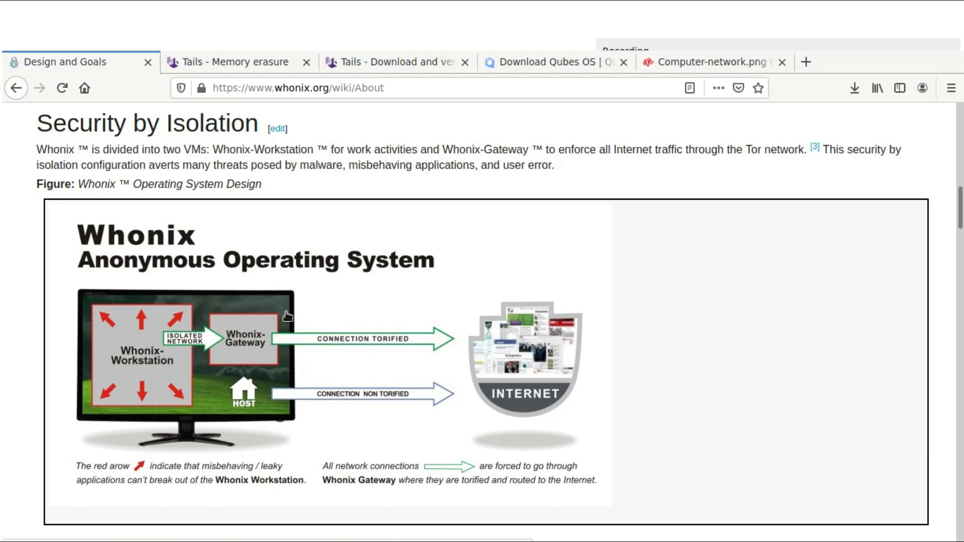
mouse_move(432, 348)
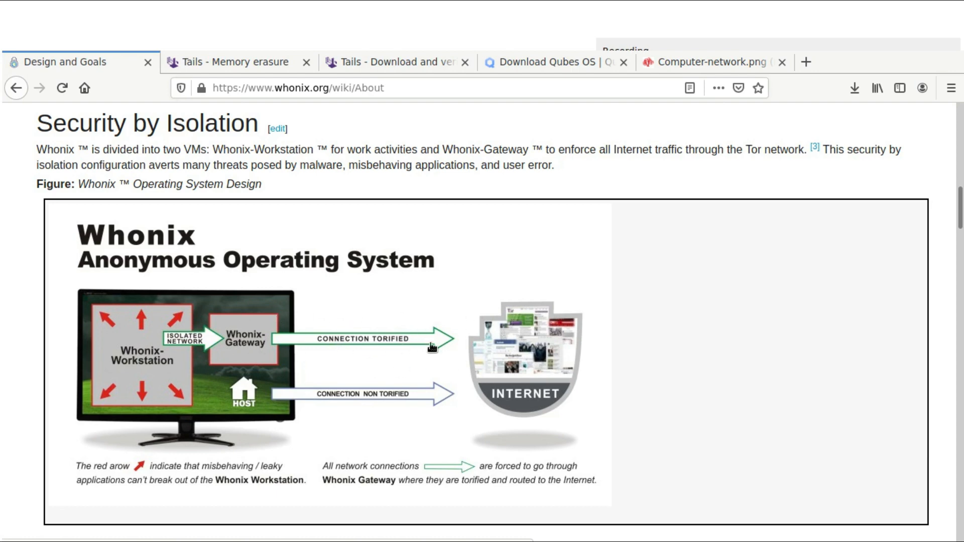
mouse_move(356, 369)
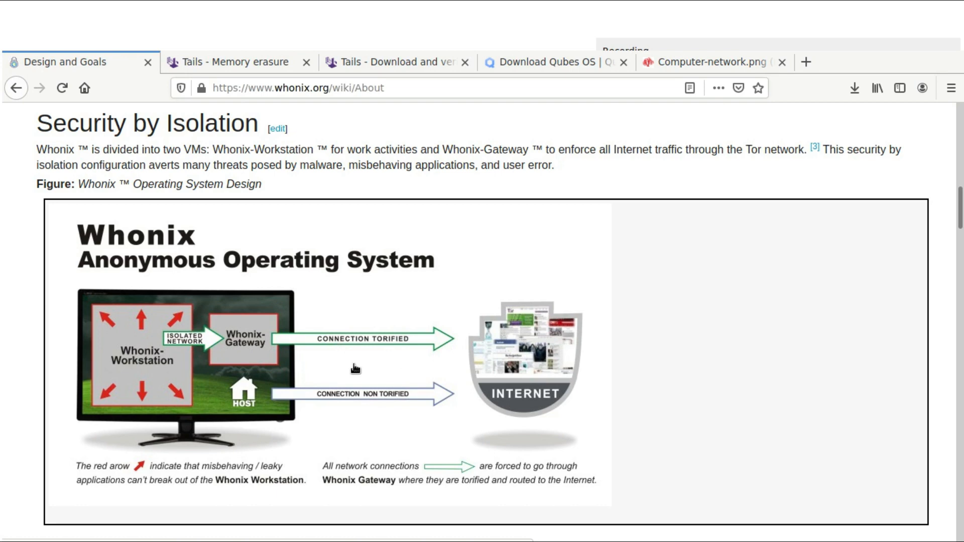
mouse_move(227, 361)
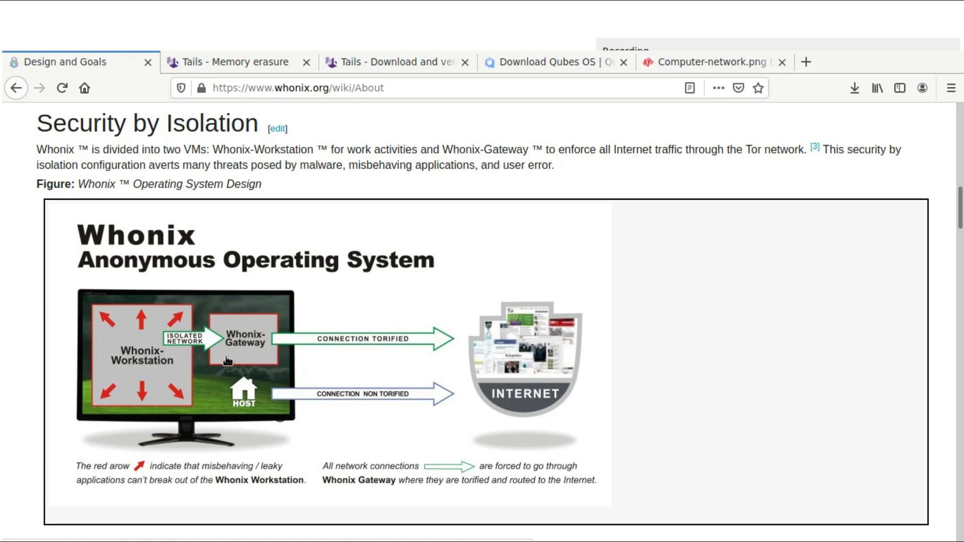
mouse_move(182, 340)
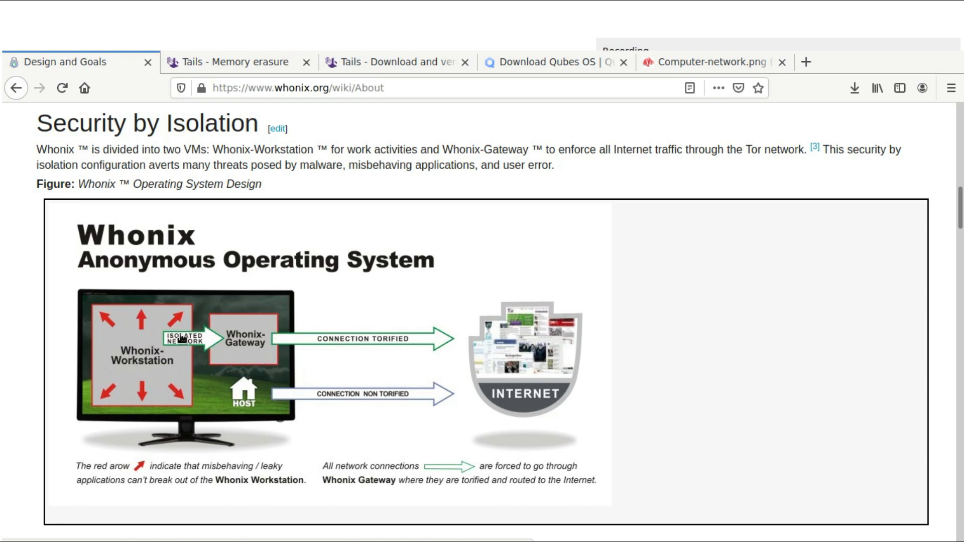
mouse_move(219, 323)
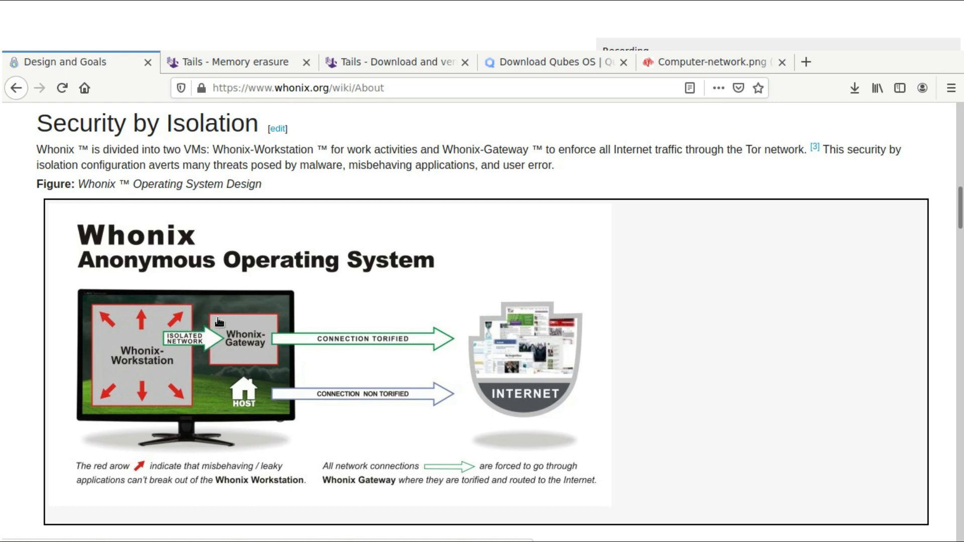
mouse_move(300, 327)
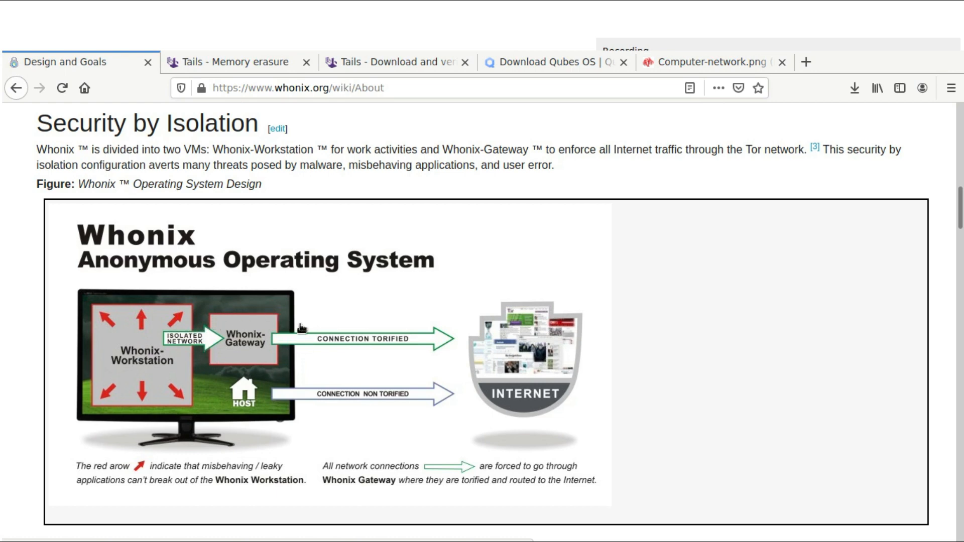
mouse_move(244, 364)
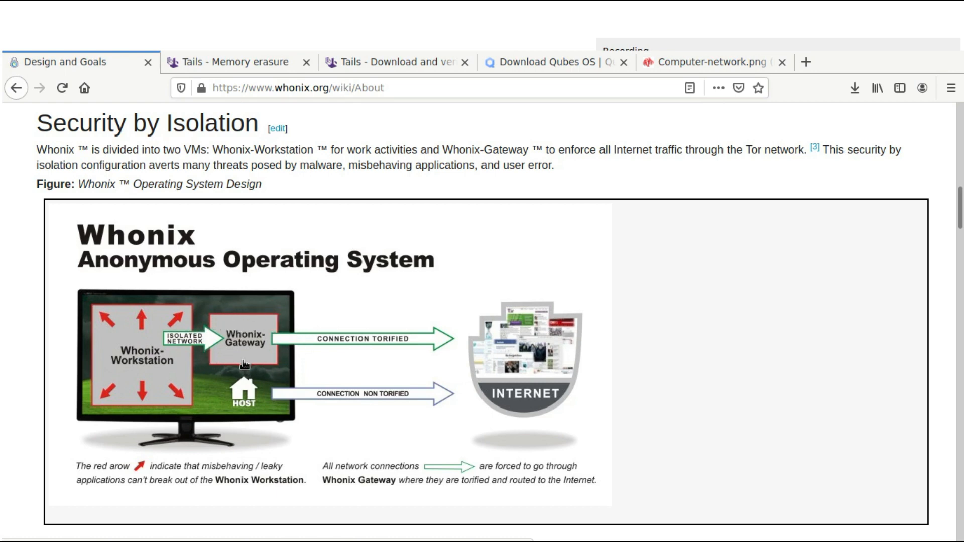
mouse_move(211, 347)
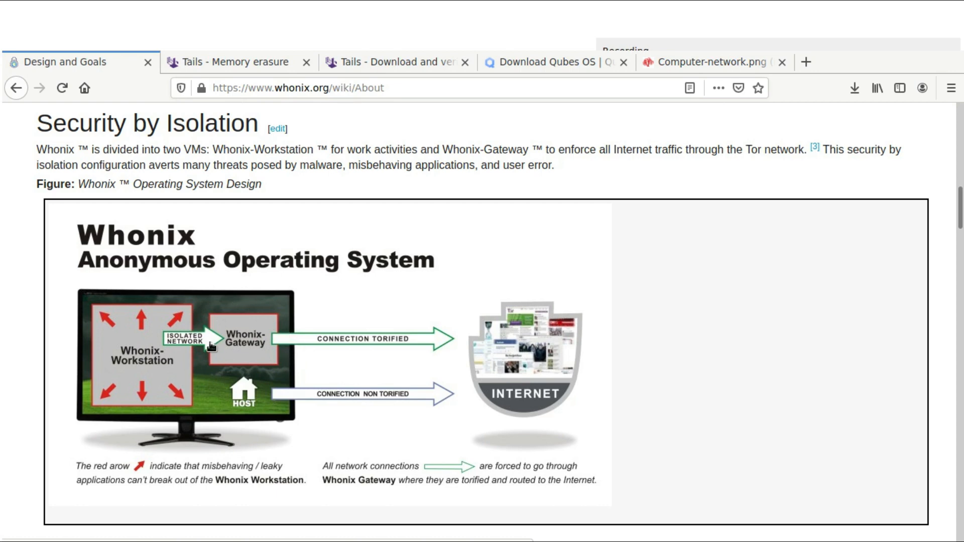
mouse_move(222, 327)
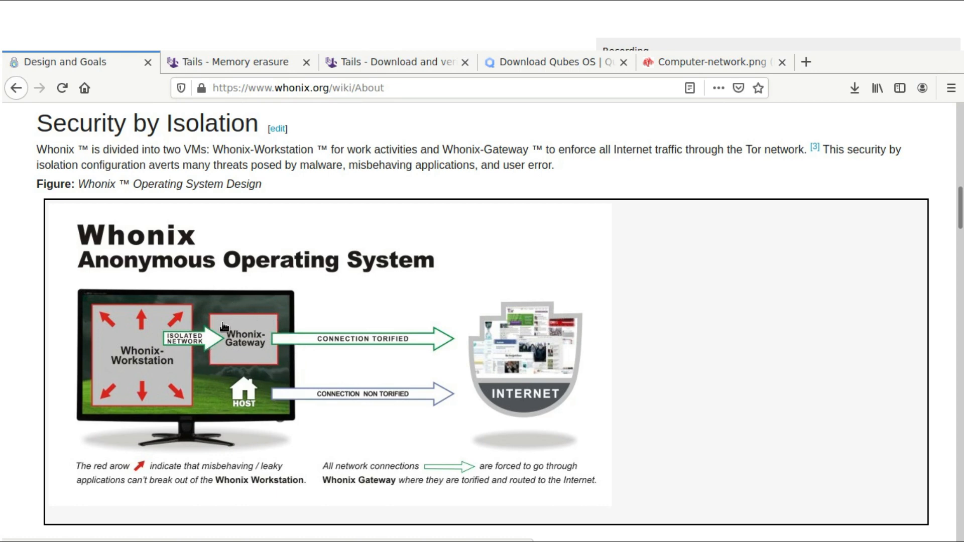
mouse_move(194, 302)
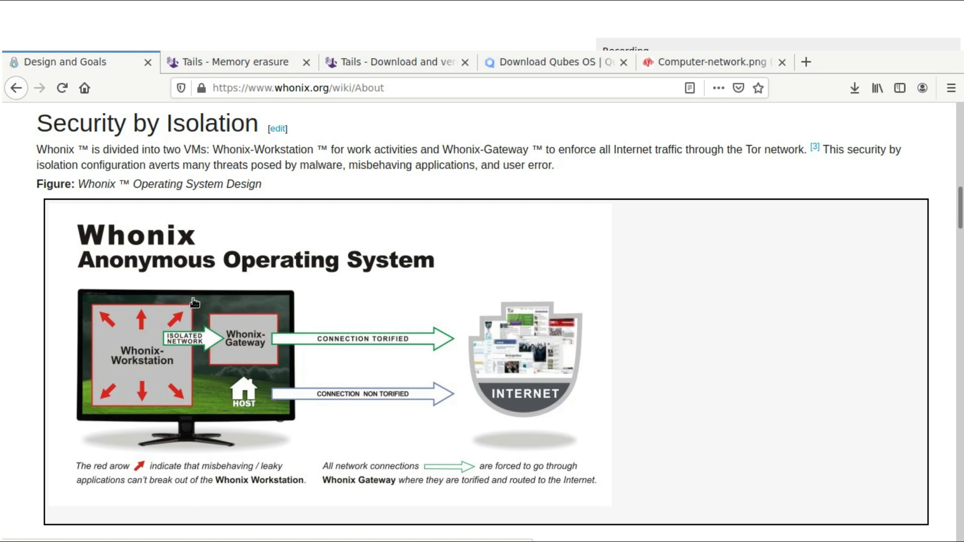
mouse_move(140, 425)
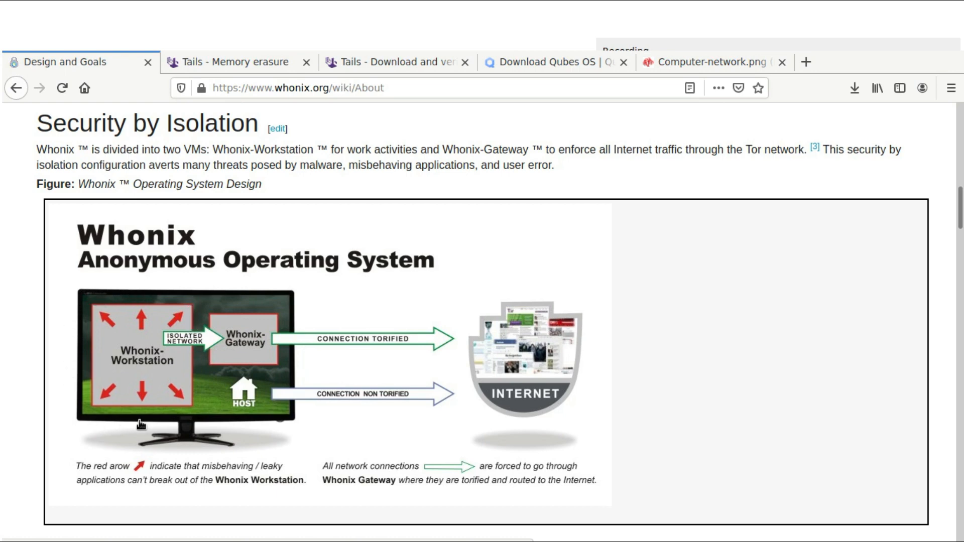
mouse_move(192, 308)
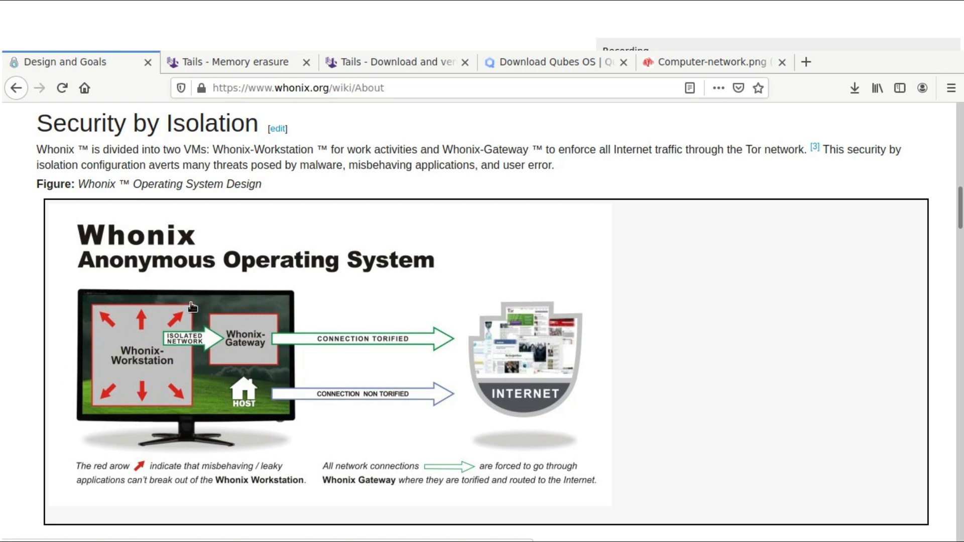
mouse_move(188, 344)
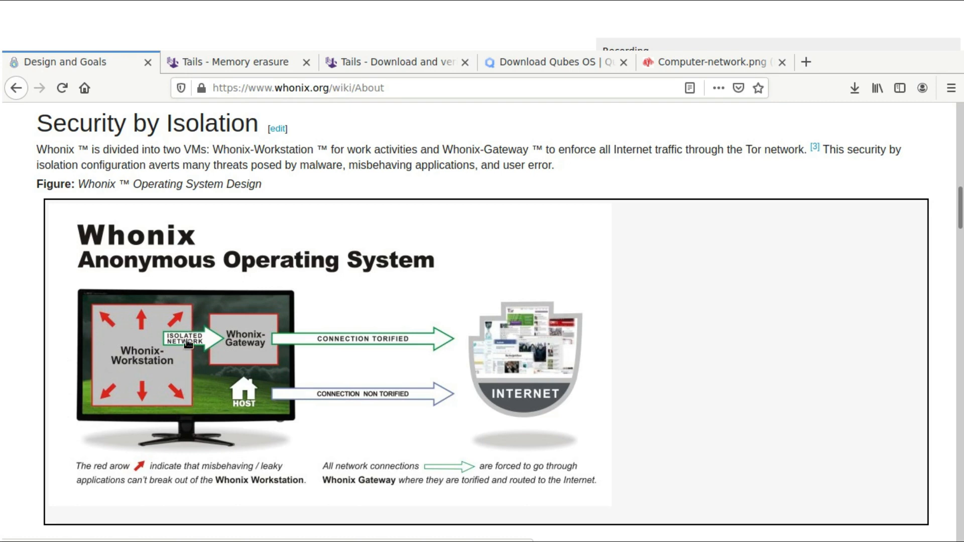
mouse_move(83, 329)
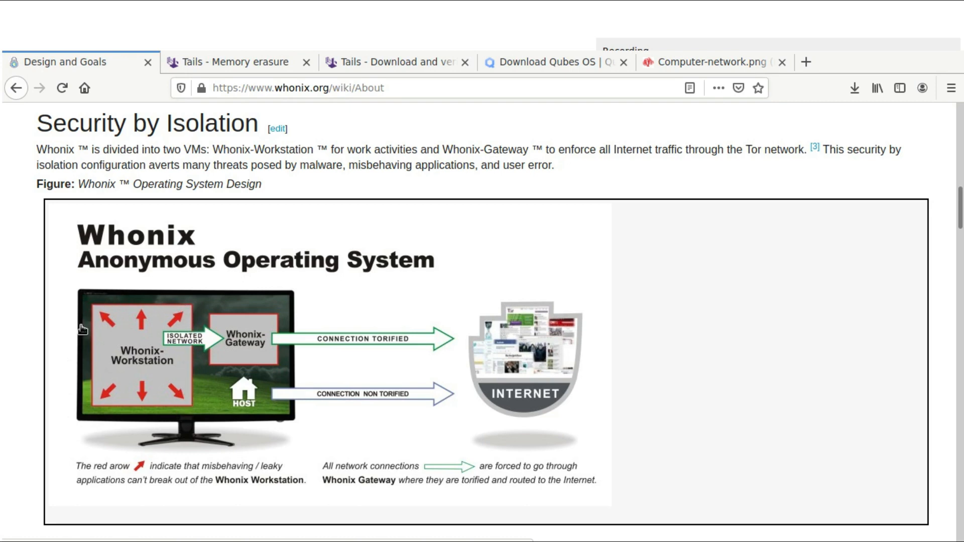
mouse_move(79, 392)
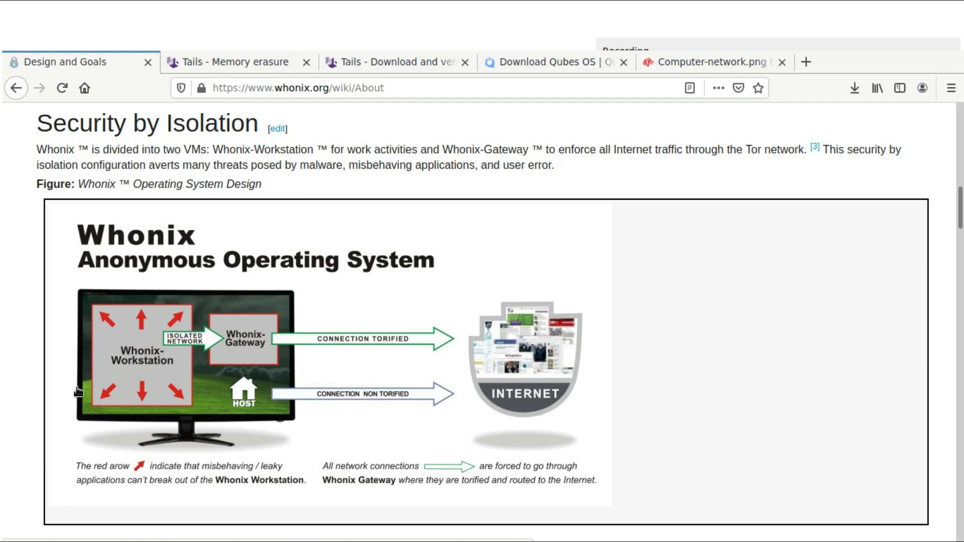
mouse_move(165, 411)
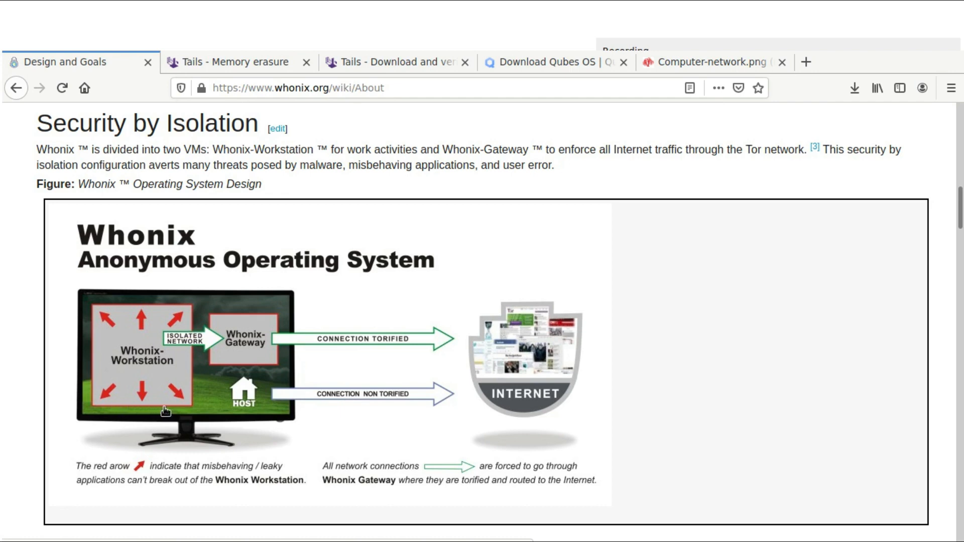
mouse_move(162, 283)
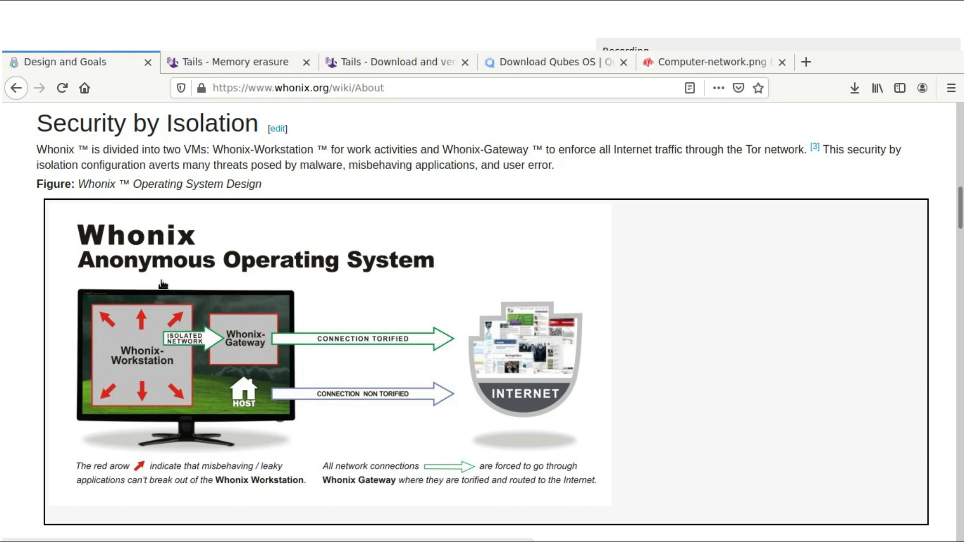
mouse_move(102, 353)
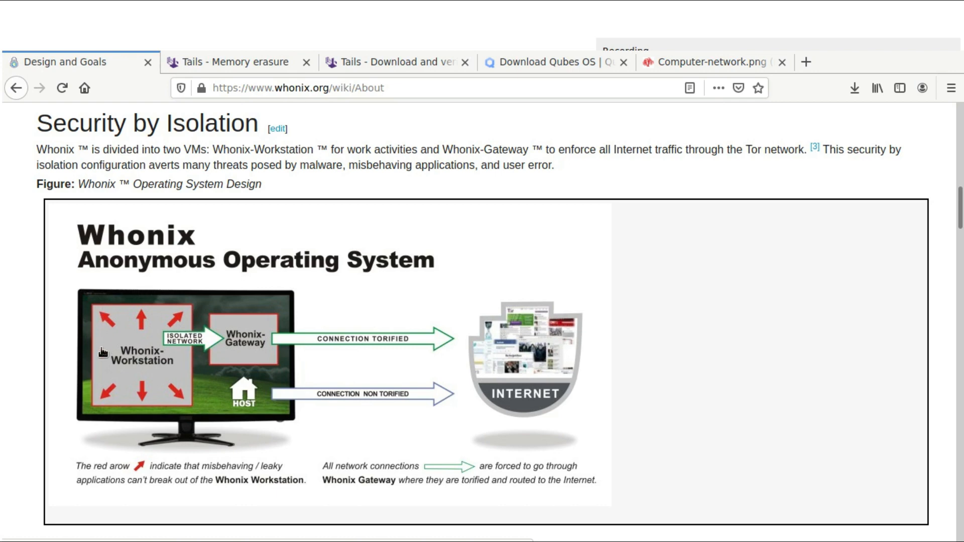
mouse_move(186, 315)
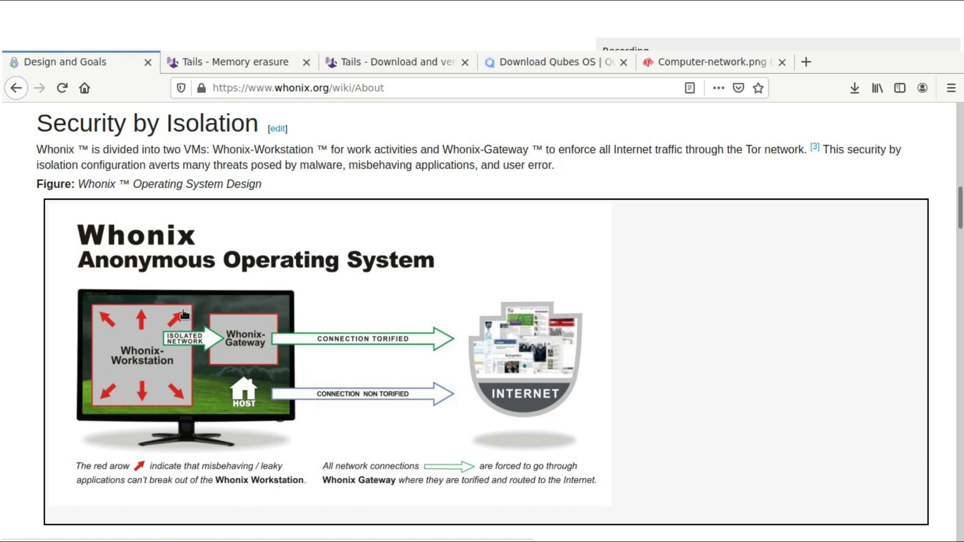
mouse_move(94, 406)
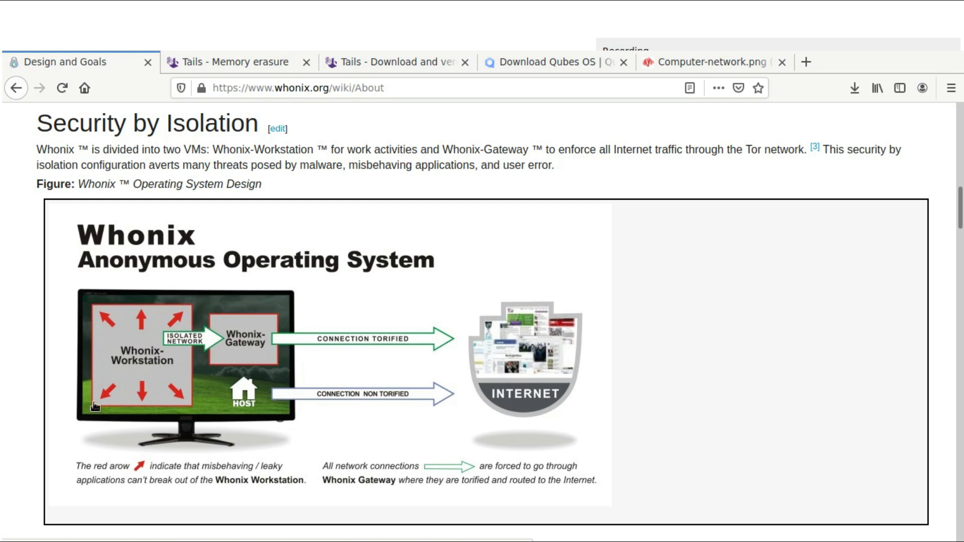
mouse_move(171, 412)
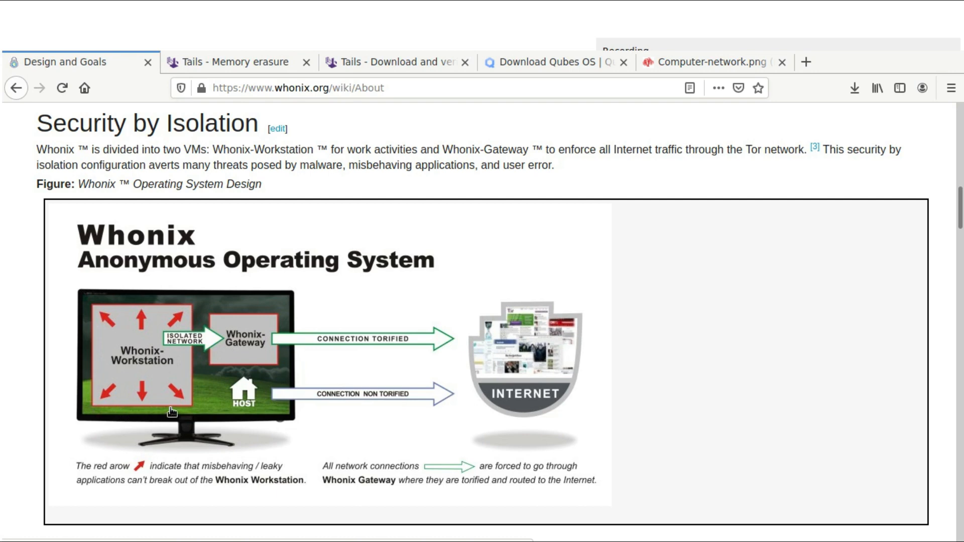
mouse_move(347, 308)
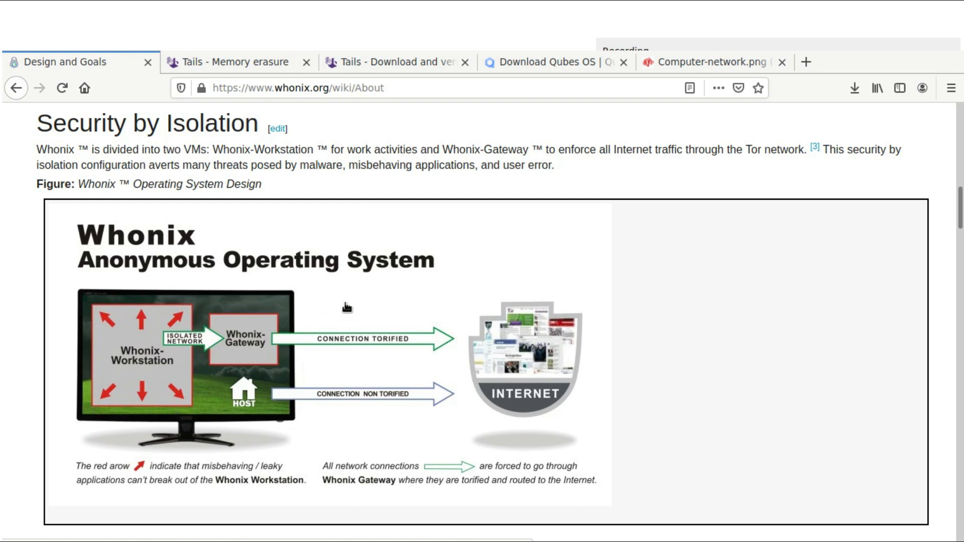
mouse_move(807, 61)
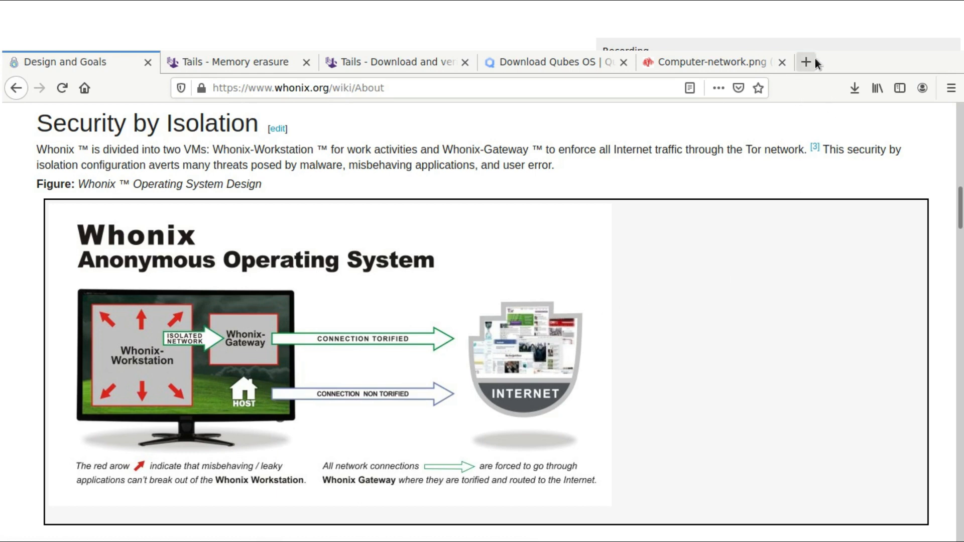
Search 'libre wolf' in a new tab, open the LibreWolf Browser site, then return to Tails Memory erasure.
click(807, 61)
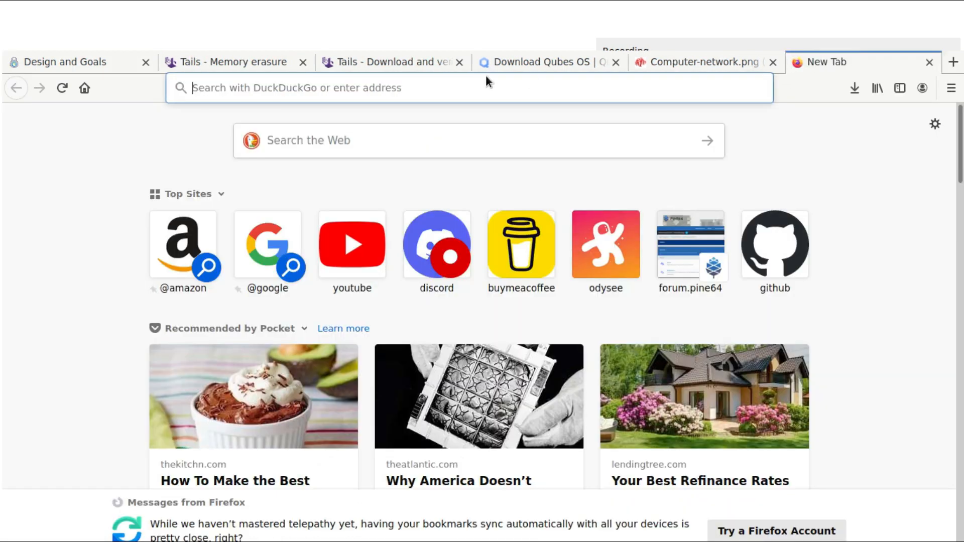
click(369, 87)
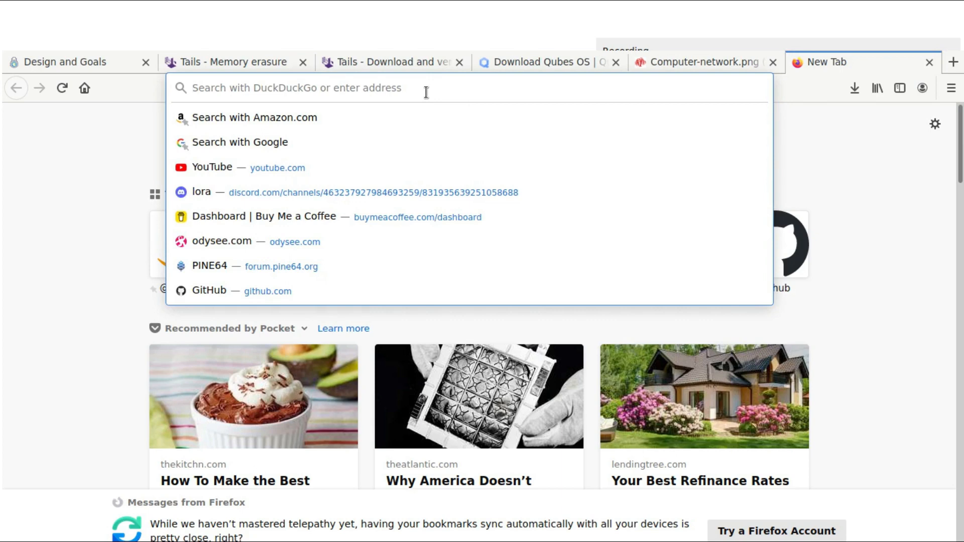
text(libr)
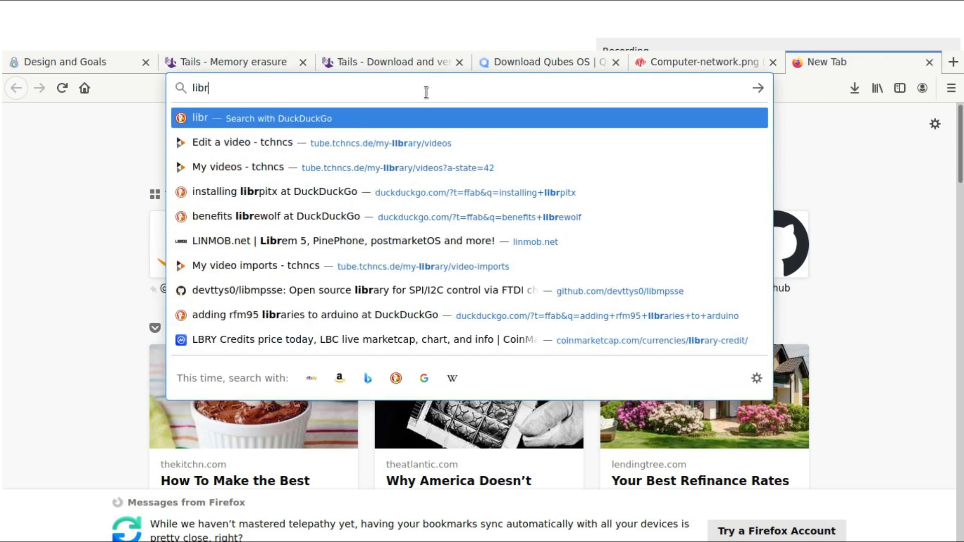
click(286, 216)
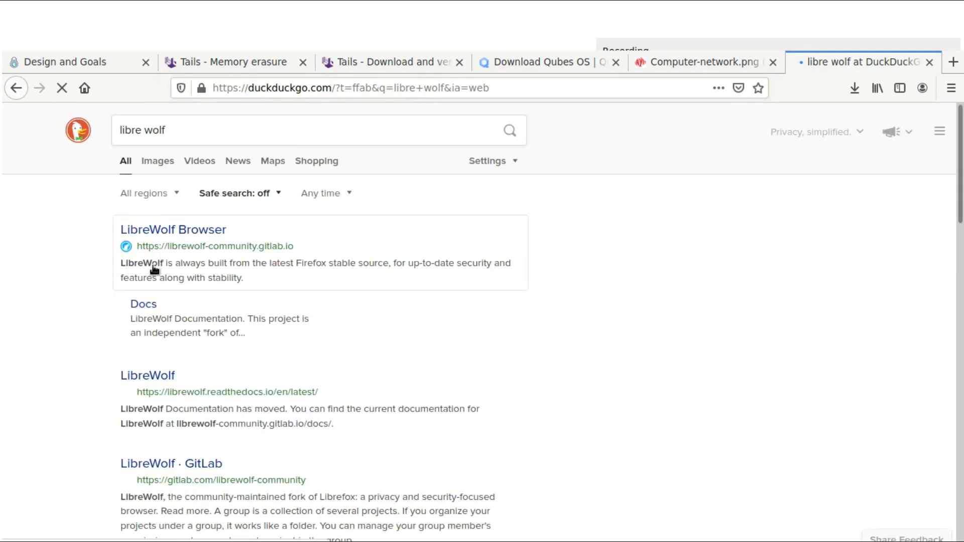
click(173, 230)
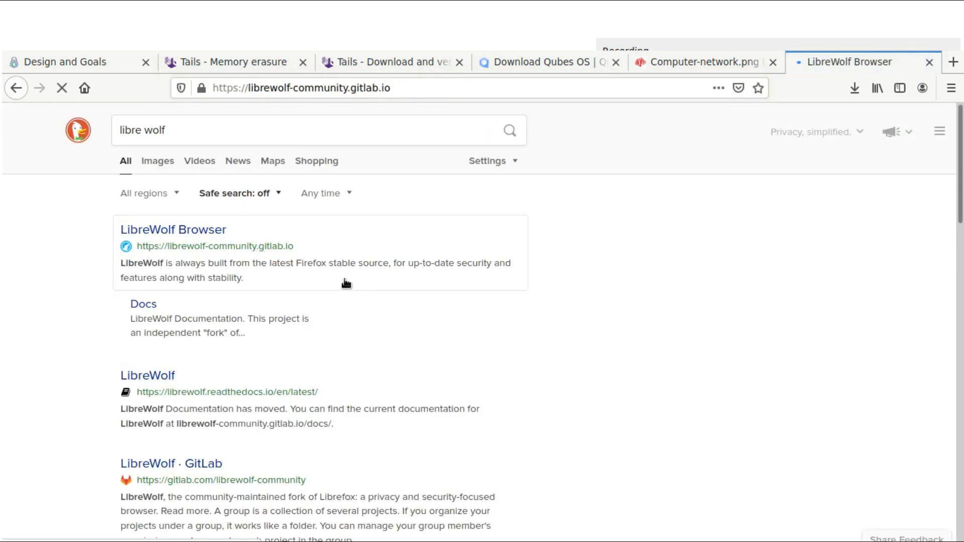
click(172, 229)
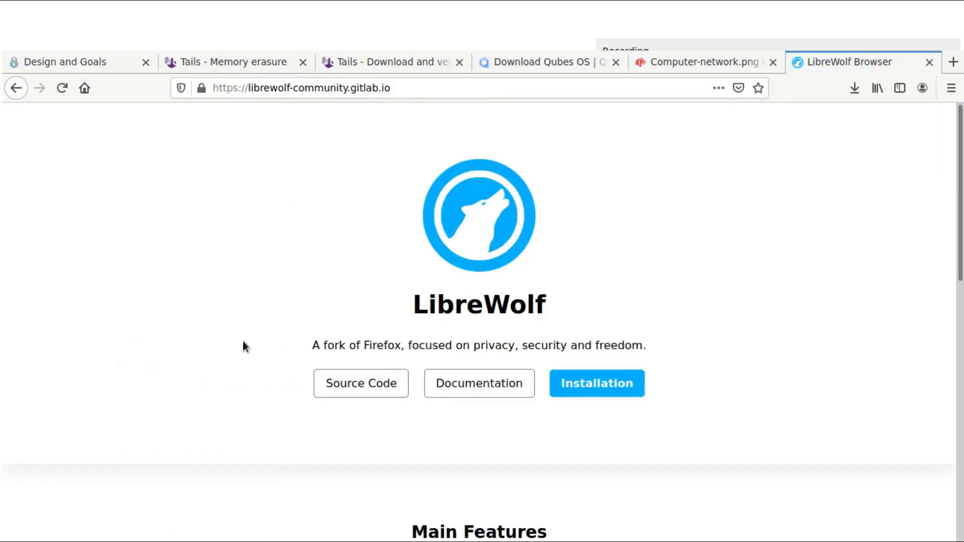
mouse_move(448, 176)
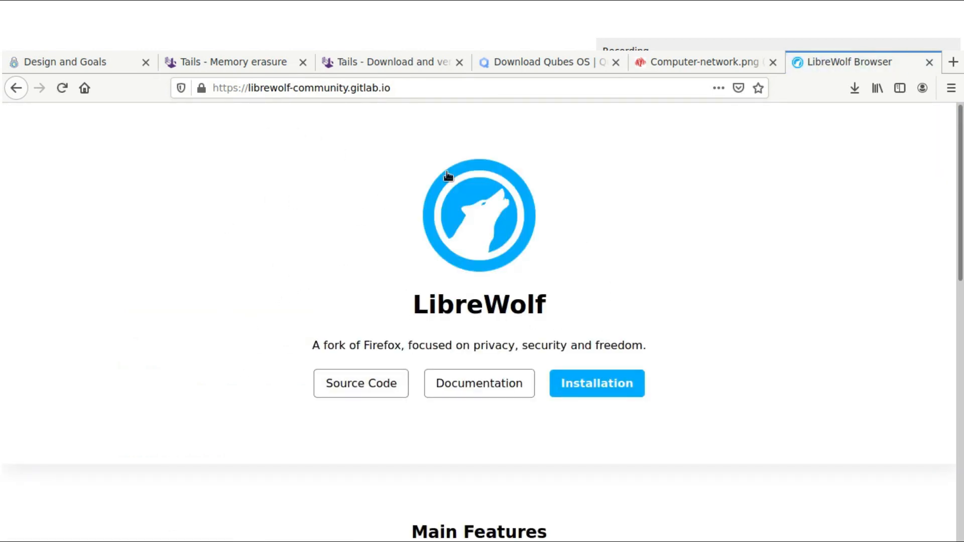
mouse_move(557, 209)
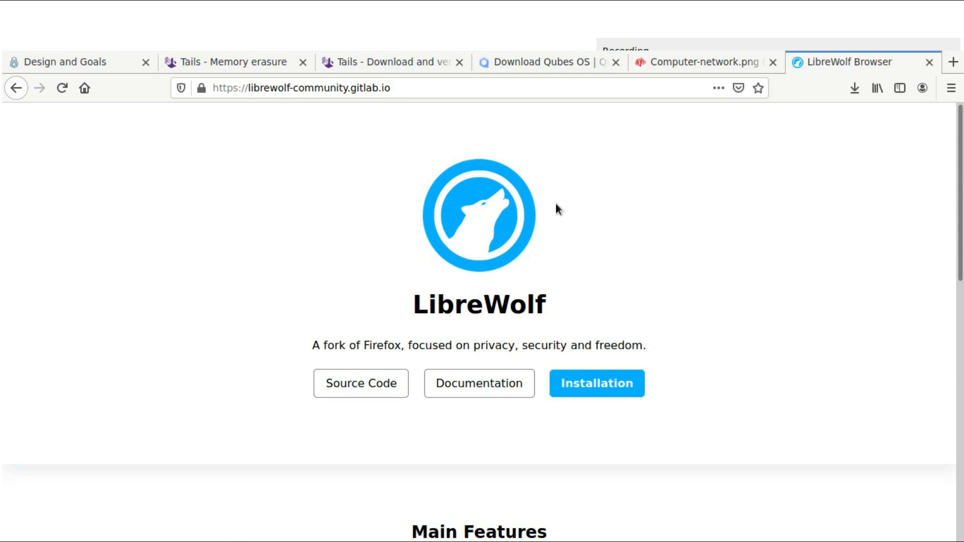
mouse_move(694, 252)
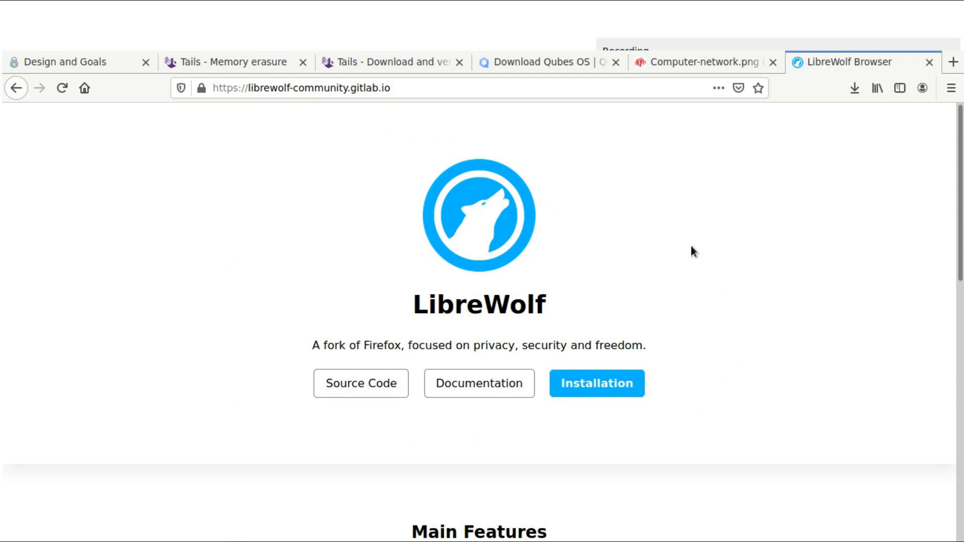
mouse_move(694, 393)
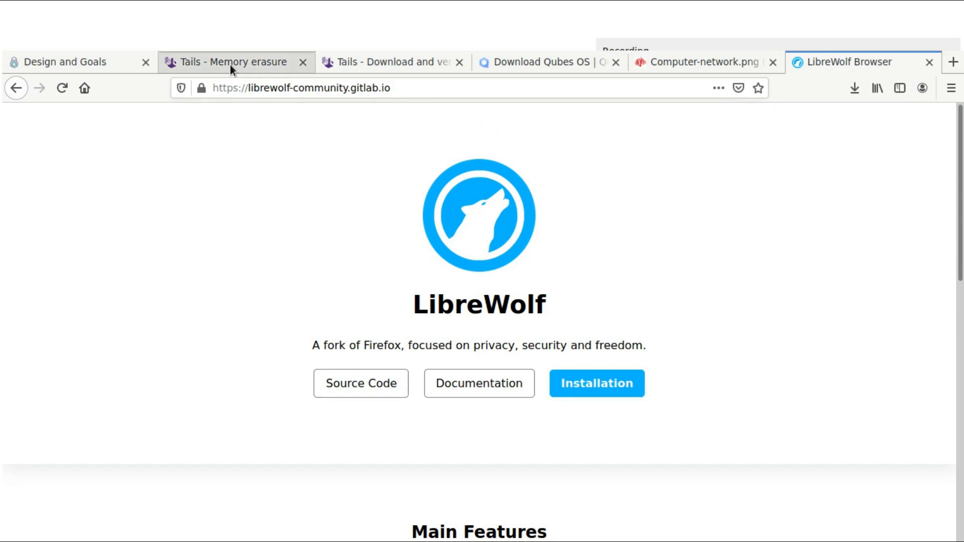
click(234, 61)
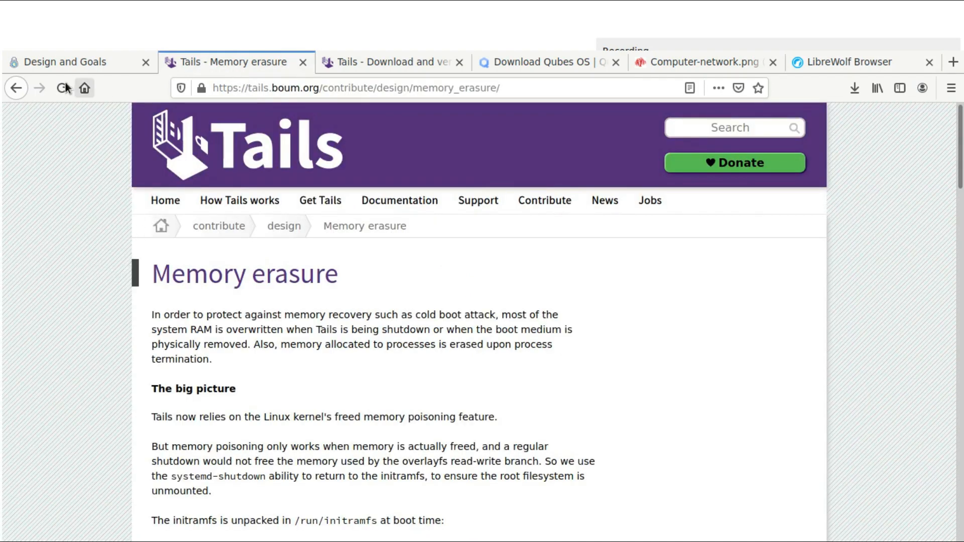
mouse_move(181, 245)
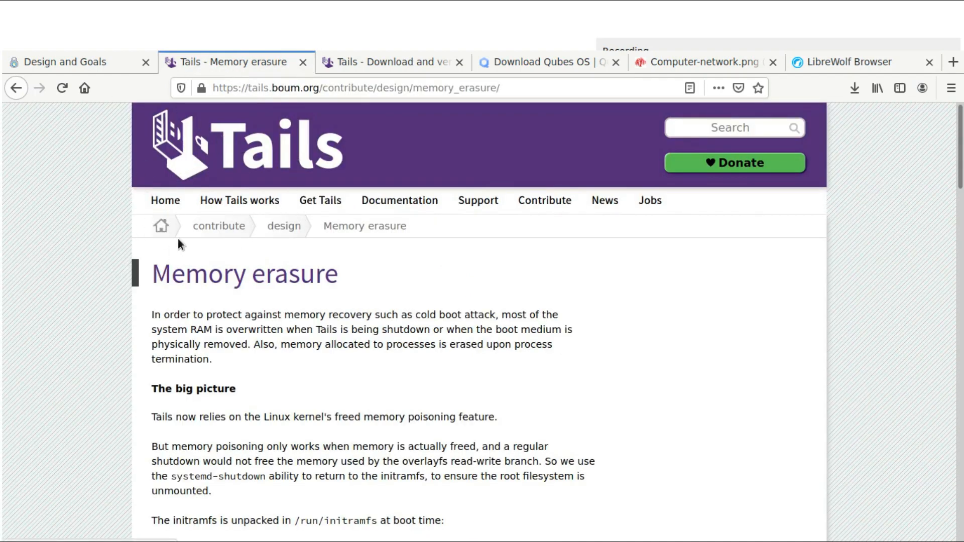
mouse_move(143, 296)
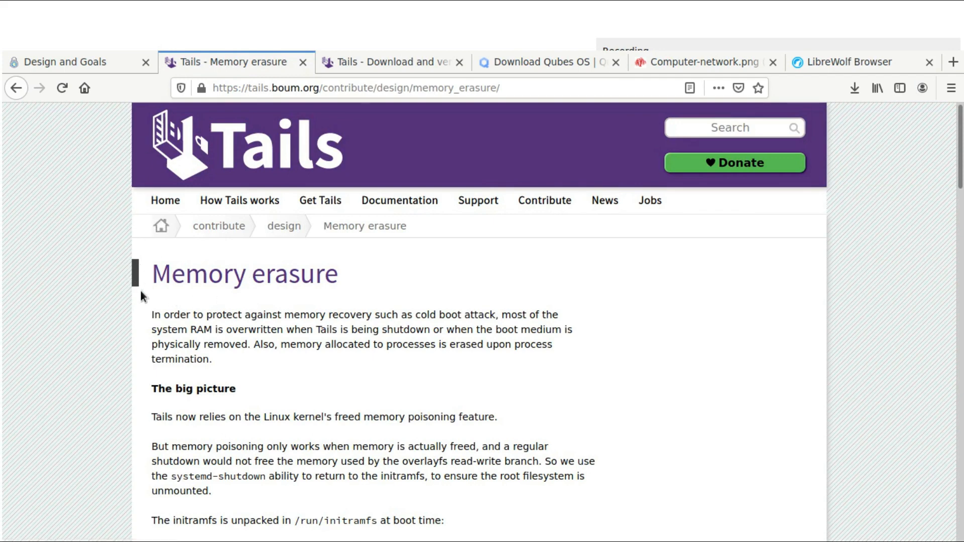
mouse_move(283, 313)
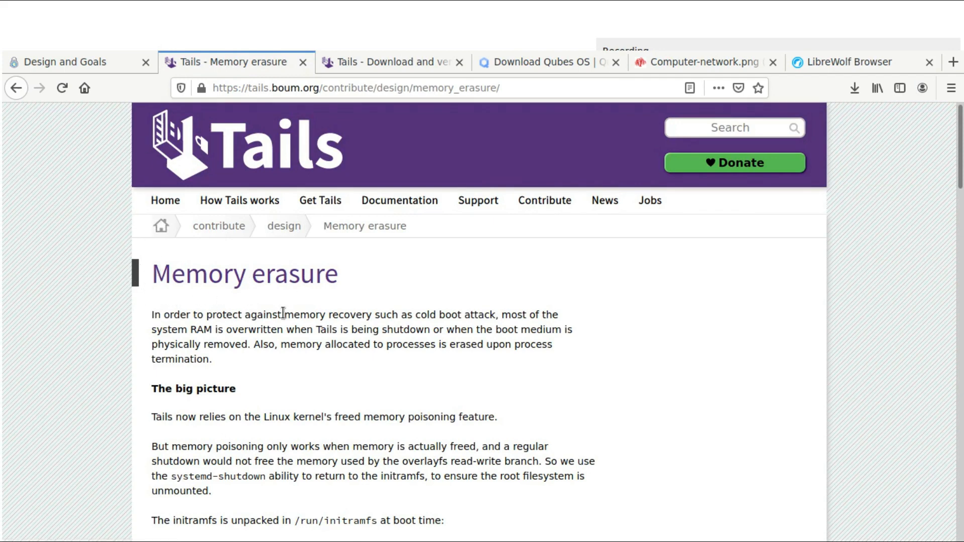
mouse_move(85, 318)
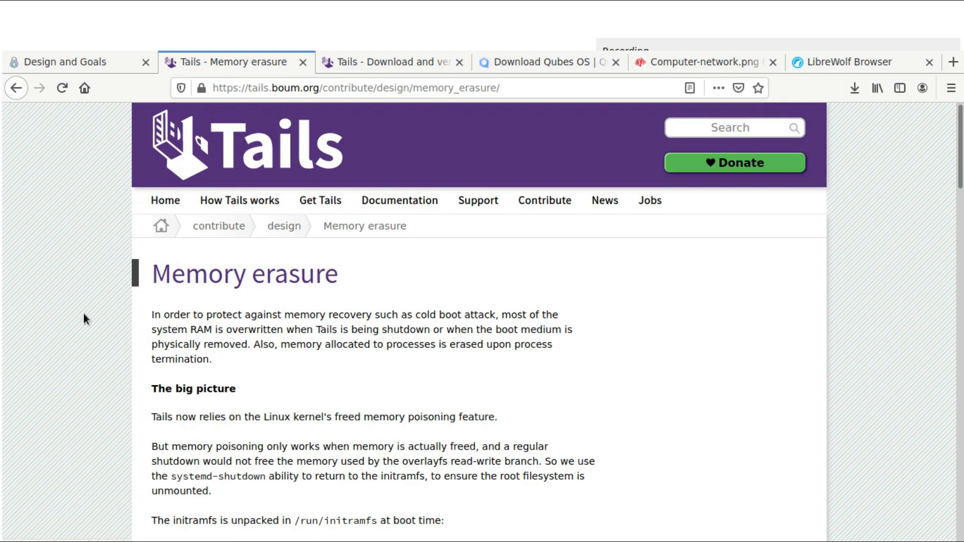
mouse_move(369, 145)
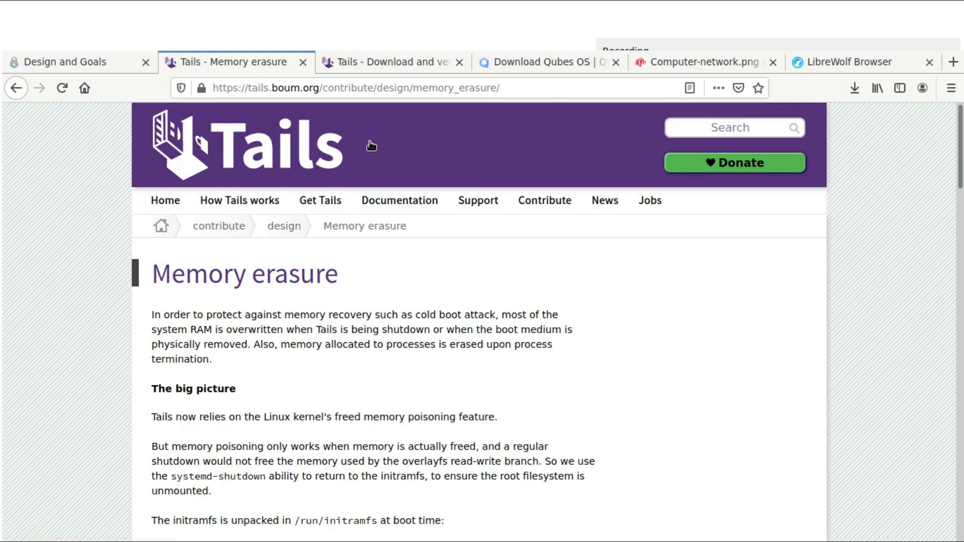
mouse_move(229, 104)
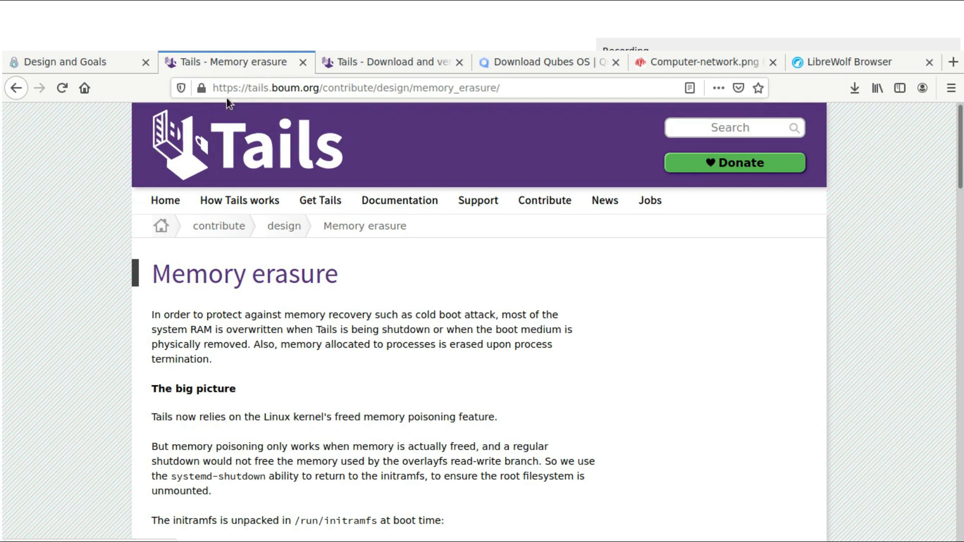
mouse_move(353, 130)
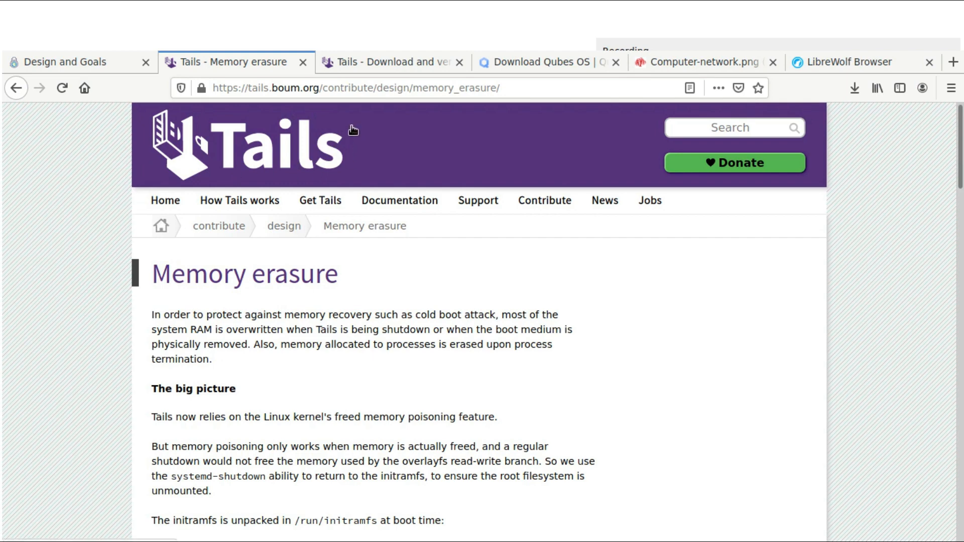
mouse_move(292, 180)
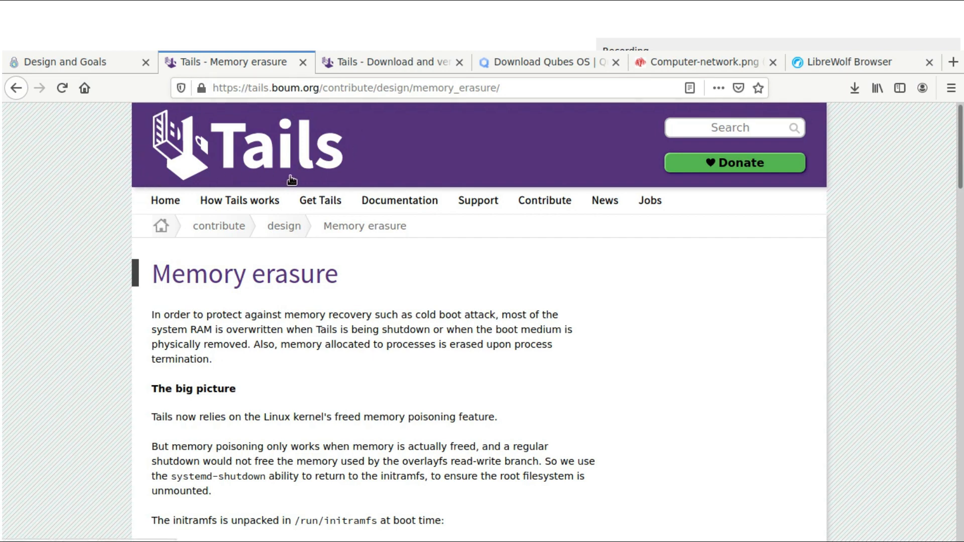
mouse_move(193, 113)
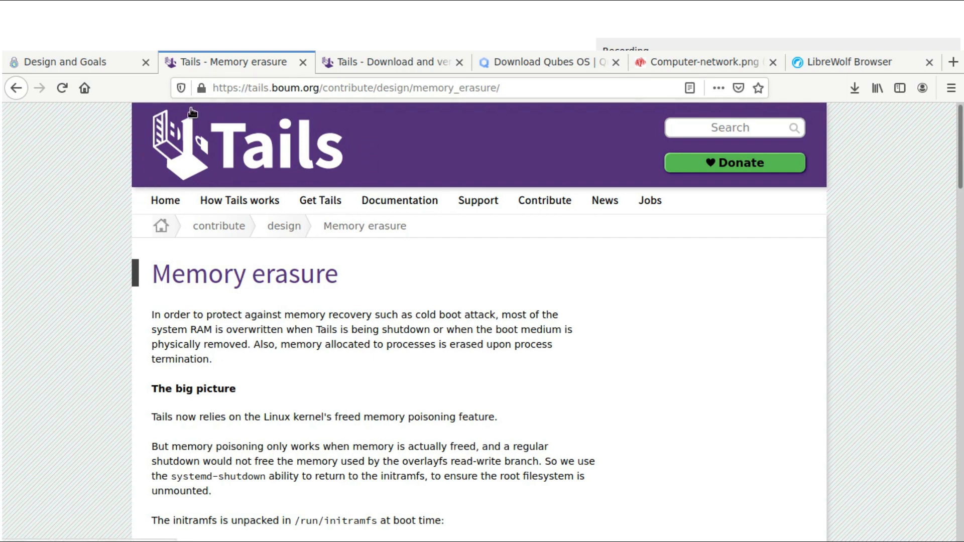
mouse_move(73, 206)
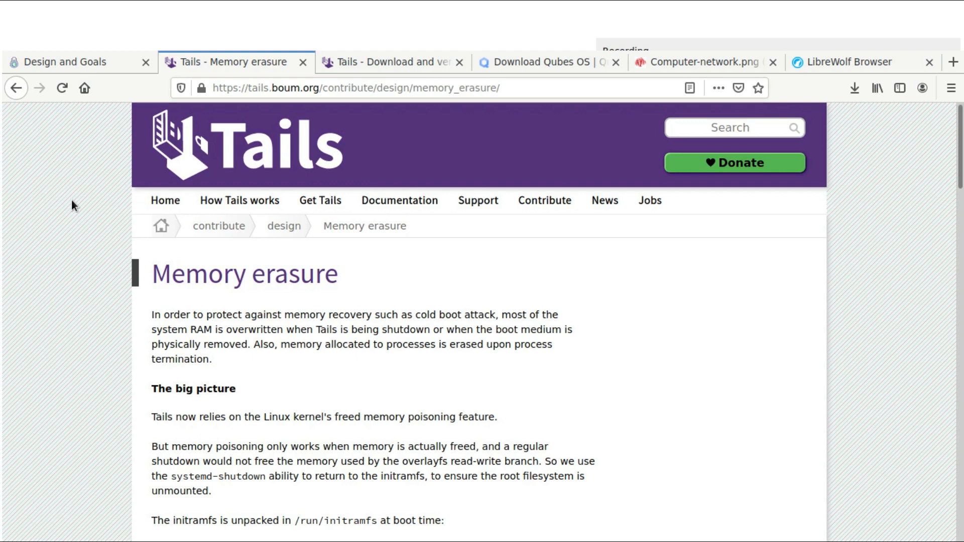
mouse_move(203, 293)
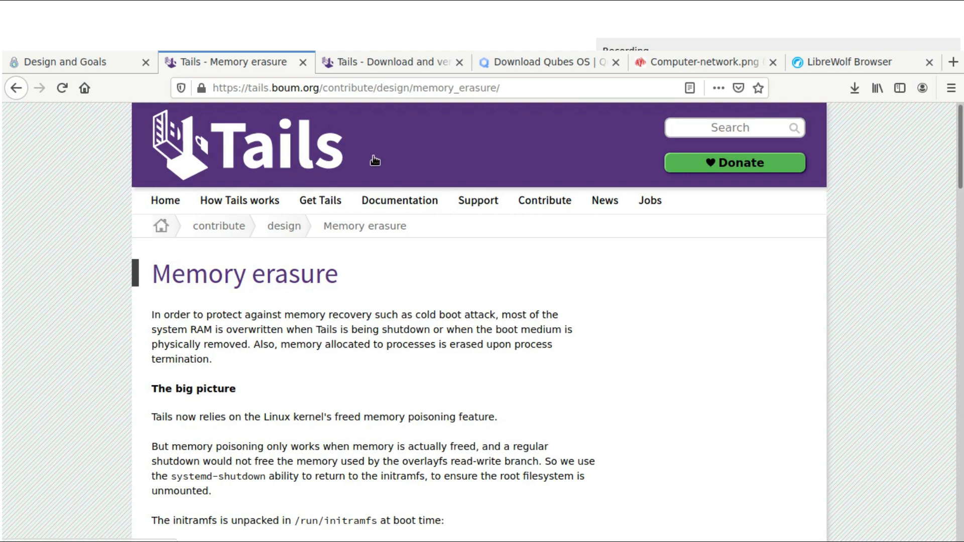
scroll(down, 3)
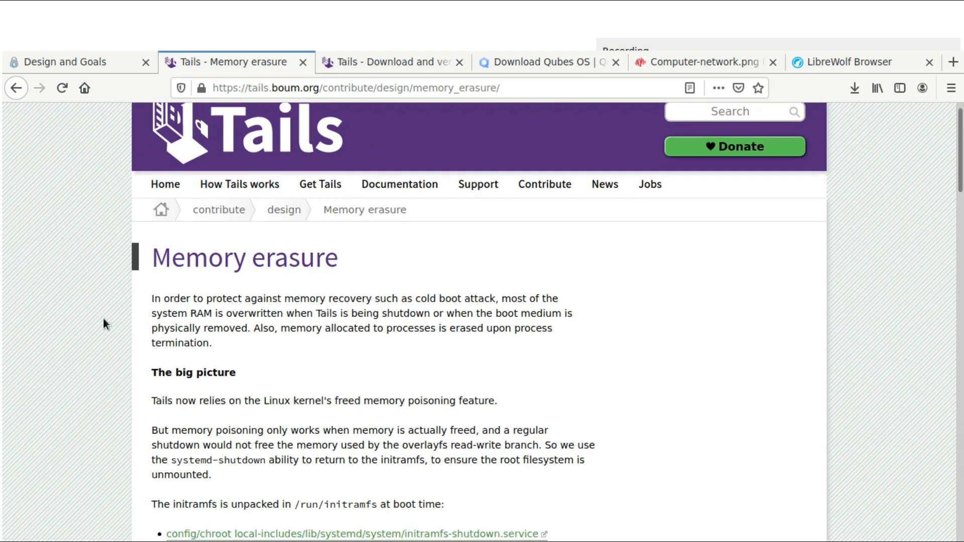
scroll(down, 3)
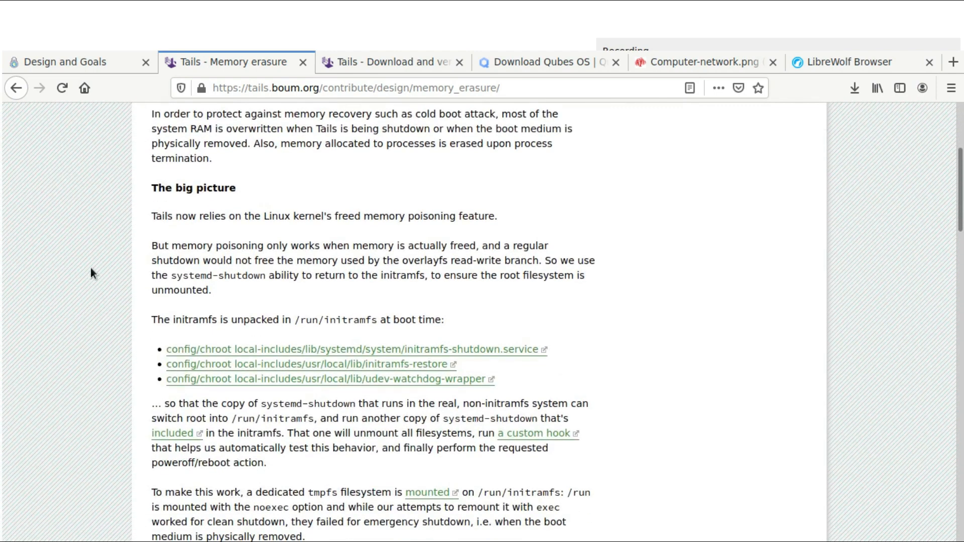
scroll(up, 3)
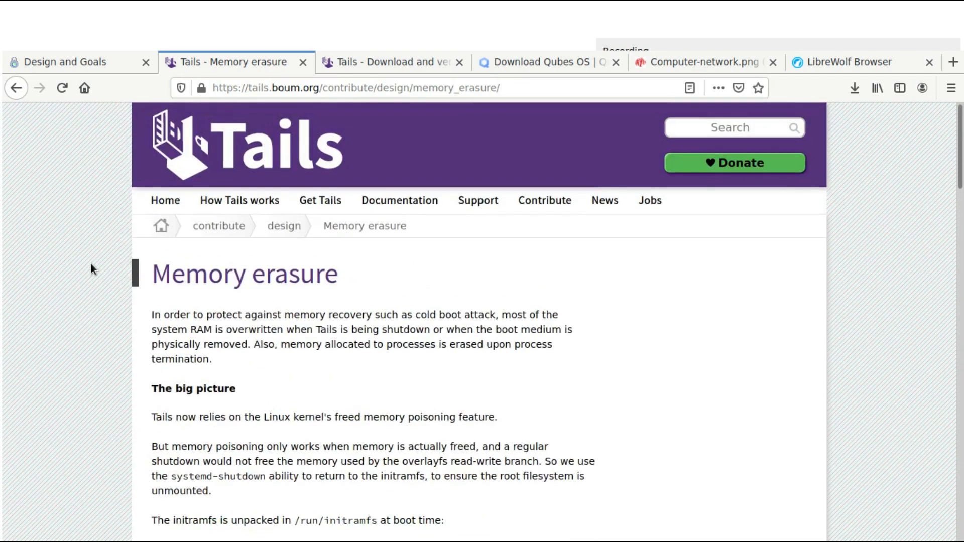
mouse_move(96, 150)
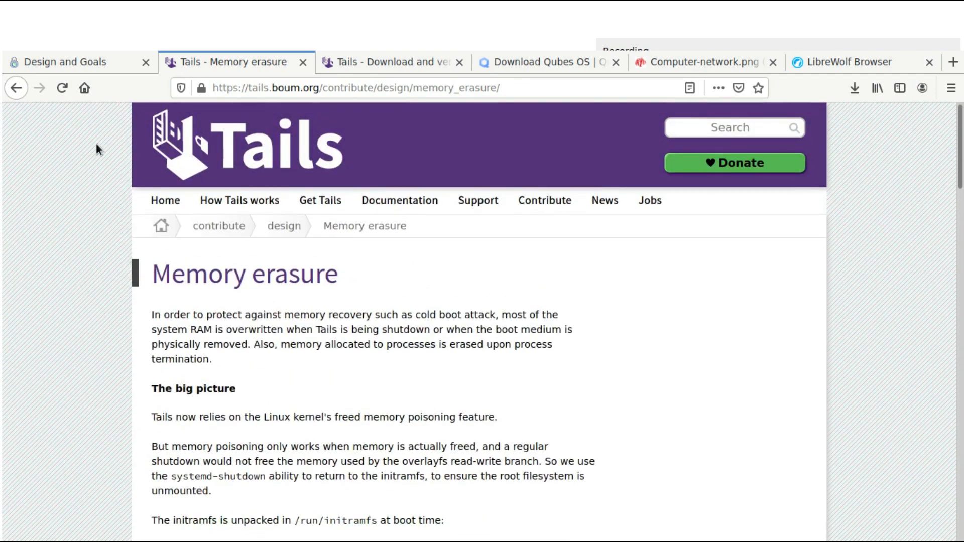
mouse_move(131, 175)
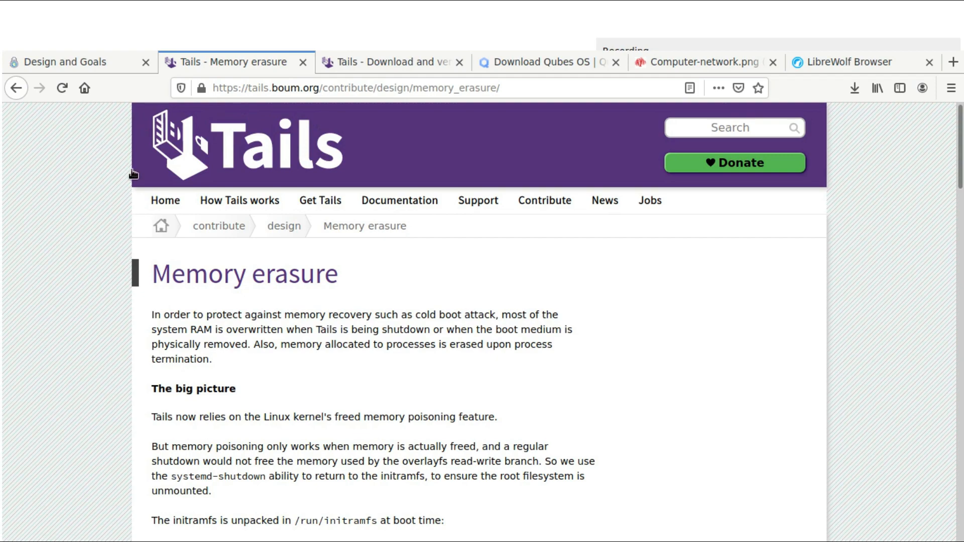
mouse_move(111, 225)
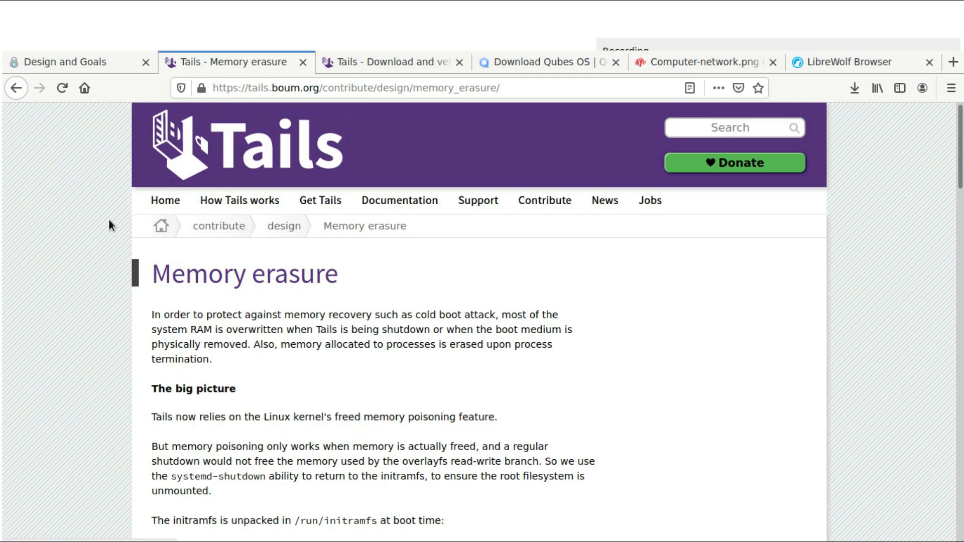
scroll(down, 3)
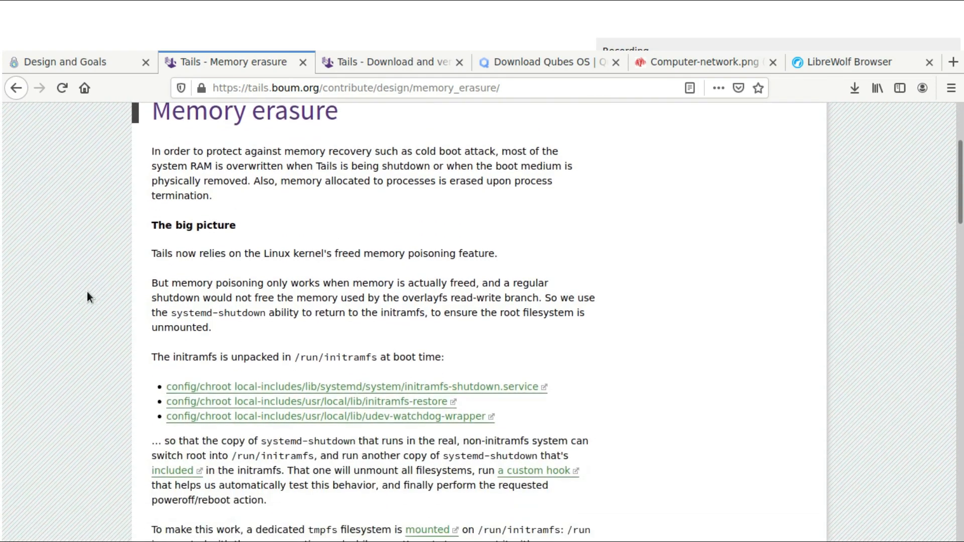
scroll(down, 3)
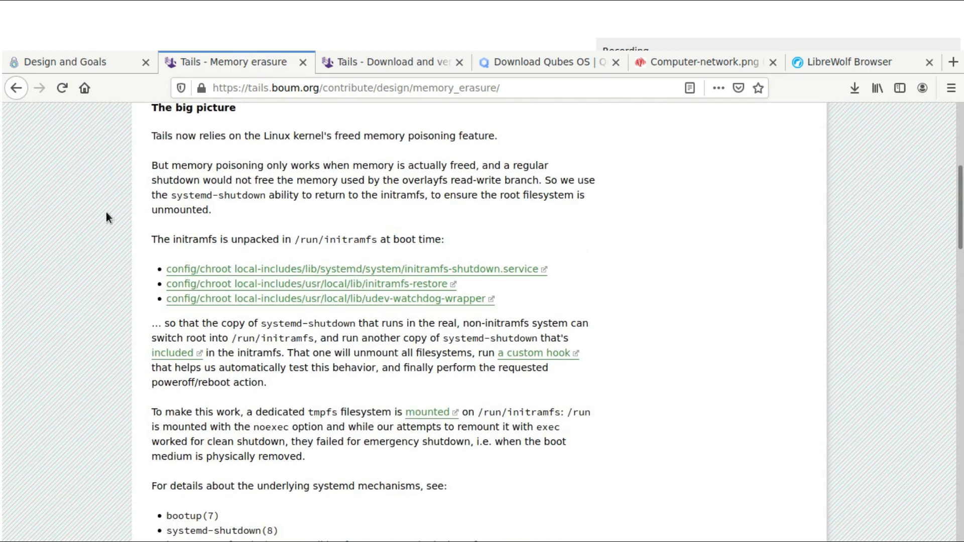
mouse_move(82, 262)
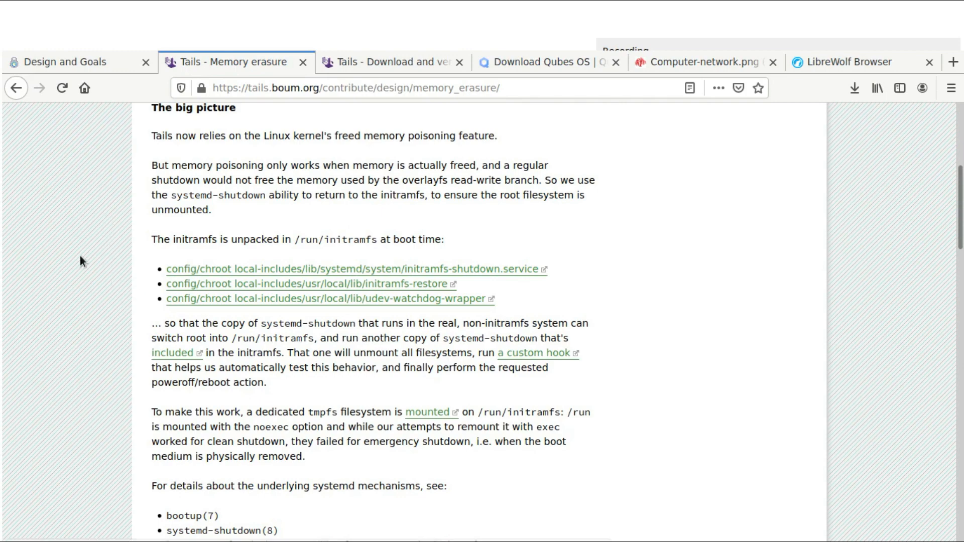
scroll(up, 3)
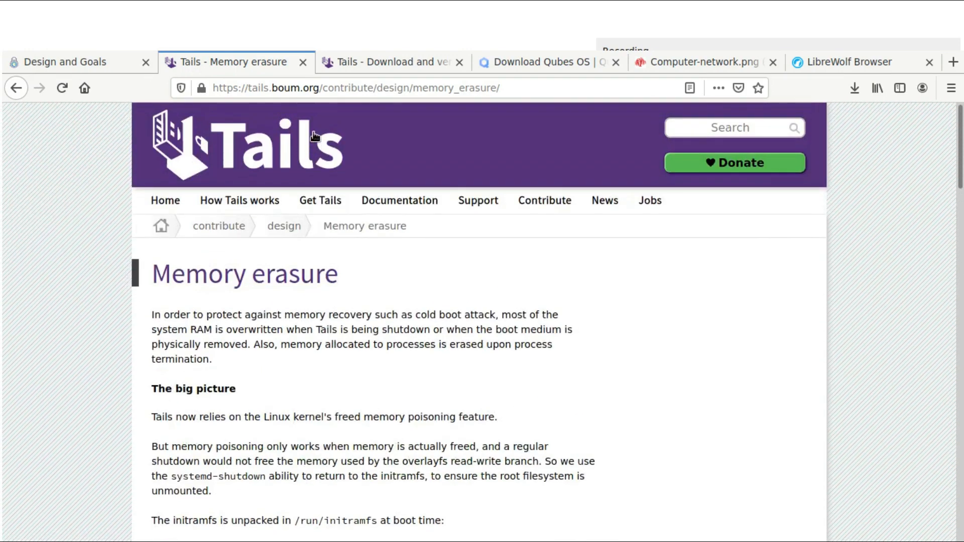
mouse_move(148, 141)
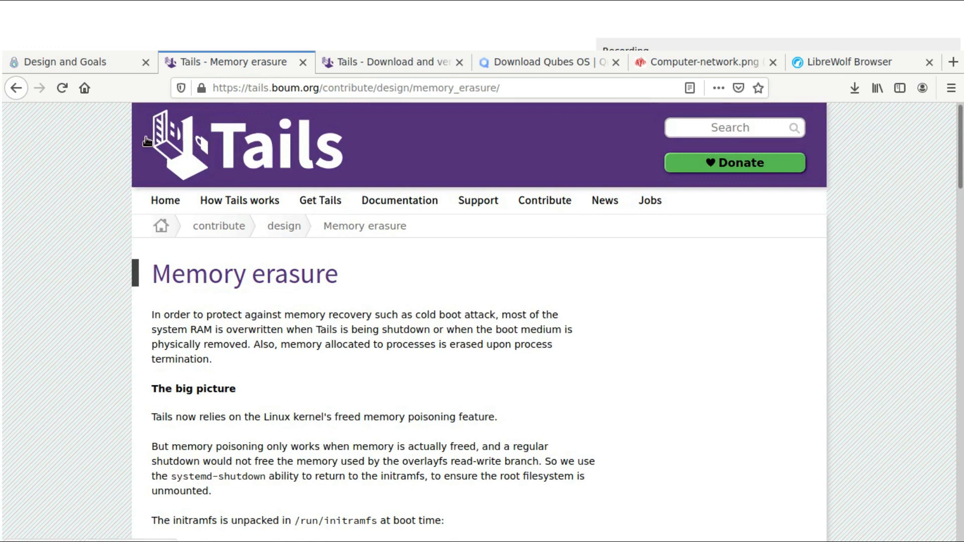
mouse_move(184, 192)
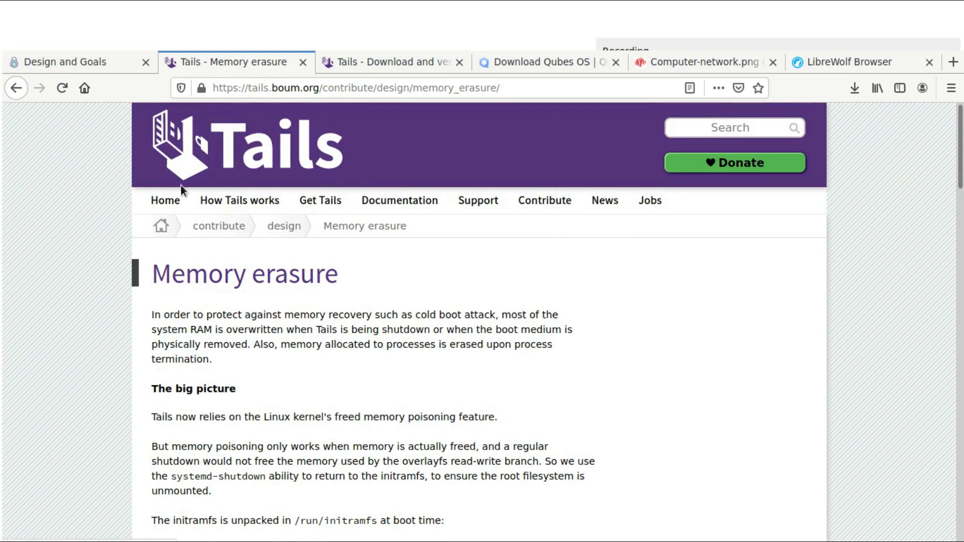
mouse_move(357, 136)
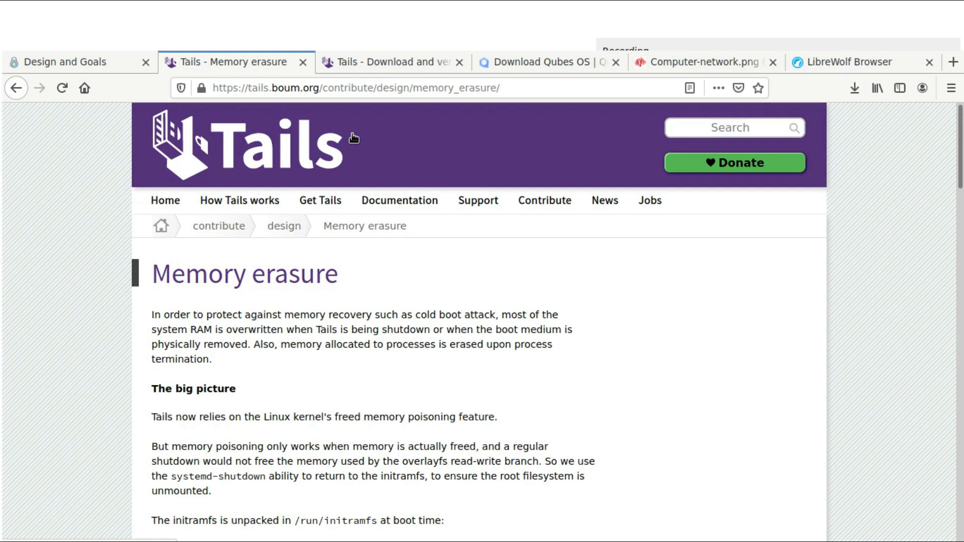
mouse_move(135, 145)
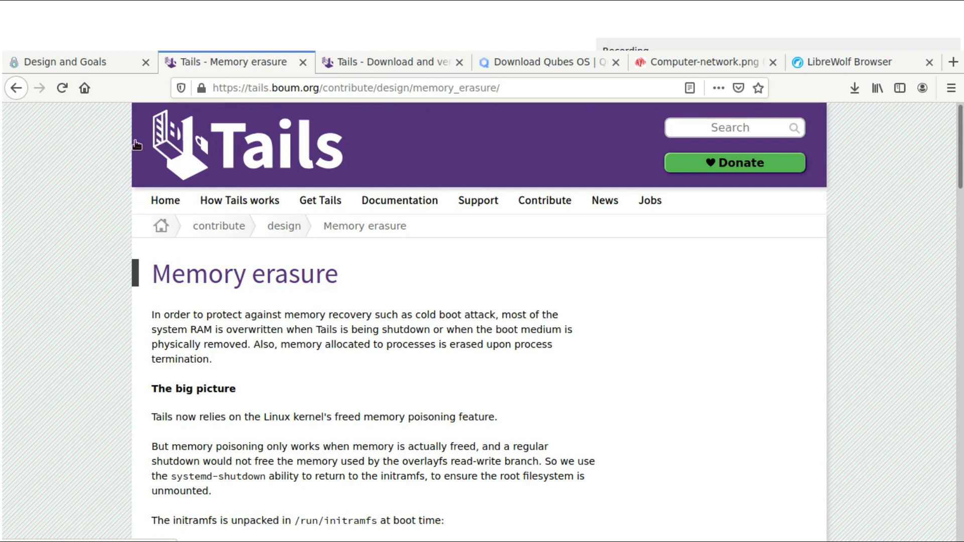
mouse_move(83, 143)
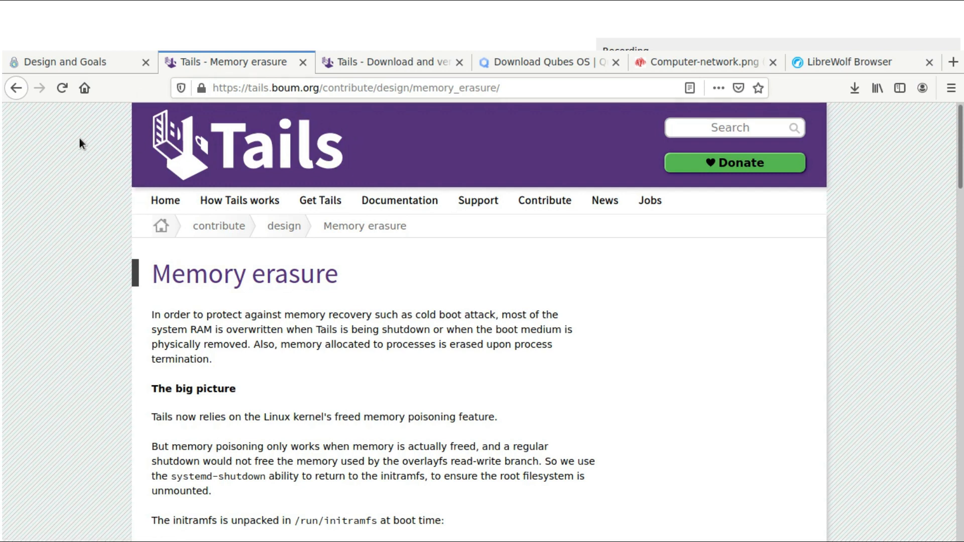
mouse_move(51, 196)
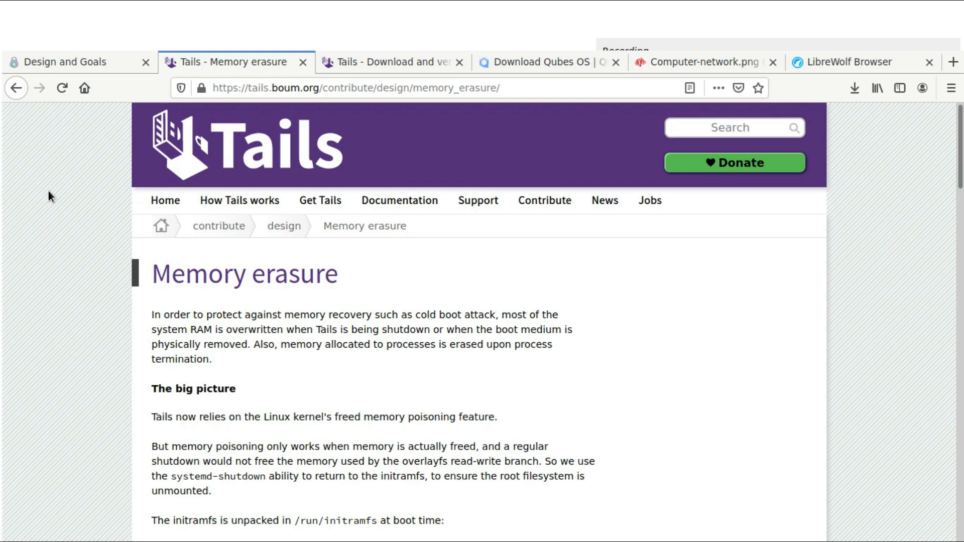
mouse_move(349, 187)
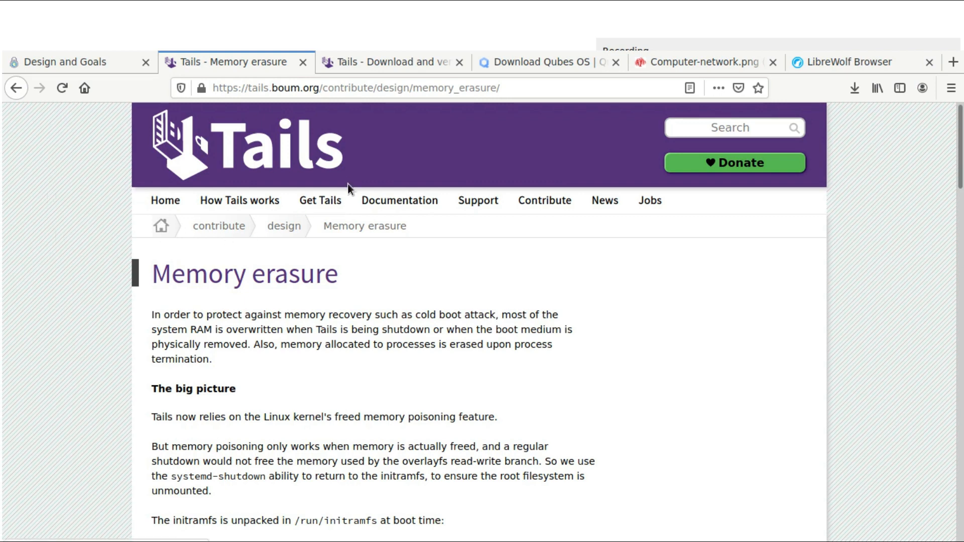
mouse_move(106, 294)
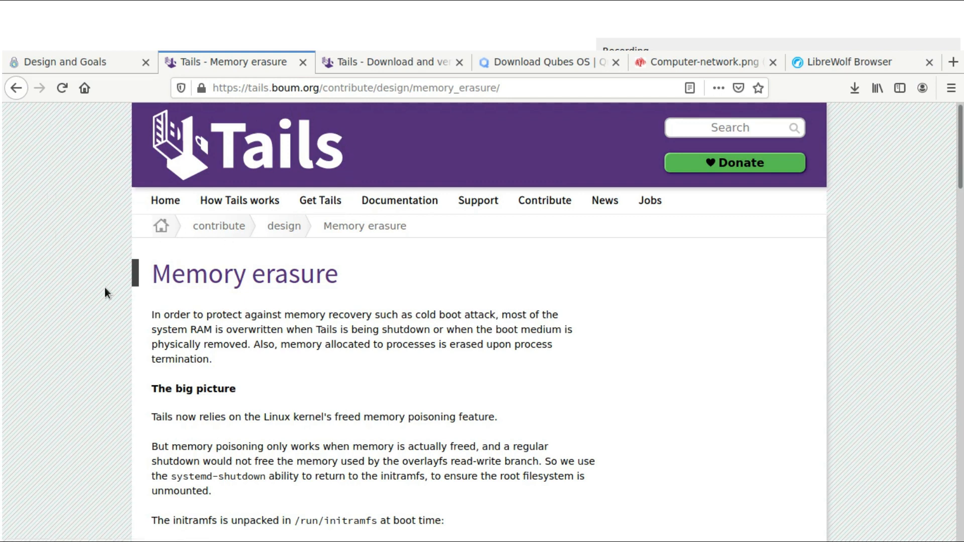
mouse_move(119, 381)
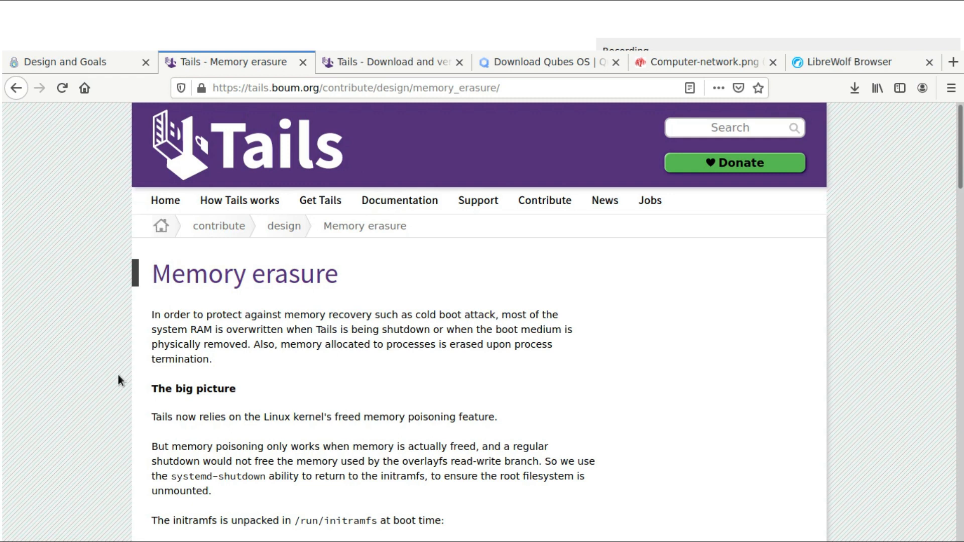
mouse_move(96, 285)
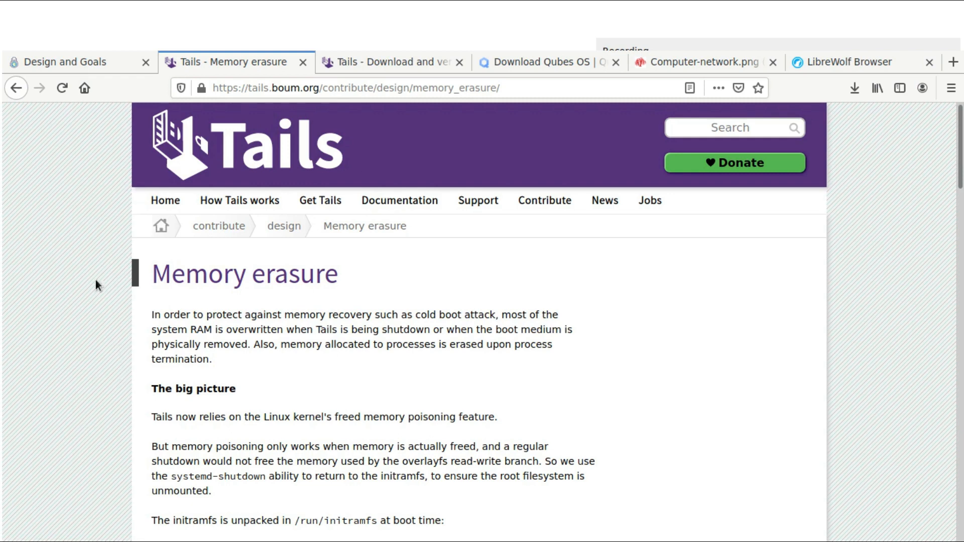
mouse_move(78, 201)
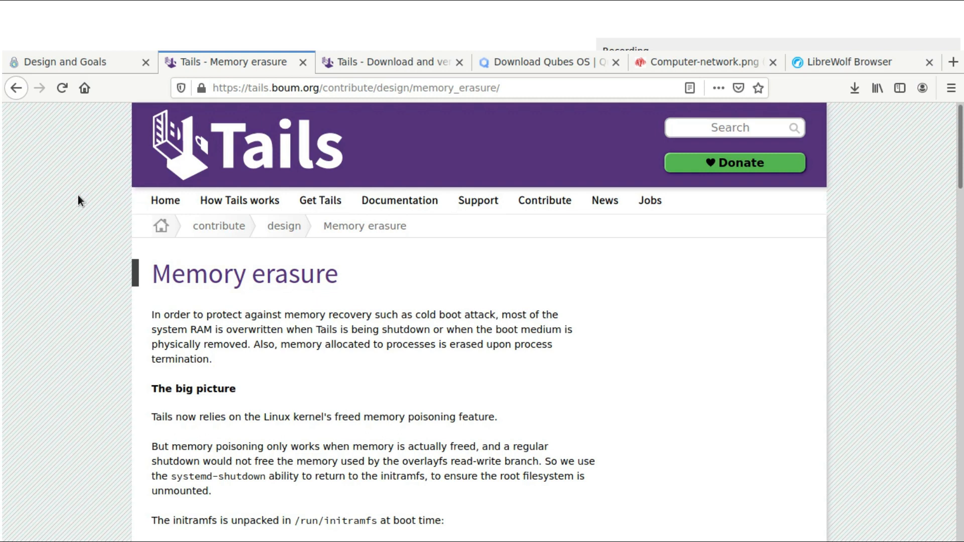
mouse_move(327, 172)
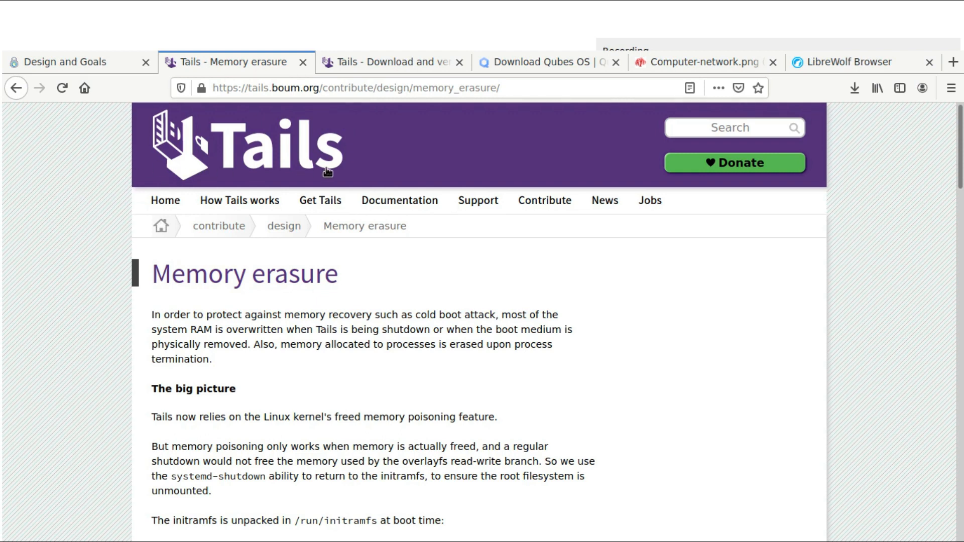
mouse_move(114, 192)
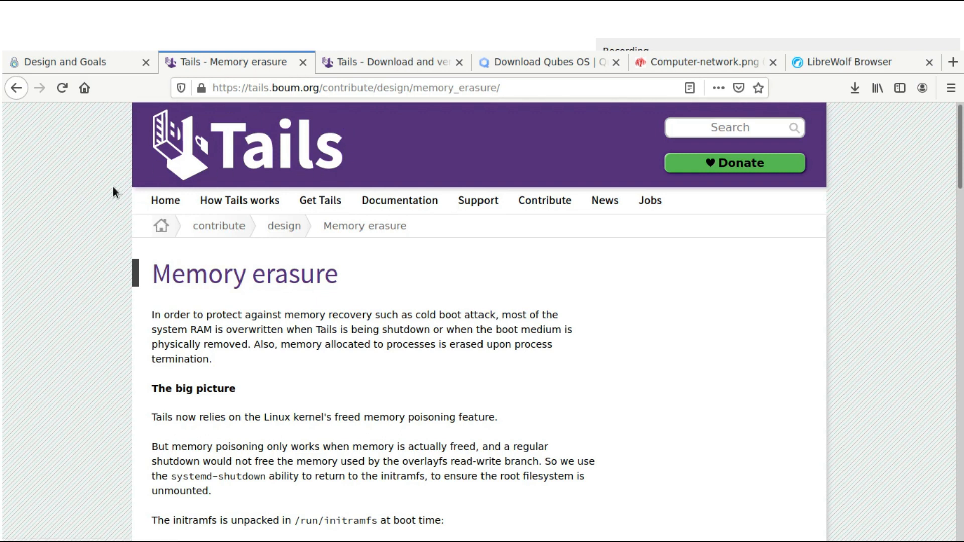
mouse_move(353, 128)
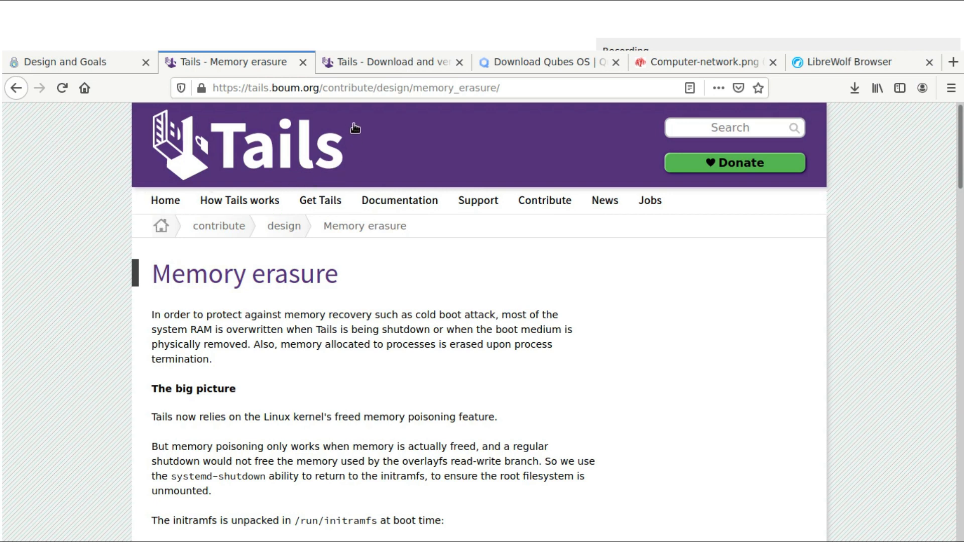
mouse_move(339, 112)
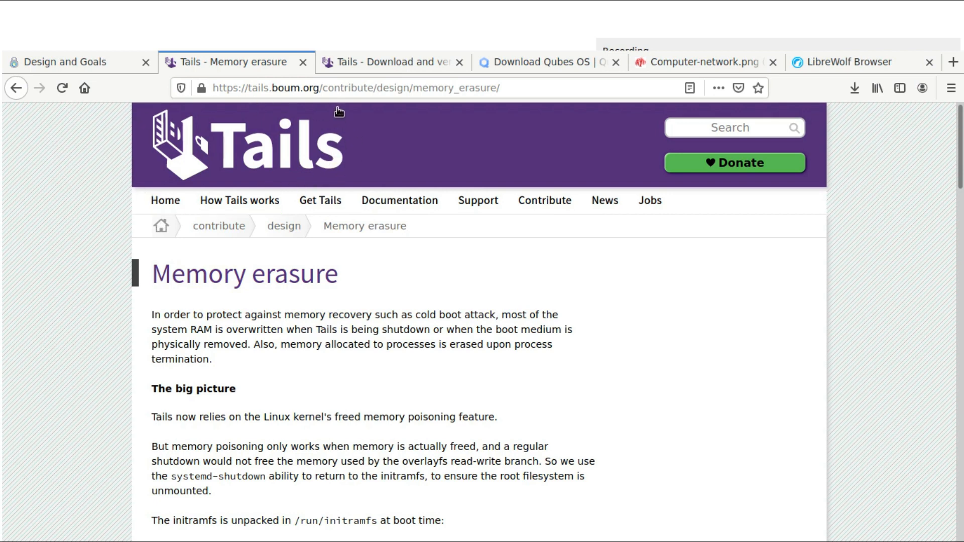
mouse_move(275, 112)
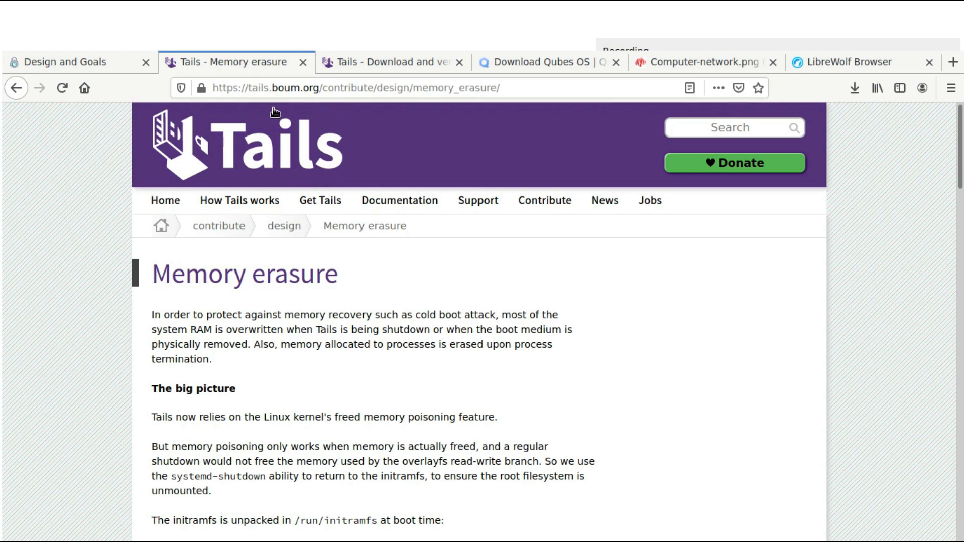
mouse_move(366, 173)
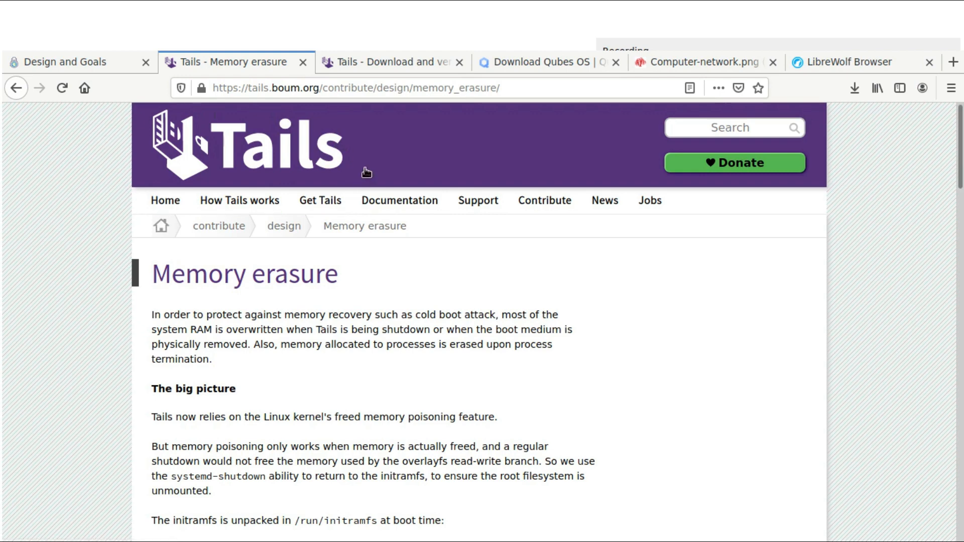
mouse_move(301, 173)
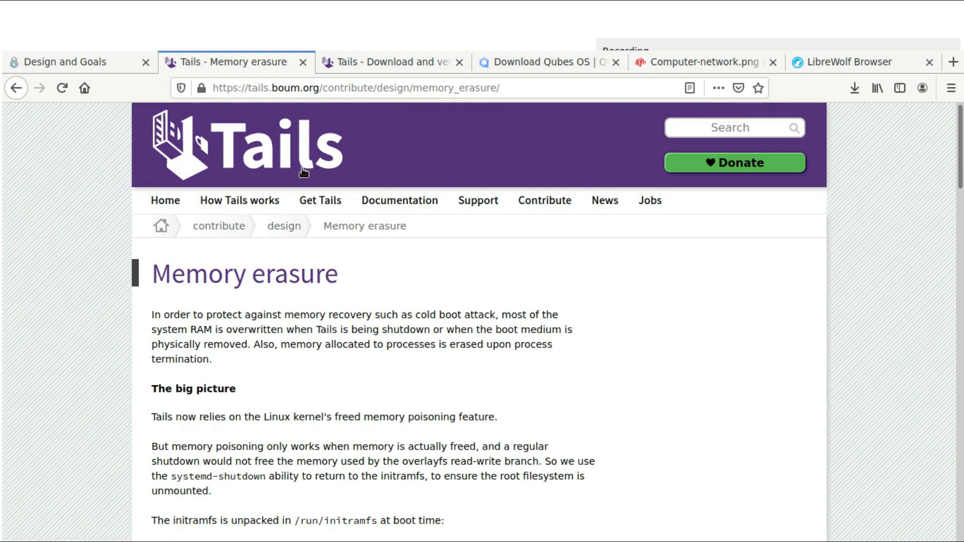
mouse_move(307, 185)
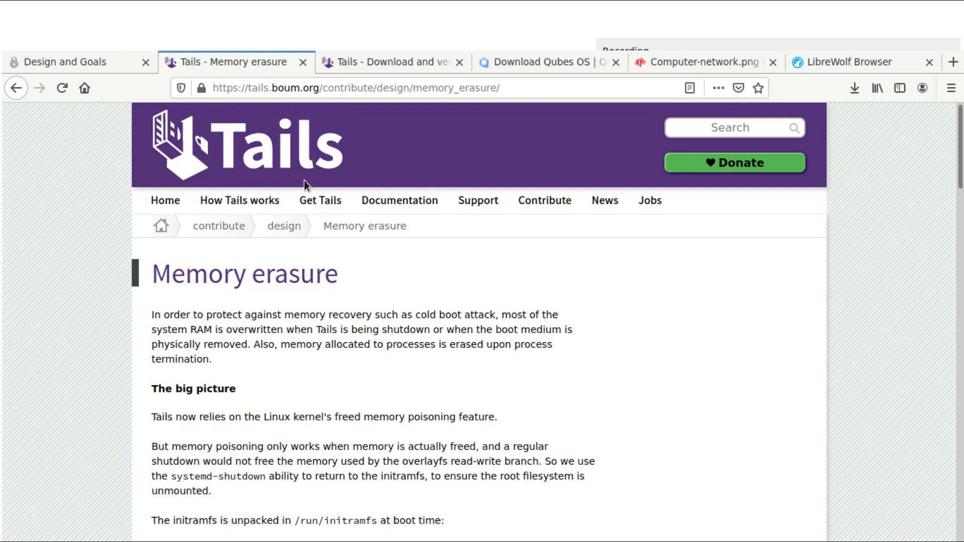
mouse_move(408, 135)
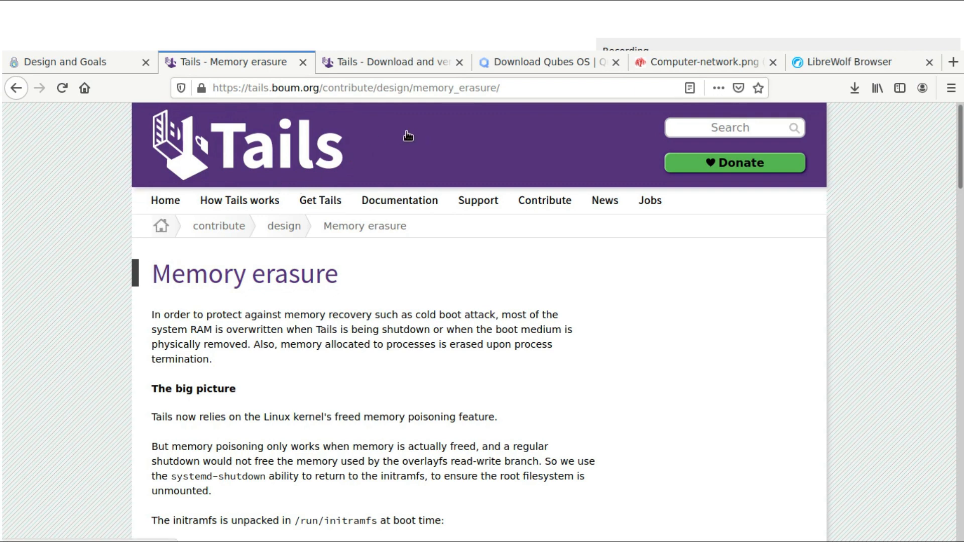
mouse_move(347, 116)
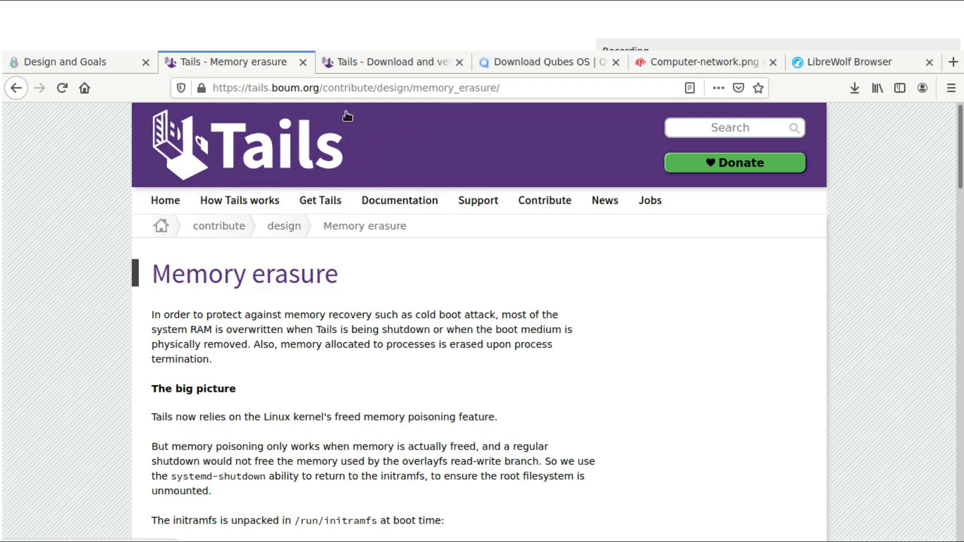
mouse_move(342, 120)
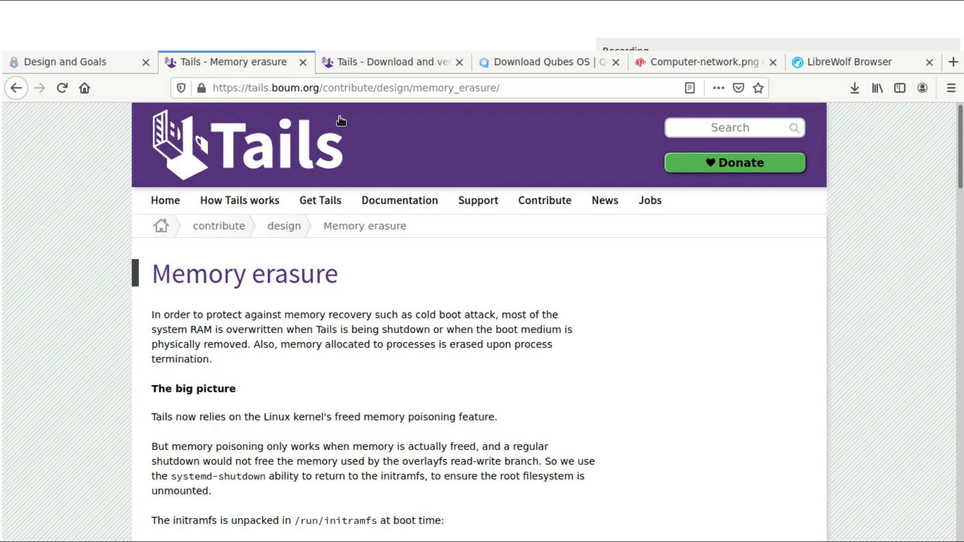
mouse_move(283, 121)
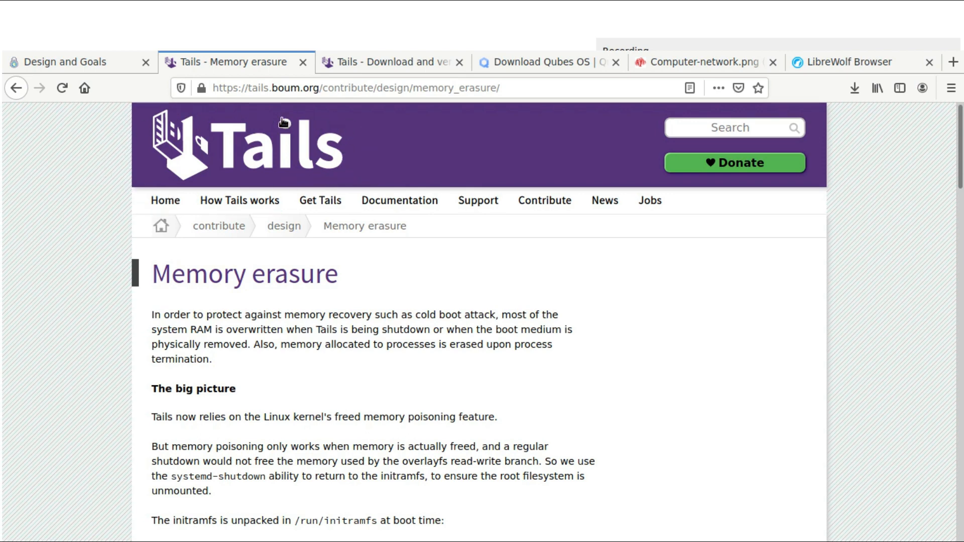
mouse_move(365, 184)
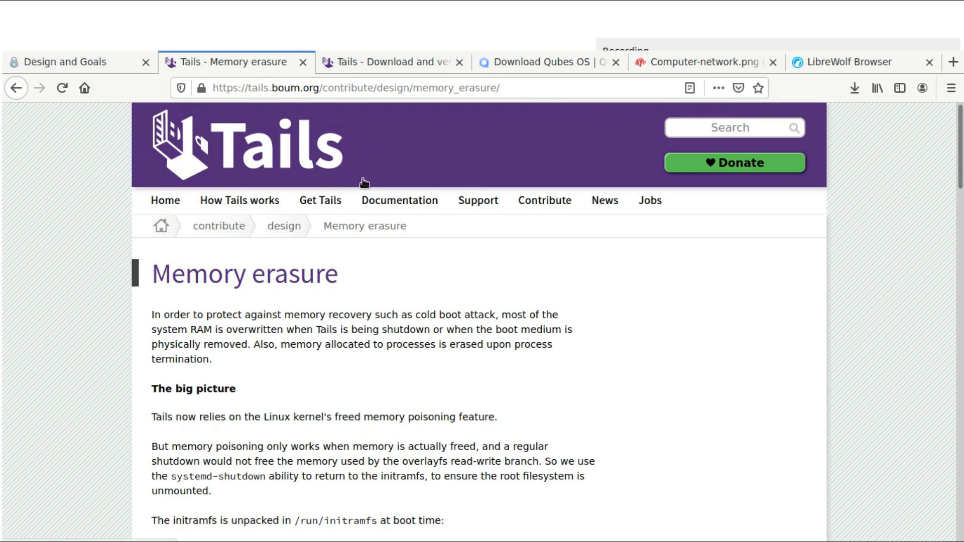
mouse_move(54, 297)
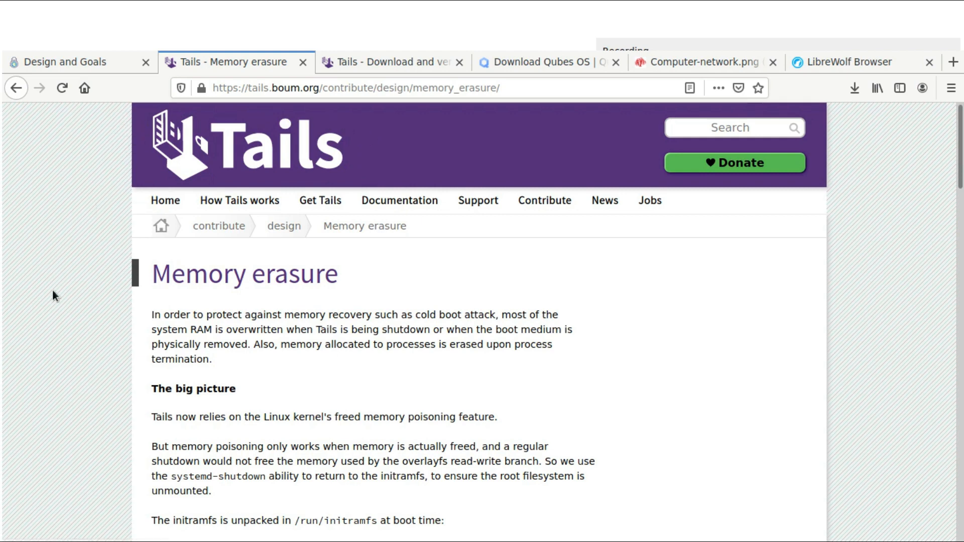
mouse_move(38, 181)
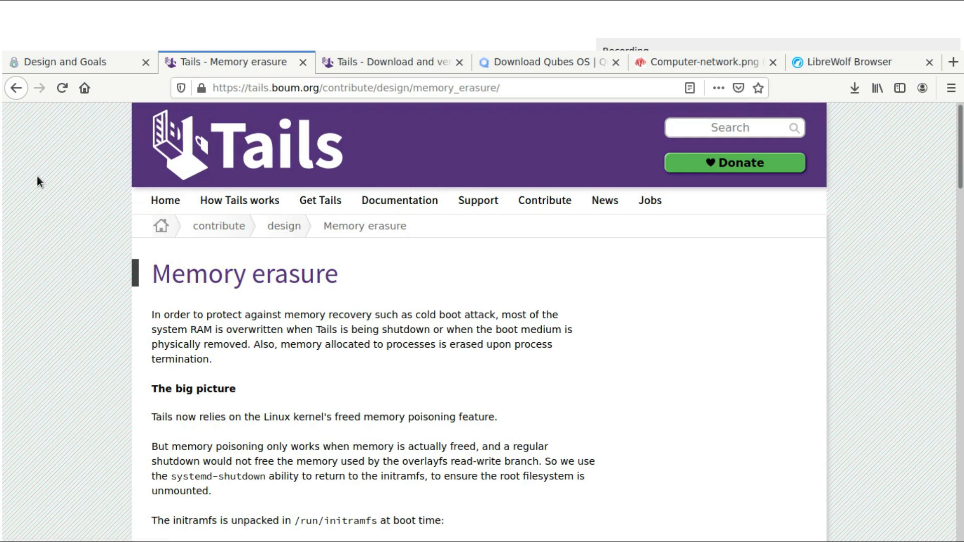
mouse_move(50, 151)
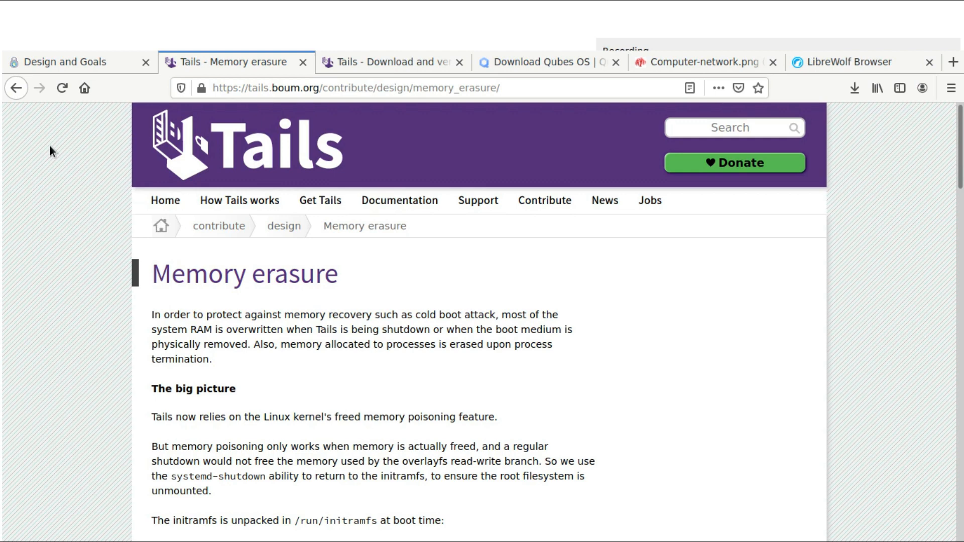
mouse_move(53, 199)
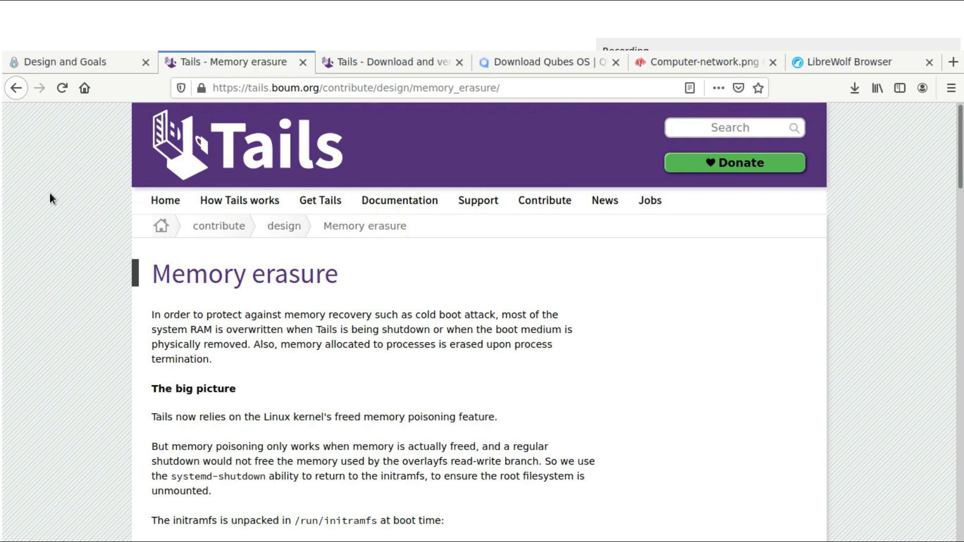
mouse_move(41, 228)
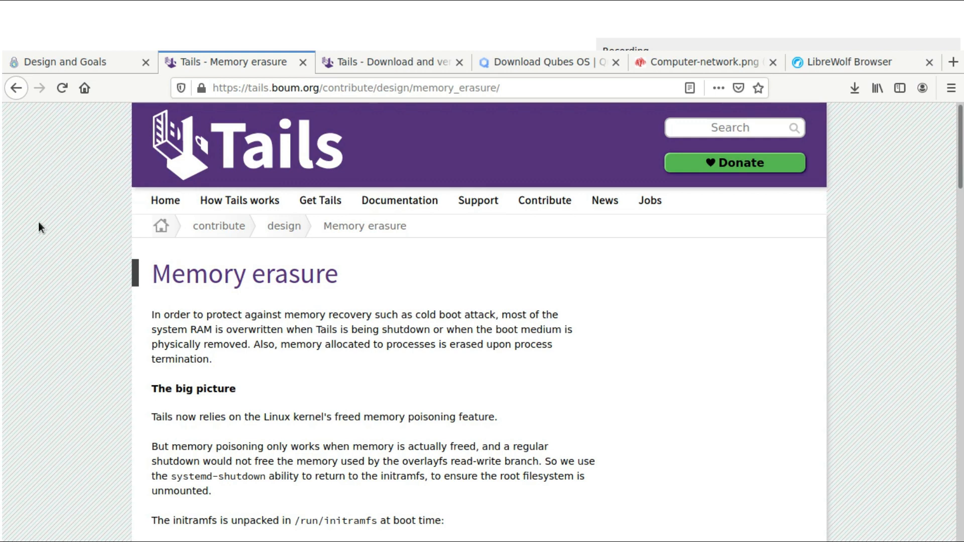
mouse_move(88, 164)
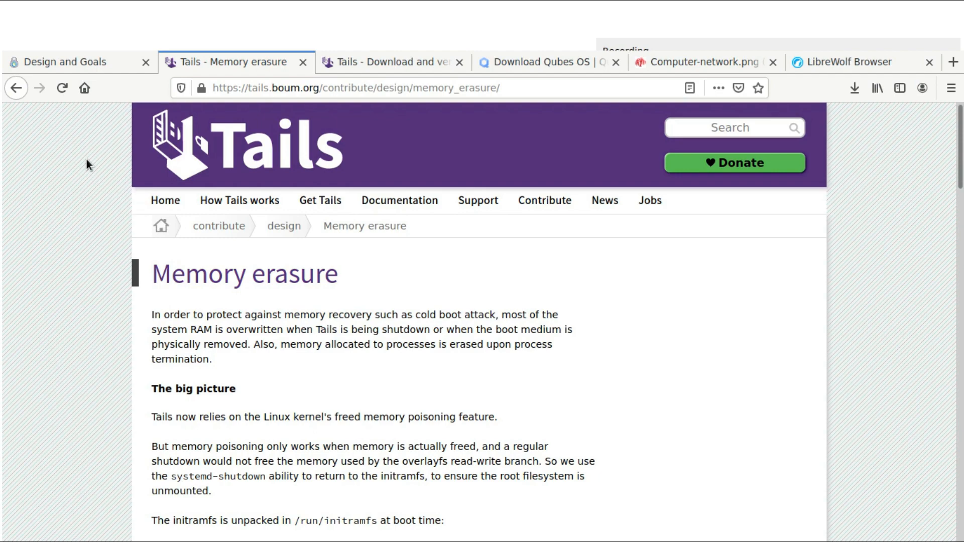
scroll(down, 3)
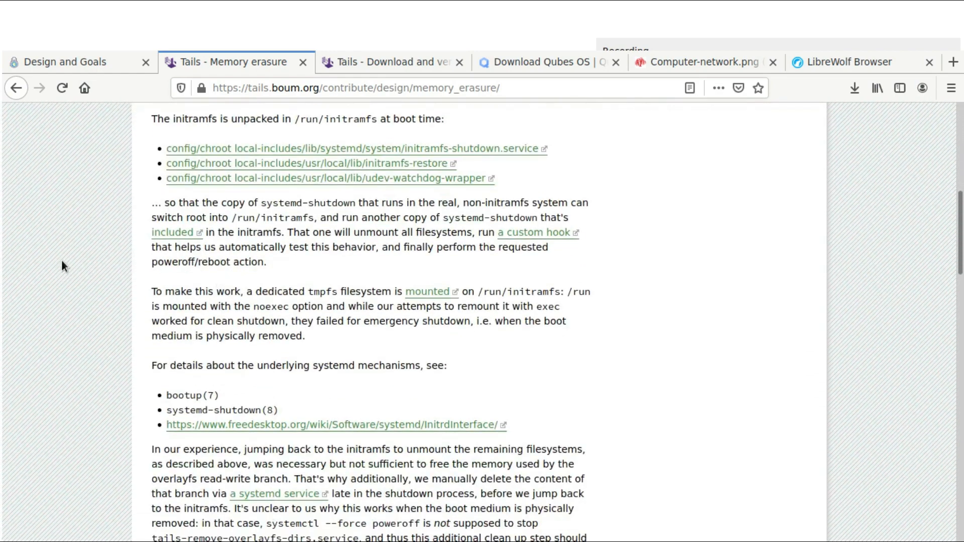
scroll(down, 3)
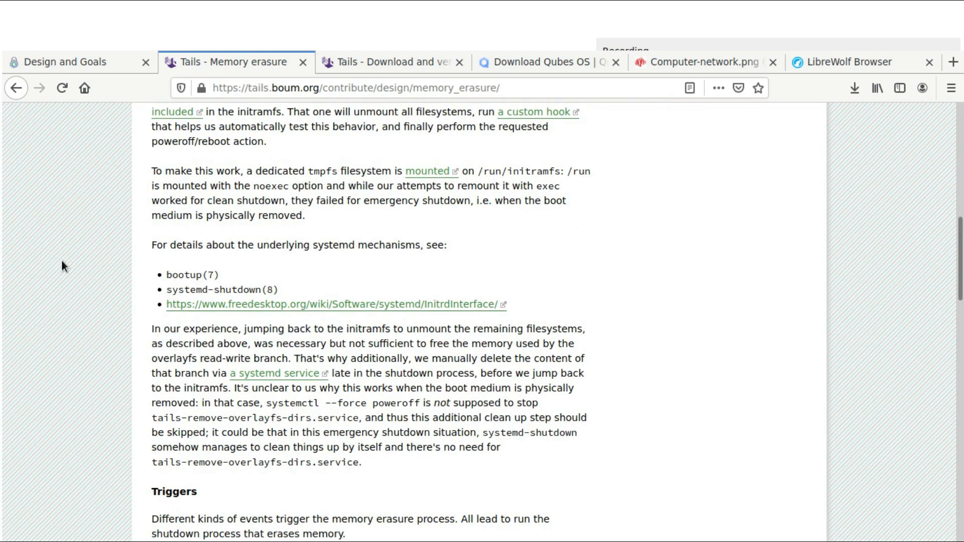
scroll(down, 3)
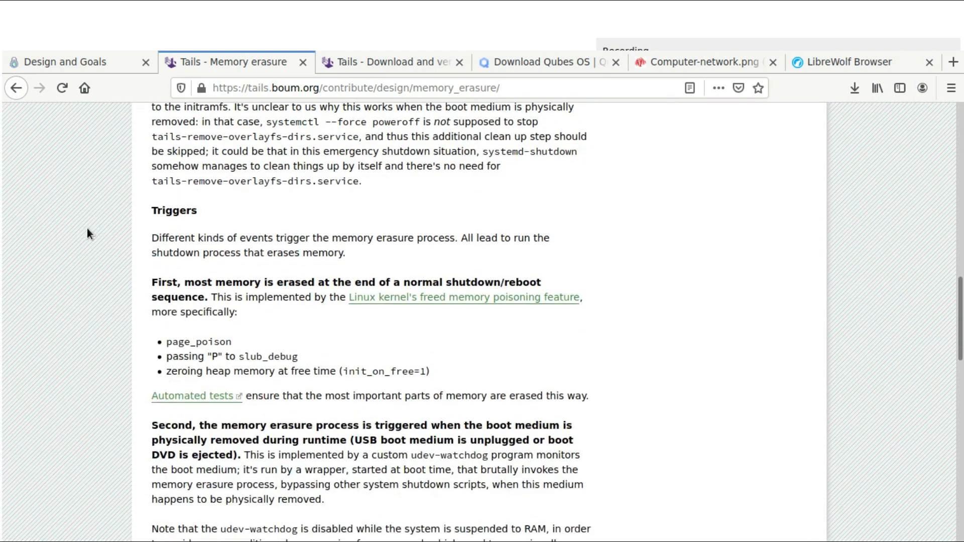
scroll(down, 3)
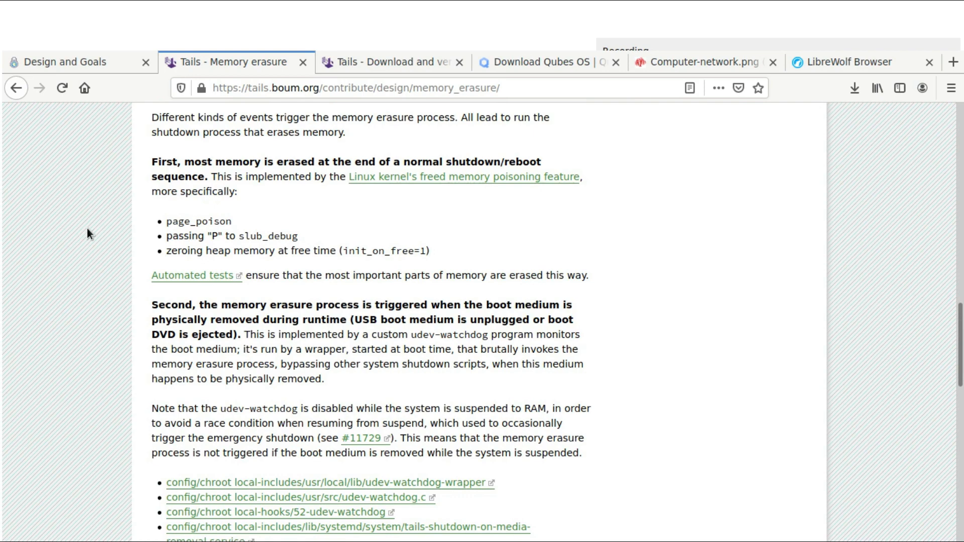
scroll(down, 3)
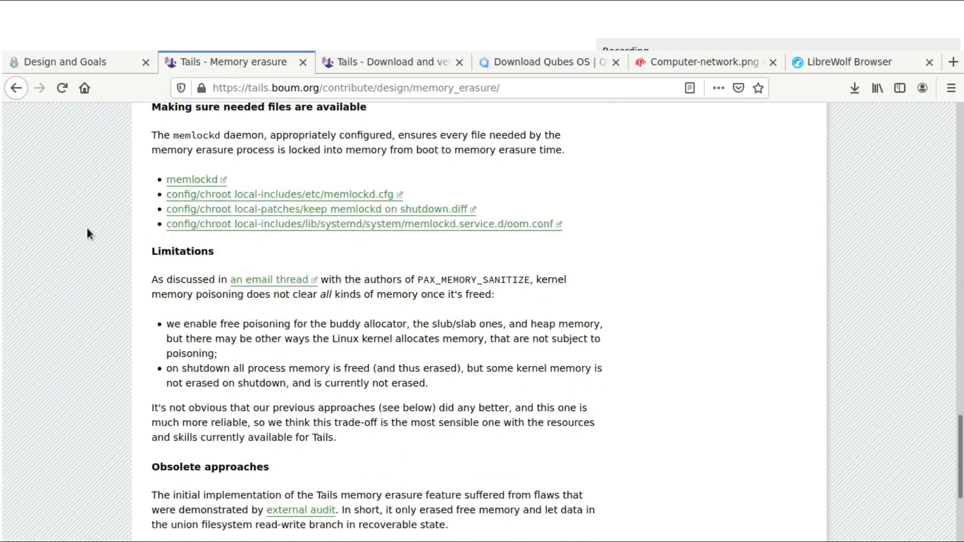
scroll(down, 3)
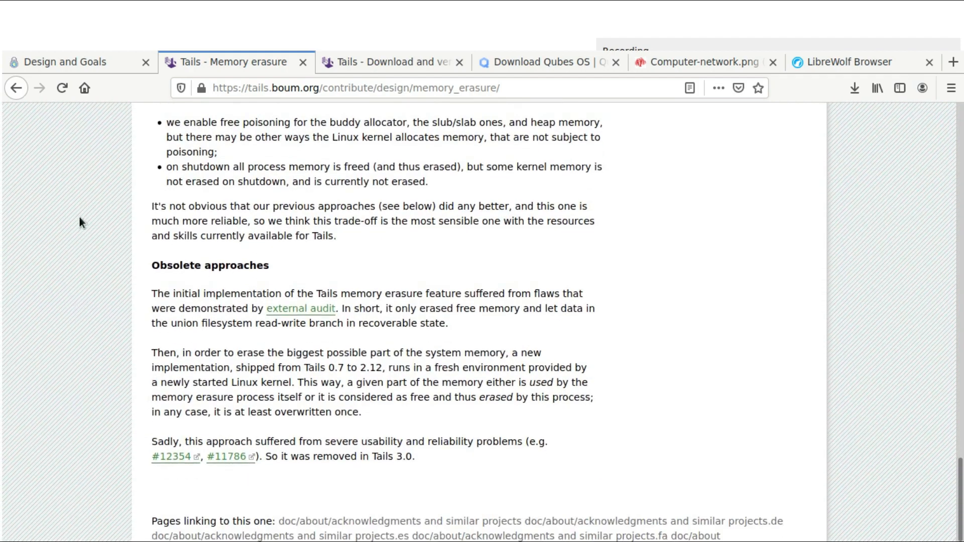
scroll(up, 3)
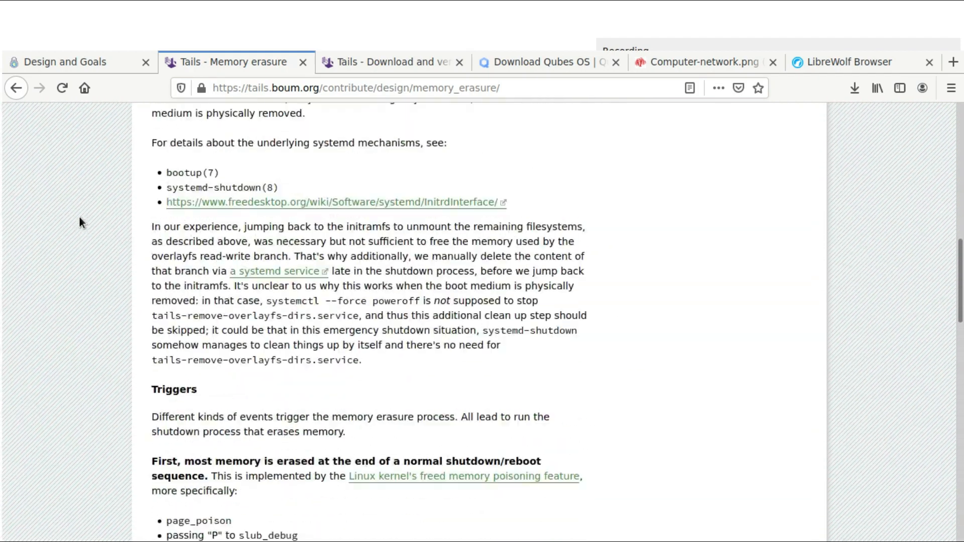
scroll(up, 3)
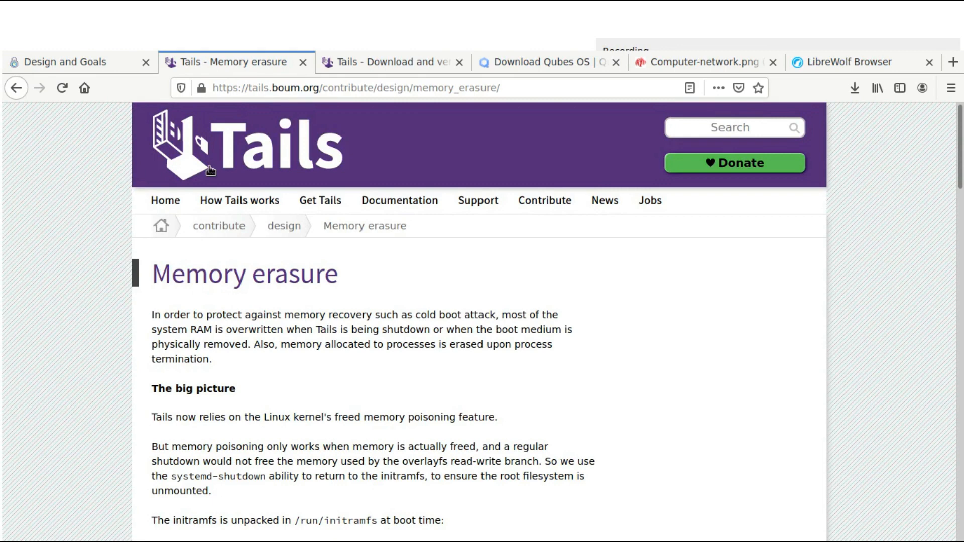
mouse_move(392, 61)
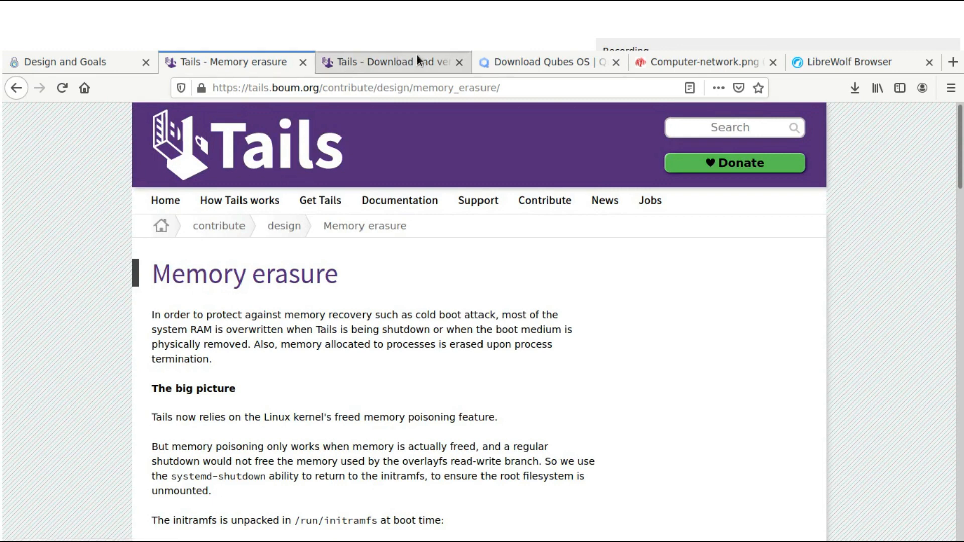
mouse_move(371, 69)
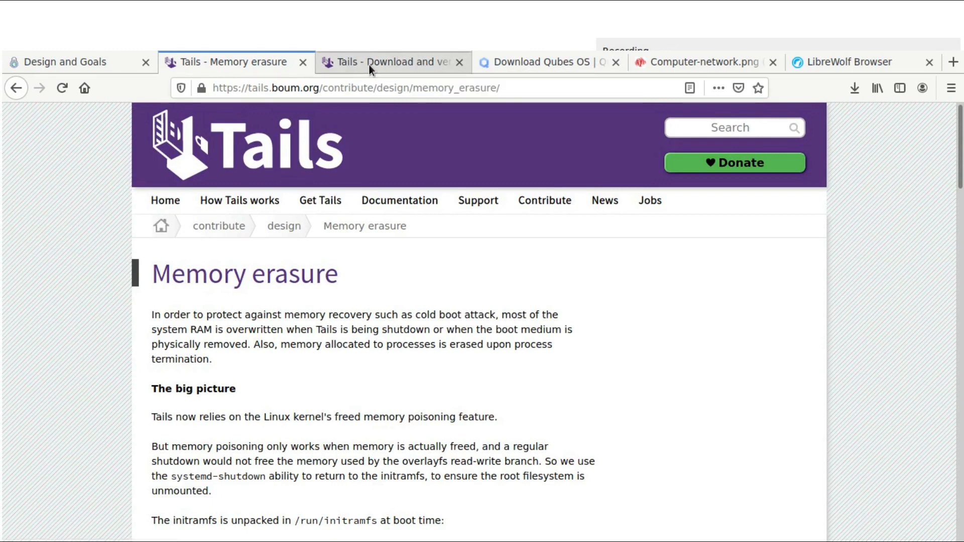
Toggle between the Tails Memory erasure and 'Download and verify' tabs, ending on the download page.
click(391, 62)
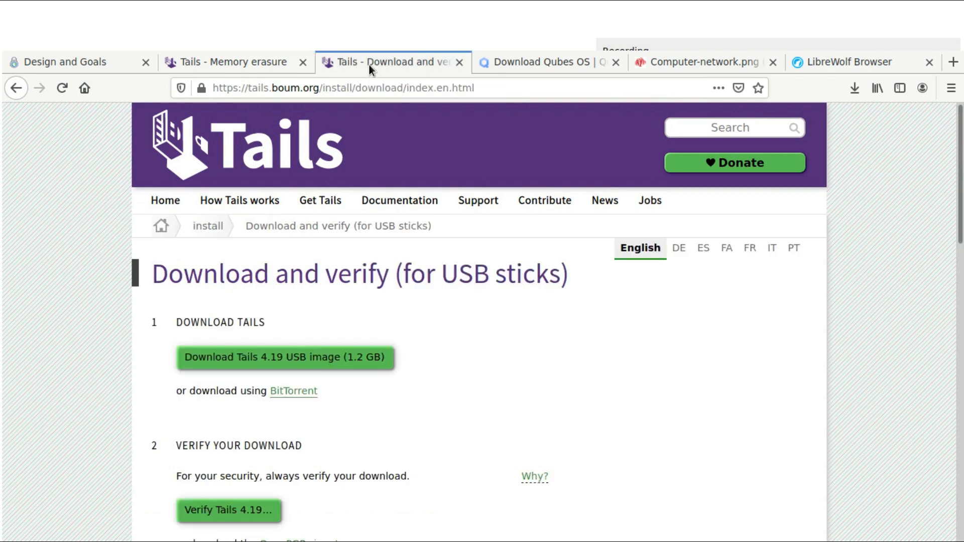
mouse_move(85, 138)
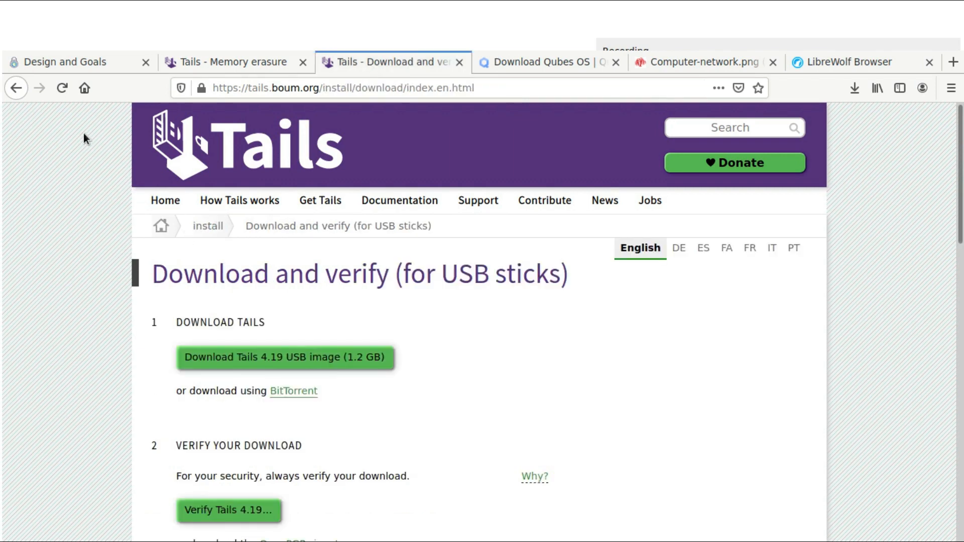
mouse_move(332, 189)
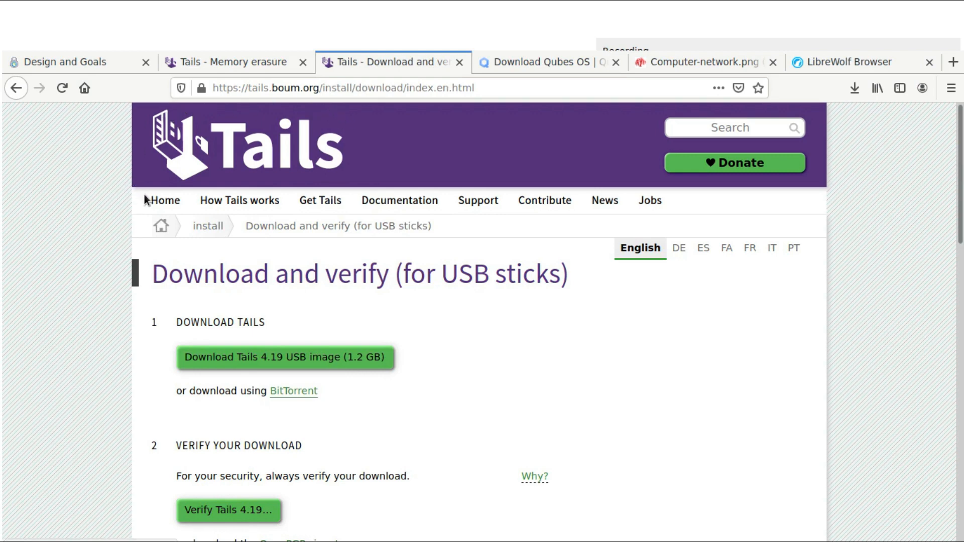
mouse_move(353, 223)
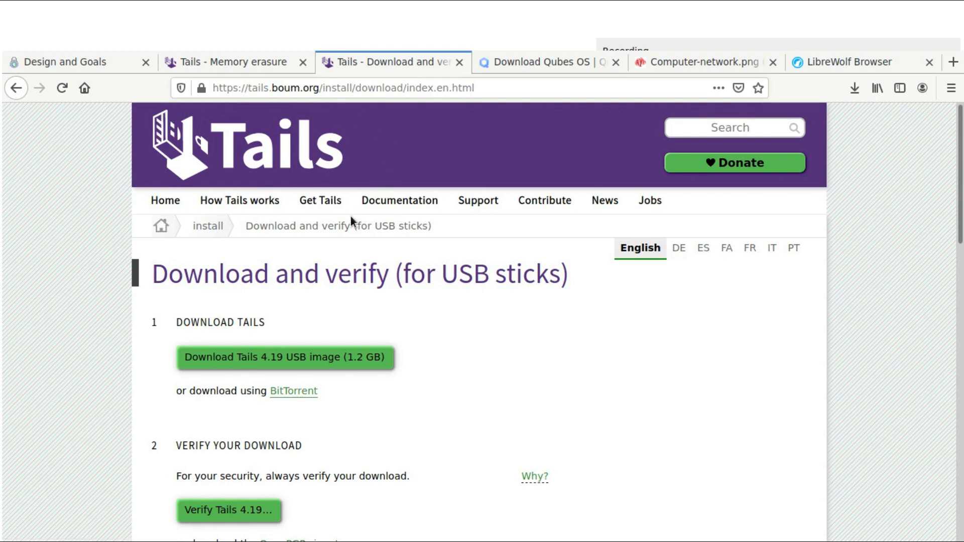
mouse_move(180, 125)
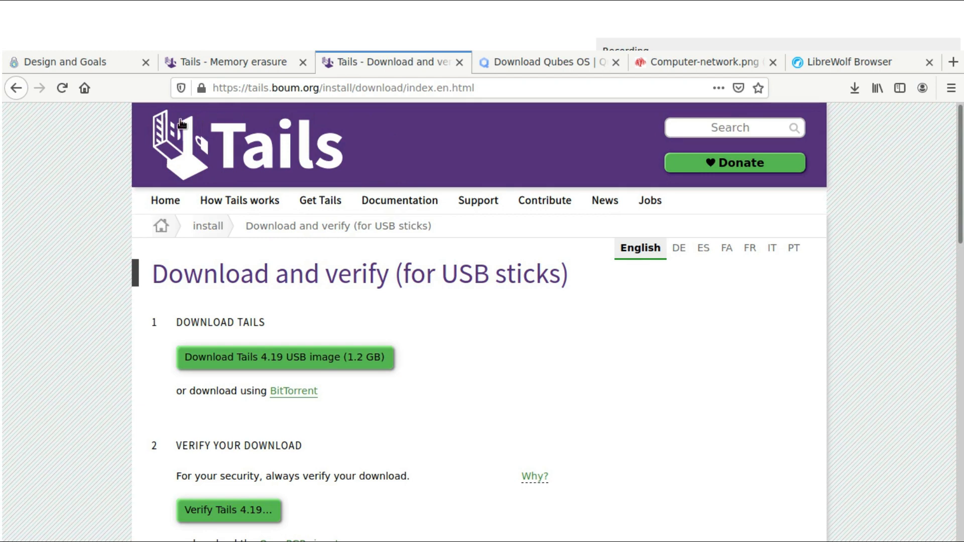
mouse_move(91, 190)
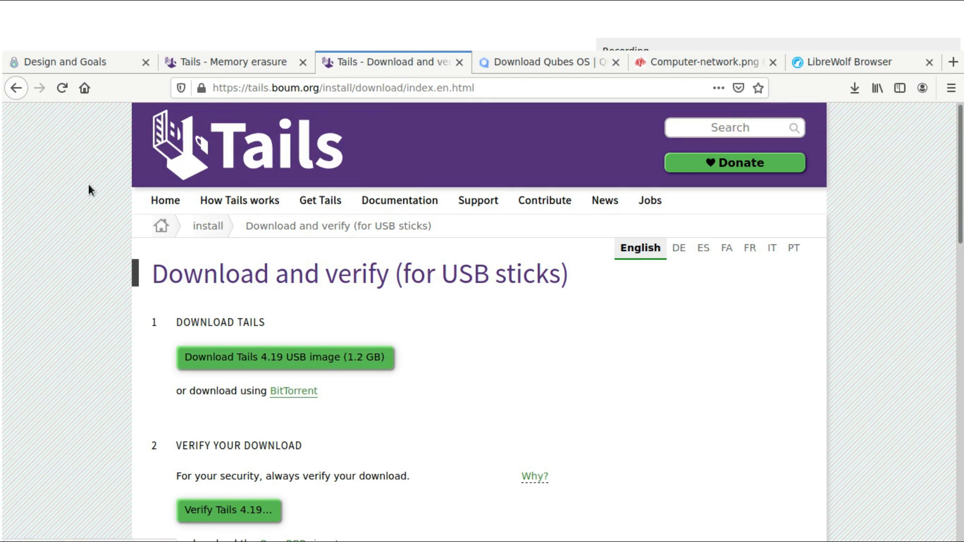
mouse_move(66, 158)
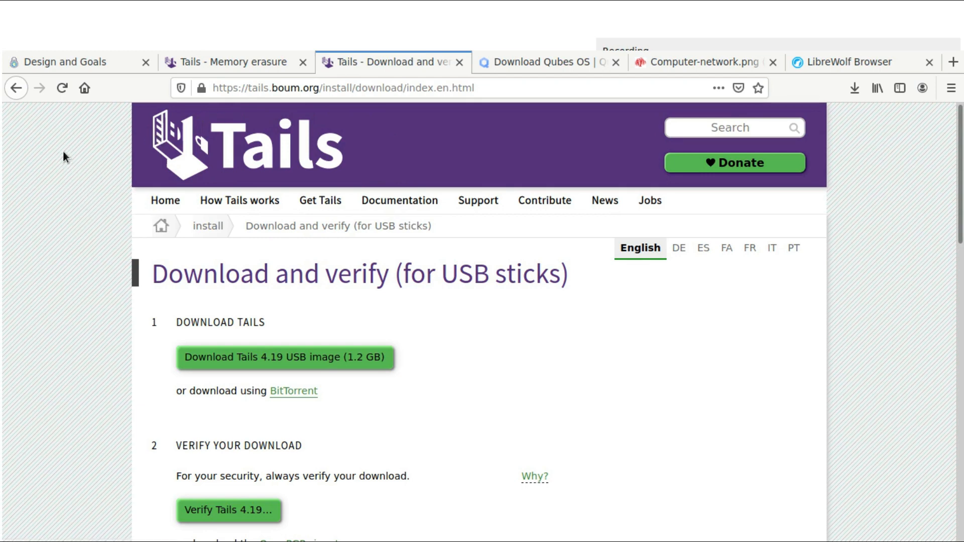
mouse_move(219, 62)
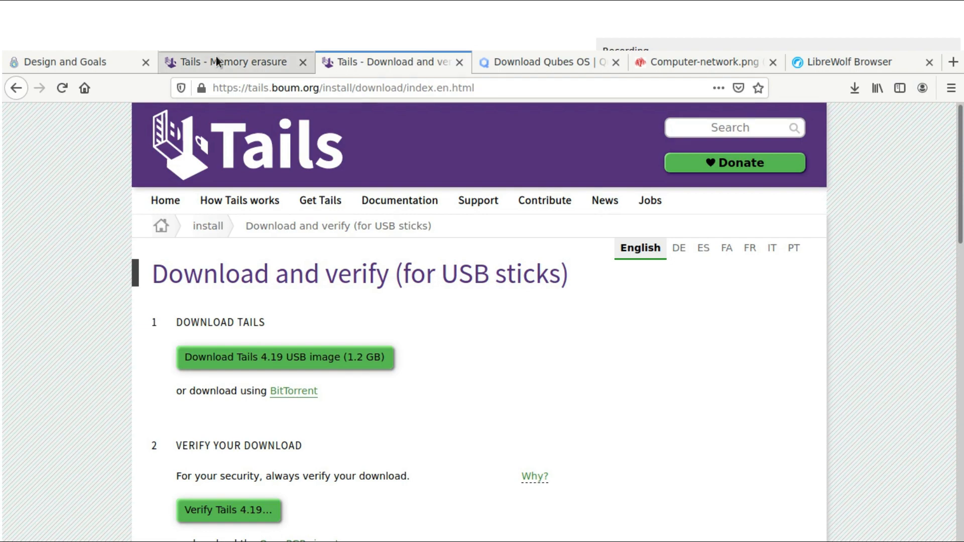
click(236, 61)
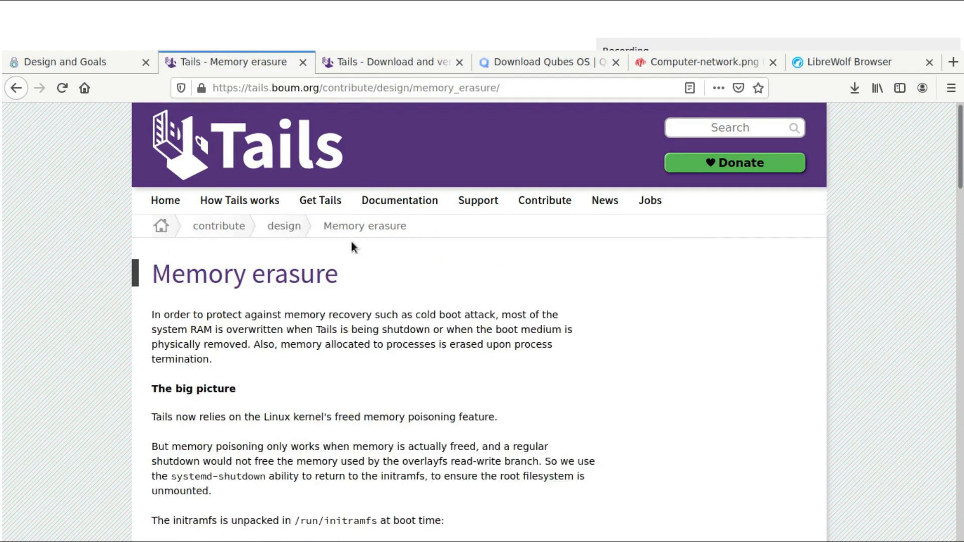
mouse_move(361, 61)
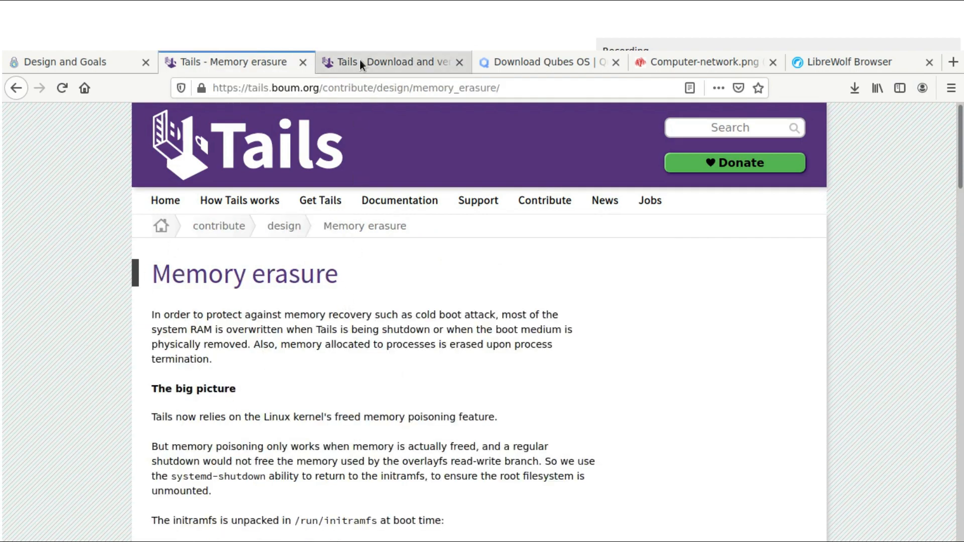
click(387, 61)
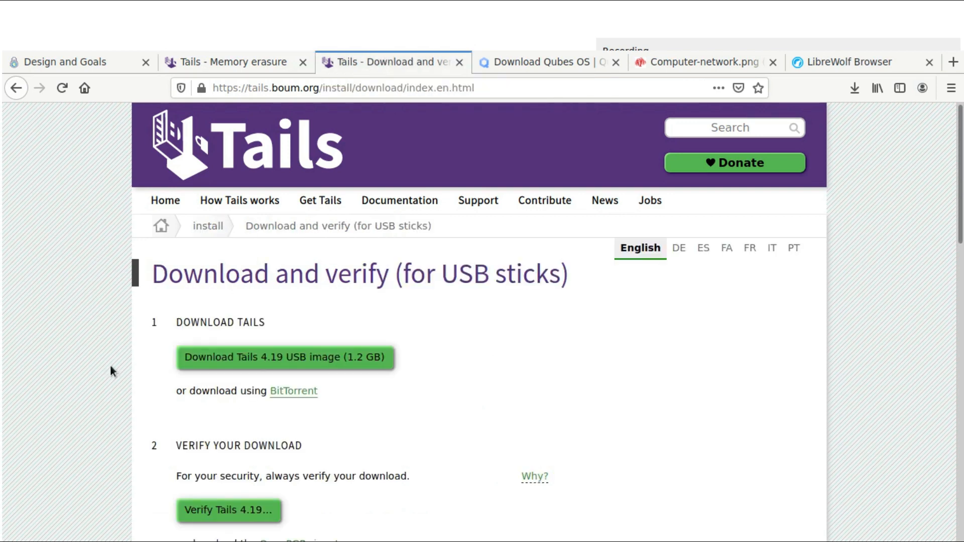
mouse_move(66, 210)
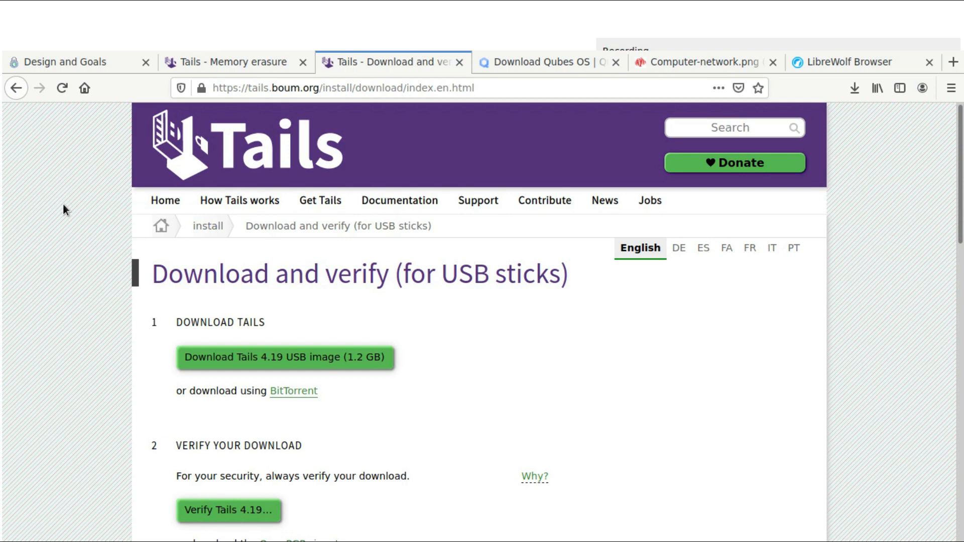
mouse_move(172, 174)
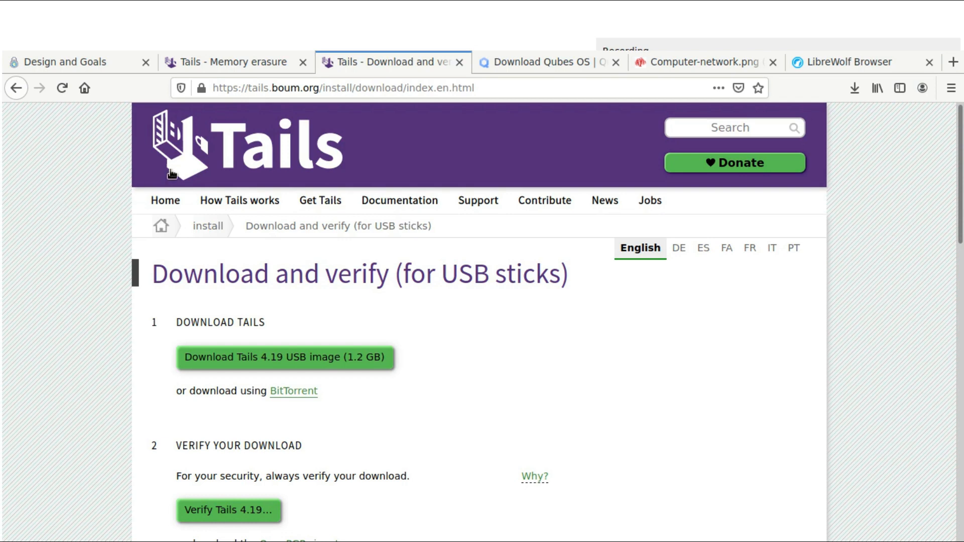
mouse_move(420, 136)
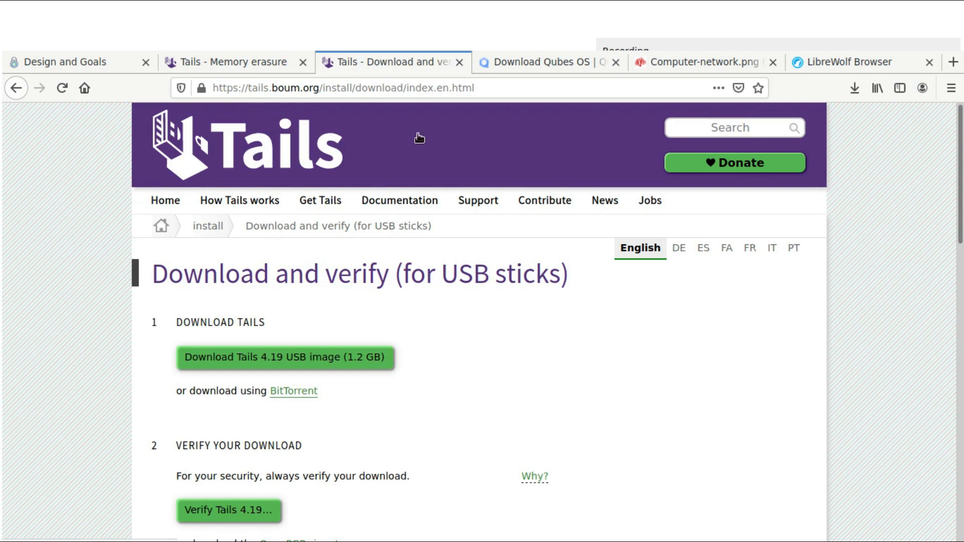
mouse_move(320, 160)
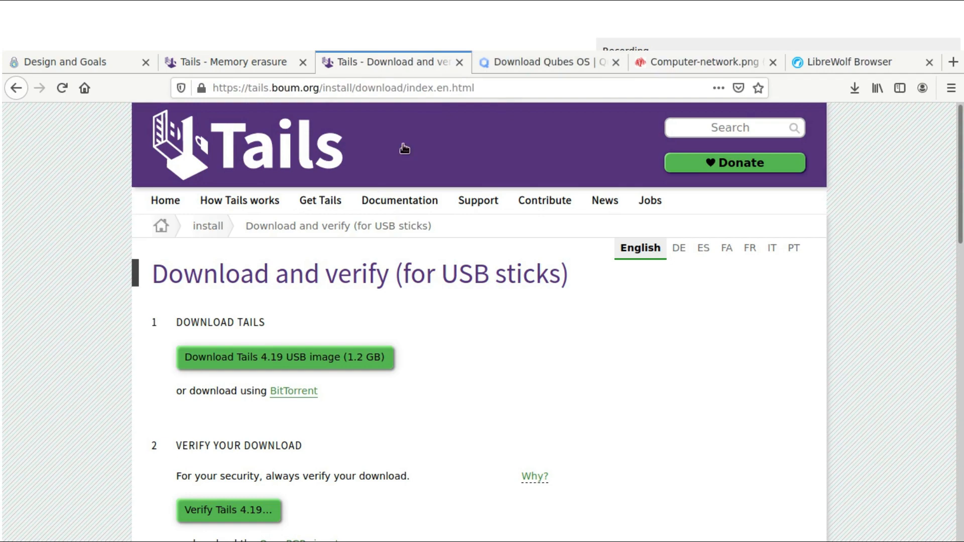
mouse_move(152, 315)
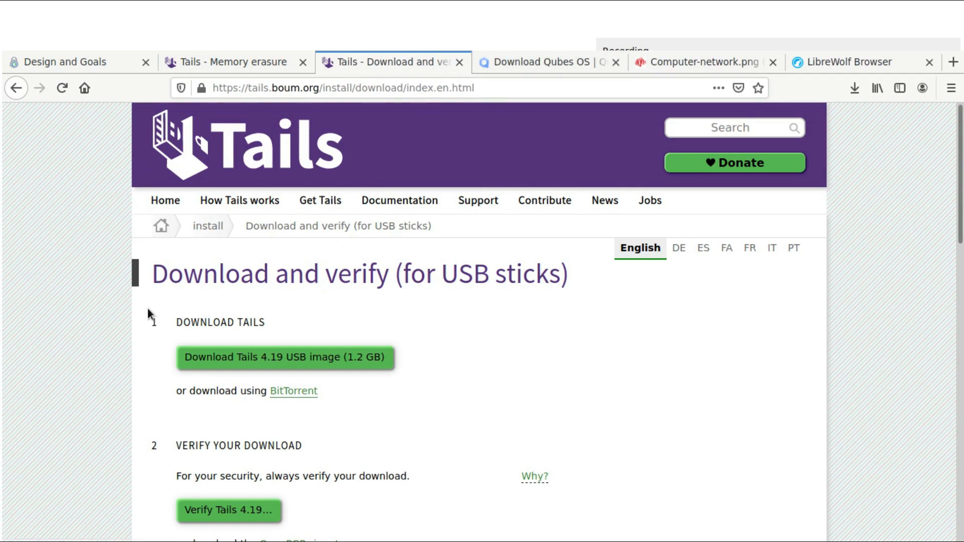
Switch to the Whonix 'Design and Goals' tab showing the Workstation-Gateway isolation diagram.
click(68, 61)
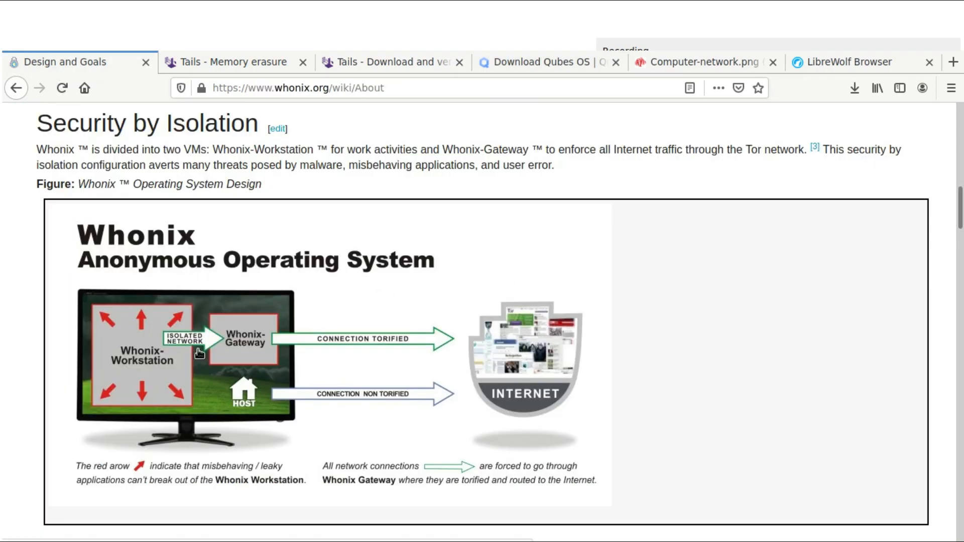
mouse_move(252, 306)
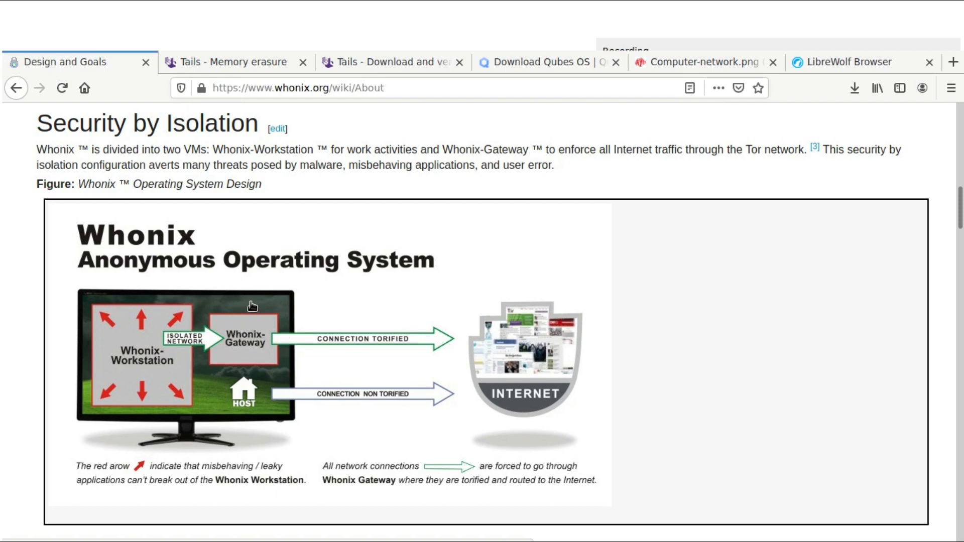
mouse_move(211, 364)
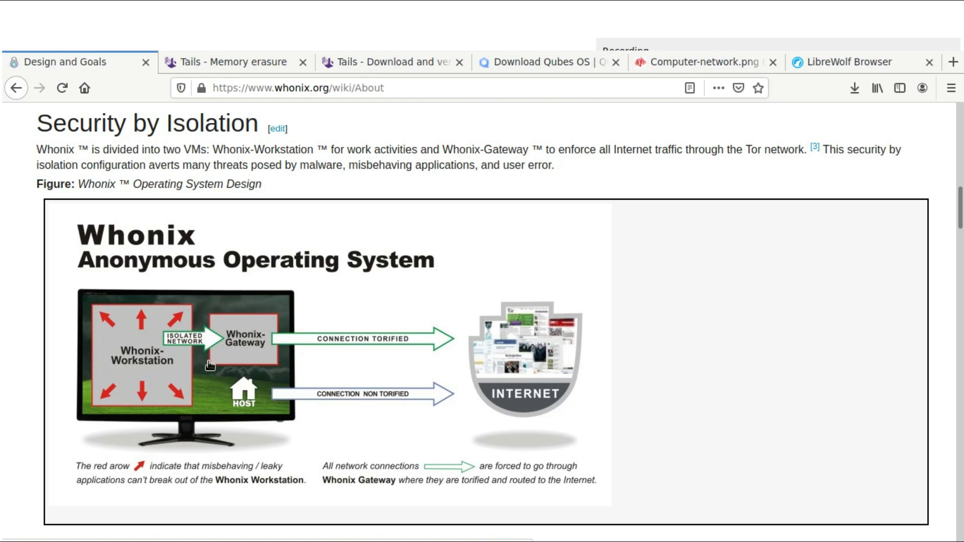
mouse_move(191, 360)
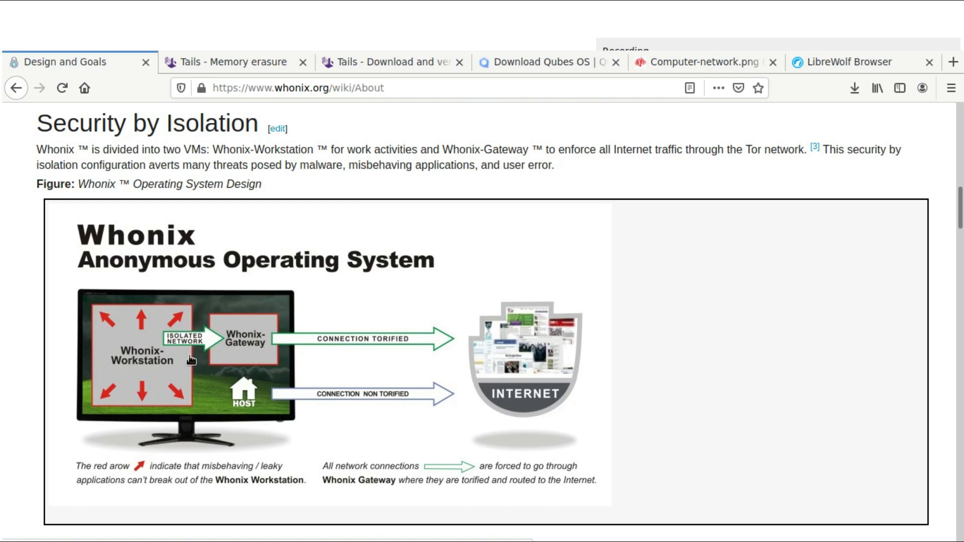
mouse_move(199, 380)
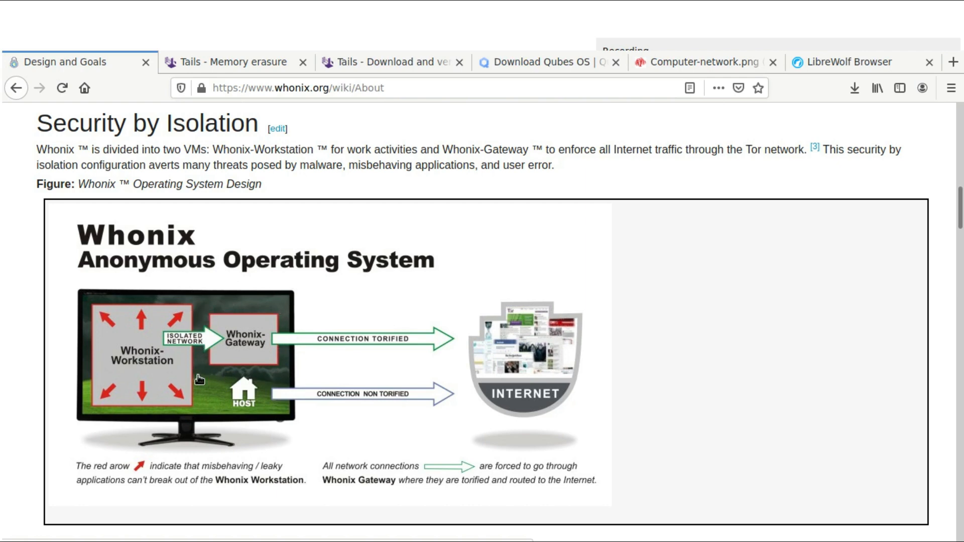
mouse_move(295, 313)
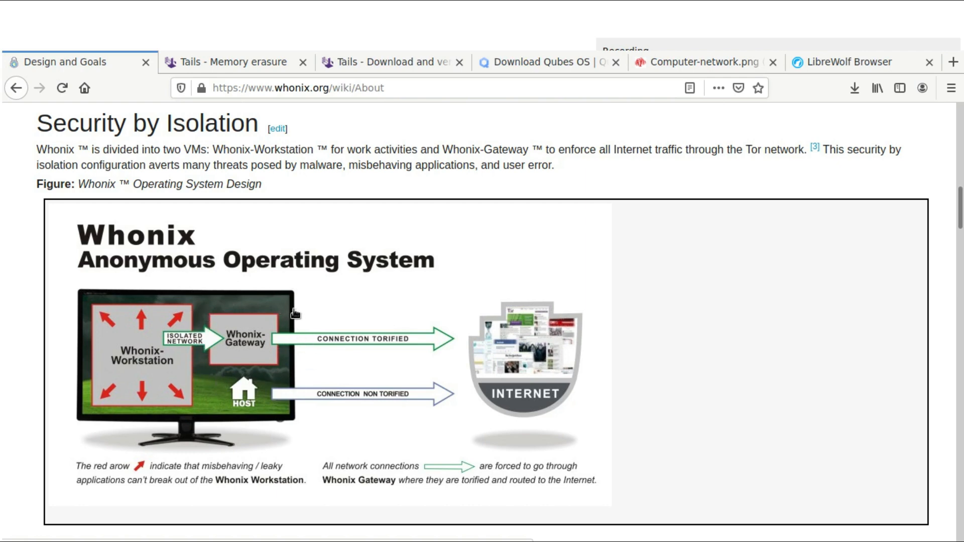
mouse_move(246, 331)
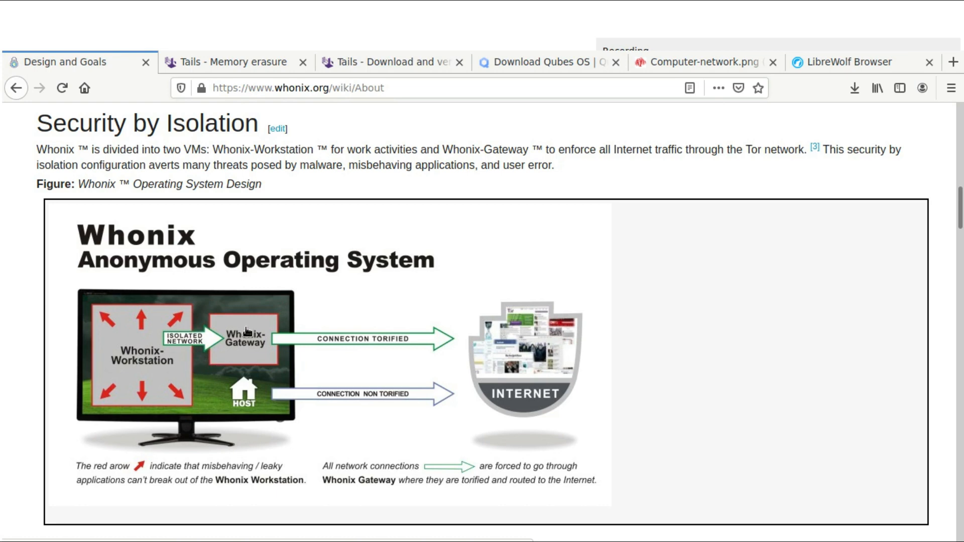
mouse_move(545, 62)
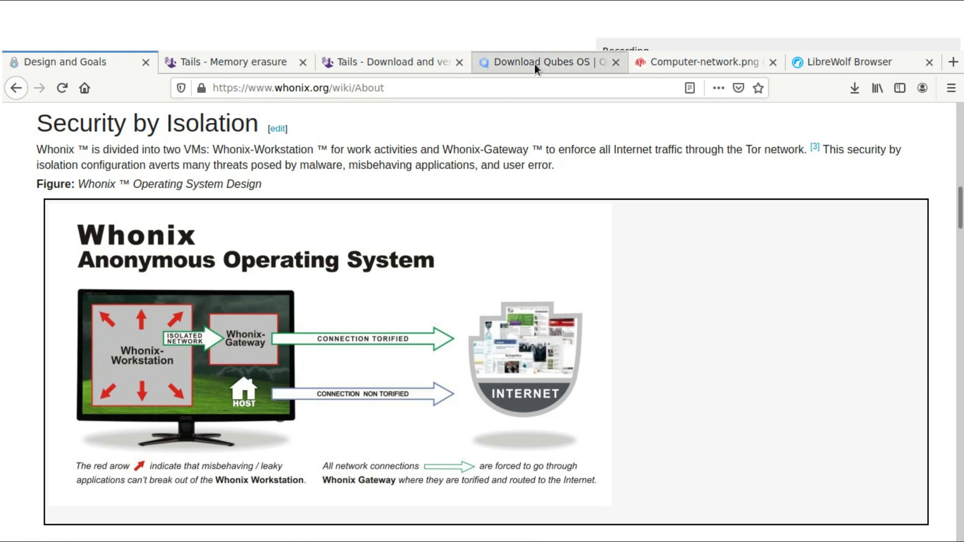
Scroll the Qubes OS downloads page through the 4.0.4 and 3.2.1 releases and back to the top.
click(542, 62)
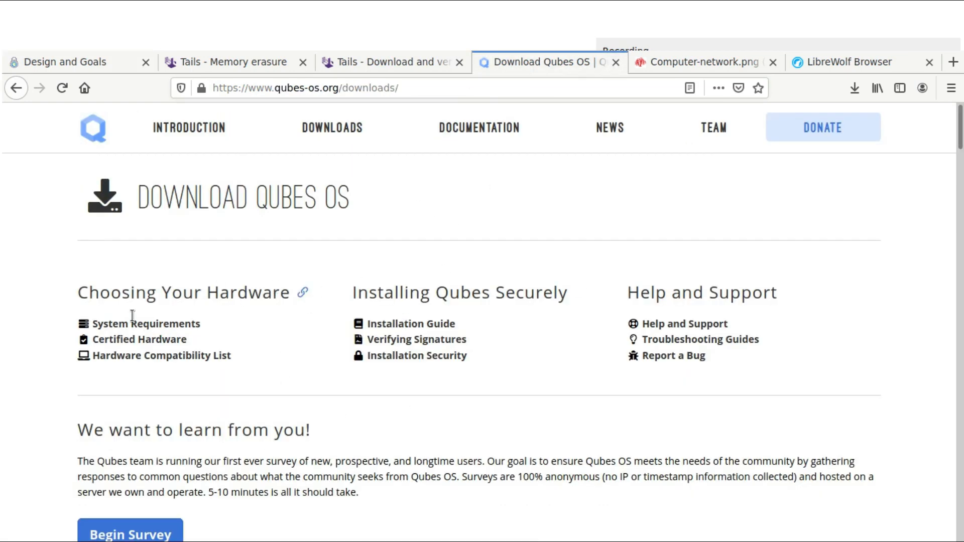
scroll(down, 3)
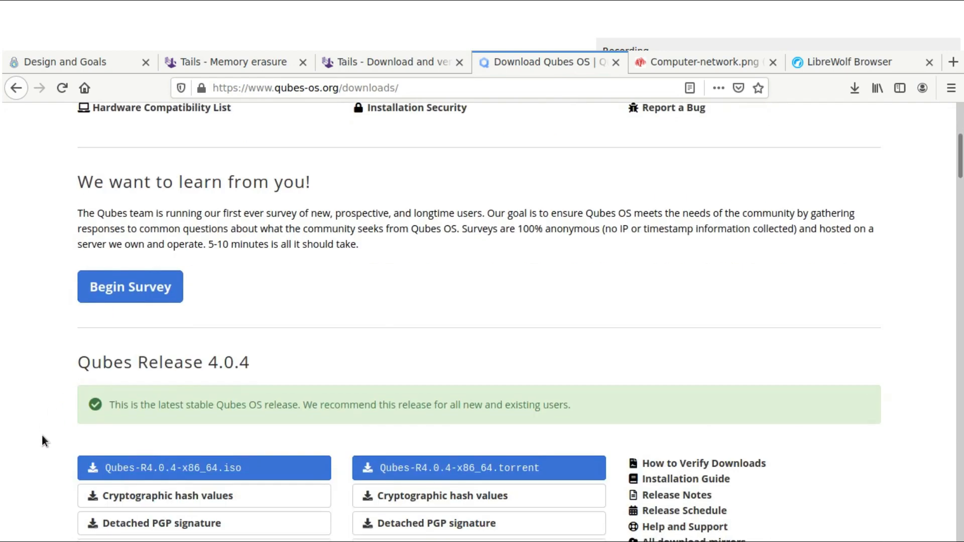
scroll(down, 3)
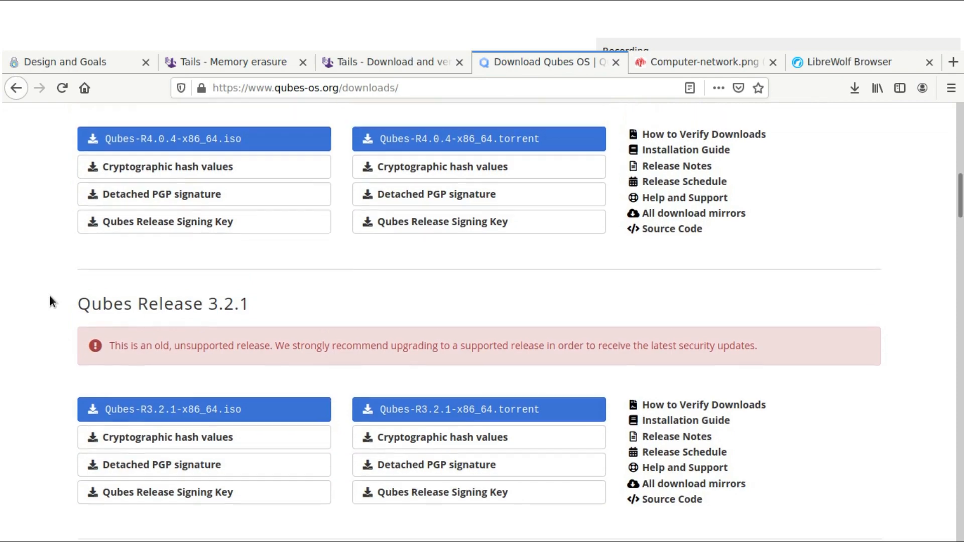
scroll(up, 3)
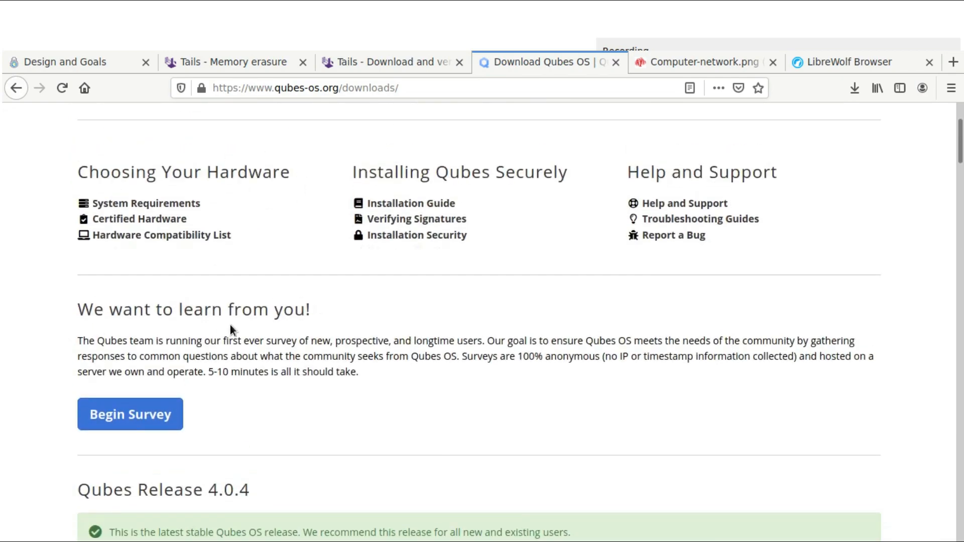
scroll(up, 3)
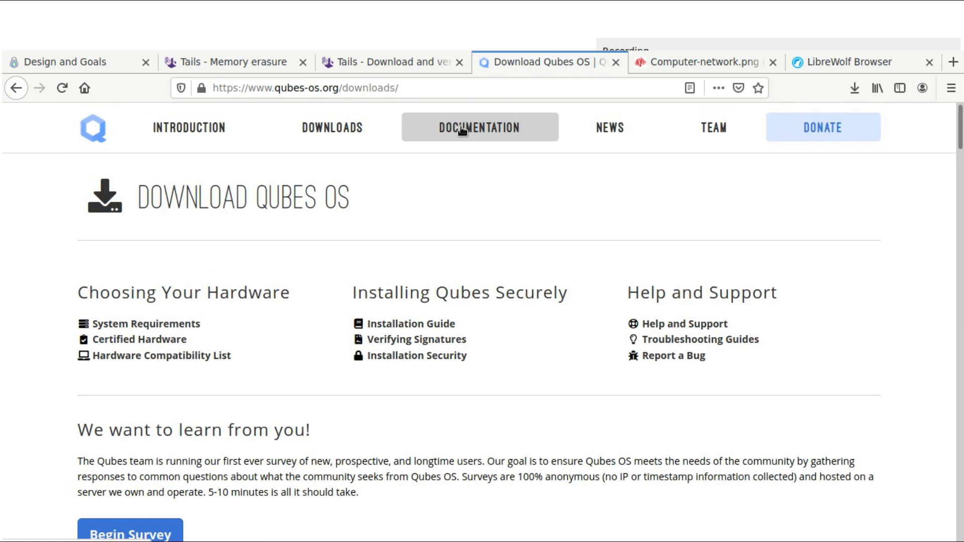
mouse_move(481, 203)
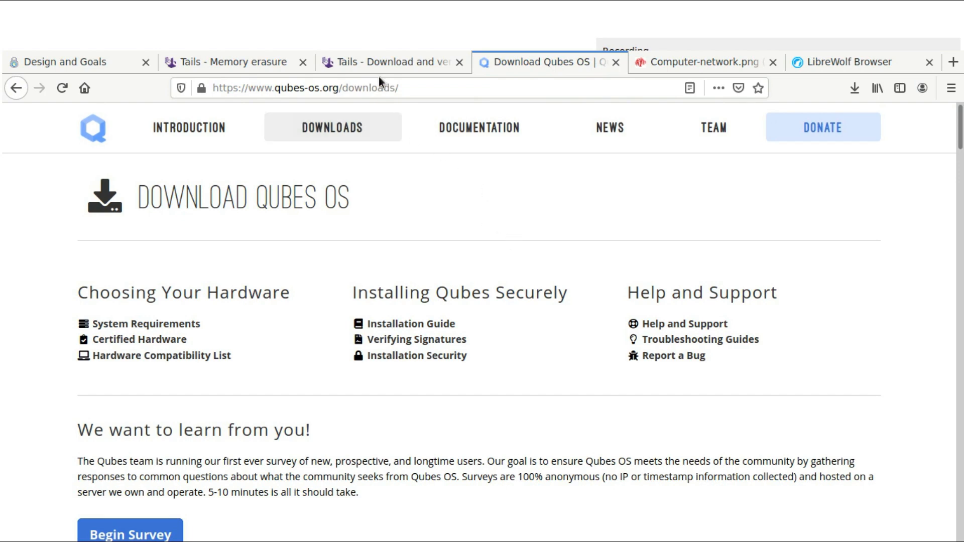
click(387, 61)
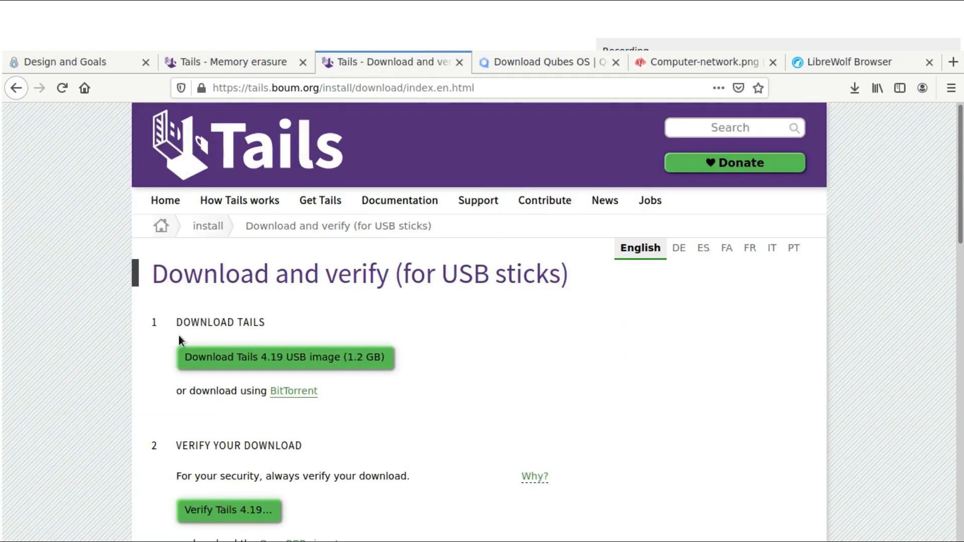
mouse_move(315, 401)
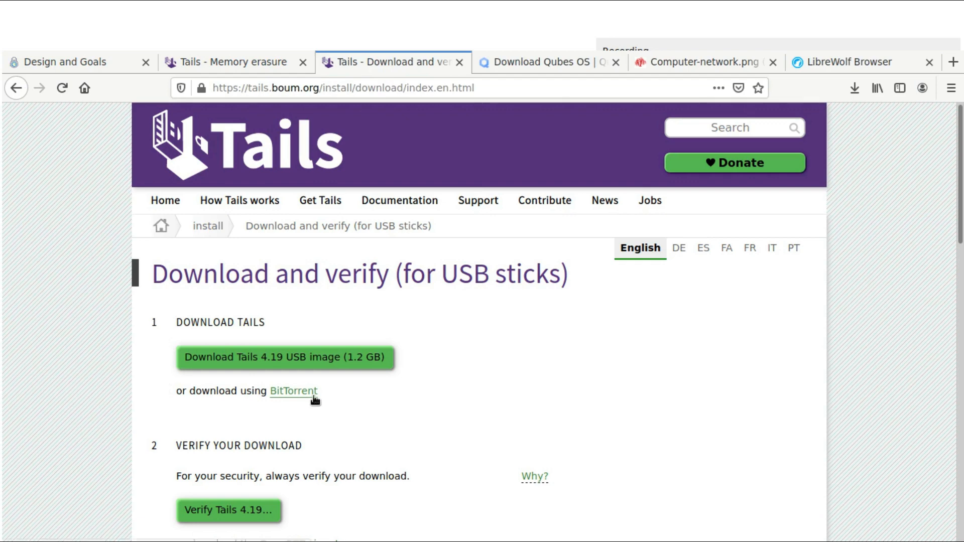
mouse_move(258, 422)
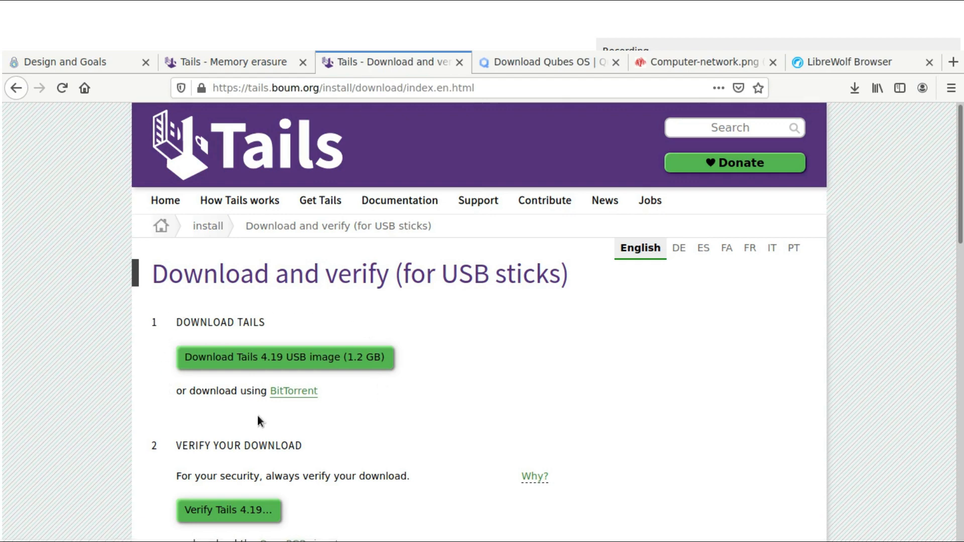
mouse_move(155, 329)
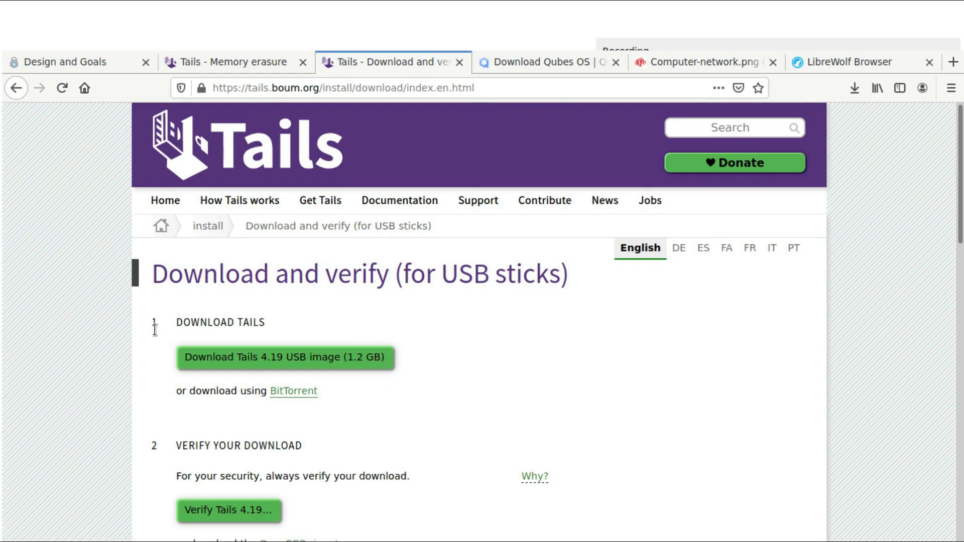
mouse_move(256, 306)
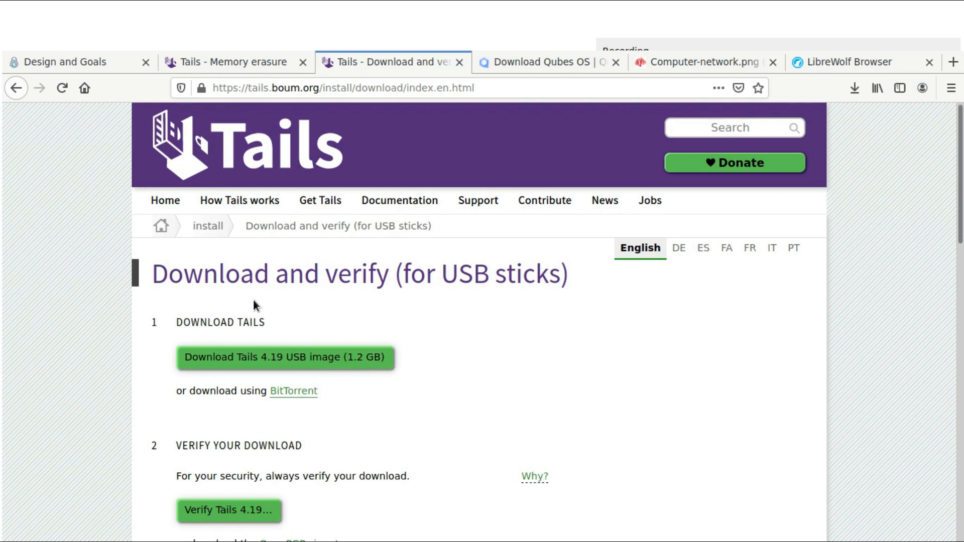
mouse_move(423, 355)
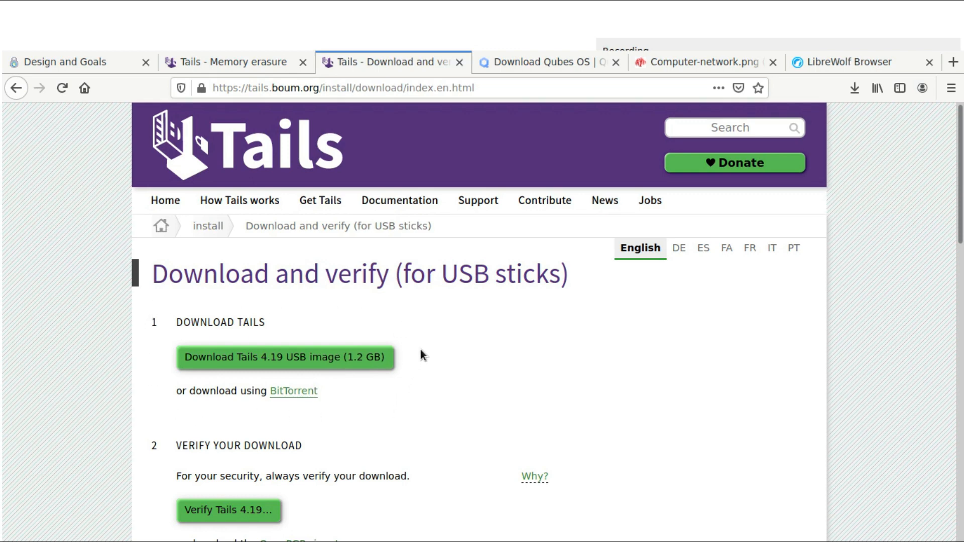
mouse_move(299, 280)
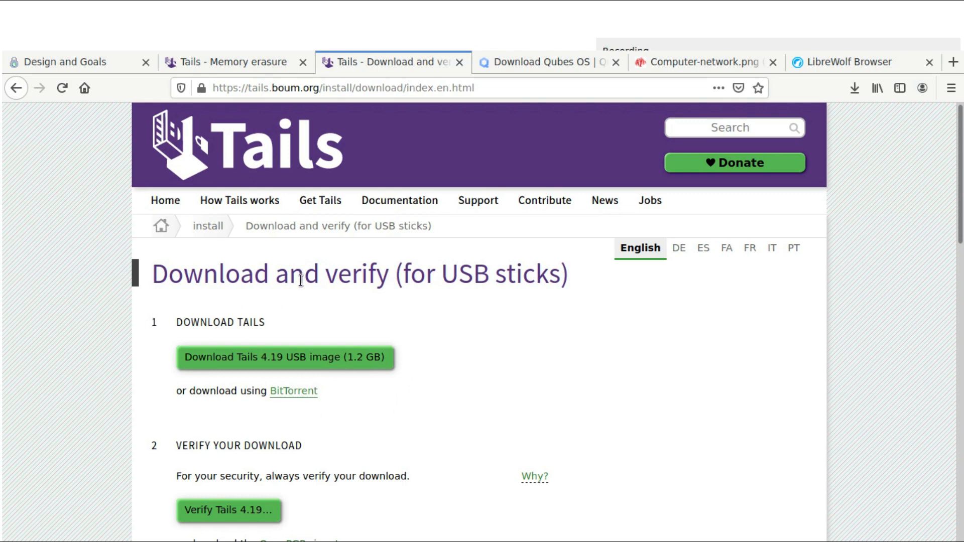
mouse_move(117, 391)
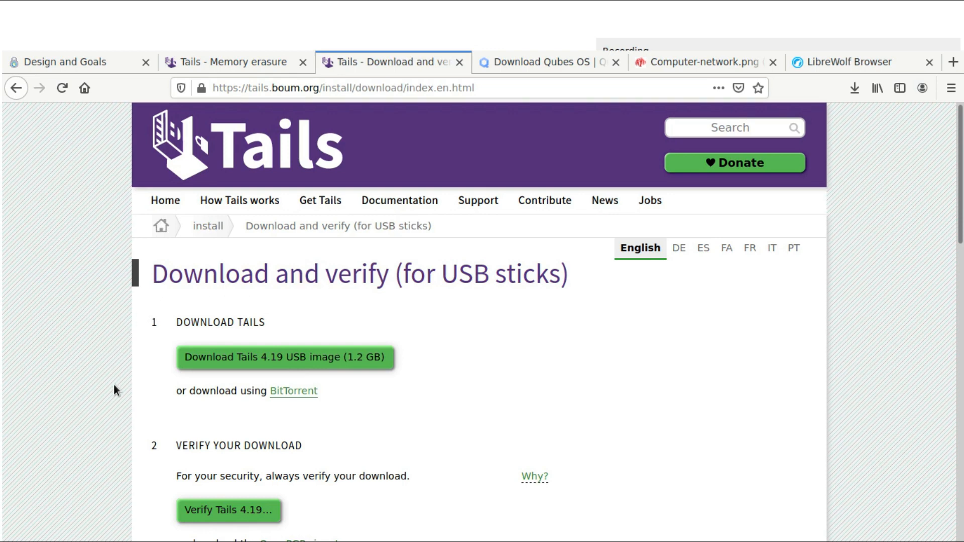
mouse_move(102, 273)
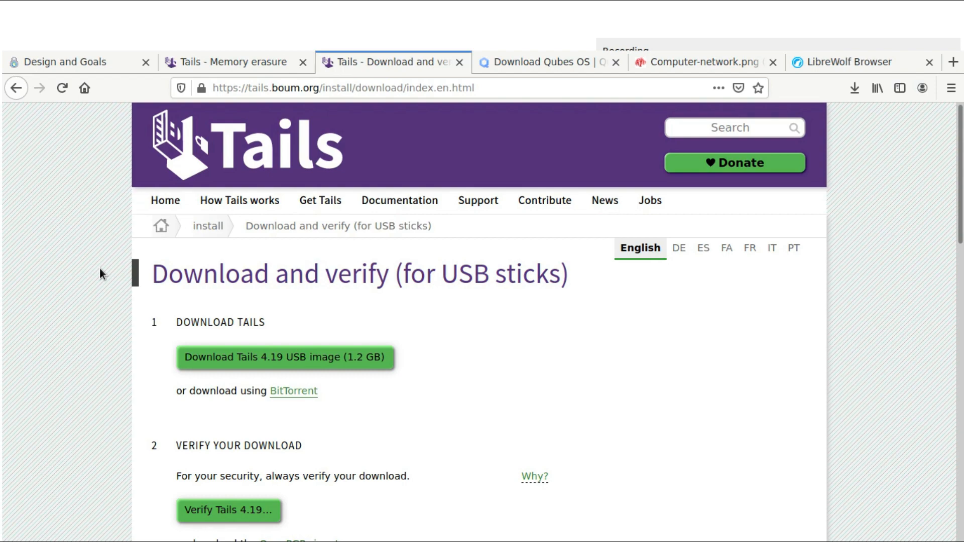
mouse_move(90, 212)
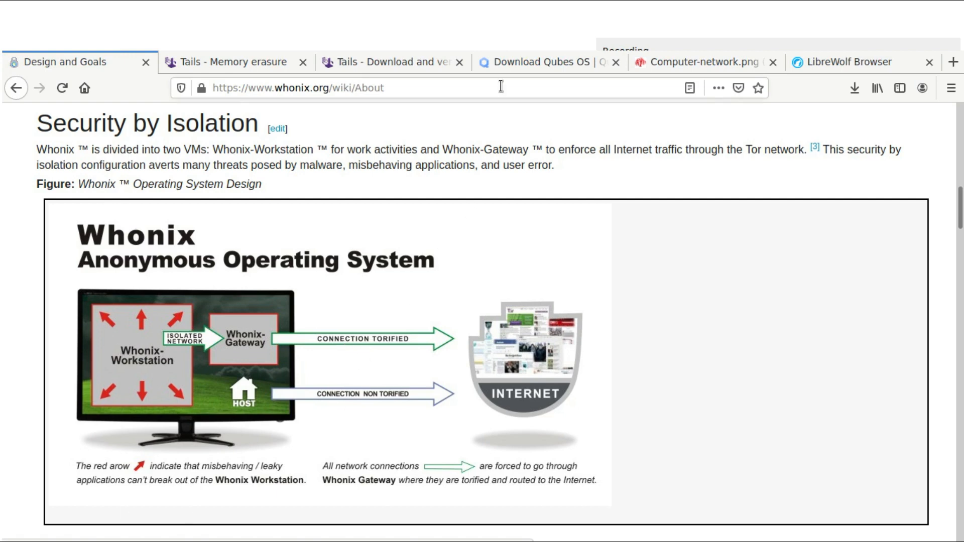
click(544, 62)
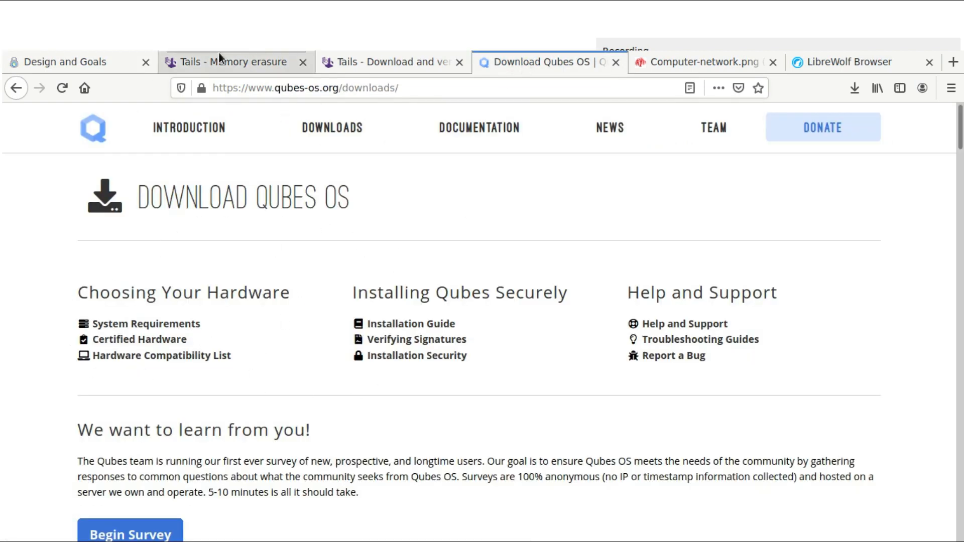
Go to the Tails Memory erasure page and scroll down through it.
click(234, 62)
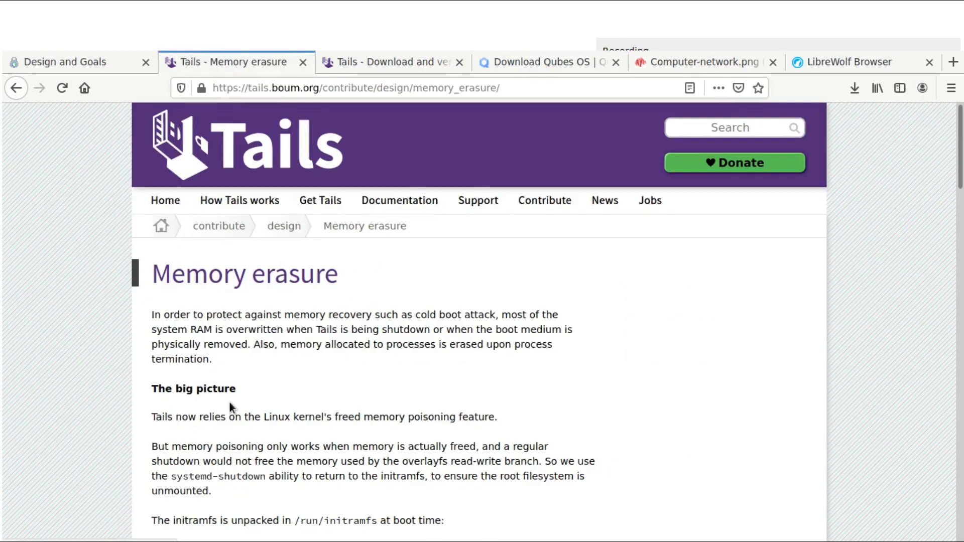
mouse_move(362, 345)
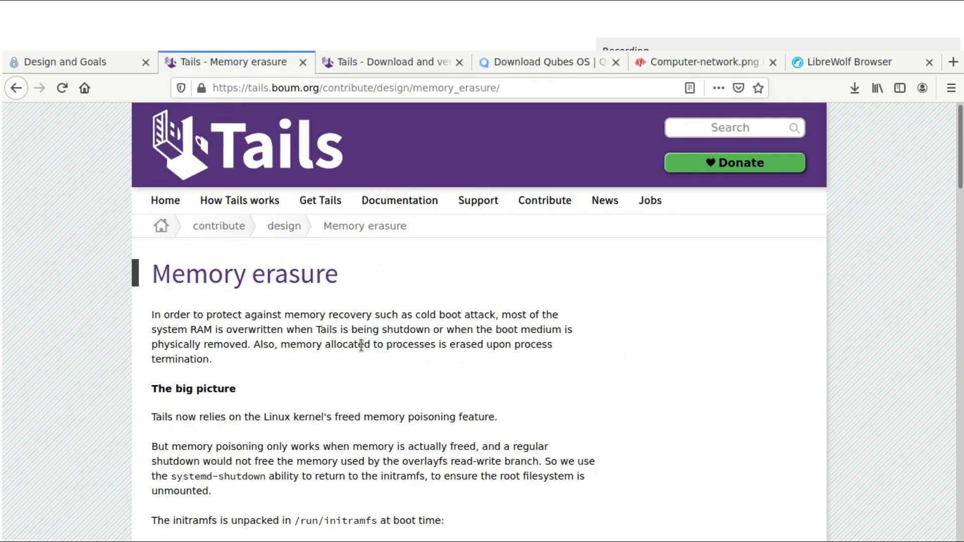
mouse_move(523, 385)
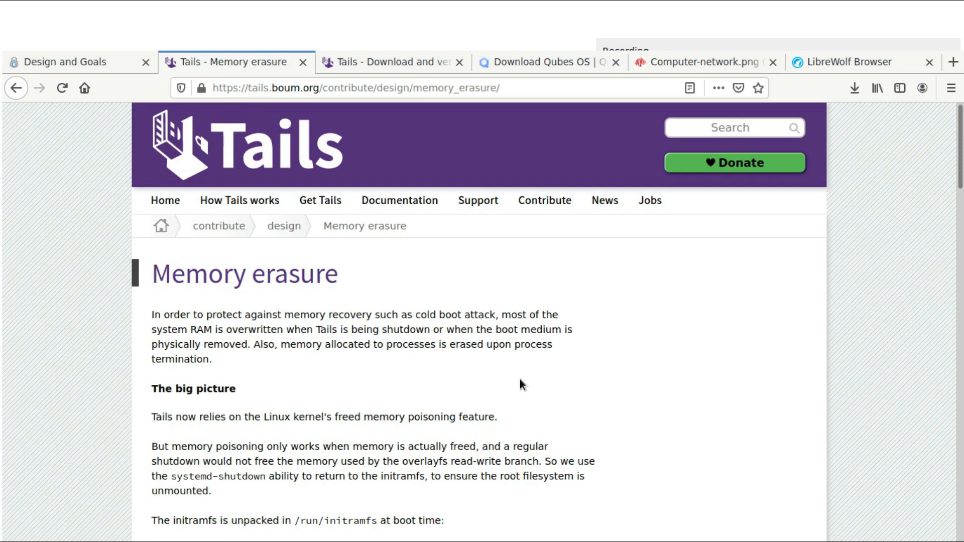
mouse_move(157, 391)
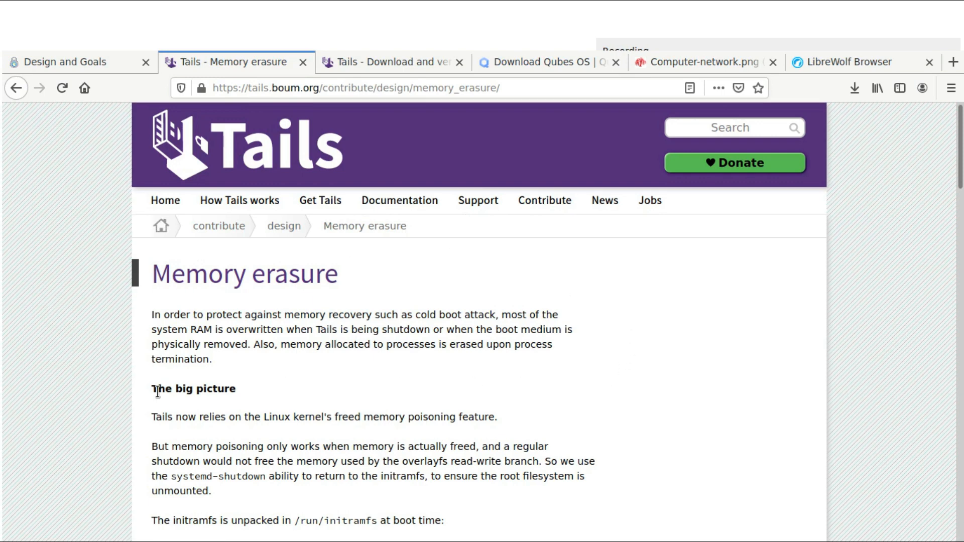
scroll(down, 3)
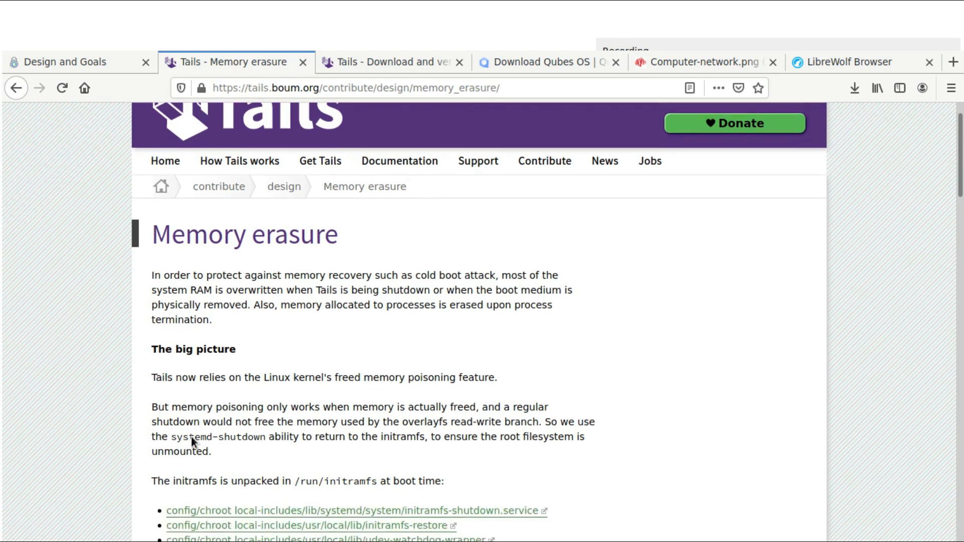
scroll(down, 3)
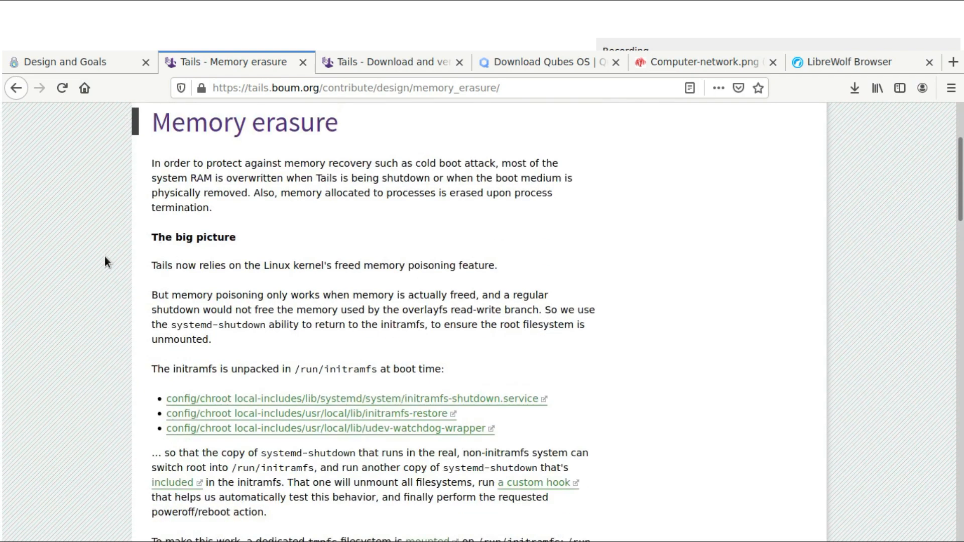
scroll(down, 3)
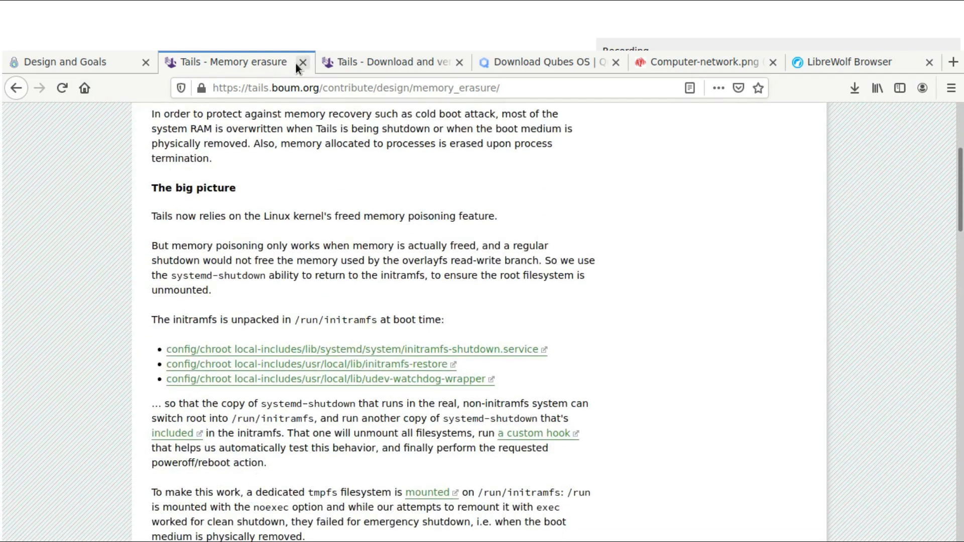
Pass through the network diagram and Qubes downloads tabs to the Qubes documentation's Project Security links.
click(701, 62)
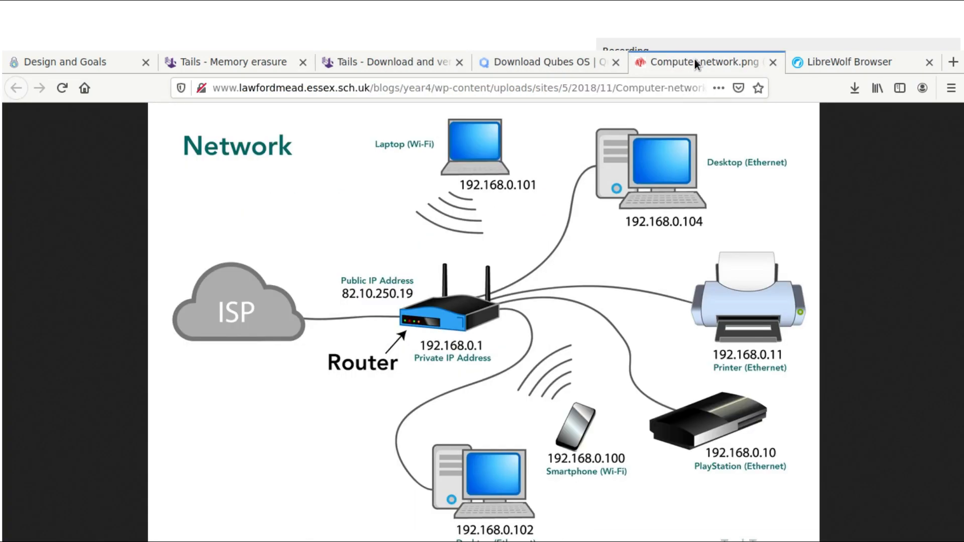
click(542, 61)
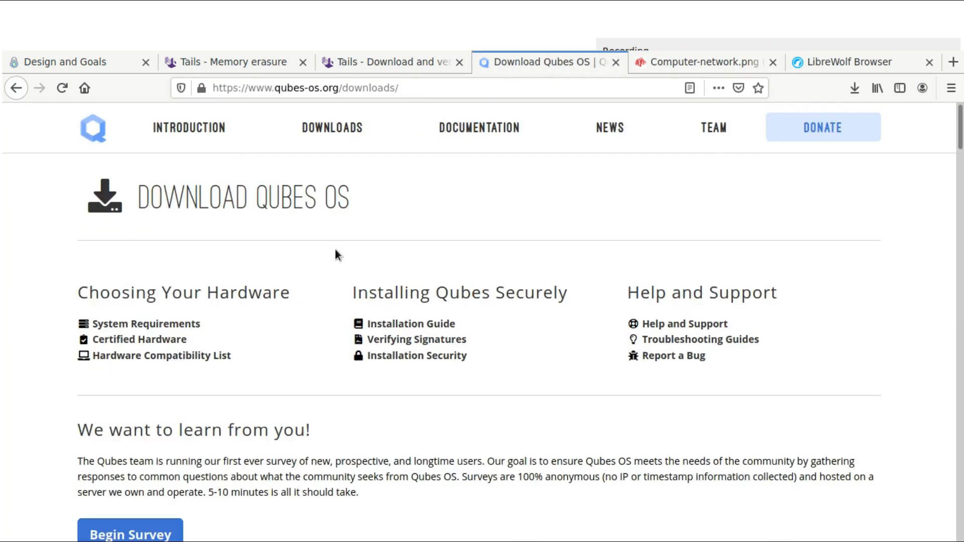
mouse_move(69, 299)
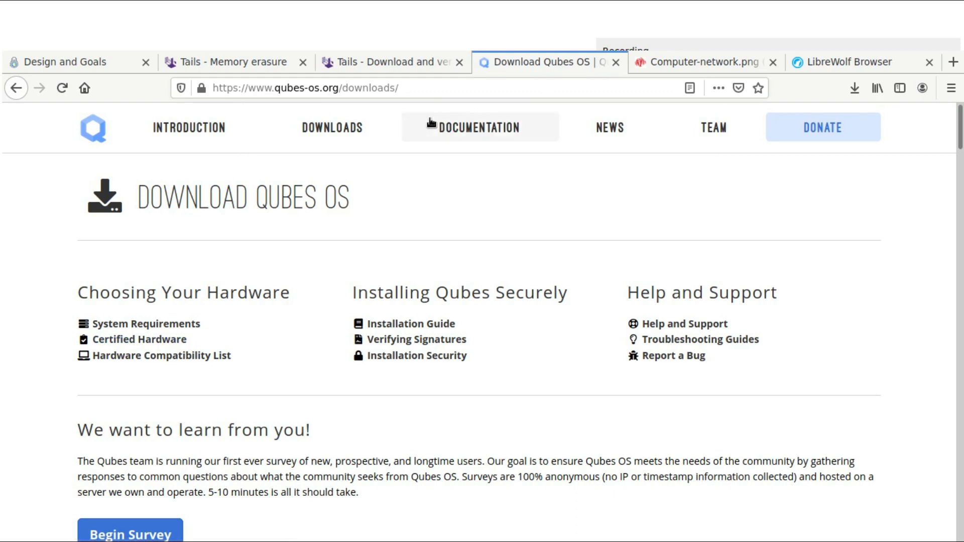
click(479, 127)
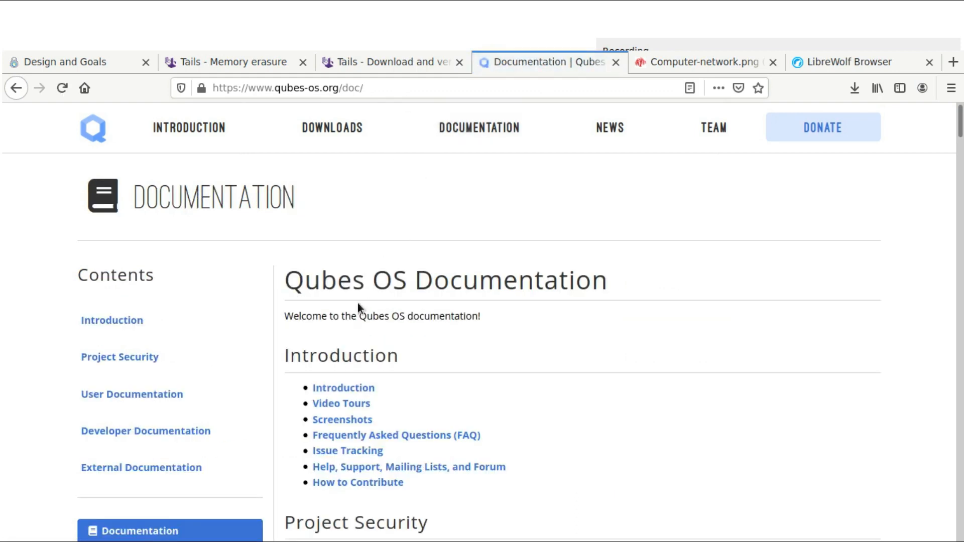
scroll(down, 3)
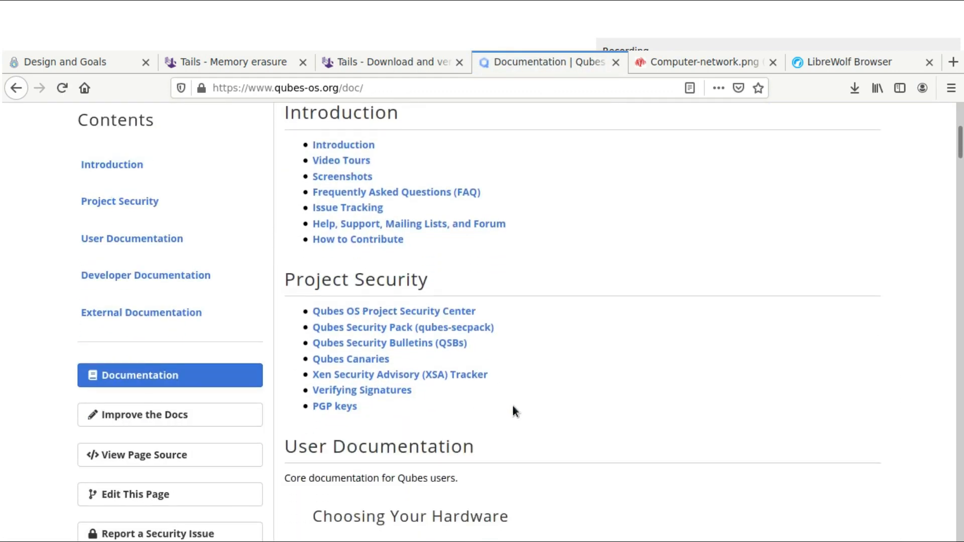
scroll(down, 3)
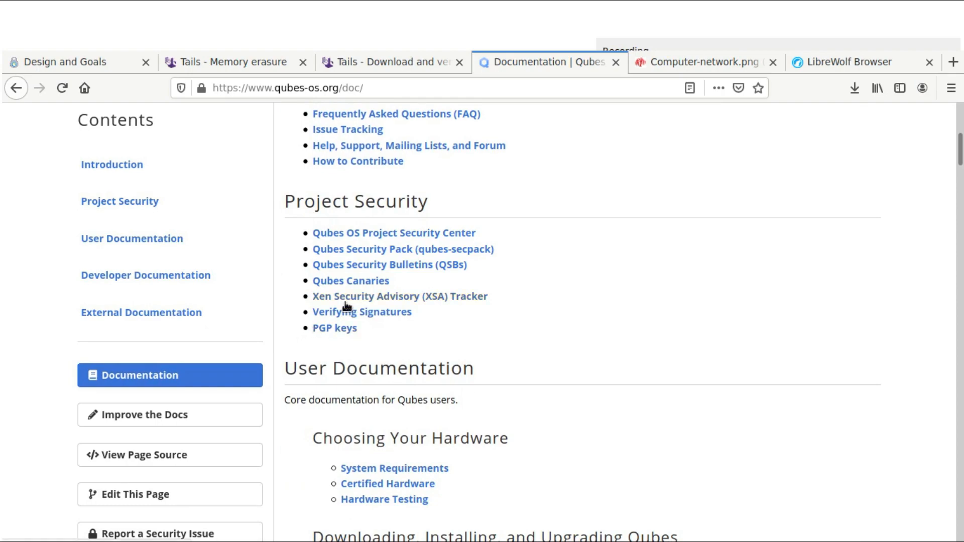
Open the Qubes 'Verifying Signatures' page and inspect its connection security in the site information panel.
click(362, 312)
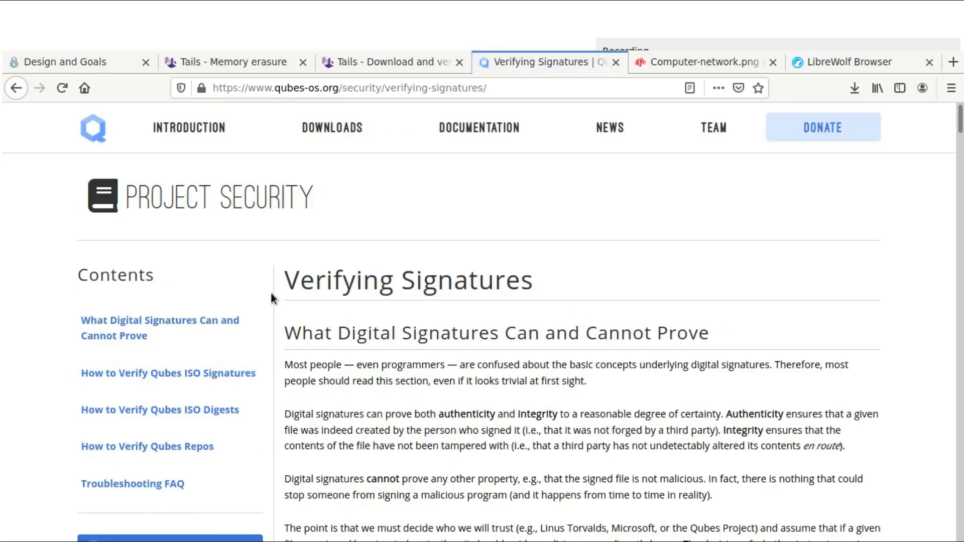
scroll(down, 3)
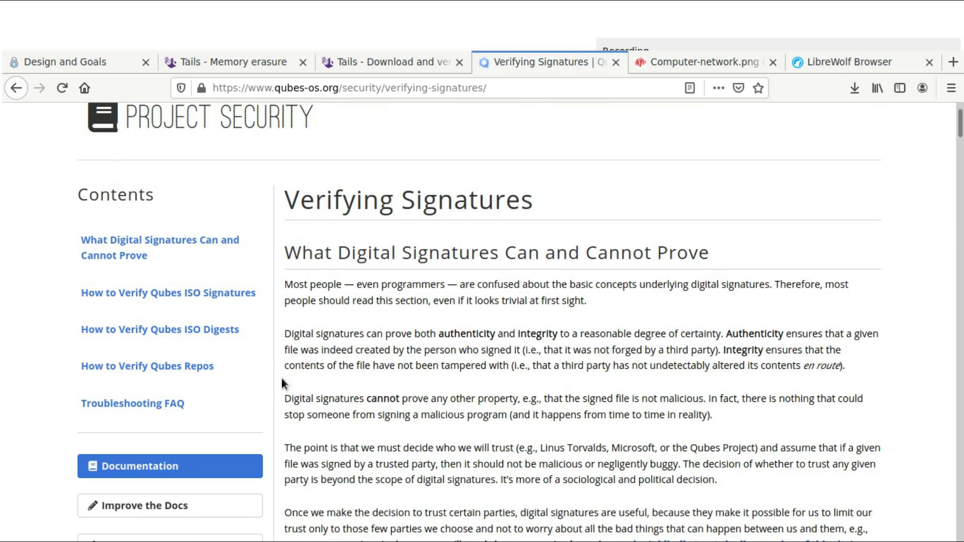
mouse_move(299, 387)
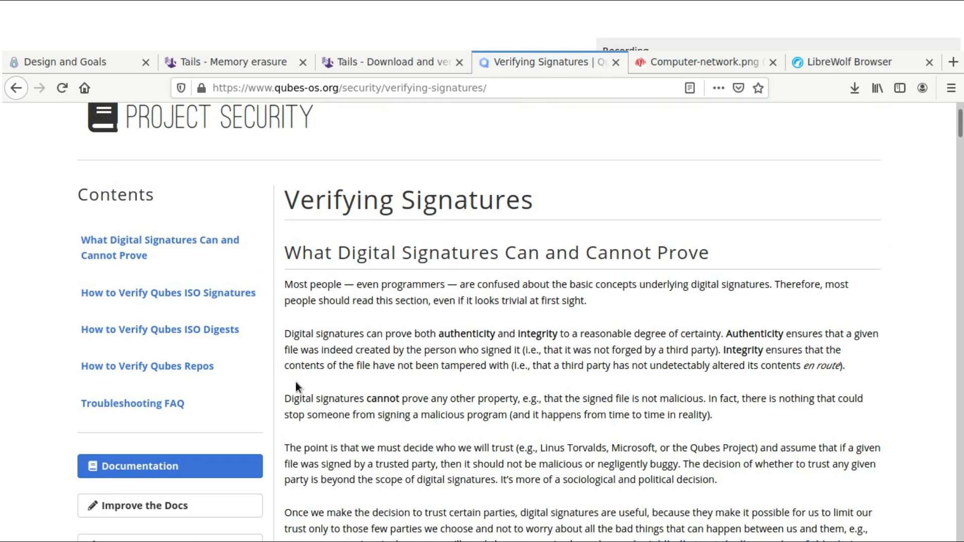
mouse_move(889, 324)
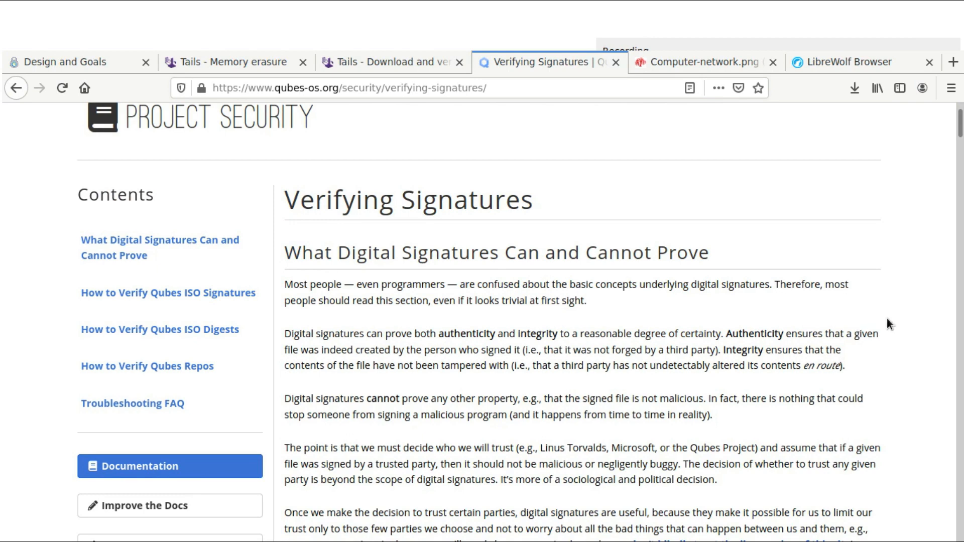
mouse_move(911, 250)
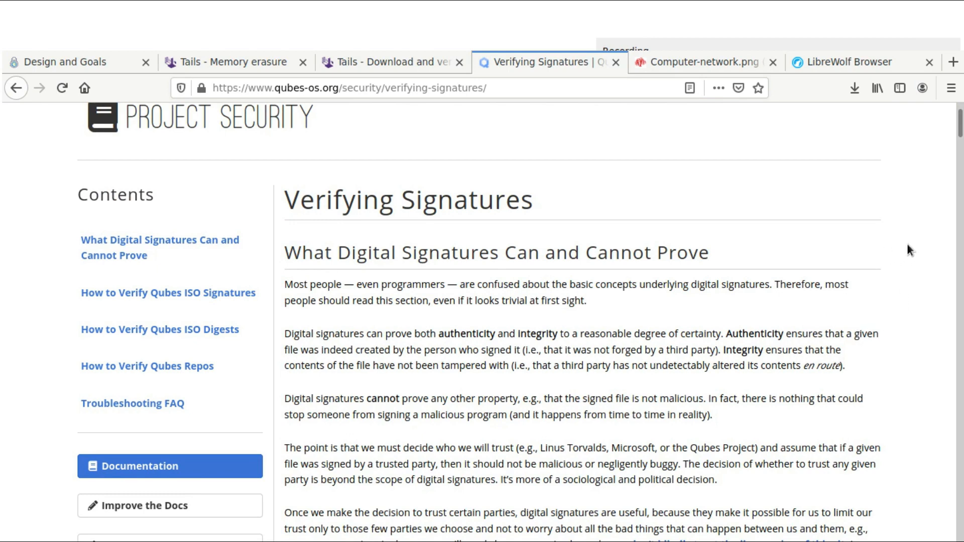
mouse_move(203, 80)
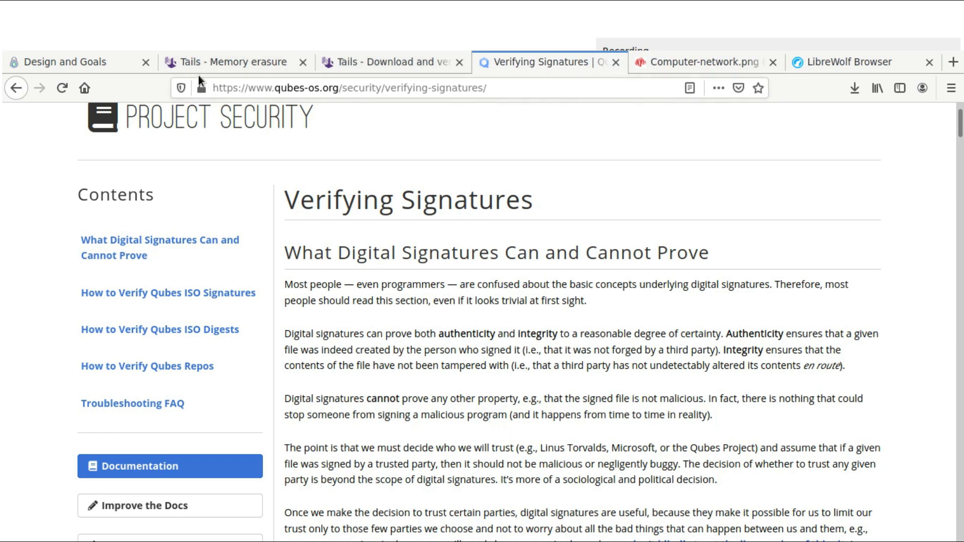
mouse_move(188, 91)
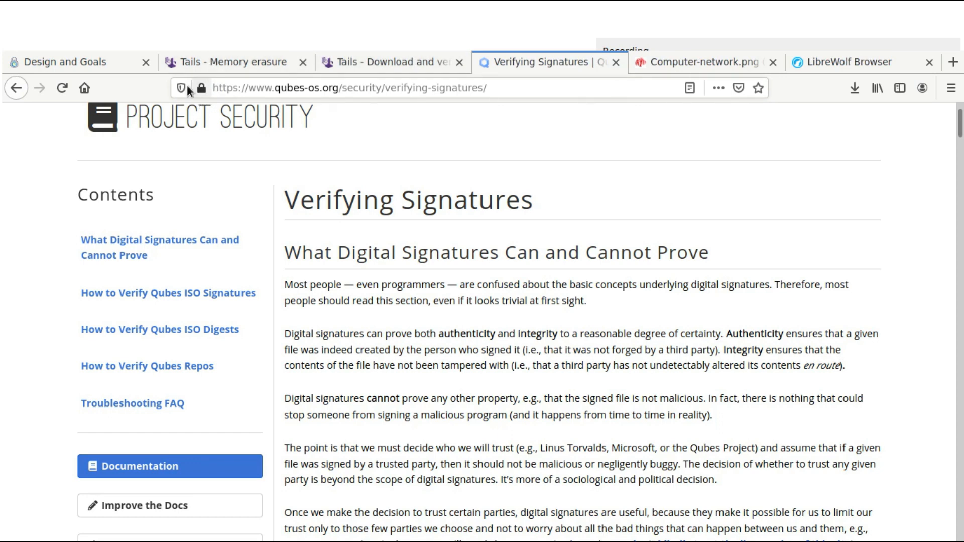
mouse_move(800, 223)
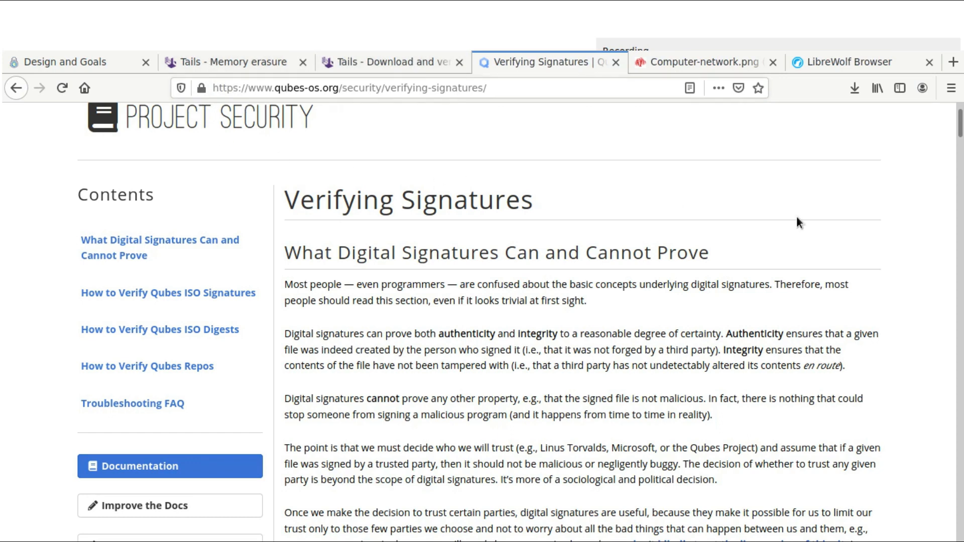
mouse_move(909, 194)
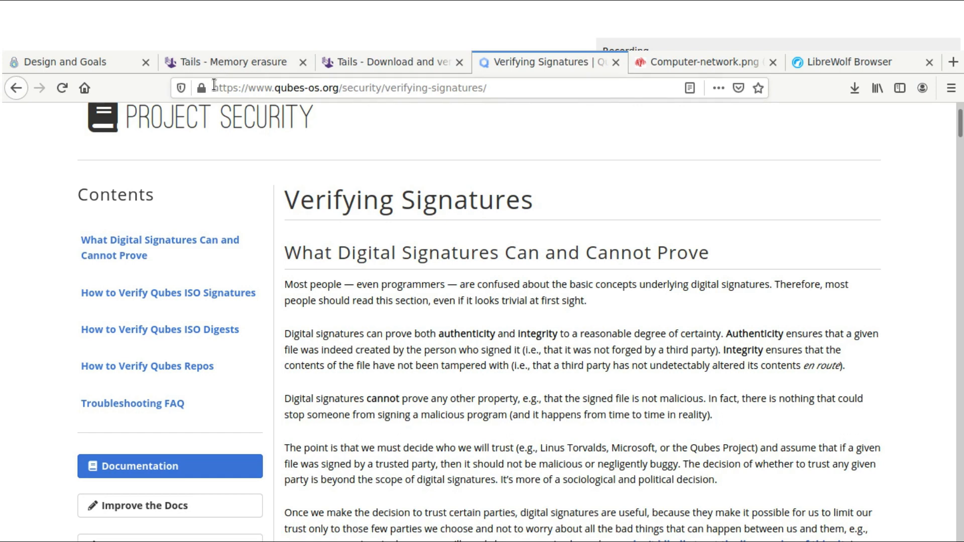
click(202, 88)
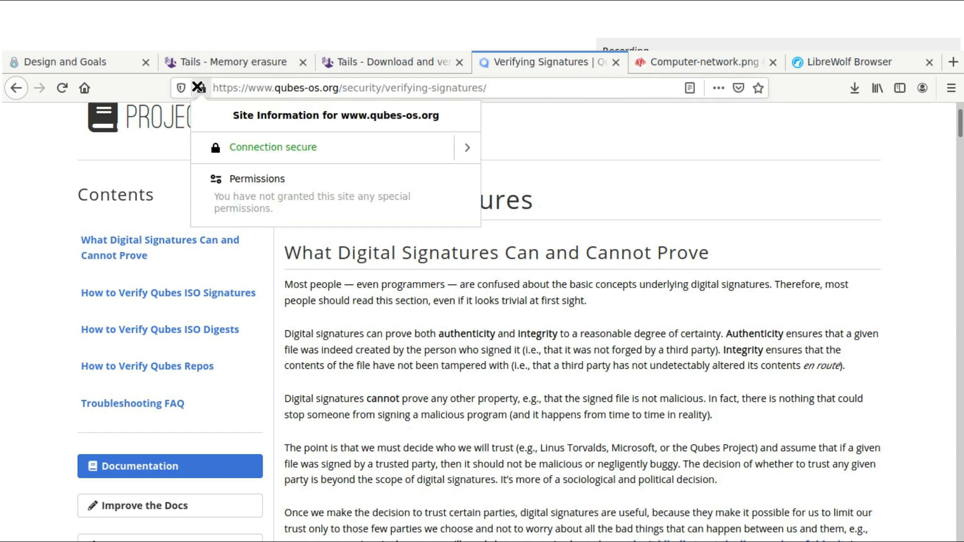
click(929, 212)
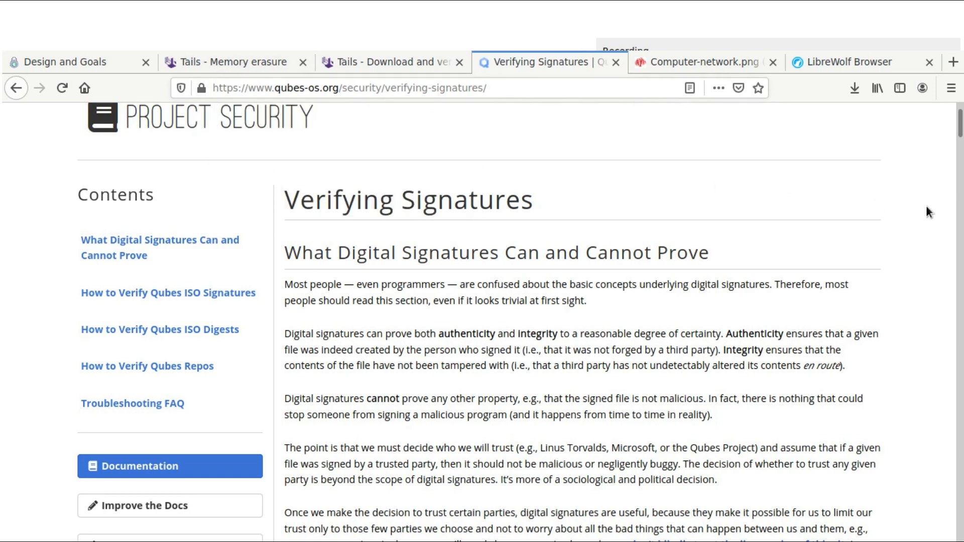
mouse_move(922, 197)
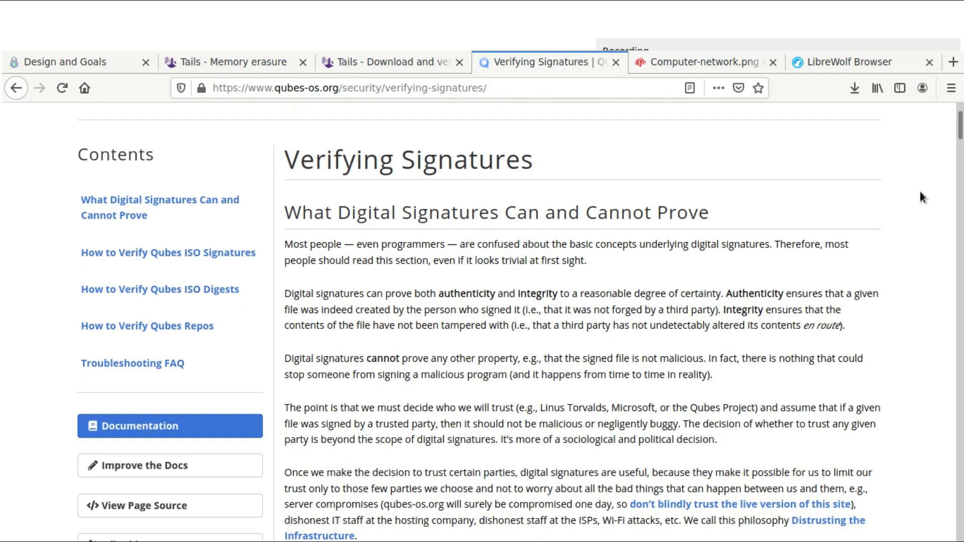
mouse_move(921, 221)
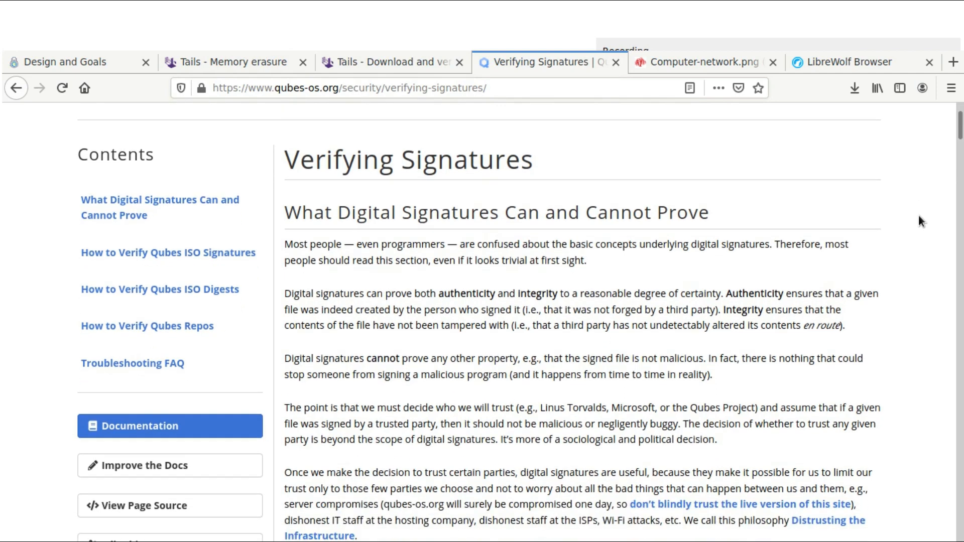
mouse_move(917, 253)
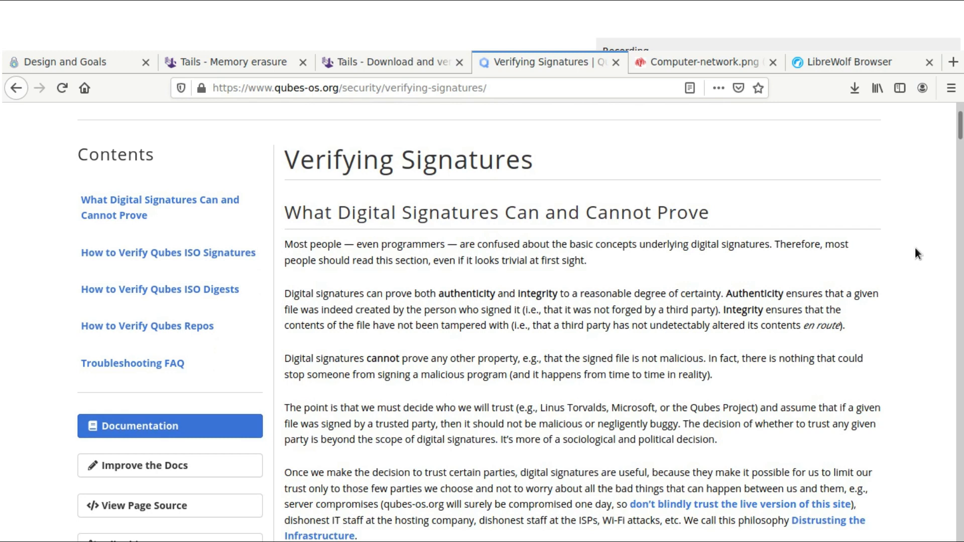
scroll(down, 3)
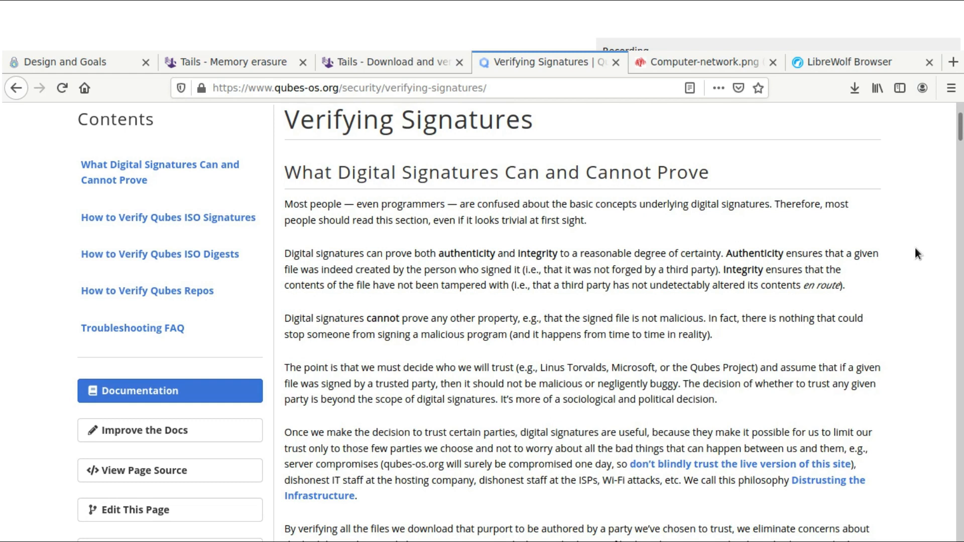
mouse_move(915, 283)
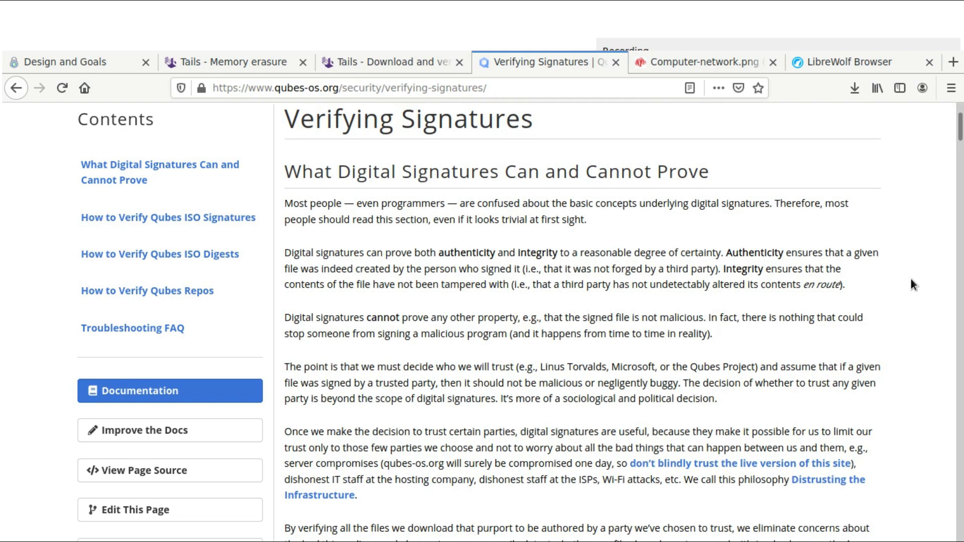
scroll(down, 3)
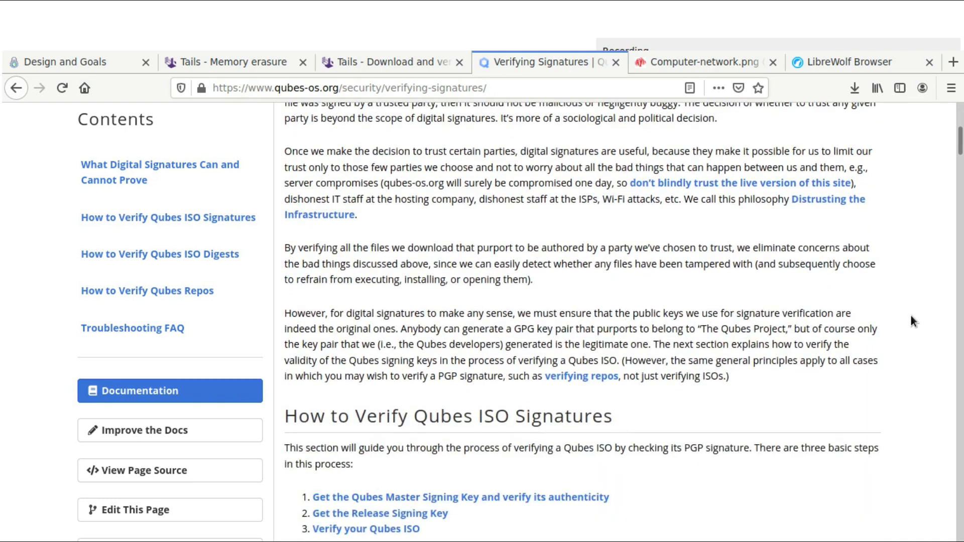
scroll(down, 3)
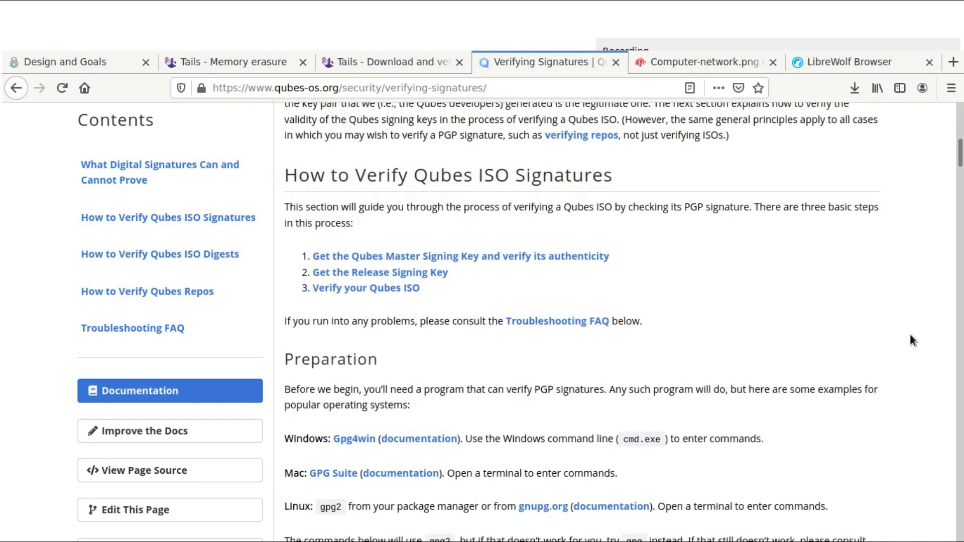
scroll(down, 3)
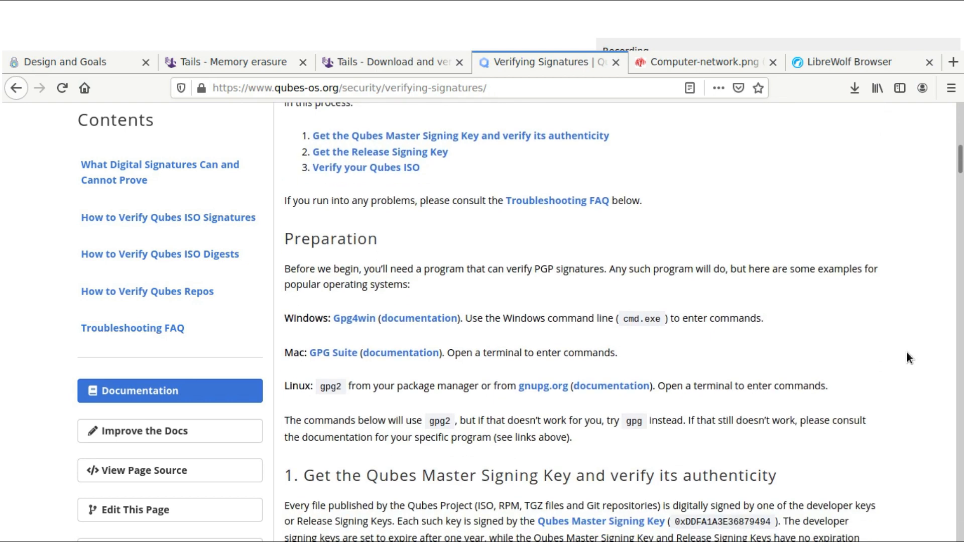
scroll(down, 3)
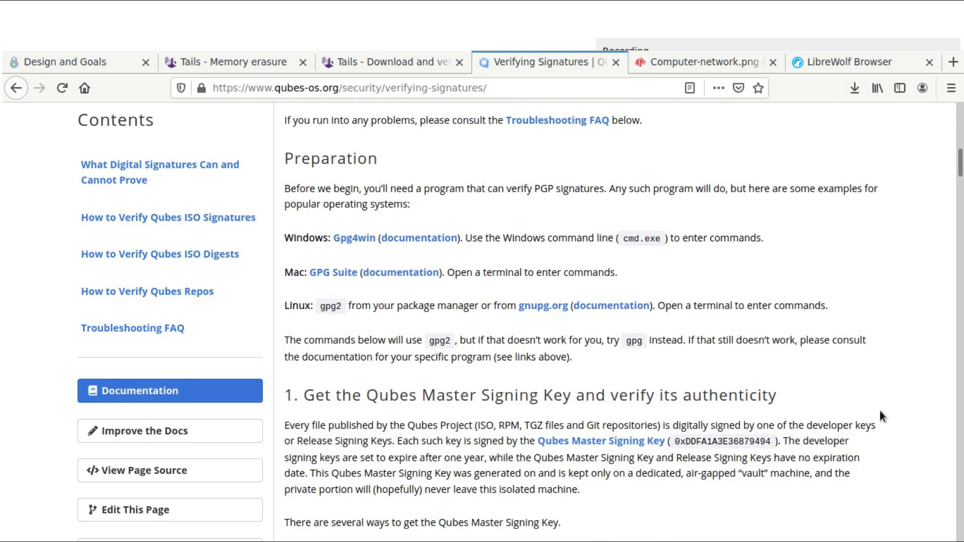
scroll(down, 3)
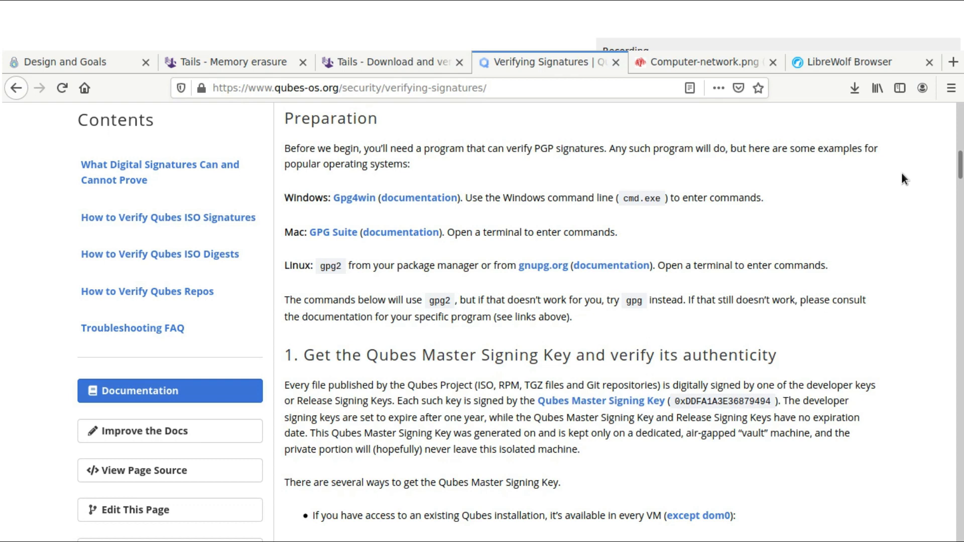
mouse_move(900, 274)
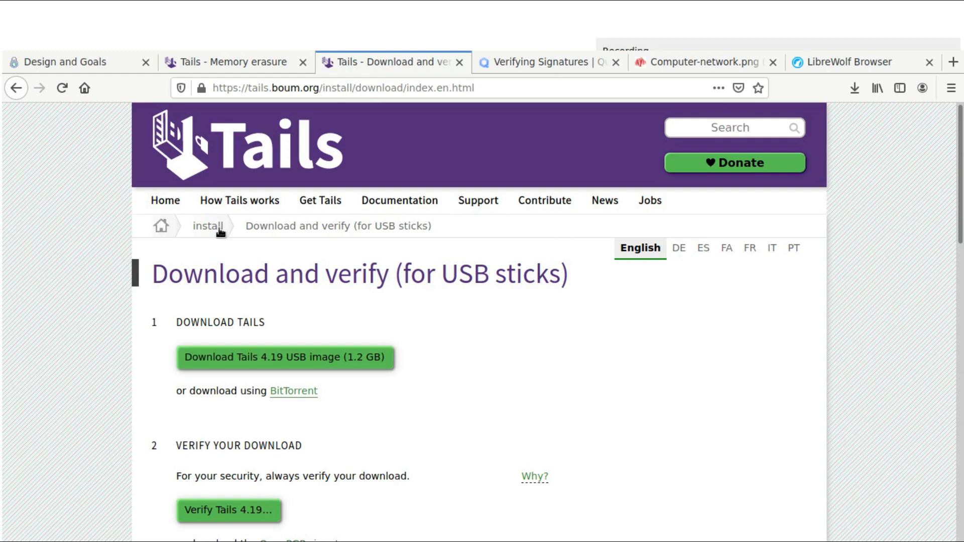
mouse_move(572, 258)
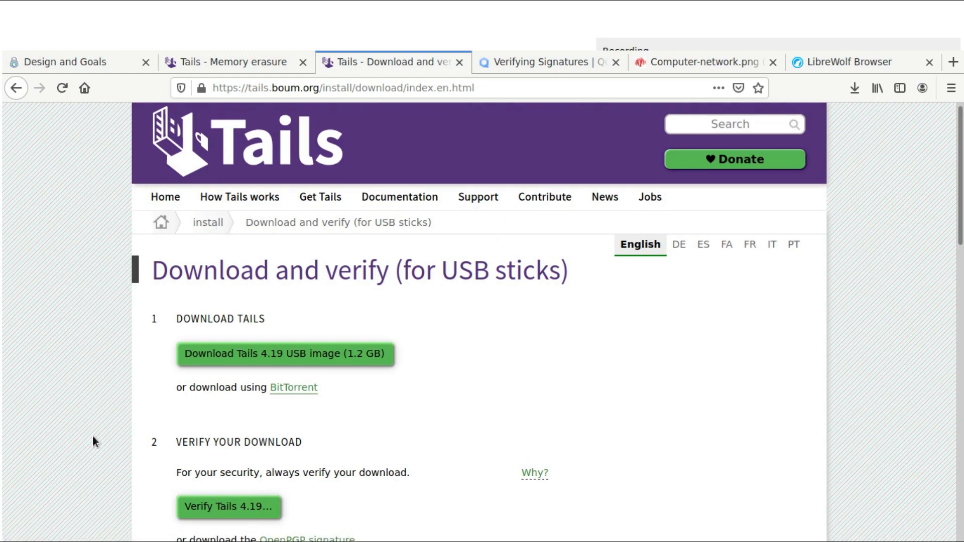
Scroll the Tails 'Download and verify' page down to its warnings and back up.
scroll(down, 3)
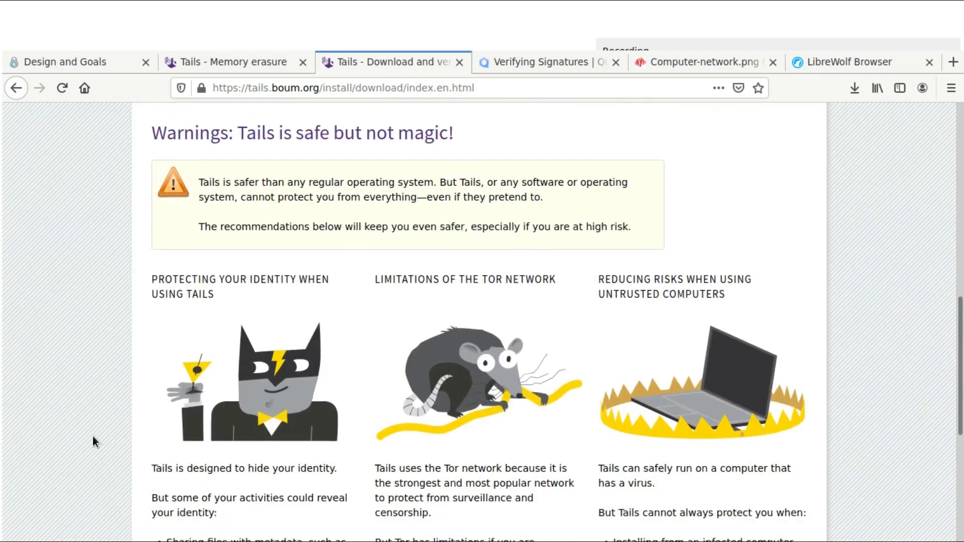
scroll(up, 3)
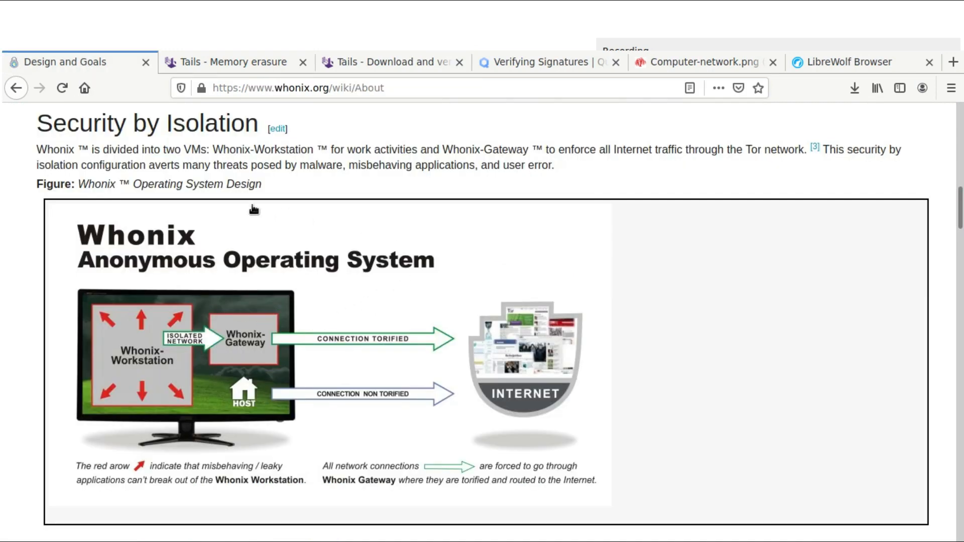
mouse_move(61, 271)
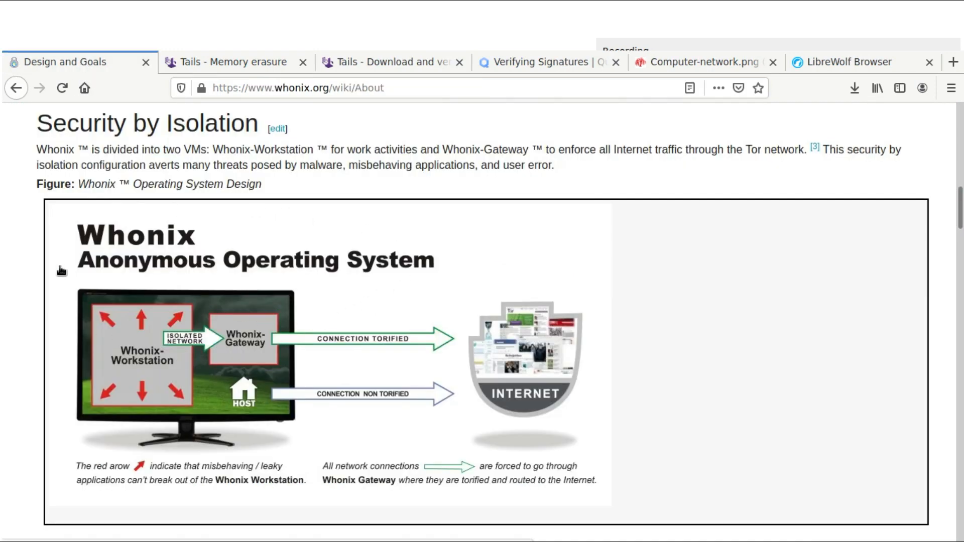
mouse_move(581, 263)
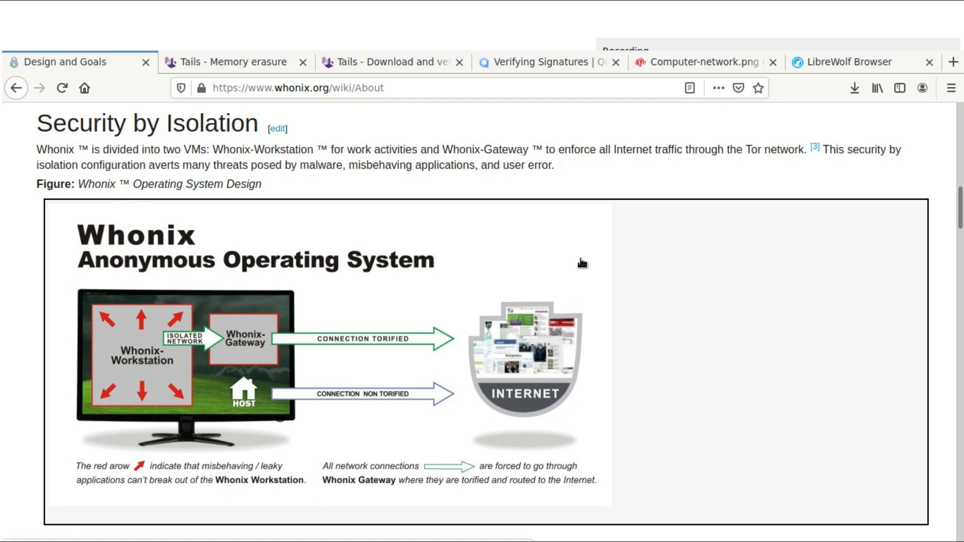
mouse_move(351, 386)
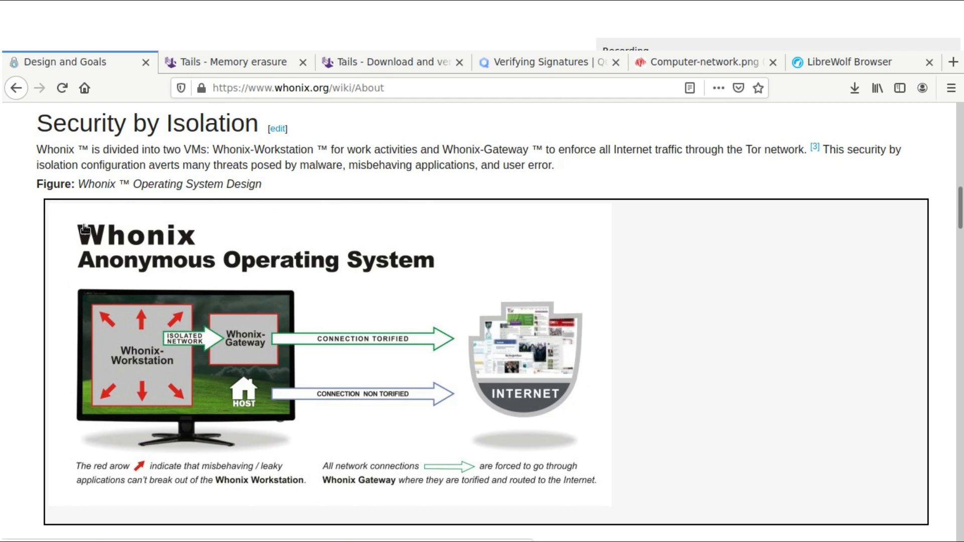
mouse_move(616, 482)
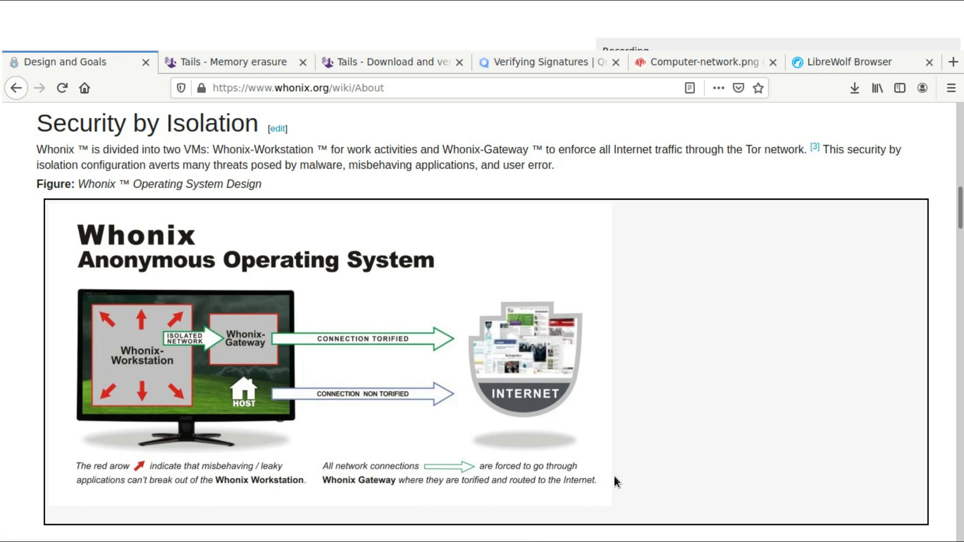
mouse_move(178, 216)
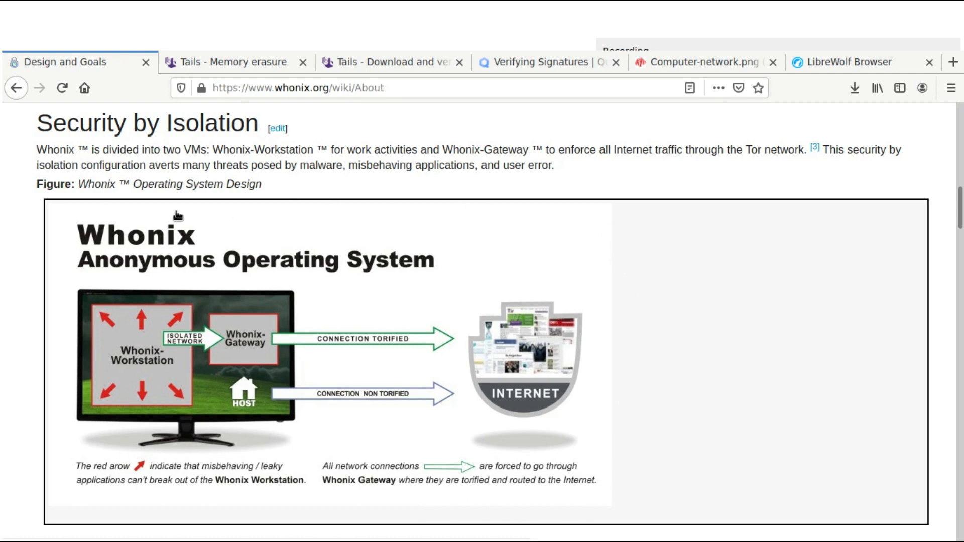
mouse_move(621, 320)
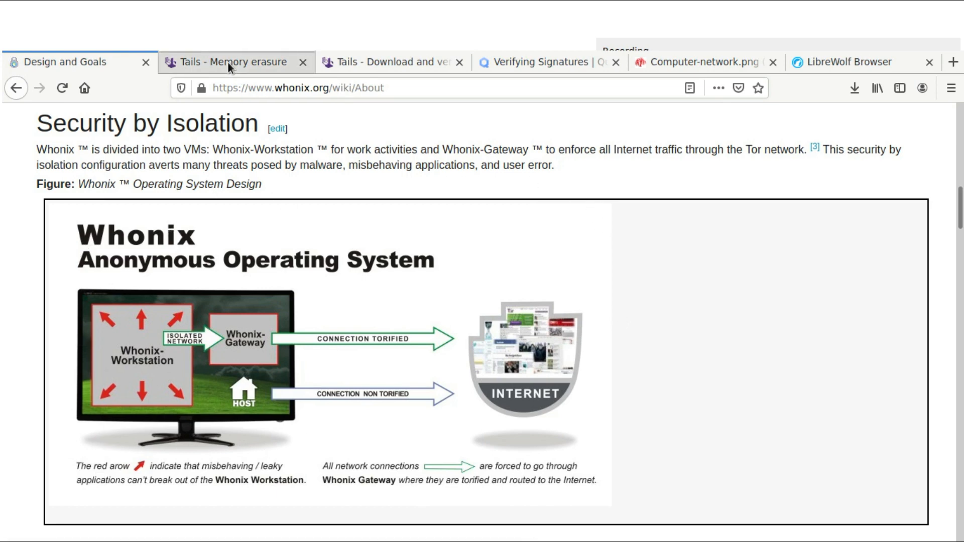
Switch to the Tails Memory erasure tab, showing its introduction and big picture section.
click(233, 61)
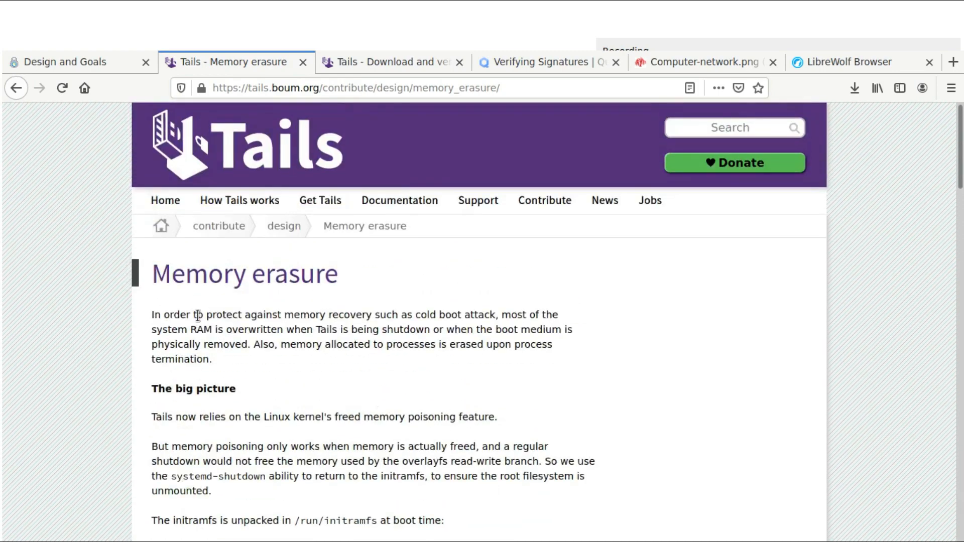
mouse_move(416, 243)
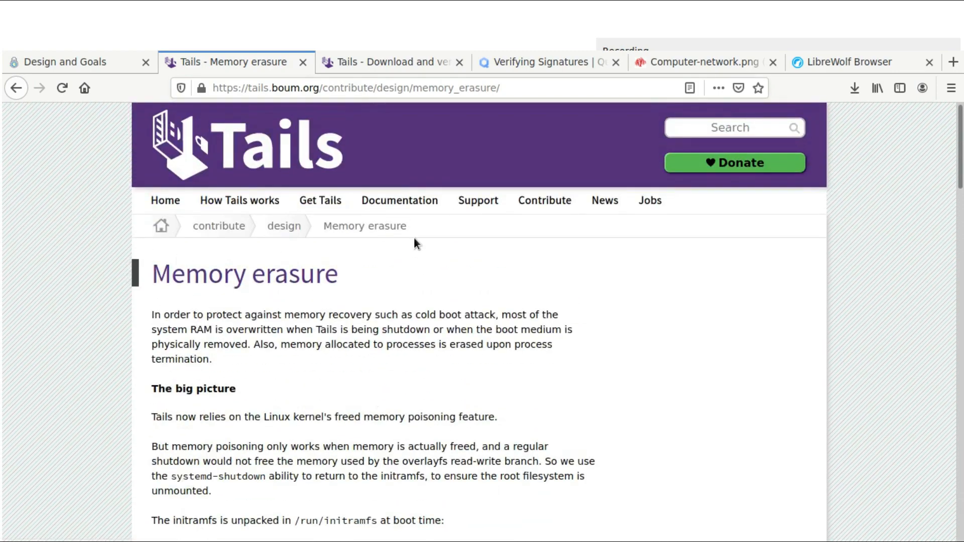
mouse_move(313, 319)
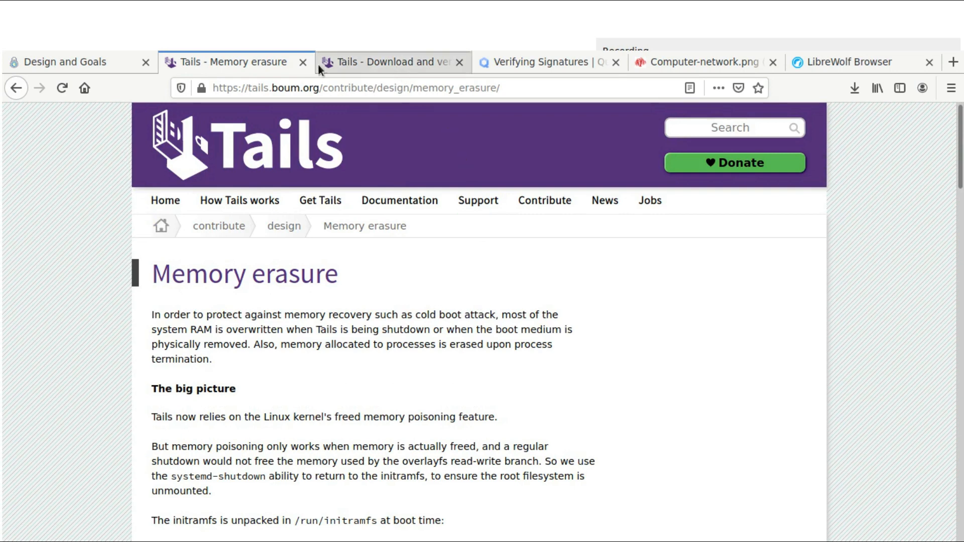
mouse_move(452, 271)
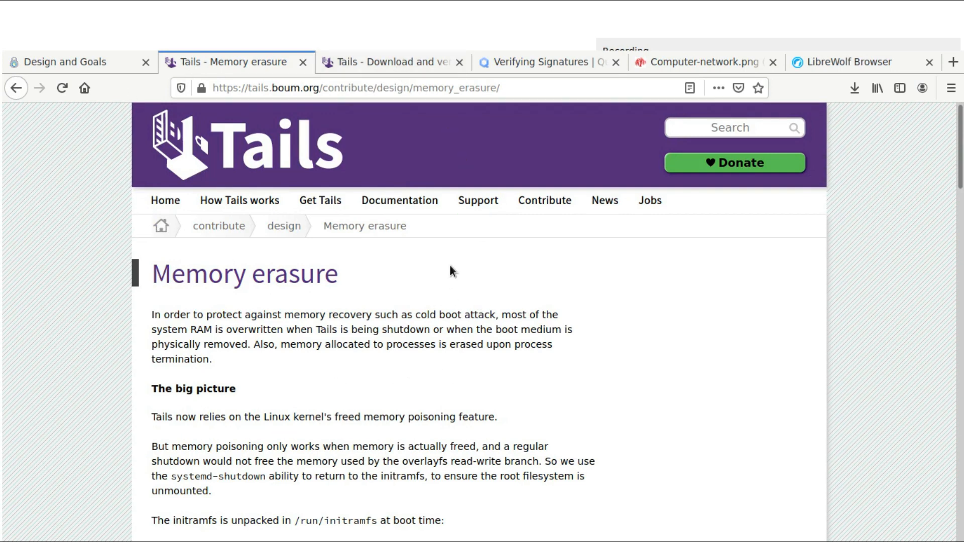
mouse_move(55, 271)
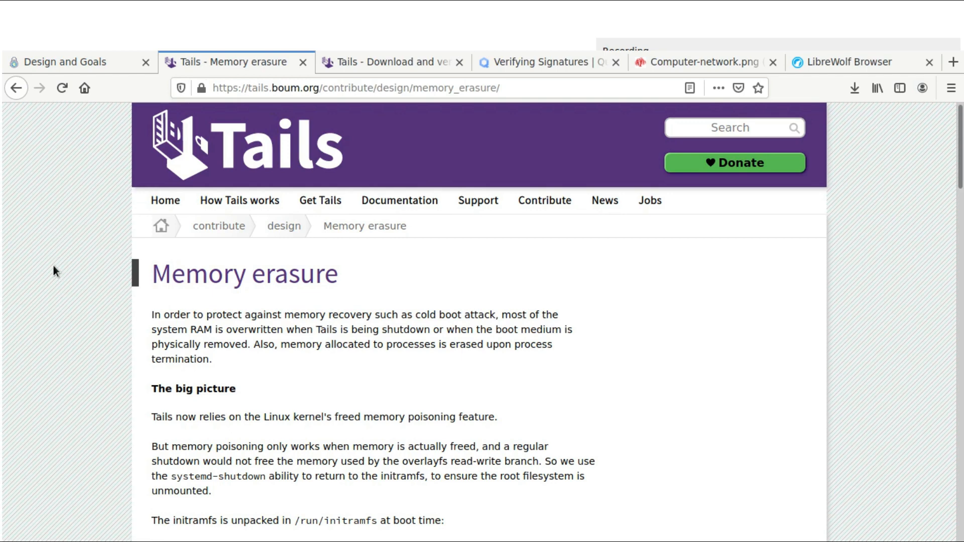
mouse_move(283, 102)
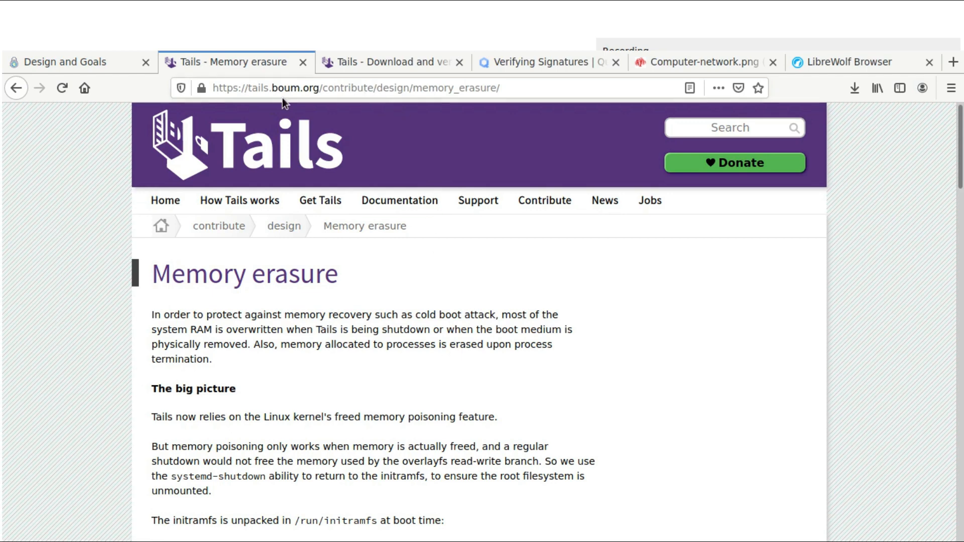
mouse_move(371, 407)
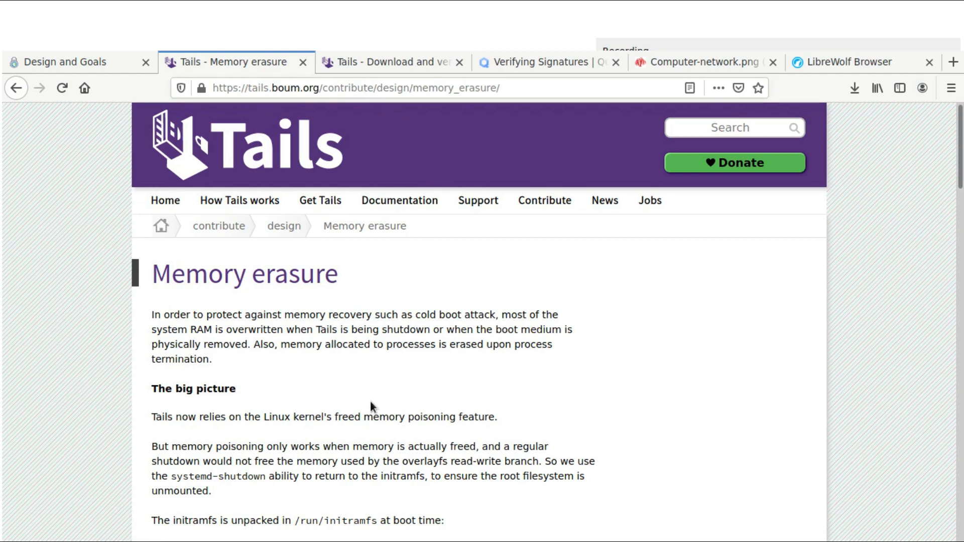
mouse_move(65, 118)
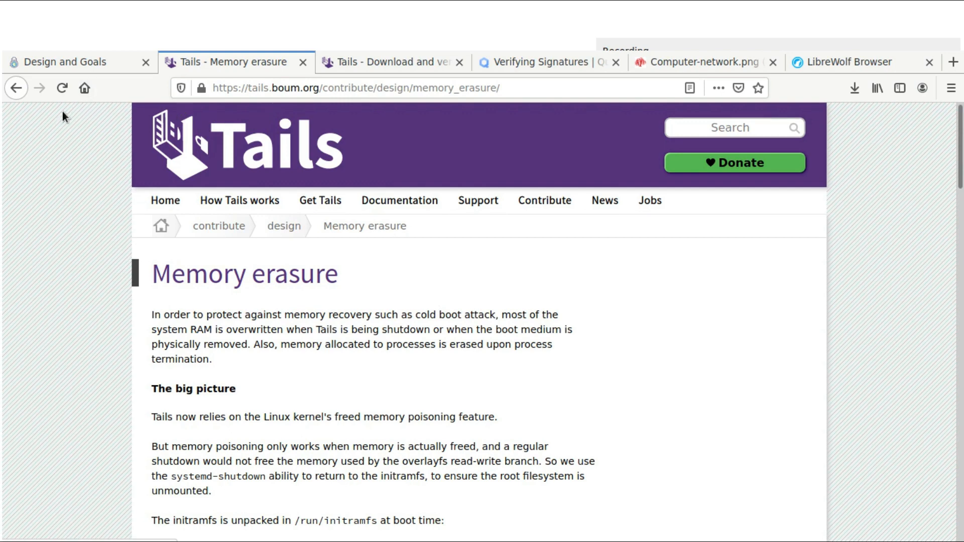
mouse_move(90, 464)
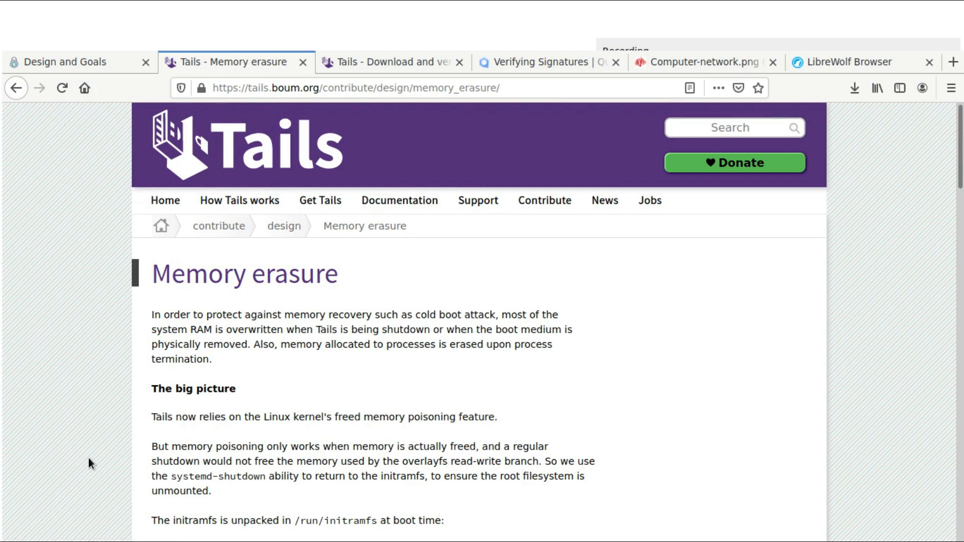
mouse_move(100, 411)
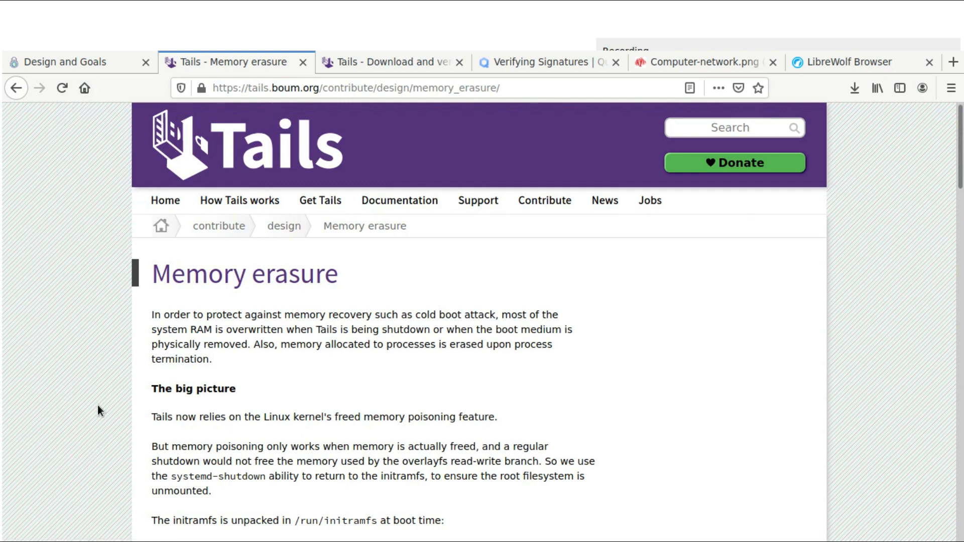
mouse_move(54, 200)
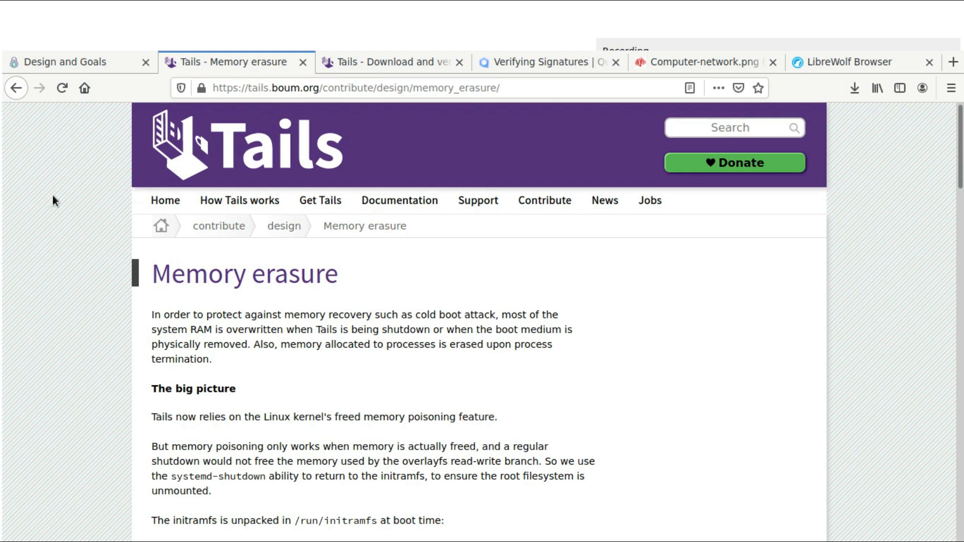
mouse_move(129, 148)
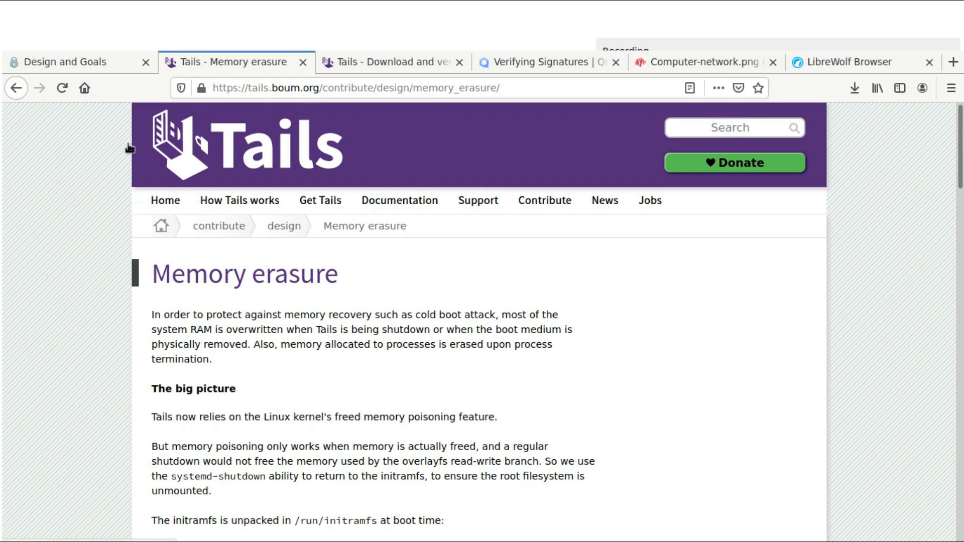
mouse_move(369, 245)
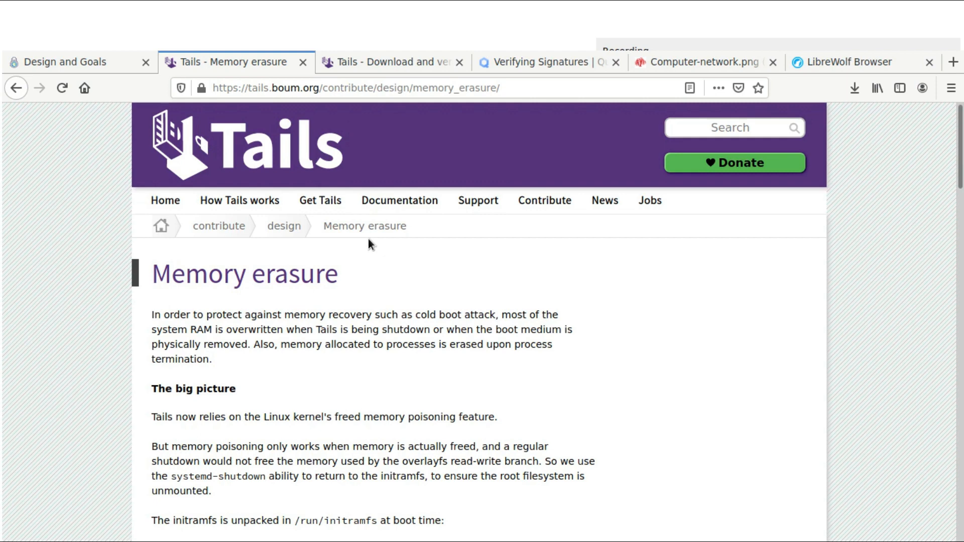
mouse_move(143, 509)
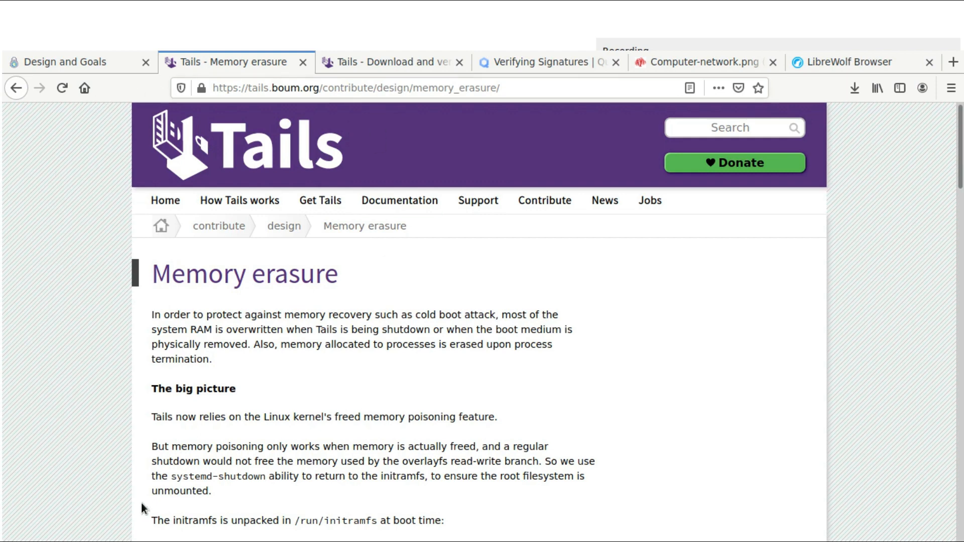
mouse_move(119, 324)
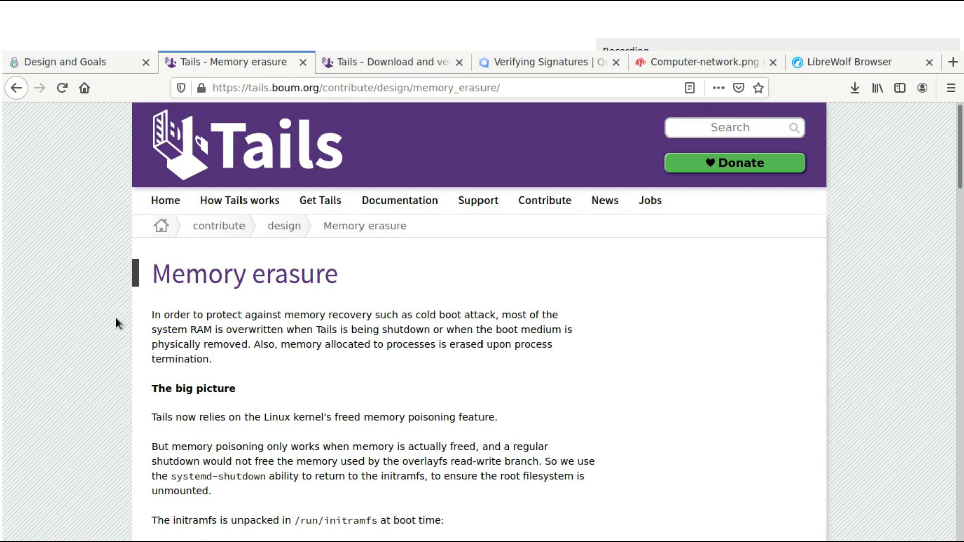
mouse_move(592, 116)
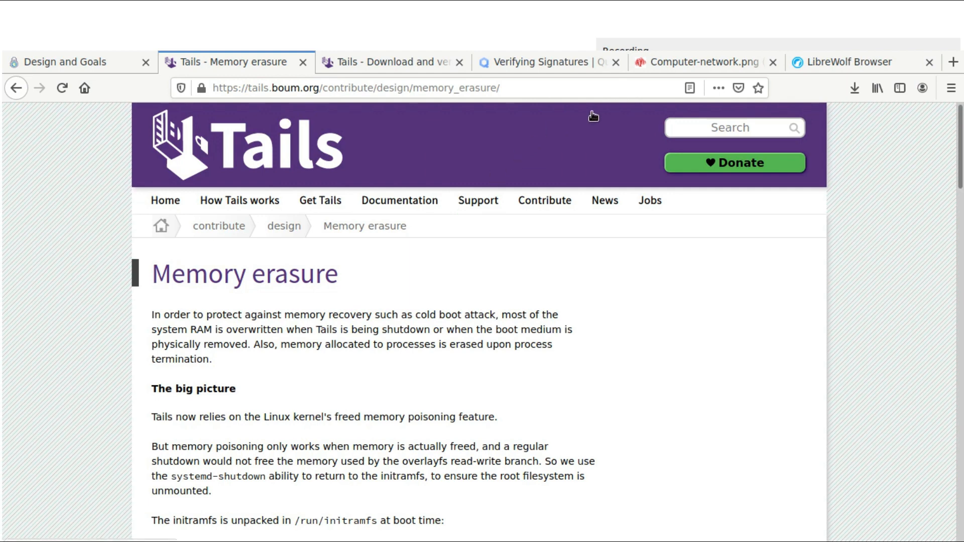
mouse_move(14, 156)
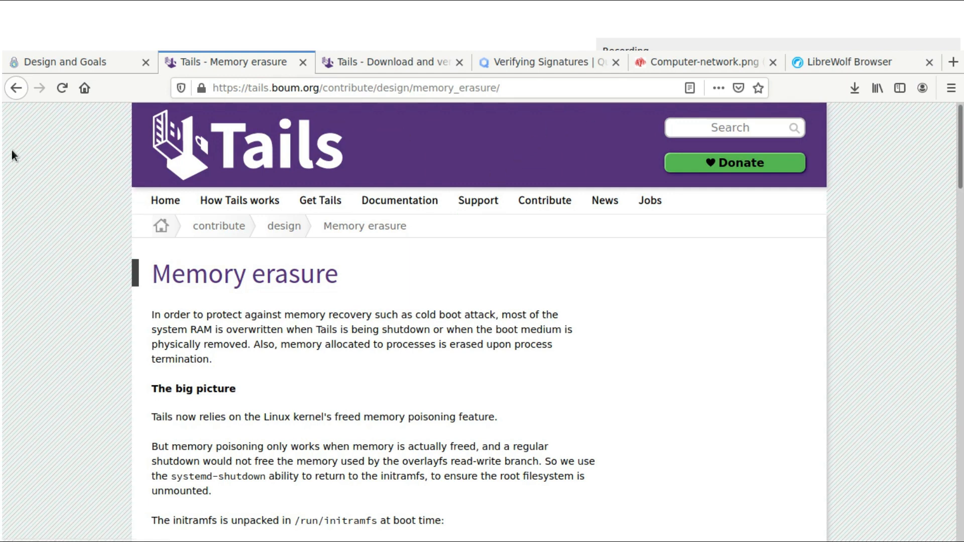
mouse_move(37, 419)
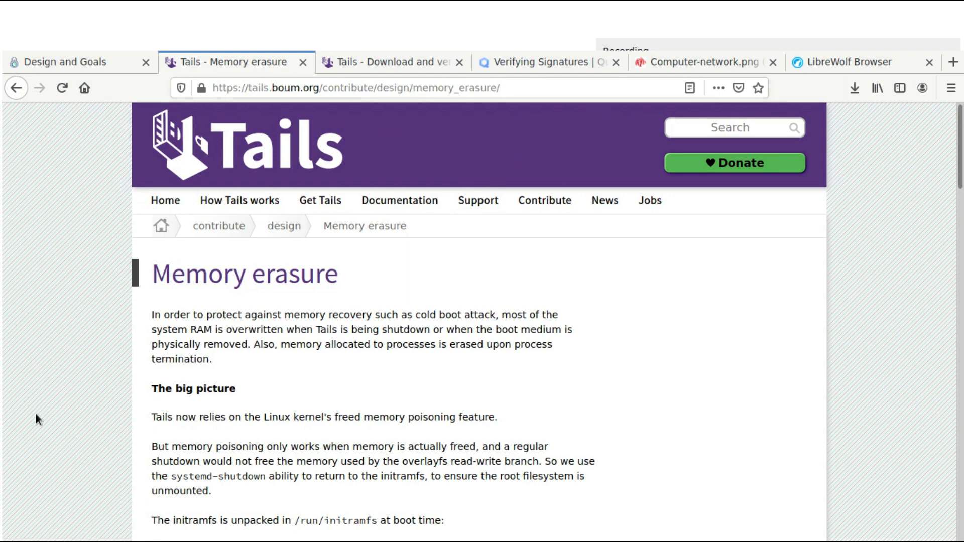